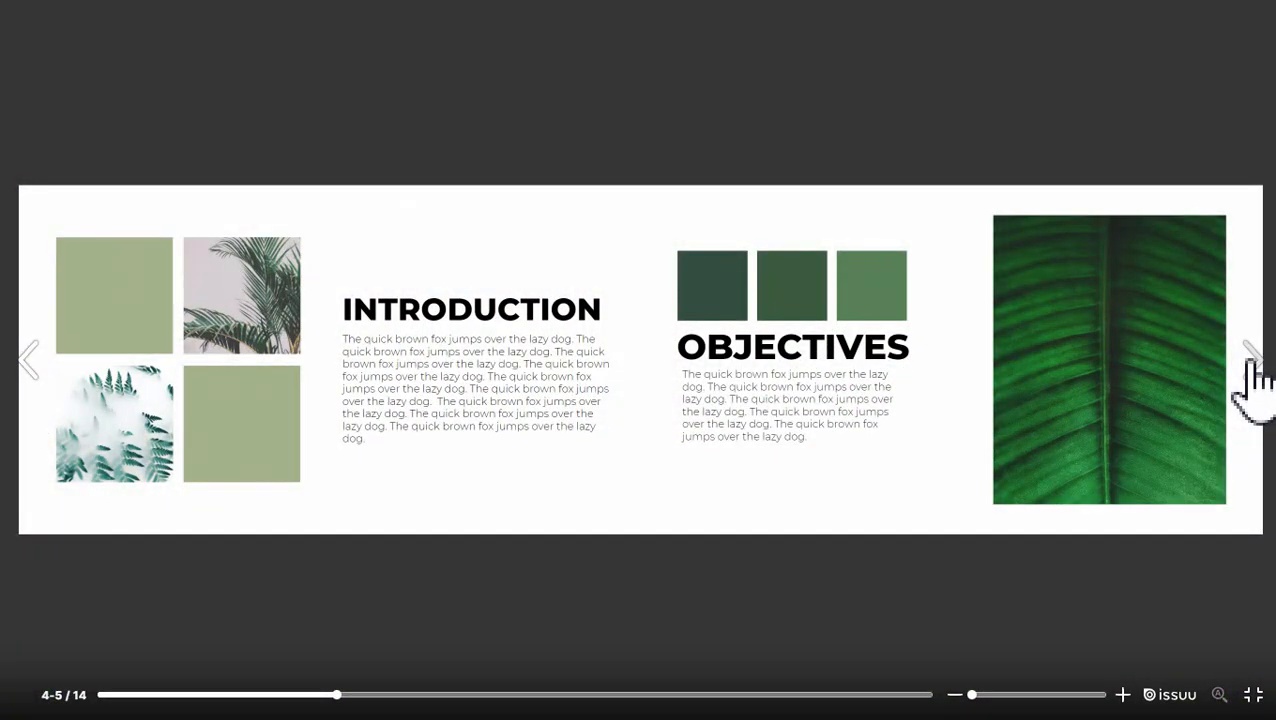
Flip to the next spread of the nature-themed Issuu flipbook.
{"action": "left_click", "coordinate": [1252, 360]}
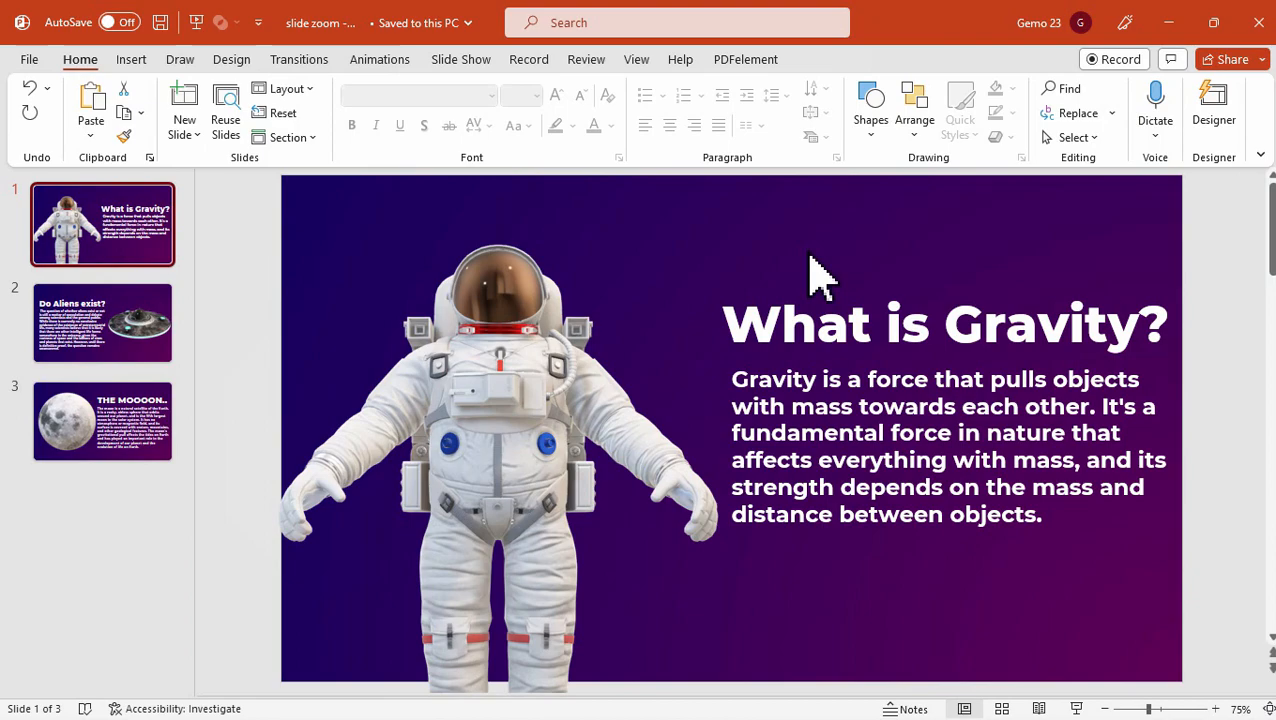
Review the Gravity, Aliens and Moon slides, then add a new blank slide placed first in the deck.
{"action": "left_click", "coordinate": [102, 322]}
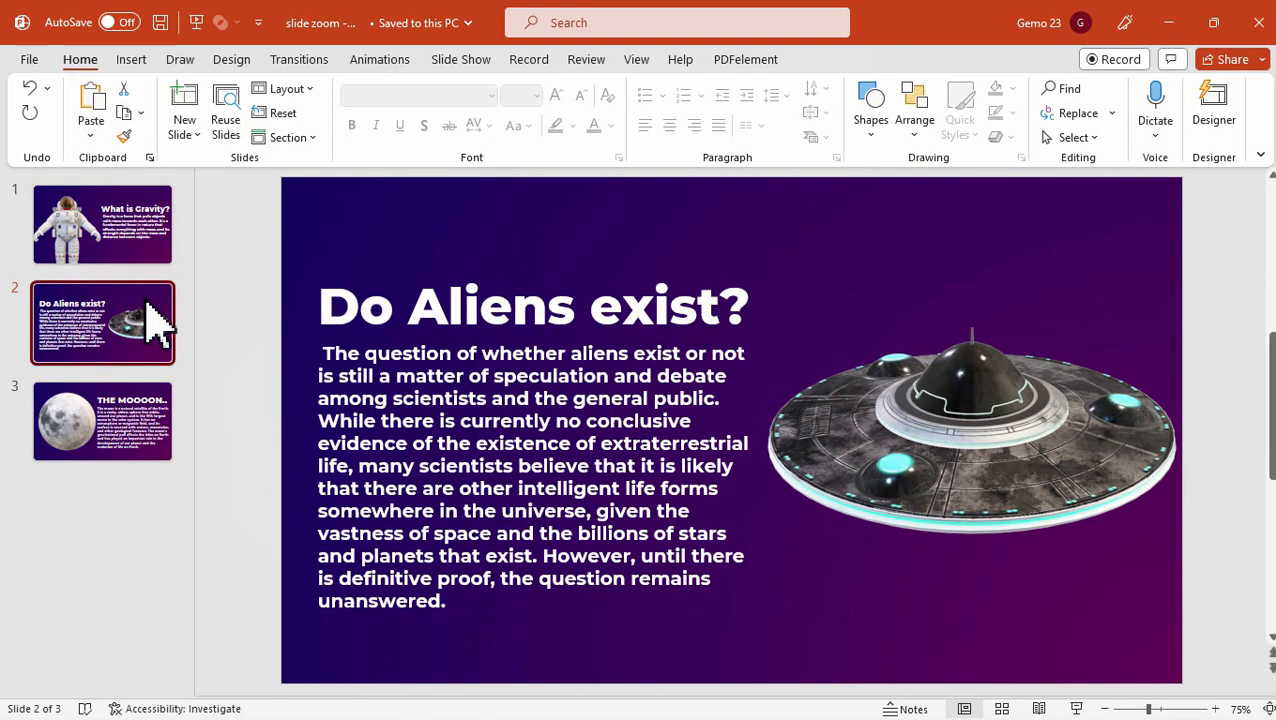
{"action": "left_click", "coordinate": [102, 420]}
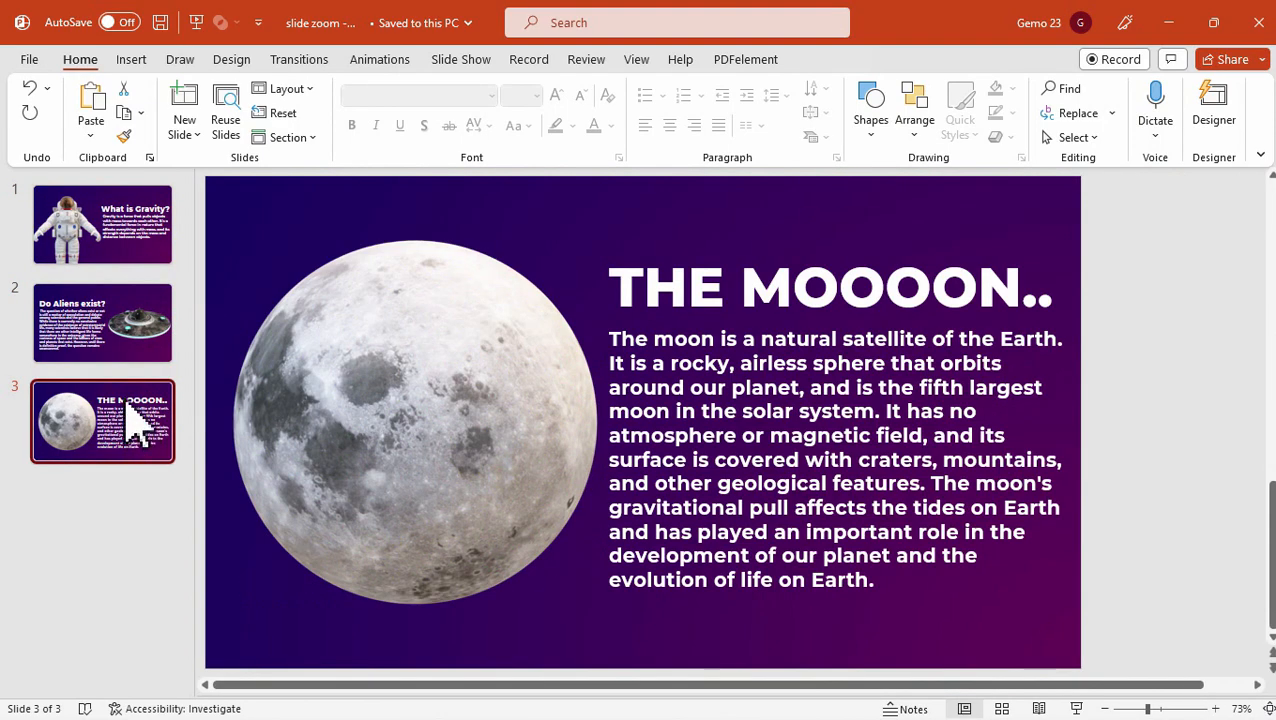
{"action": "left_click", "coordinate": [102, 224]}
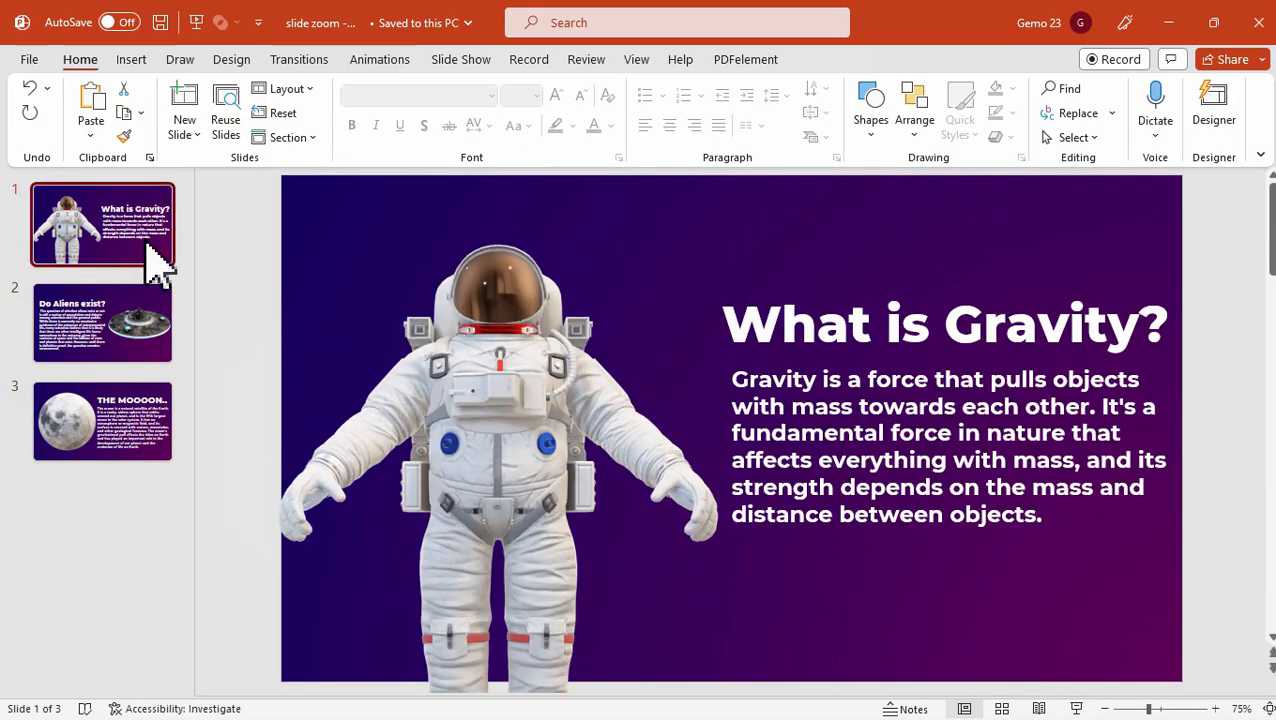
{"action": "left_click", "coordinate": [184, 110]}
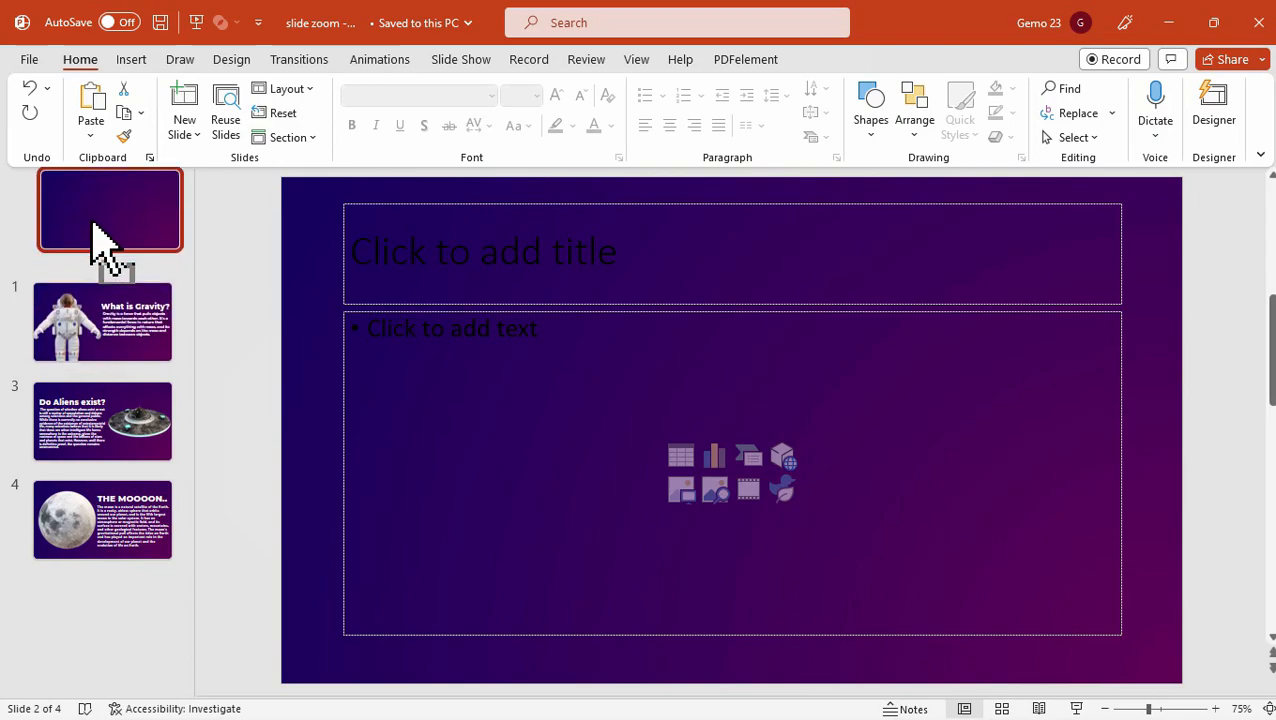
{"action": "left_click", "coordinate": [102, 224]}
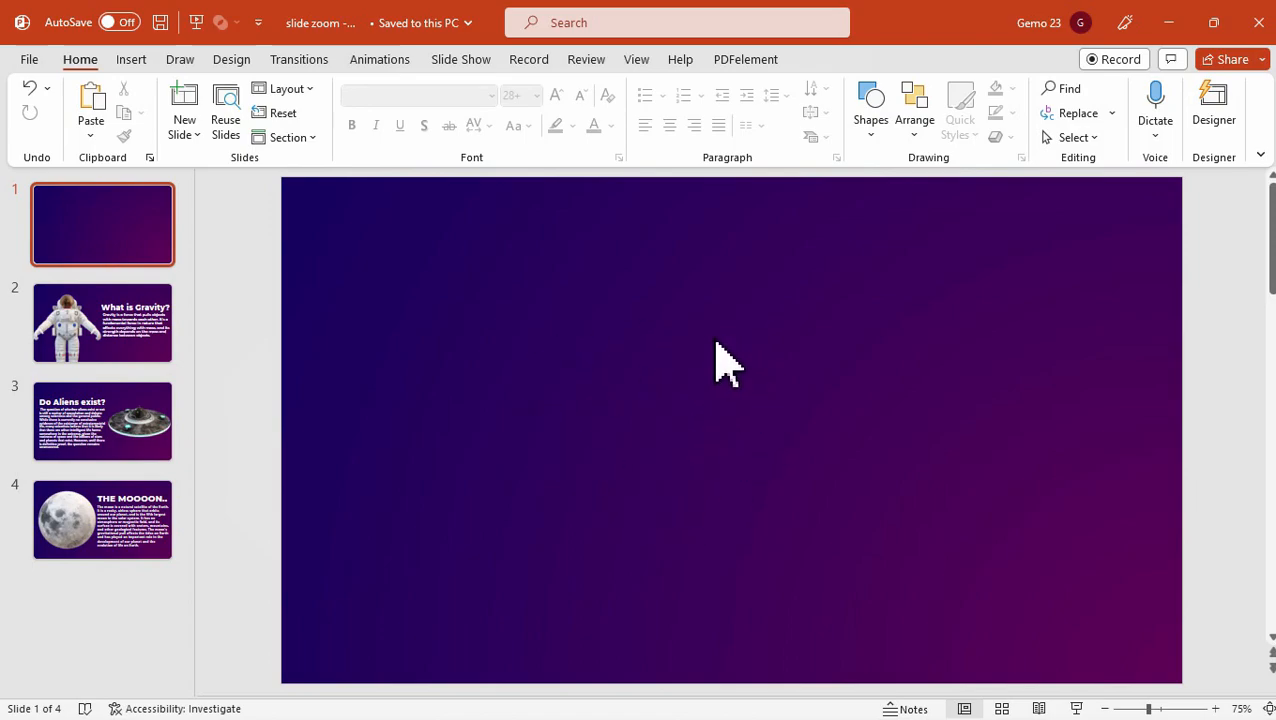
{"action": "mouse_move", "coordinate": [412, 464]}
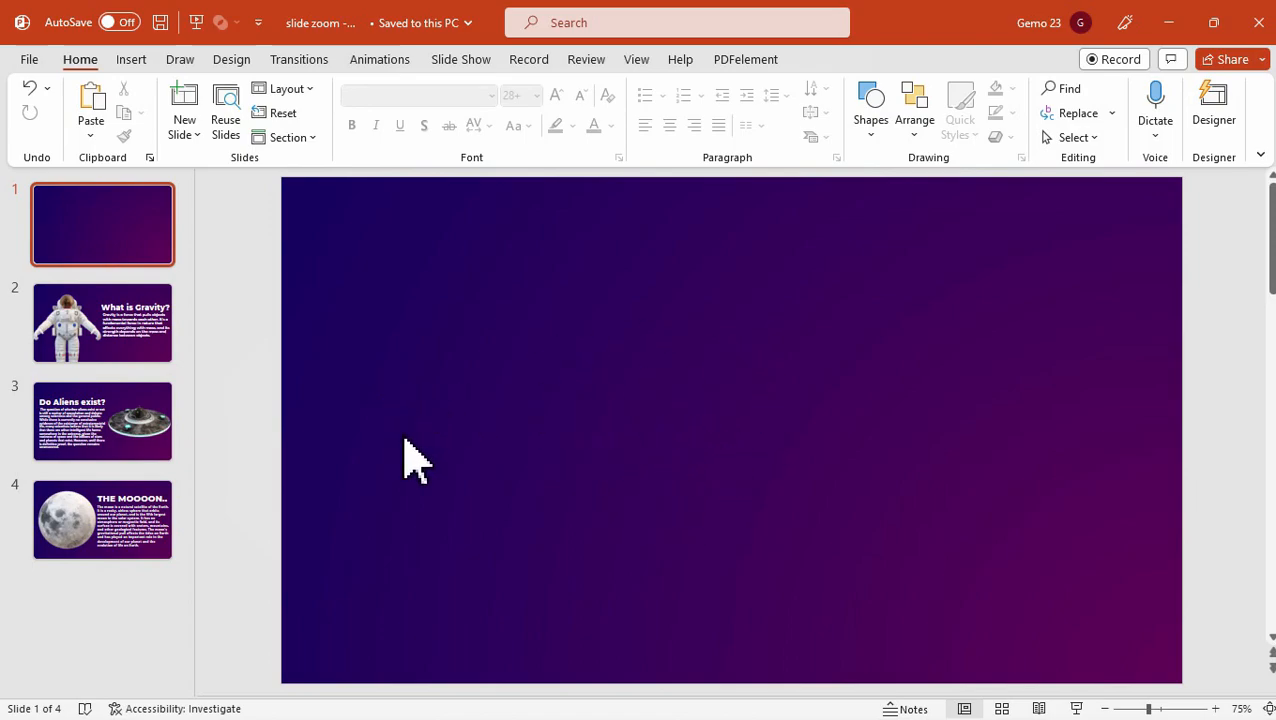
{"action": "mouse_move", "coordinate": [230, 250]}
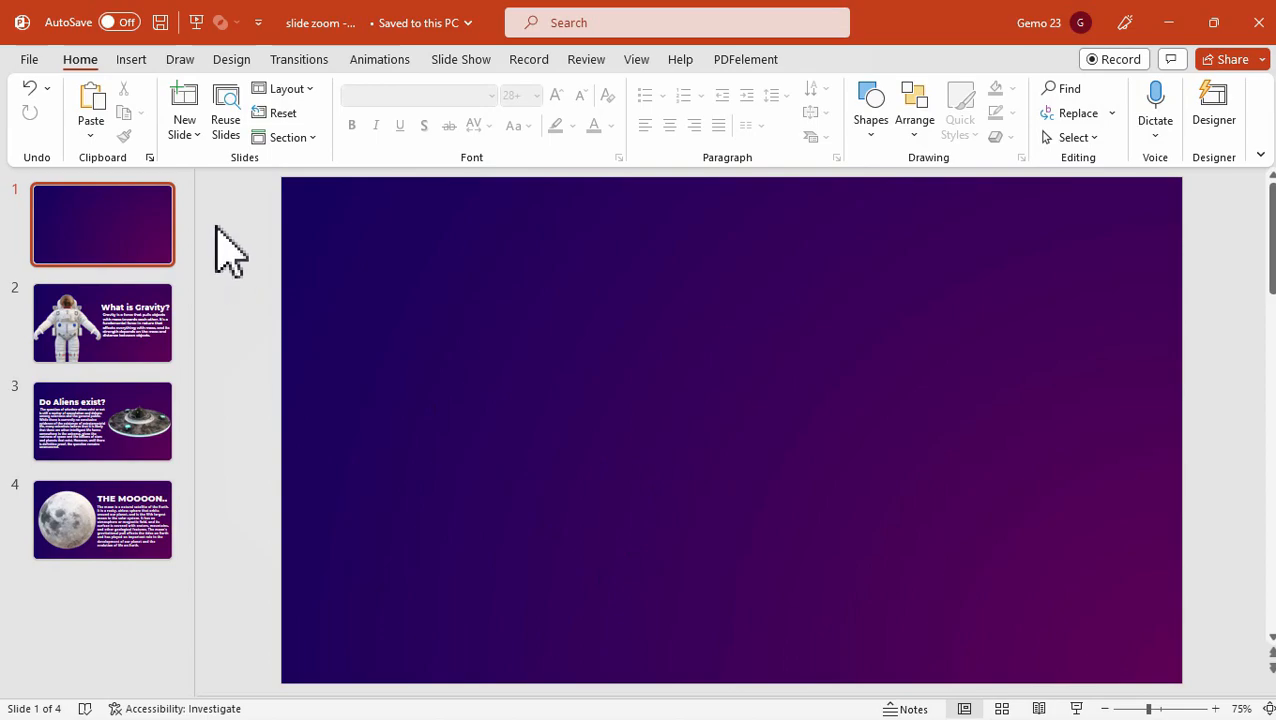
Insert Slide Zooms for slides 2, 3 and 4 onto the blank first slide.
{"action": "left_click", "coordinate": [132, 60]}
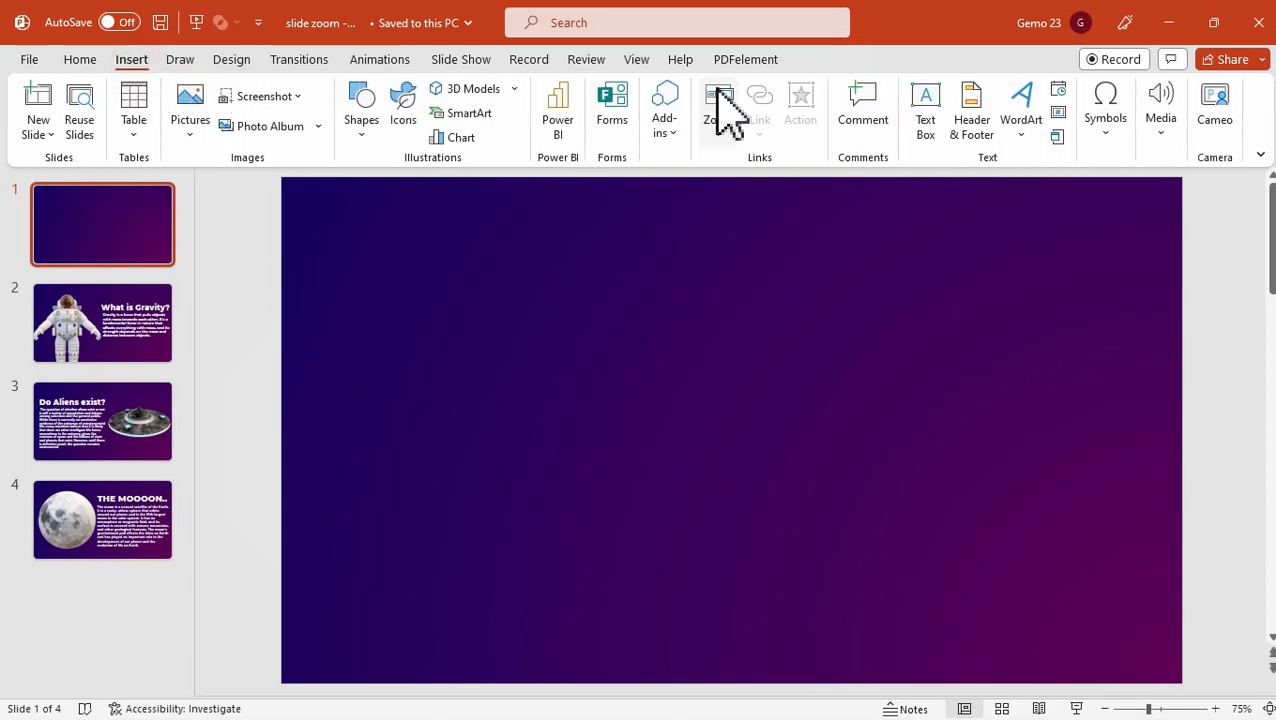
{"action": "left_click", "coordinate": [718, 104]}
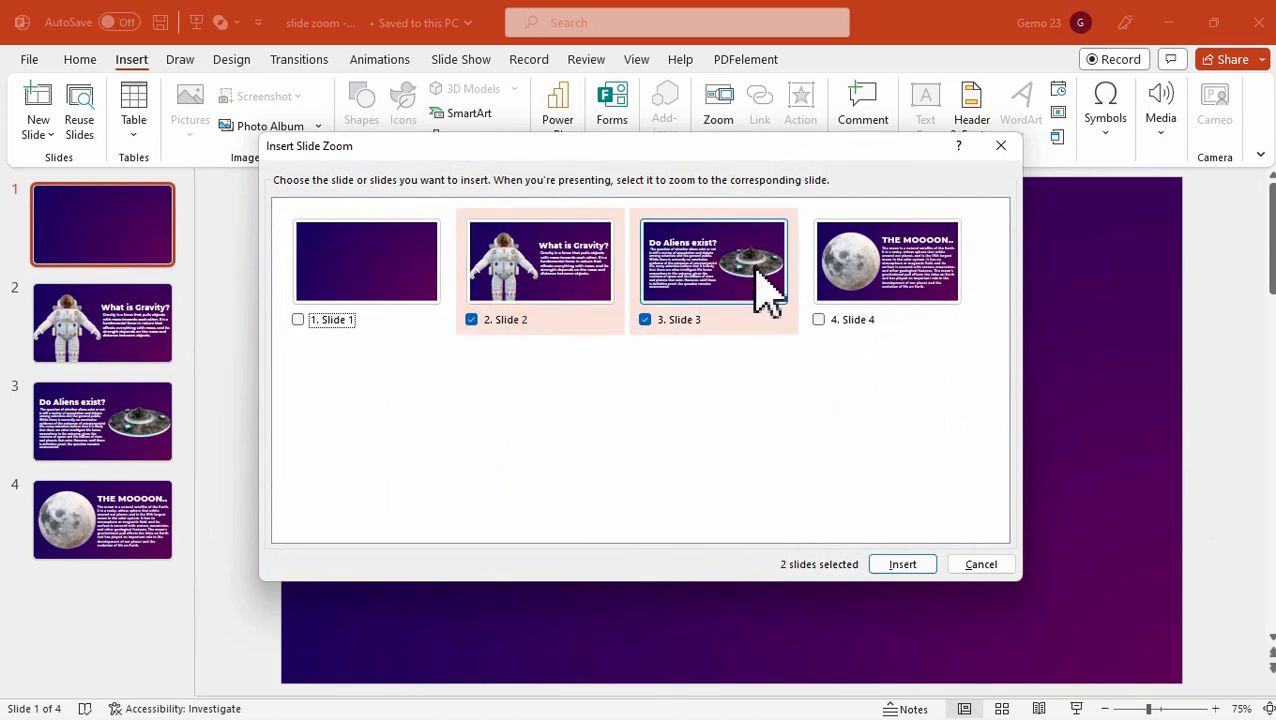
{"action": "left_click", "coordinate": [818, 320]}
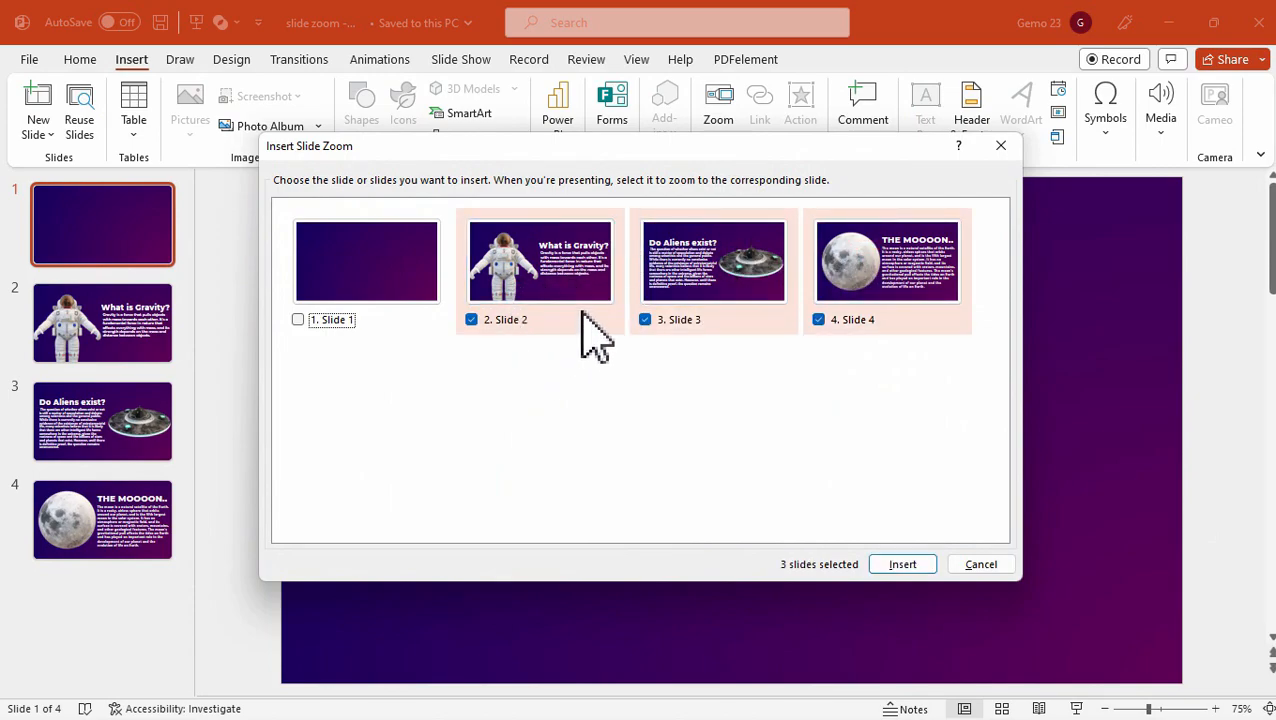
{"action": "mouse_move", "coordinate": [940, 376]}
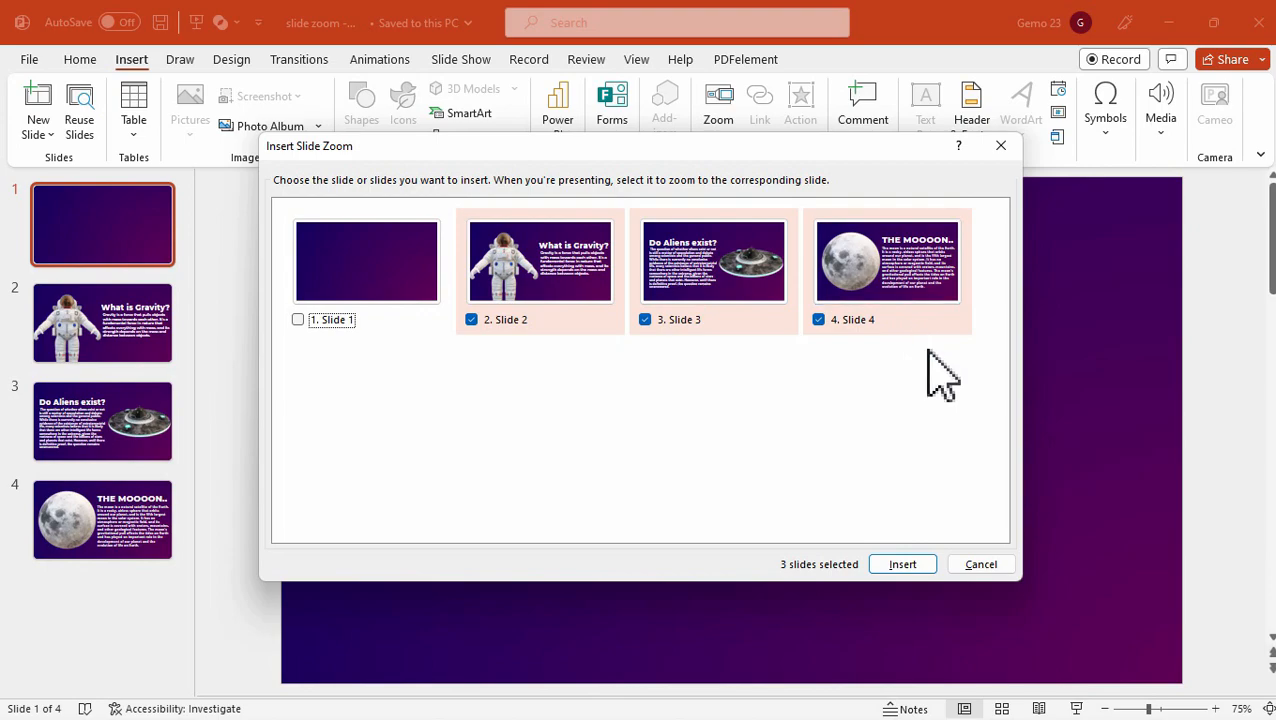
{"action": "left_click", "coordinate": [900, 564]}
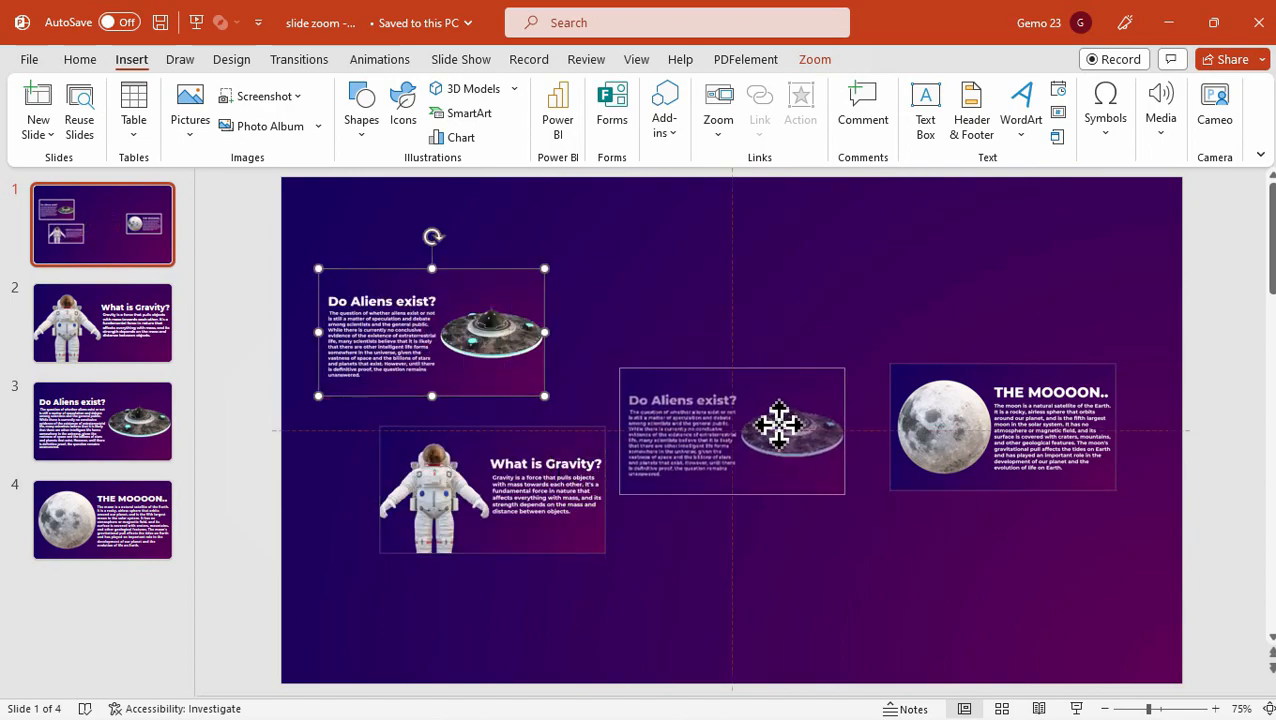
Arrange the three zoom thumbnails into an even horizontal row and select the Gravity zoom.
{"action": "left_click", "coordinate": [1000, 424]}
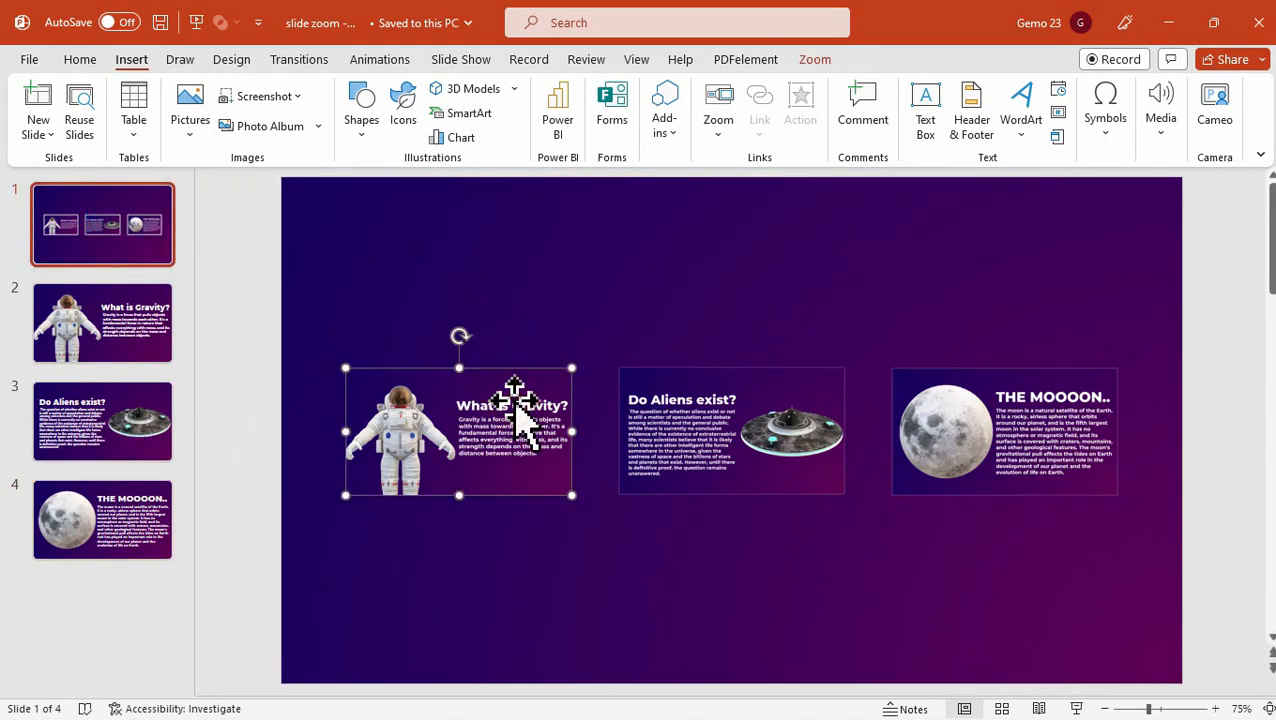
{"action": "left_click", "coordinate": [102, 322]}
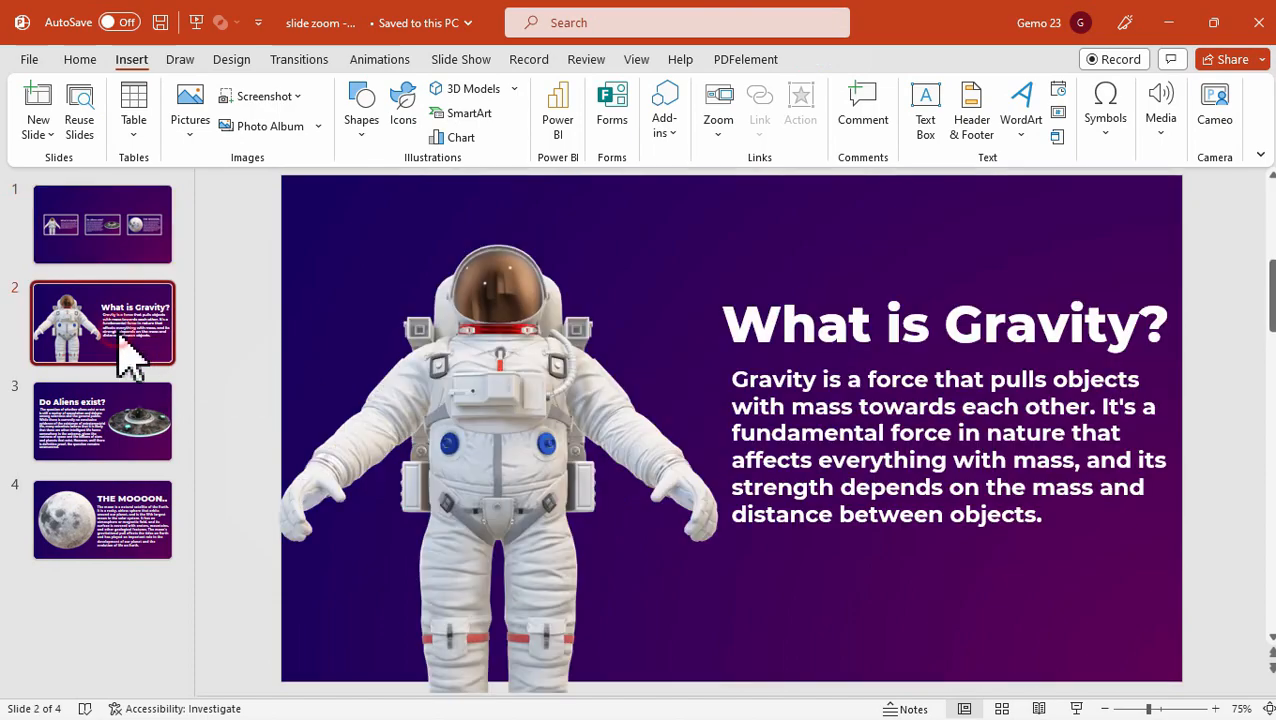
{"action": "left_click", "coordinate": [102, 420]}
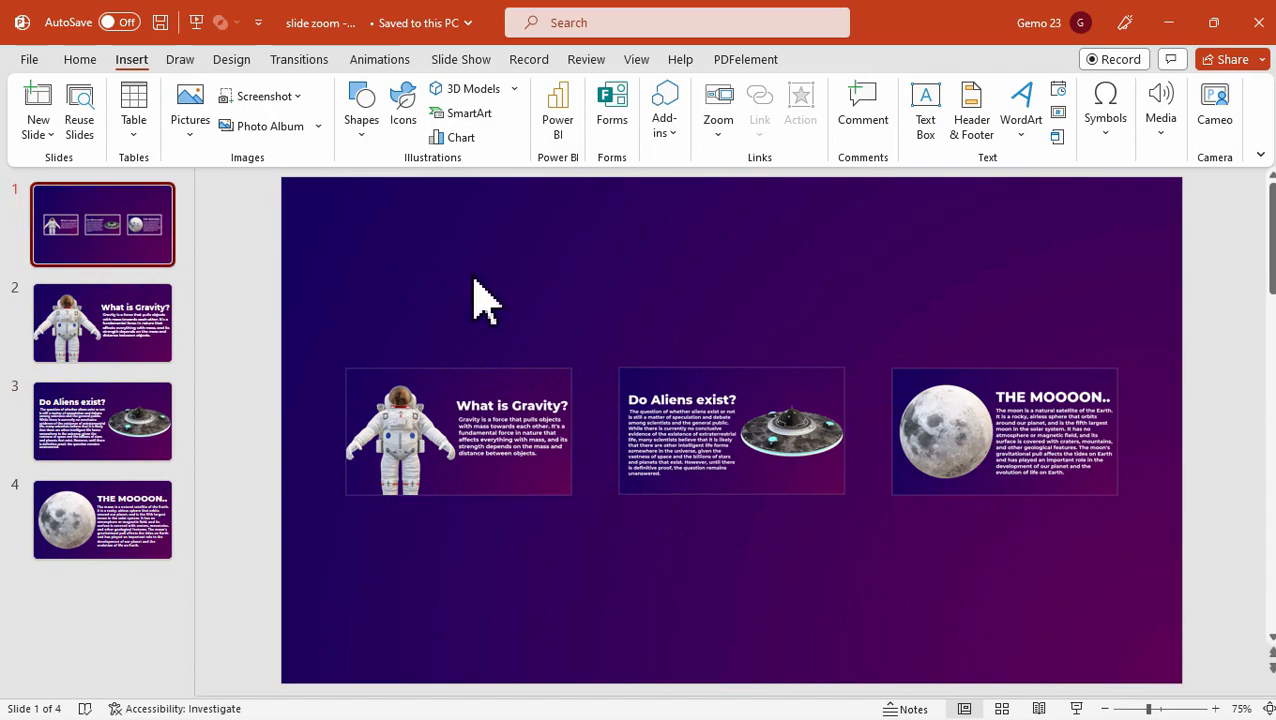
{"action": "left_click", "coordinate": [458, 432]}
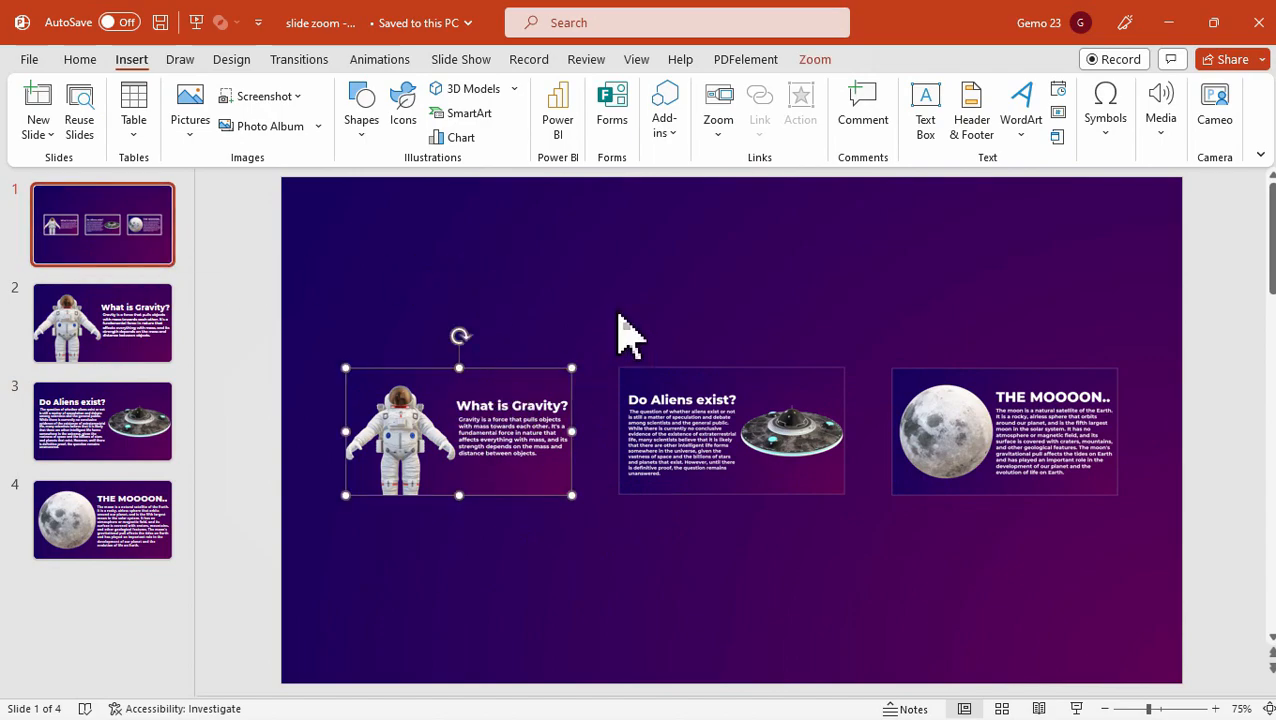
Change the Gravity zoom's image to the astronaut file Picture1.
{"action": "left_click", "coordinate": [814, 60]}
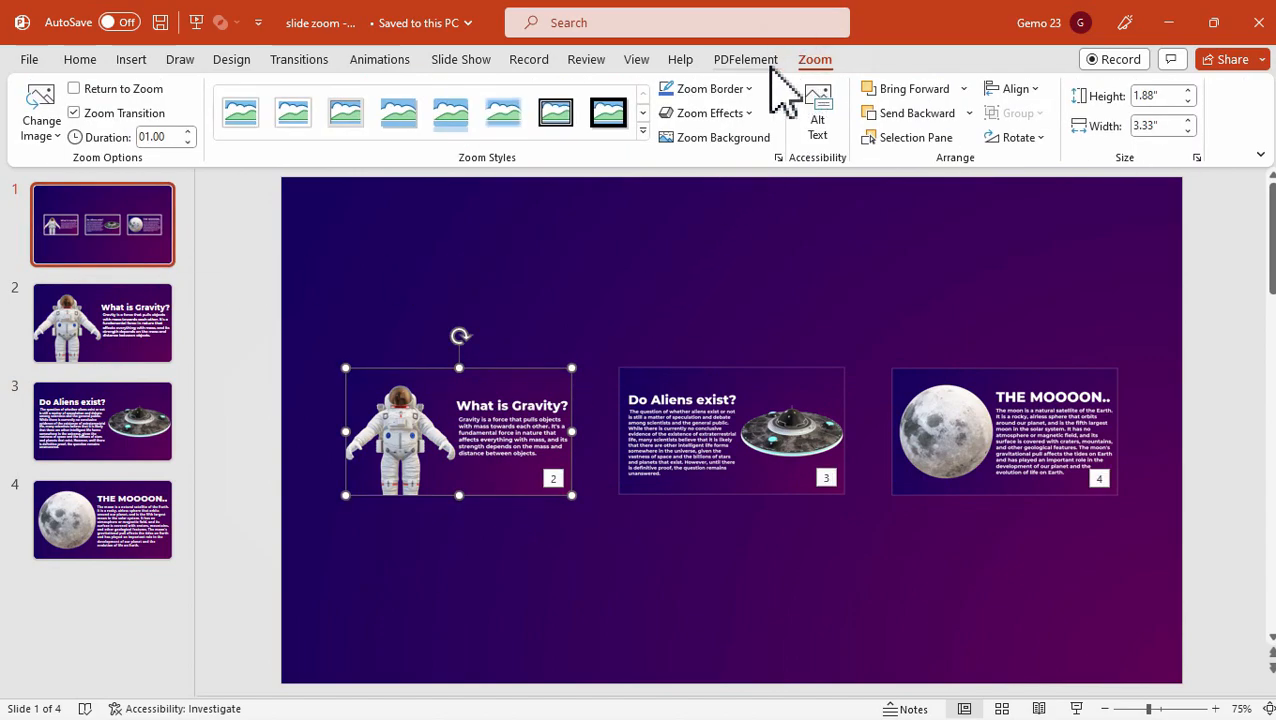
{"action": "left_click", "coordinate": [40, 110]}
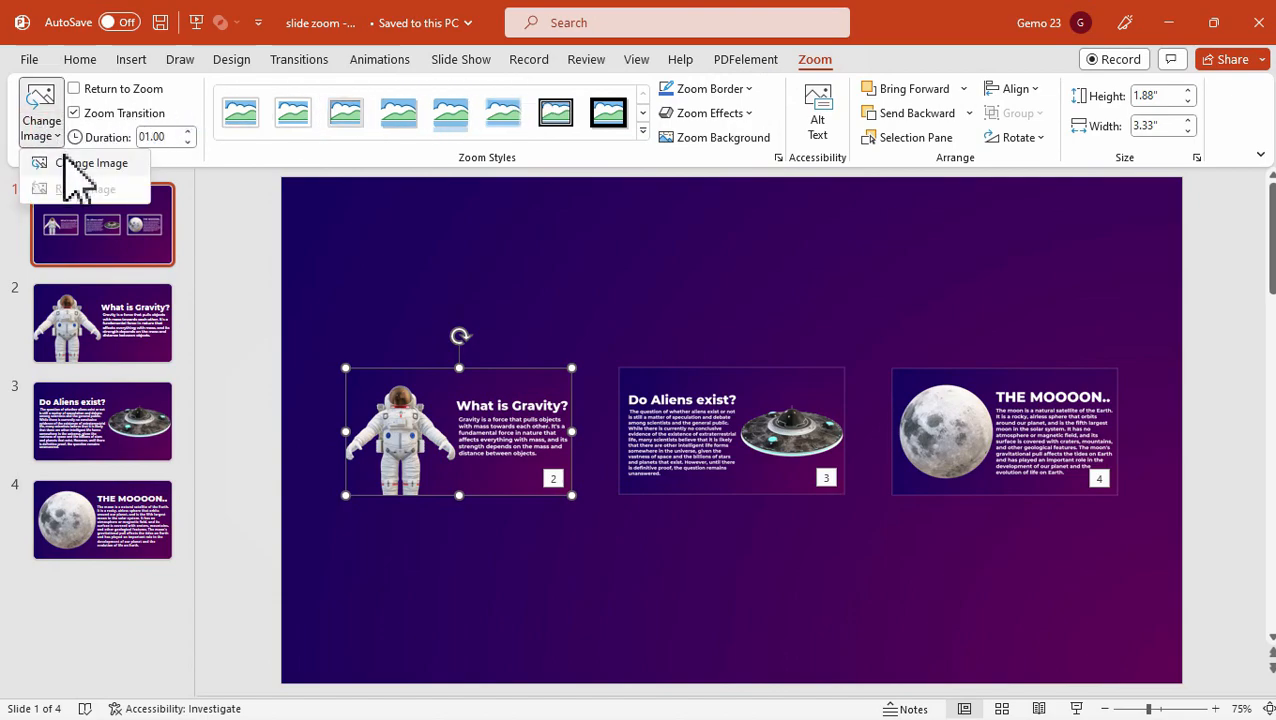
{"action": "left_click", "coordinate": [92, 162]}
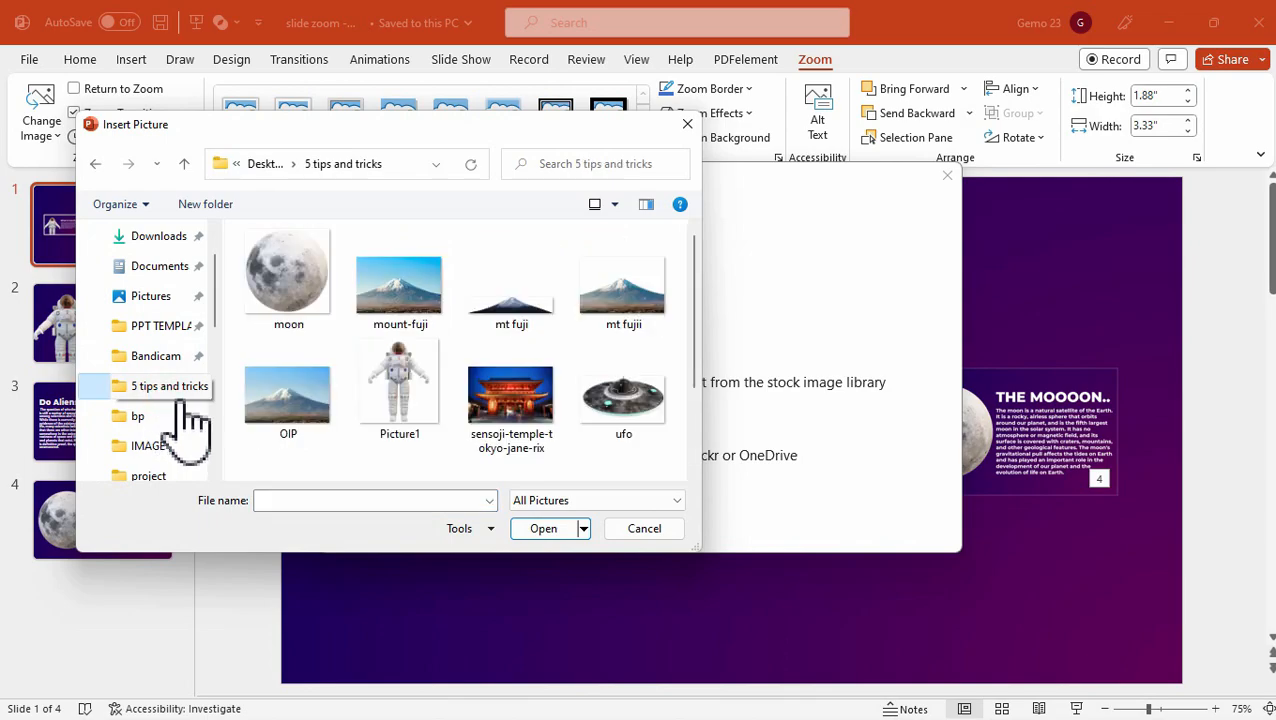
{"action": "left_click", "coordinate": [644, 528]}
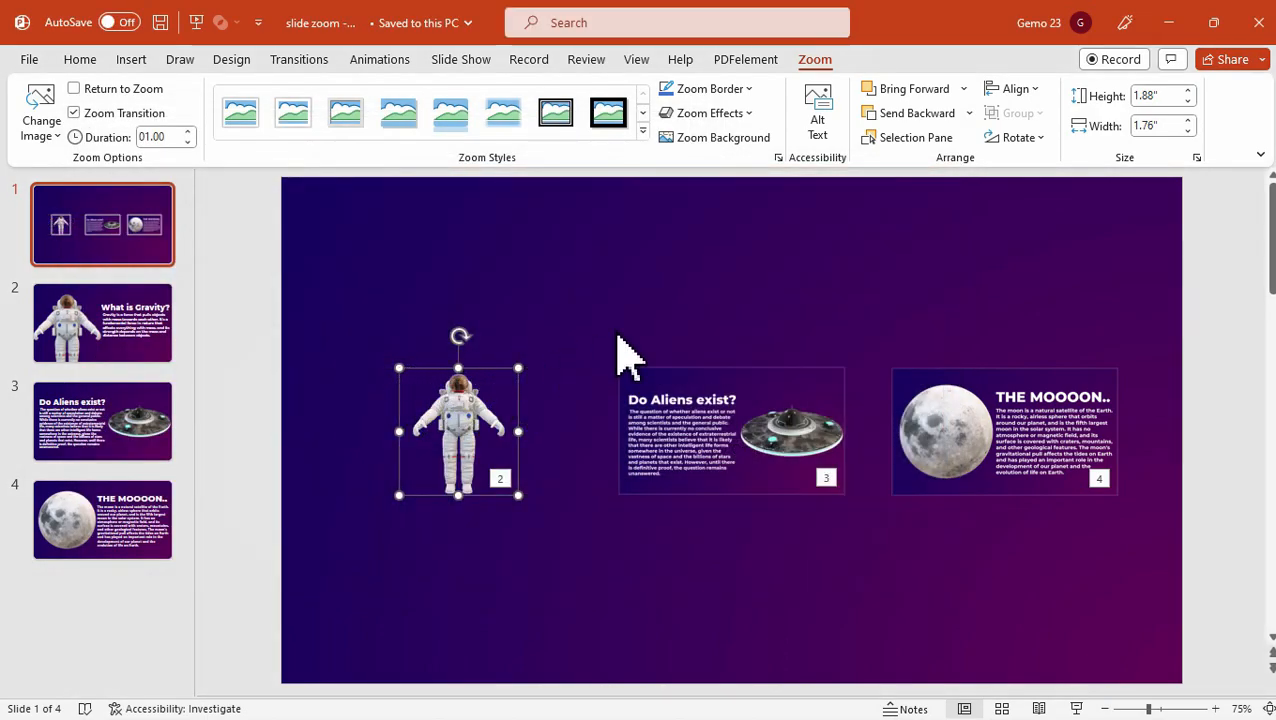
{"action": "left_click", "coordinate": [80, 60]}
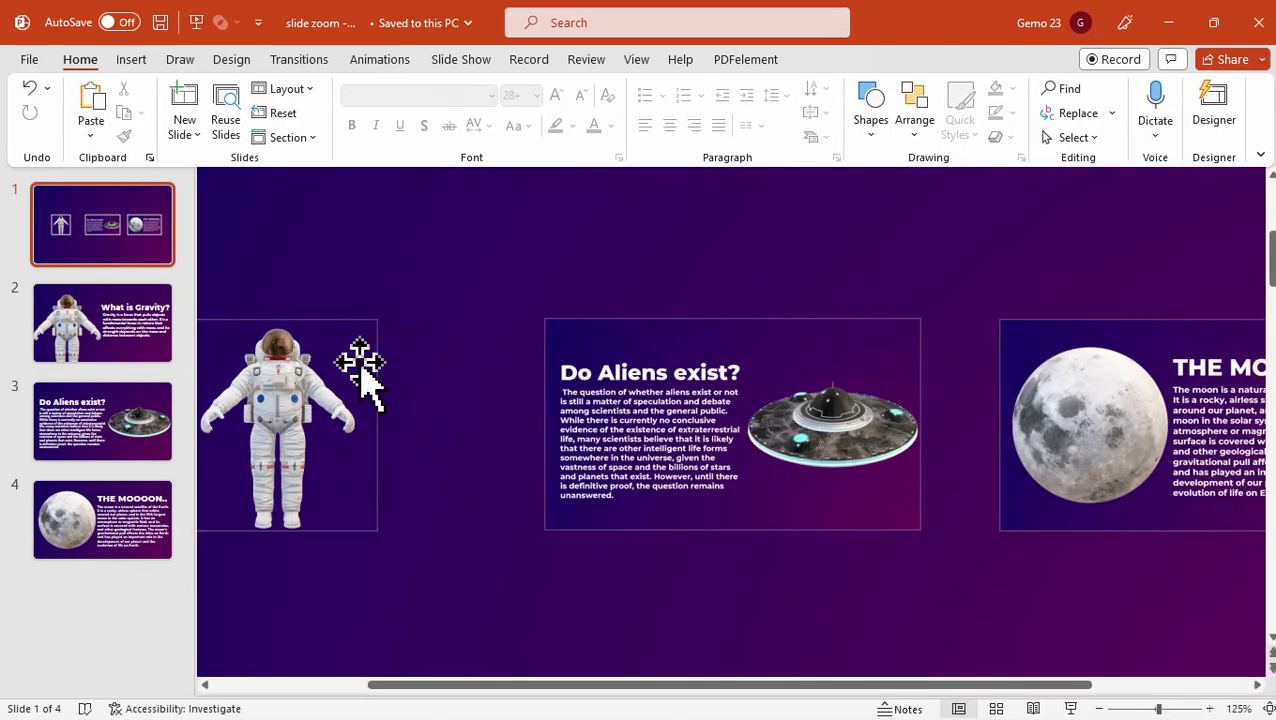
{"action": "left_click", "coordinate": [812, 72]}
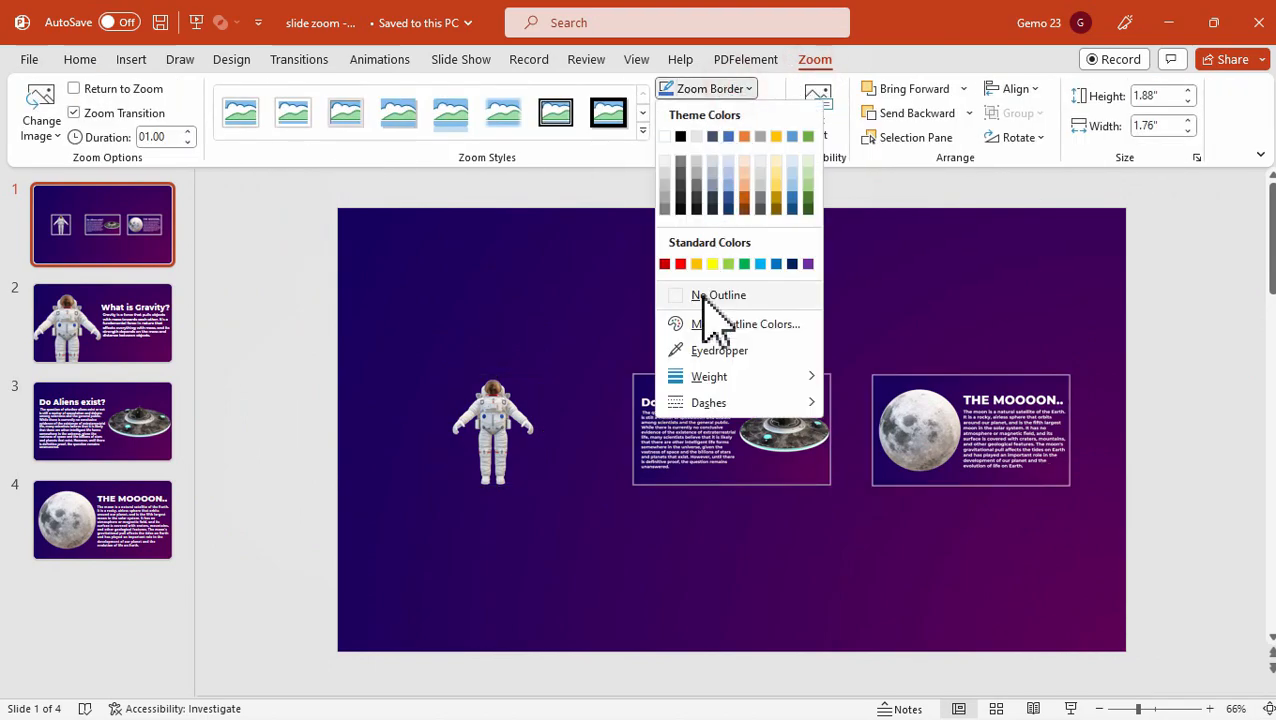
Set the zoom border to No Outline and swap in the UFO and moon cut-outs, scattering the three pictures.
{"action": "left_click", "coordinate": [718, 294]}
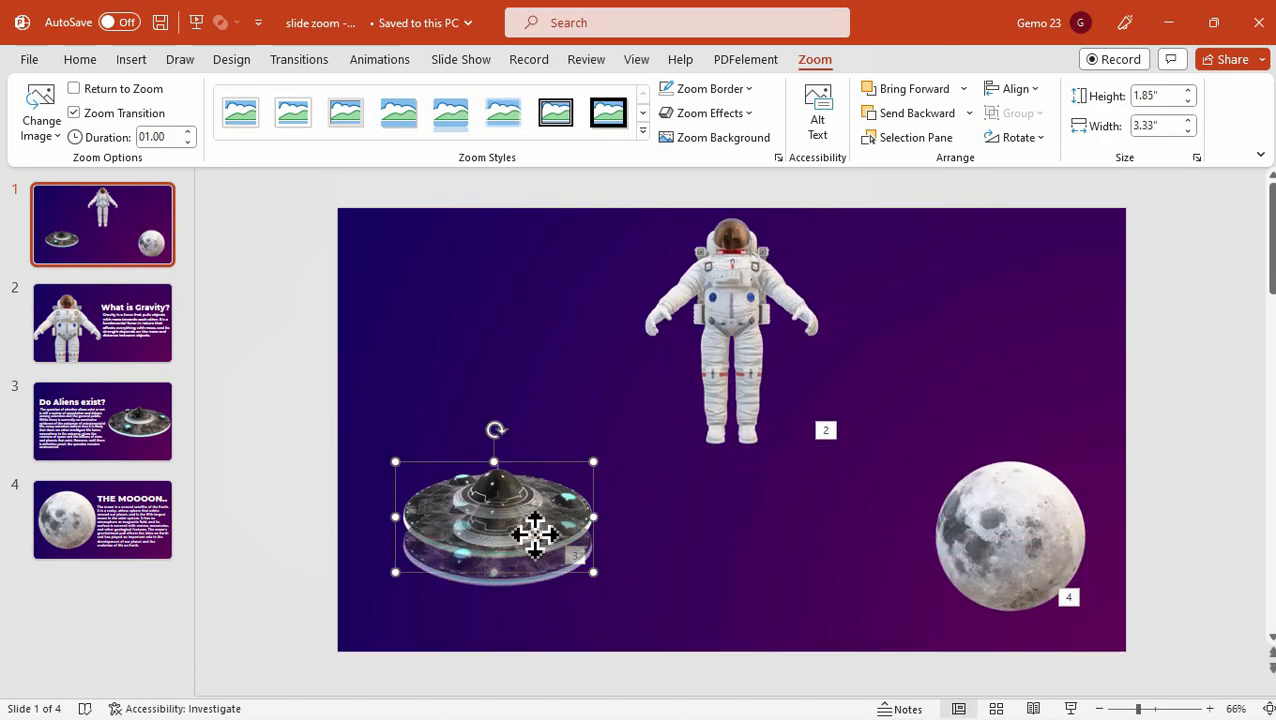
{"action": "left_click", "coordinate": [80, 60]}
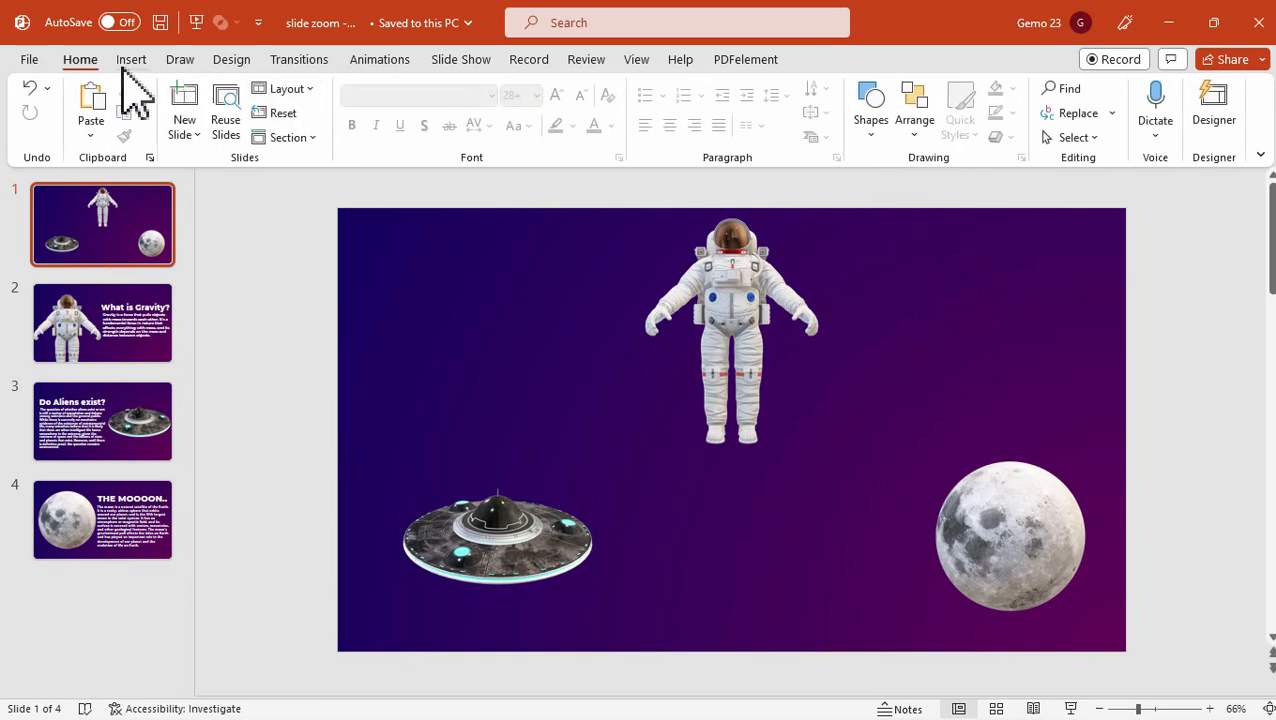
Draw a circle with no fill and a 1 pt white outline around the astronaut.
{"action": "left_click", "coordinate": [132, 60]}
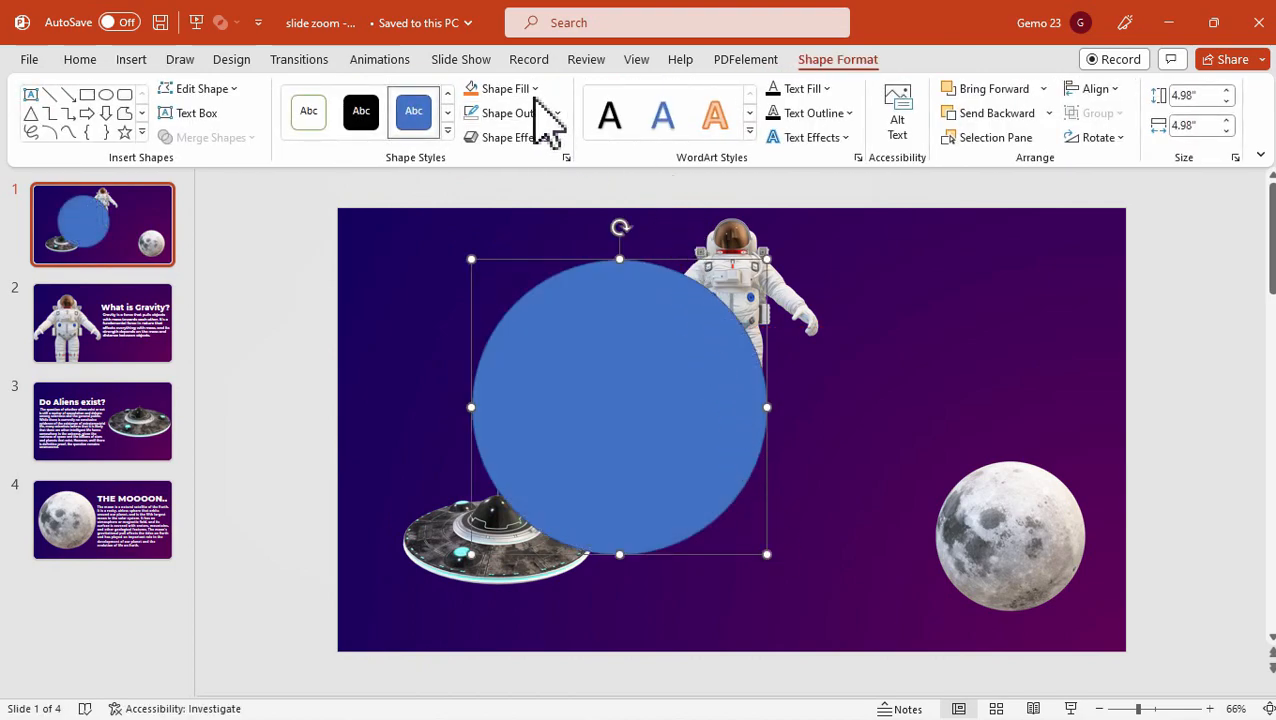
{"action": "left_click", "coordinate": [512, 112]}
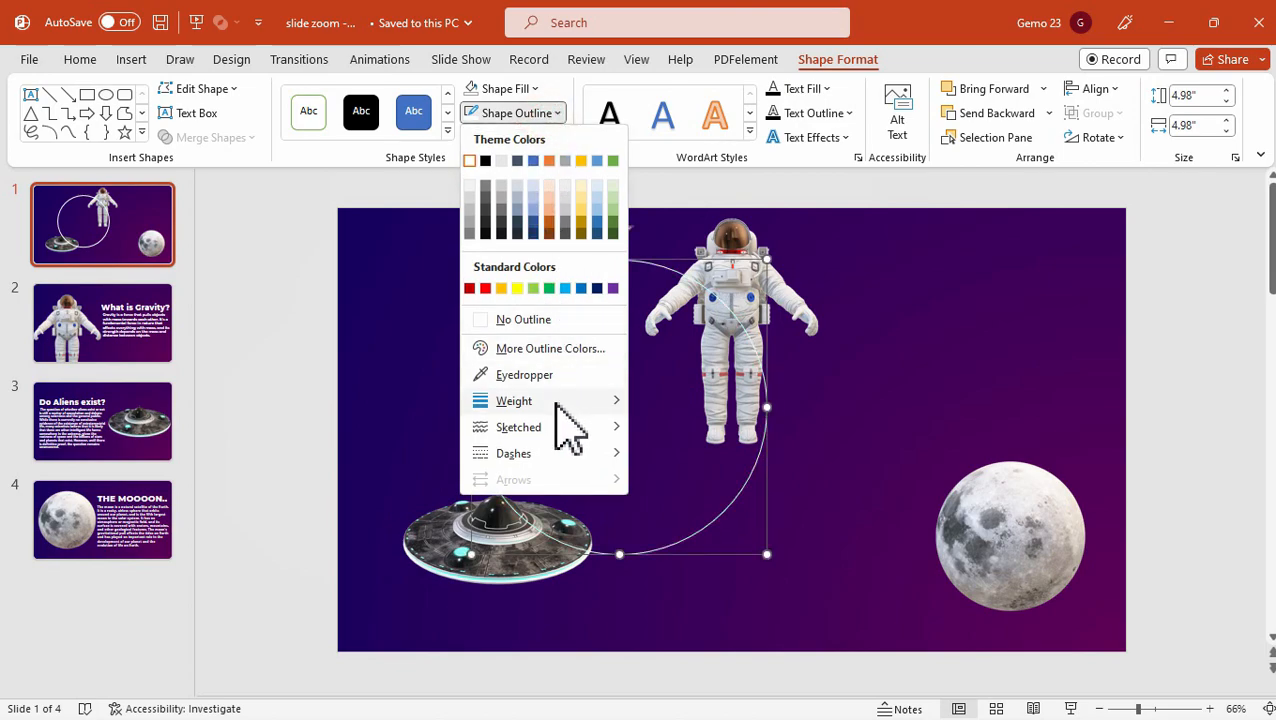
{"action": "left_click", "coordinate": [514, 400]}
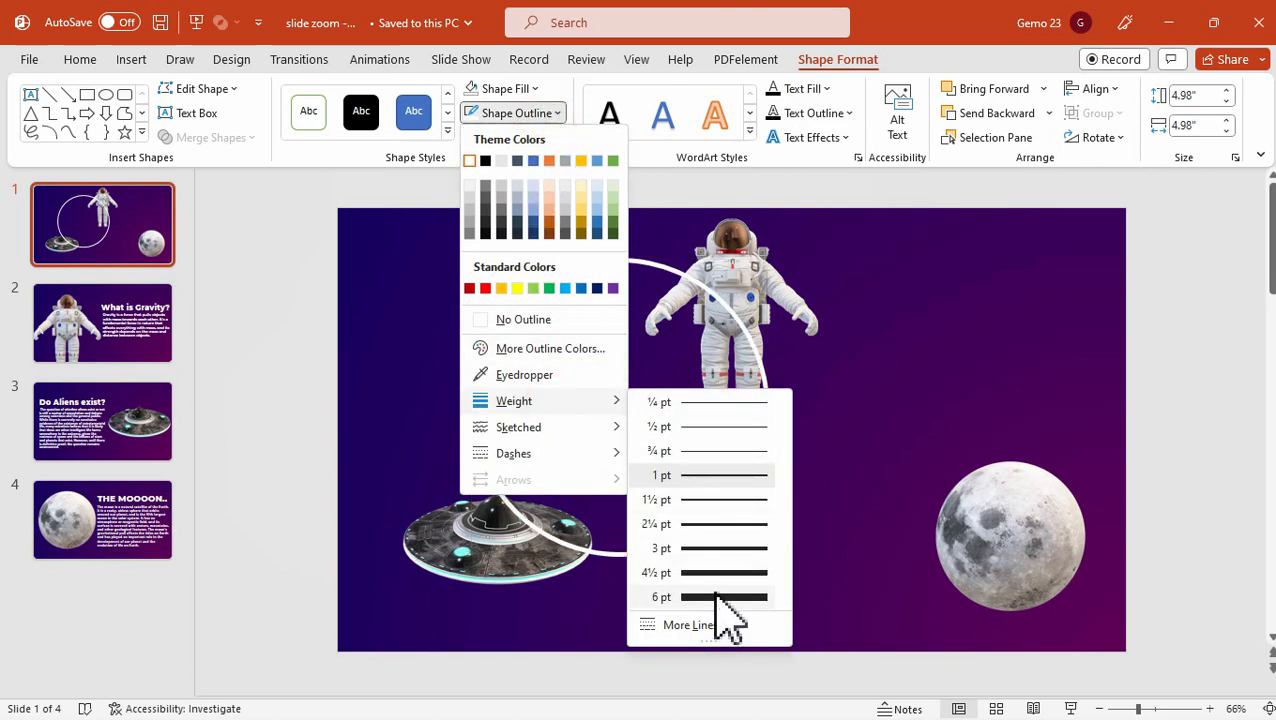
{"action": "left_click", "coordinate": [660, 596]}
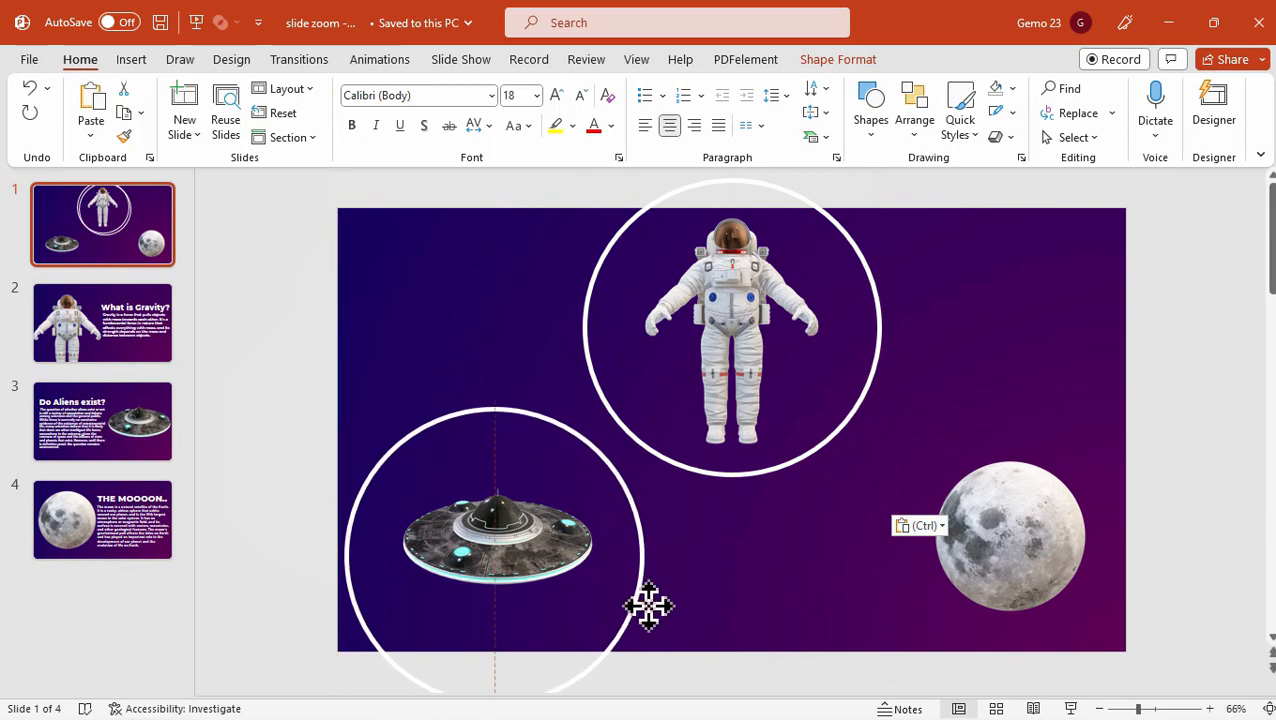
Copy the circle and place the copies around the UFO and moon pictures.
{"action": "left_click", "coordinate": [496, 536]}
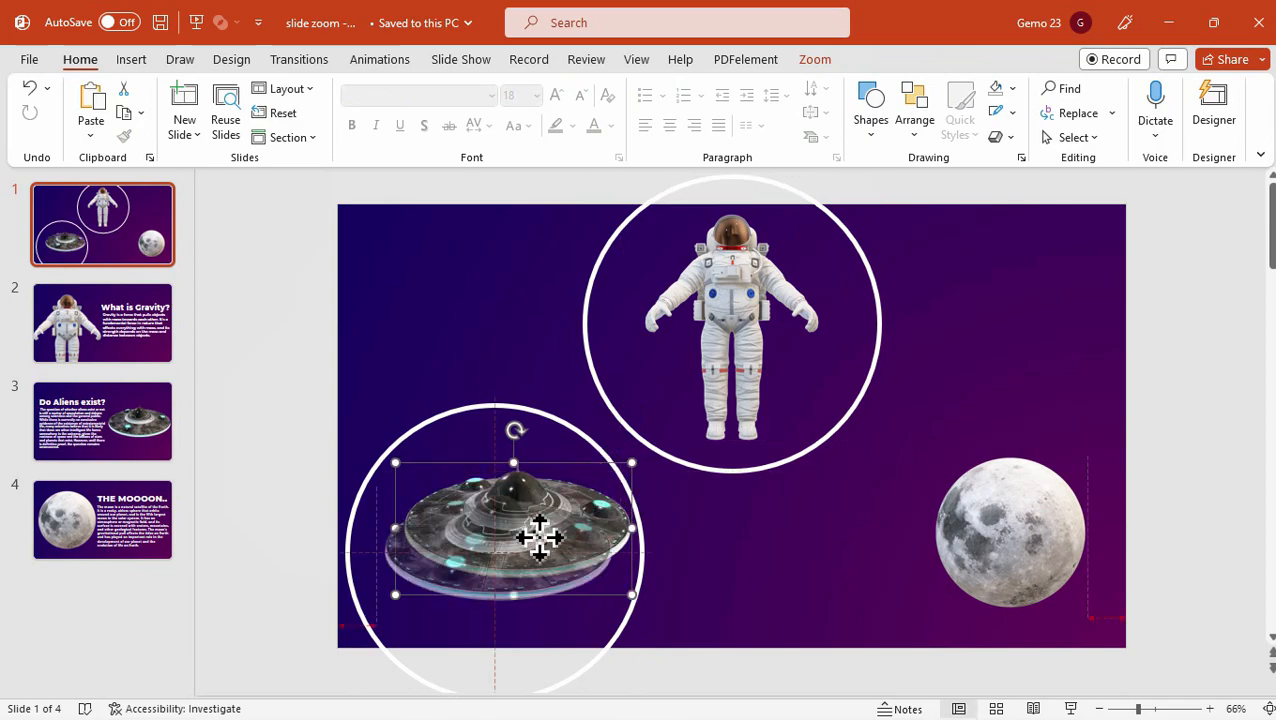
{"action": "right_click", "coordinate": [516, 530]}
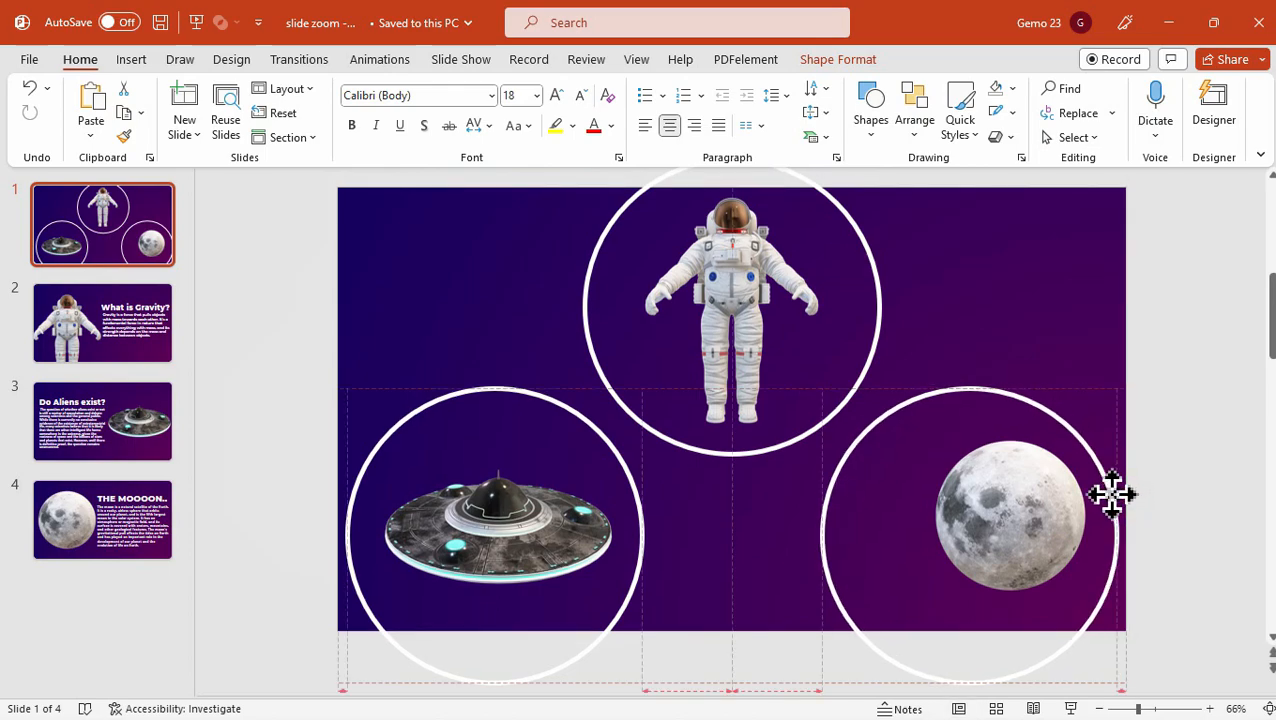
{"action": "left_click", "coordinate": [1010, 516]}
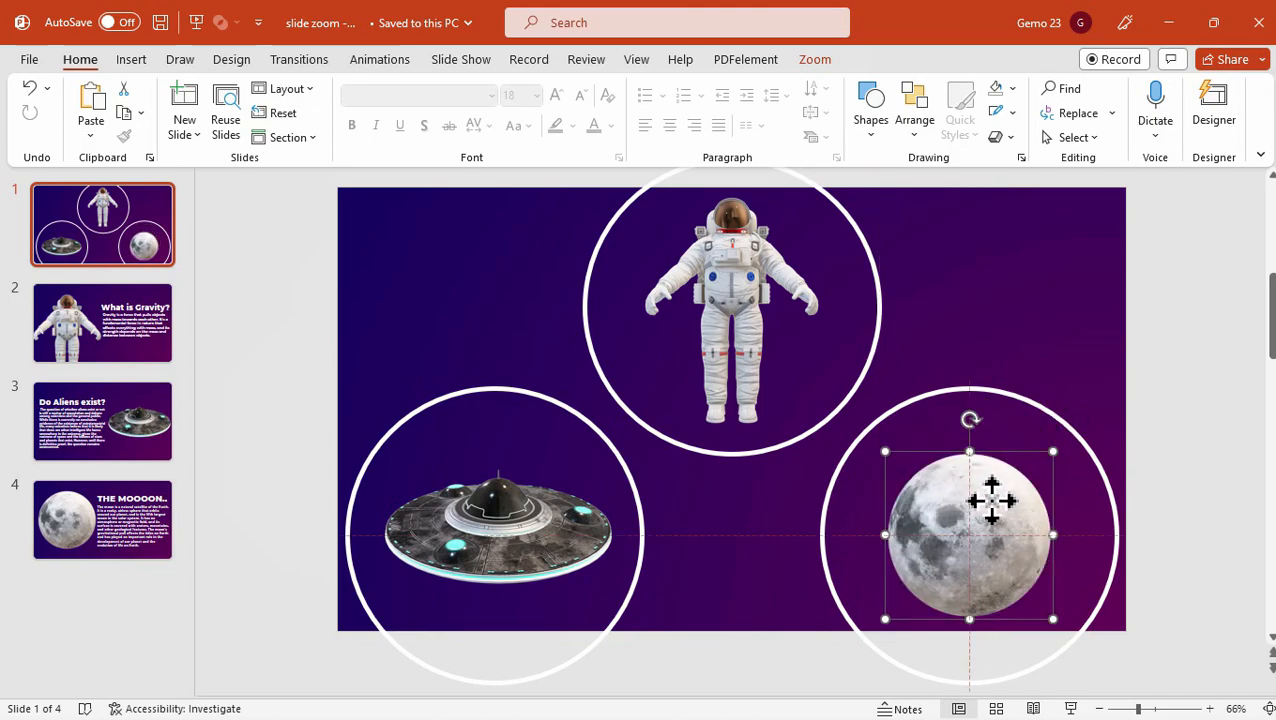
{"action": "left_click", "coordinate": [984, 284]}
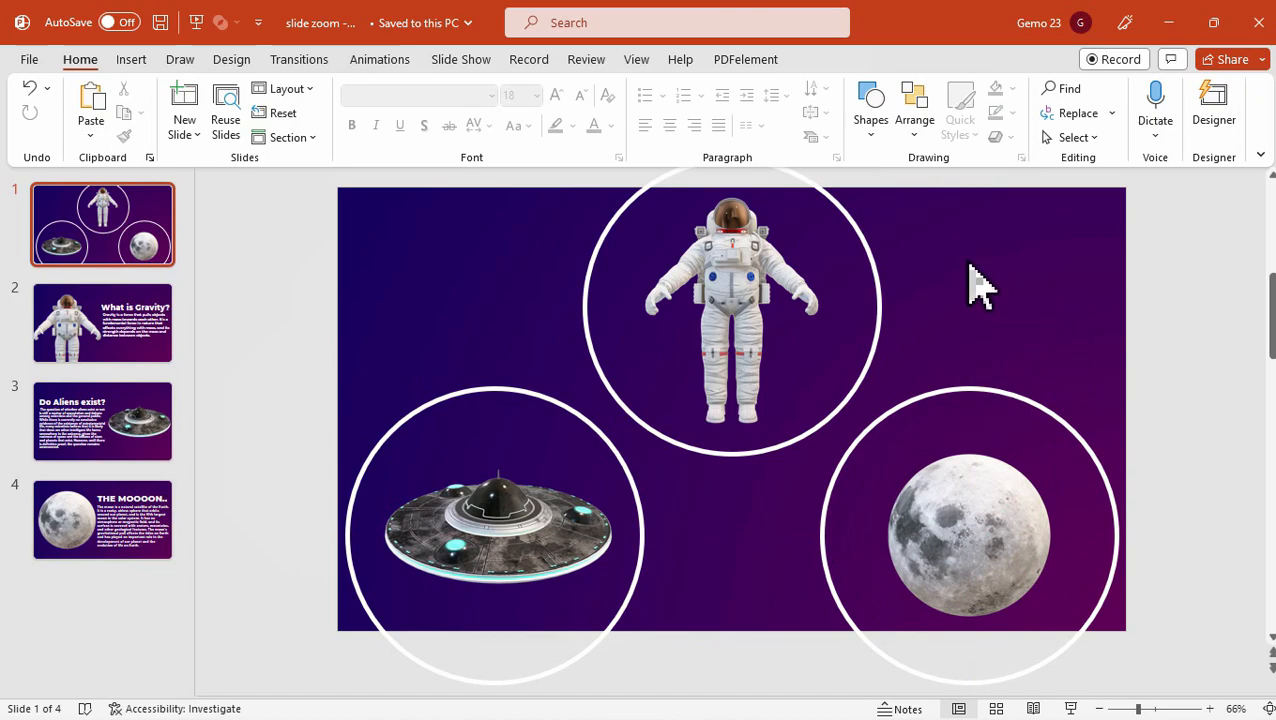
{"action": "left_click", "coordinate": [462, 60]}
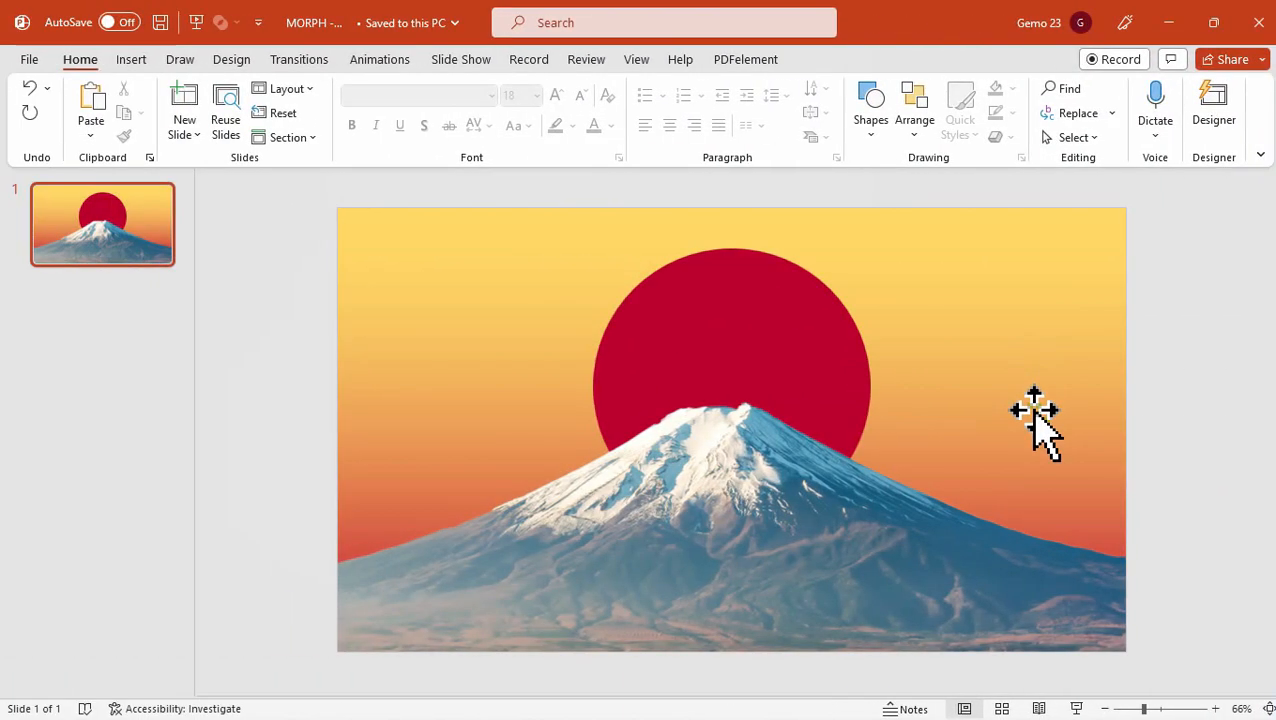
{"action": "mouse_move", "coordinate": [1056, 414]}
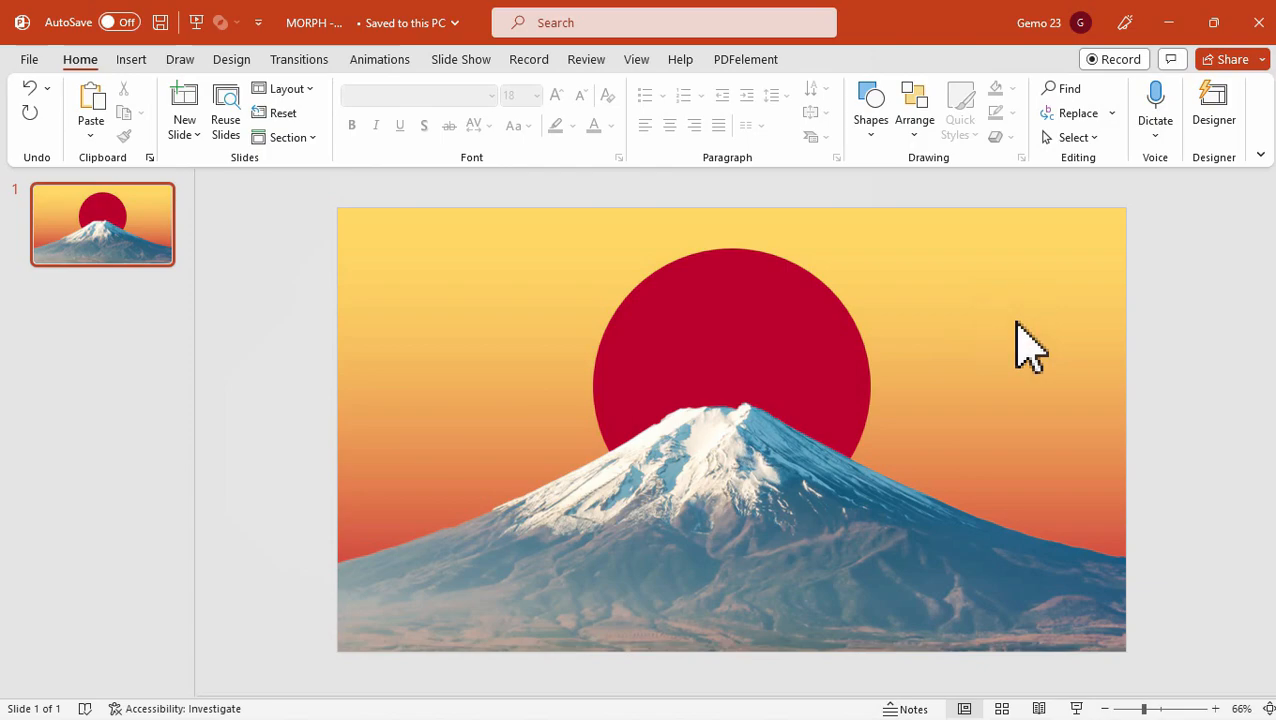
Add a JAPAN text box in Raleway Black at size 88, enlarged up to 138, across the red sun.
{"action": "left_click", "coordinate": [132, 60]}
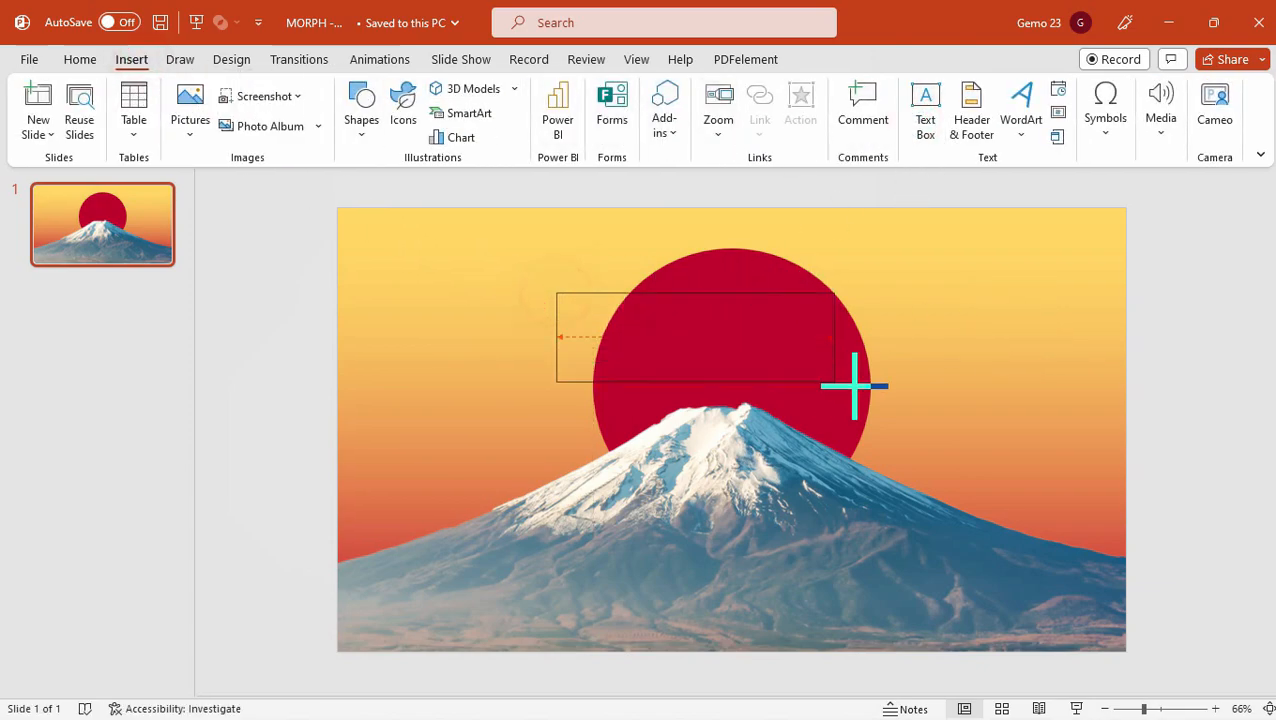
{"action": "type", "text": "JAPA"}
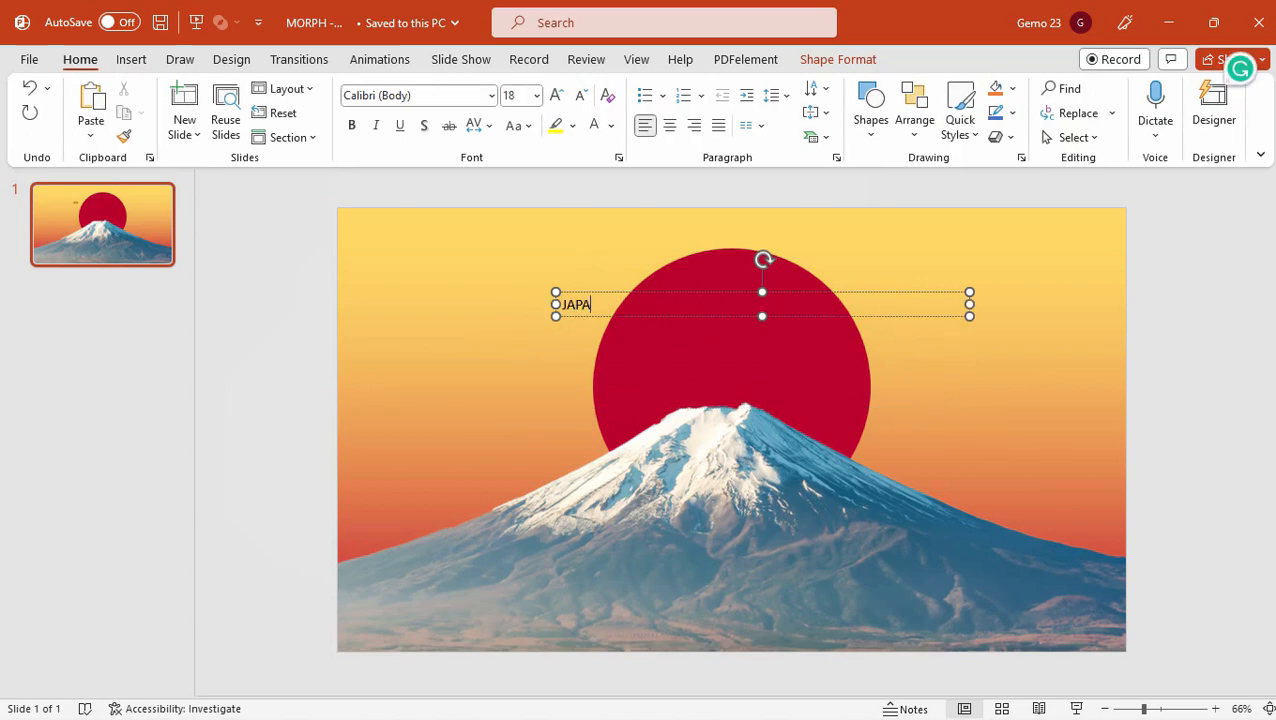
{"action": "left_click", "coordinate": [490, 96]}
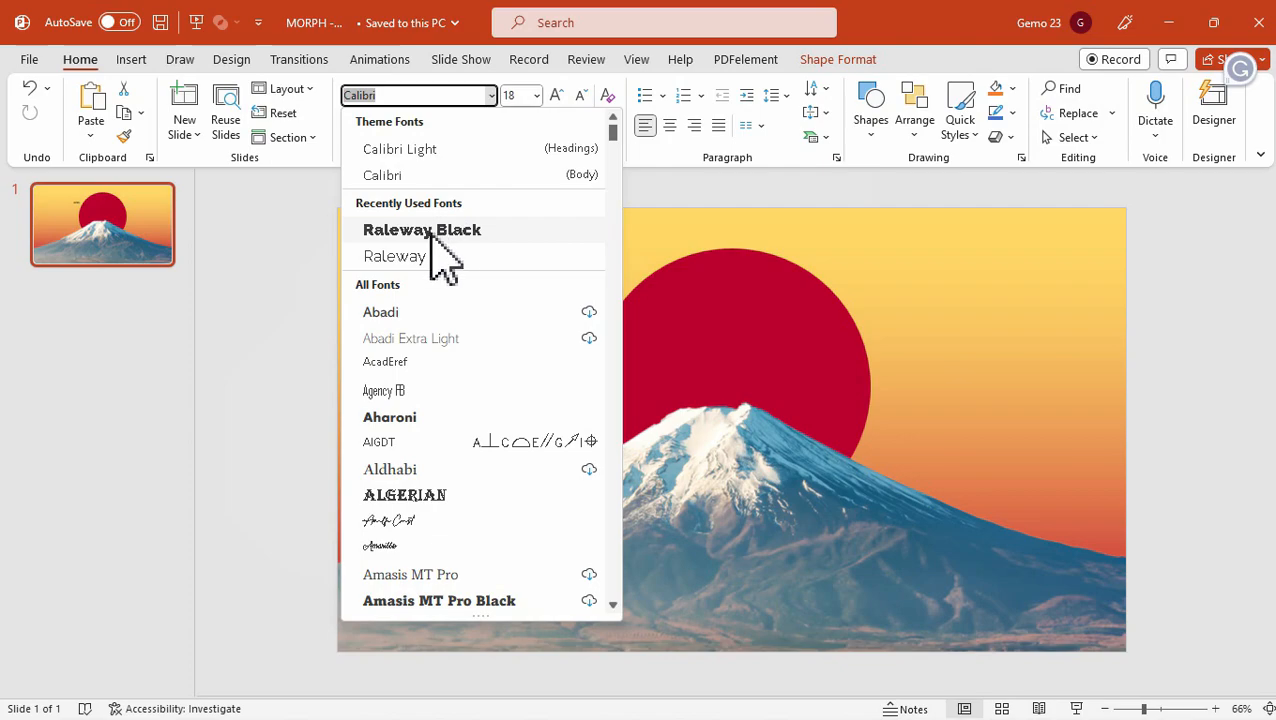
{"action": "left_click", "coordinate": [420, 228]}
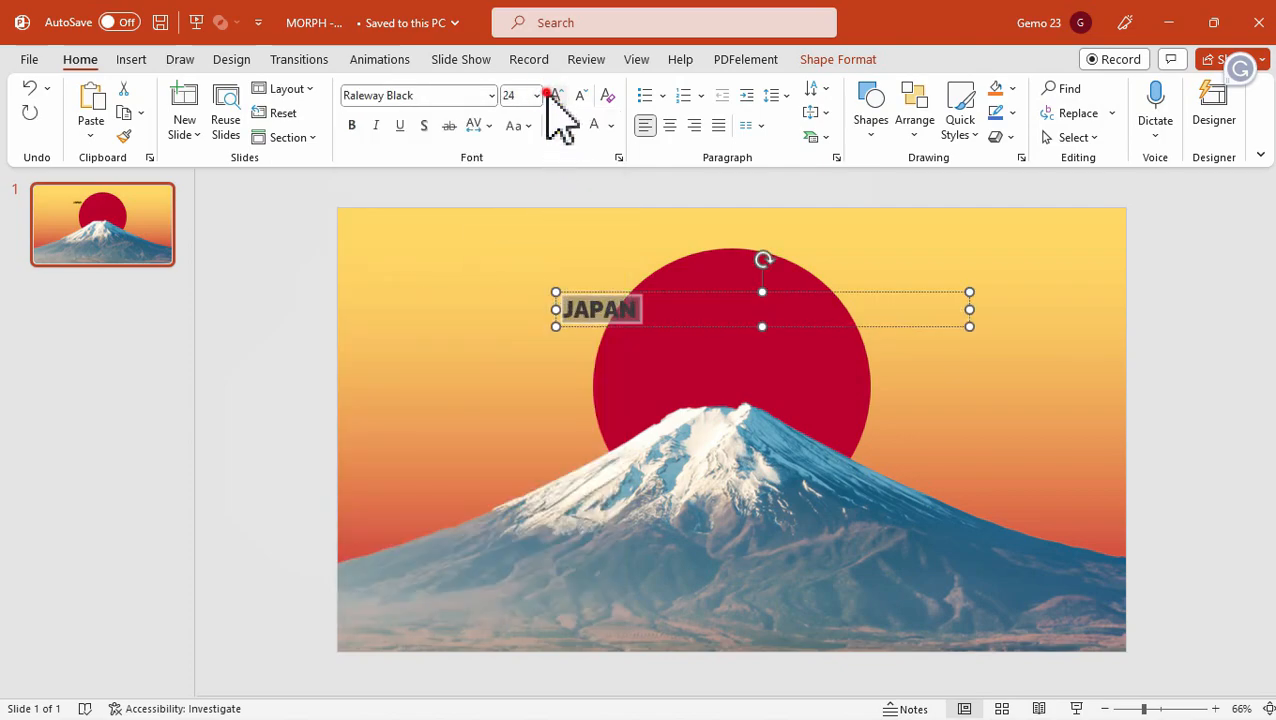
{"action": "type", "text": "88"}
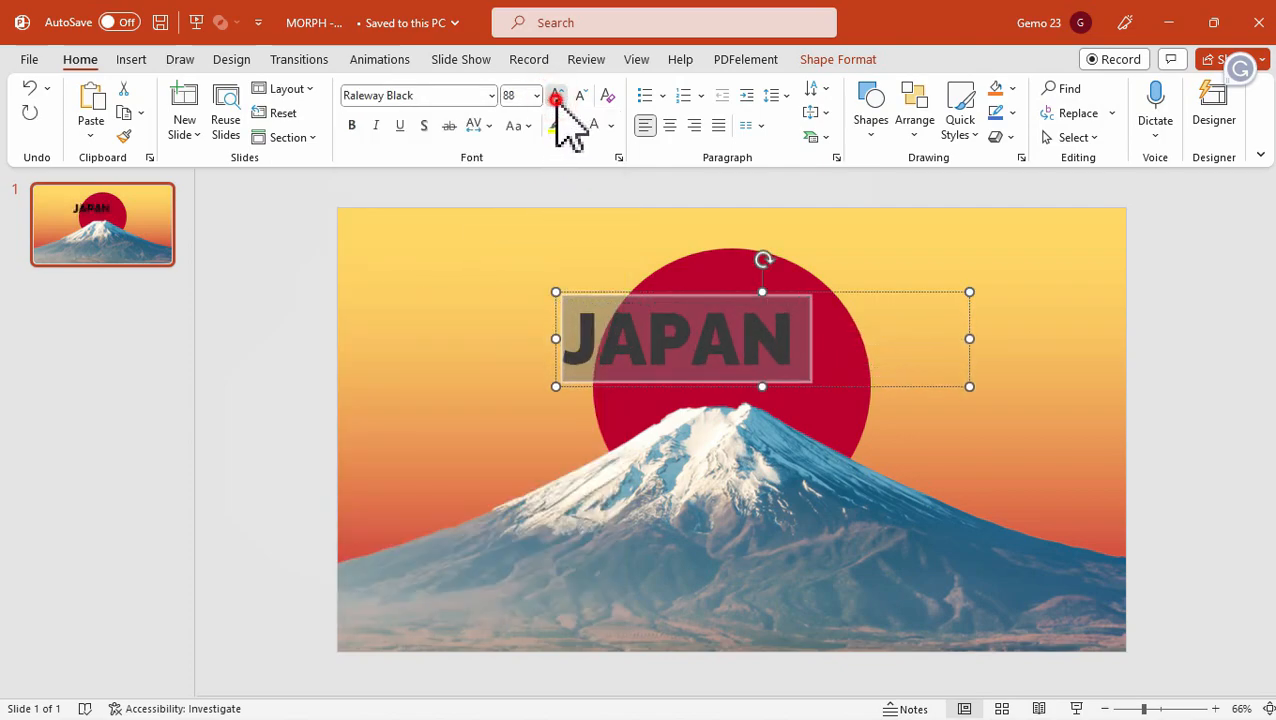
{"action": "left_click", "coordinate": [556, 96]}
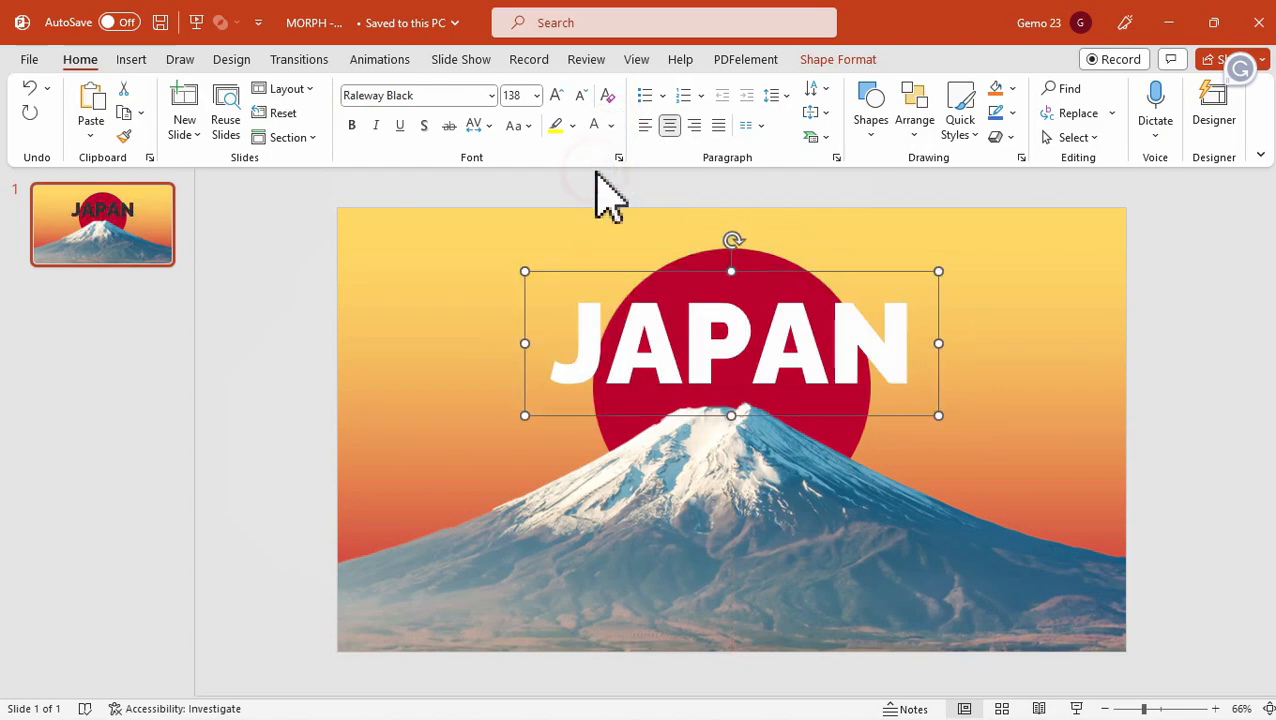
{"action": "right_click", "coordinate": [730, 344]}
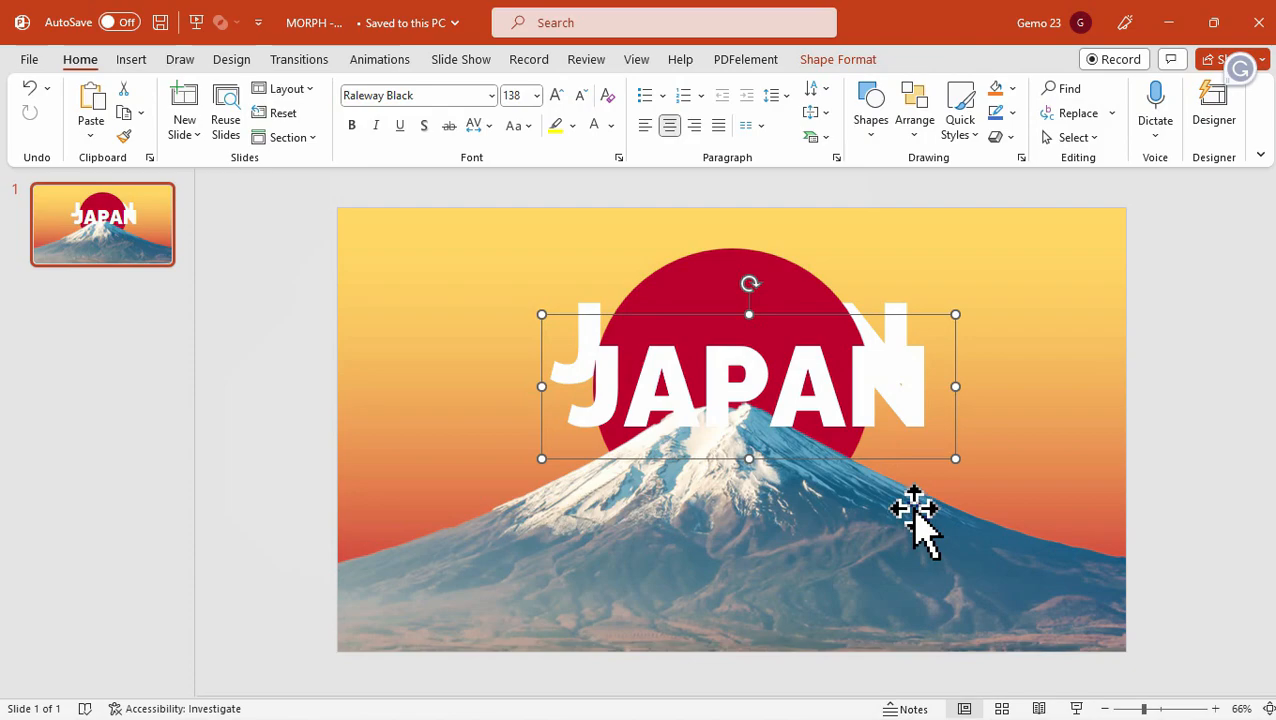
Set the duplicate JAPAN's Text Fill to No Fill and align it over the solid white original.
{"action": "left_click", "coordinate": [836, 60]}
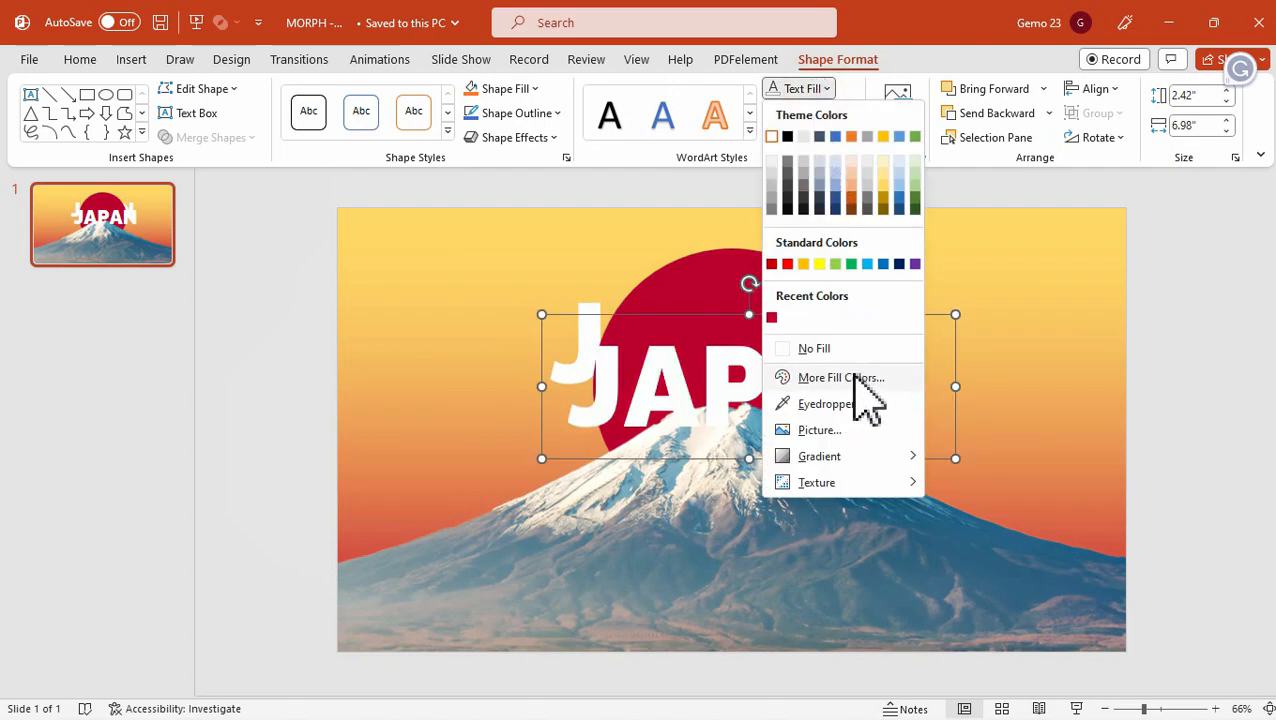
{"action": "left_click", "coordinate": [800, 112]}
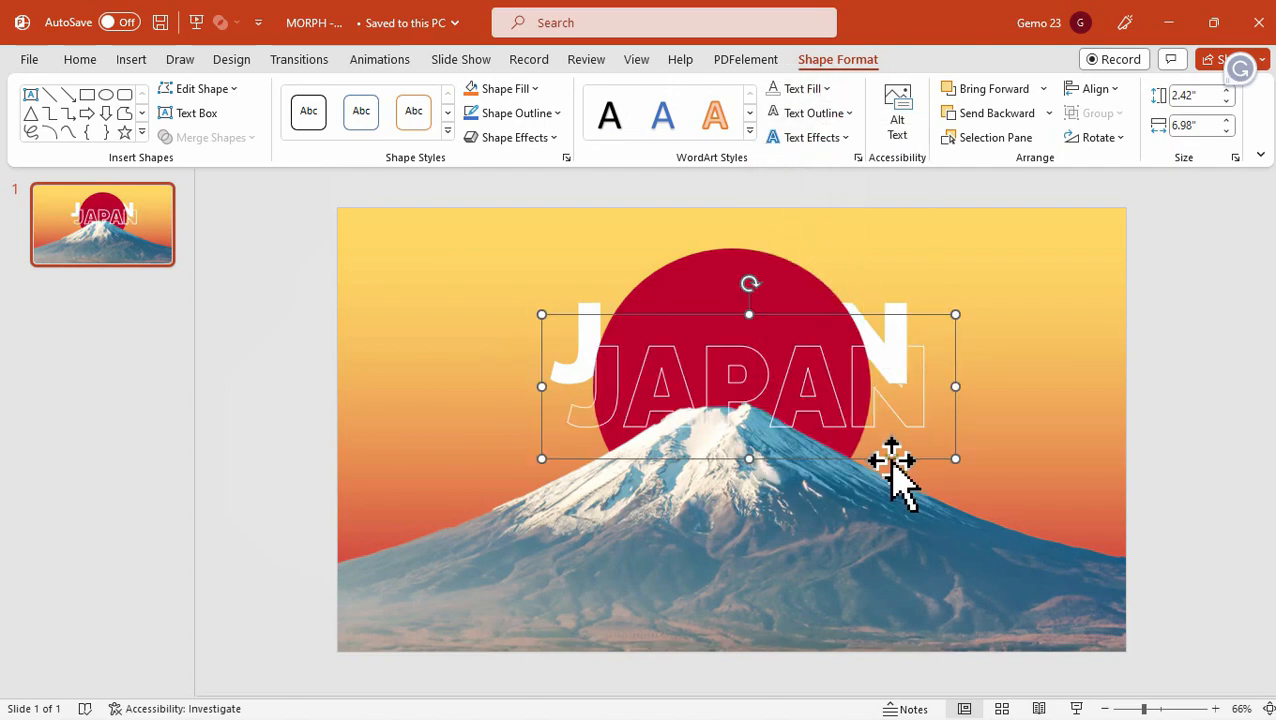
{"action": "left_click_drag", "start_coordinate": [890, 460], "coordinate": [864, 420]}
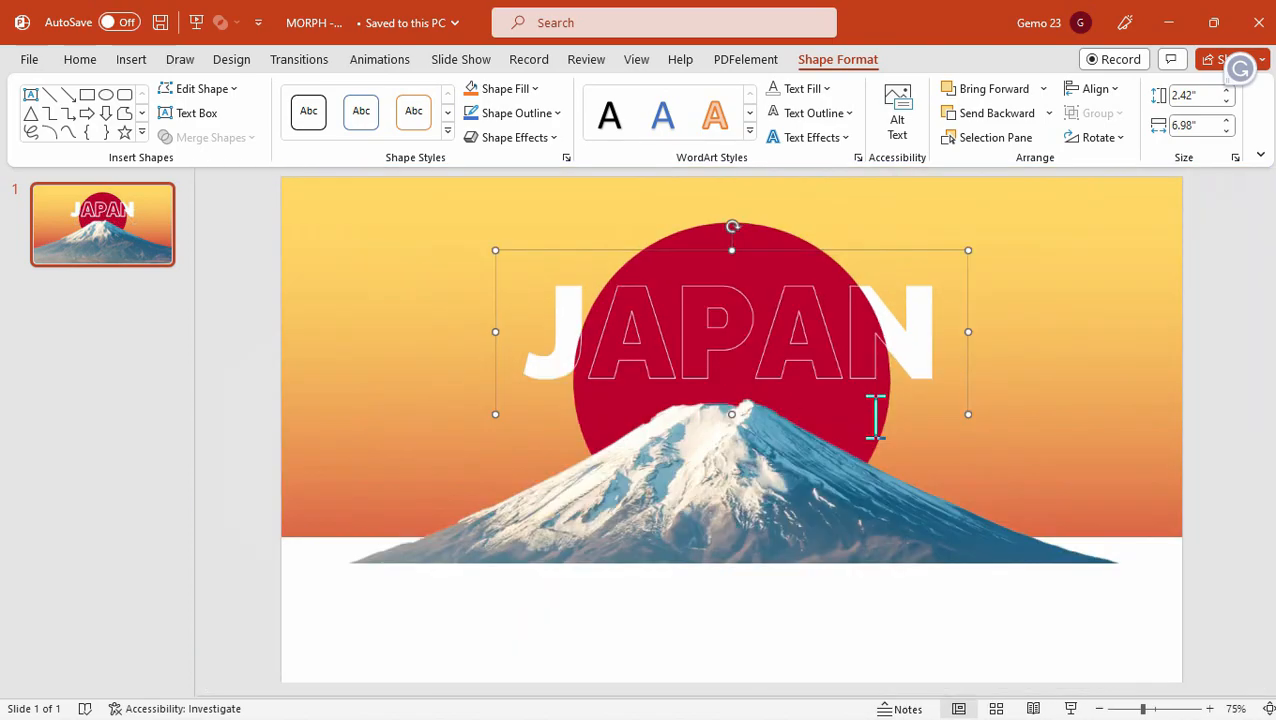
{"action": "left_click", "coordinate": [1110, 344]}
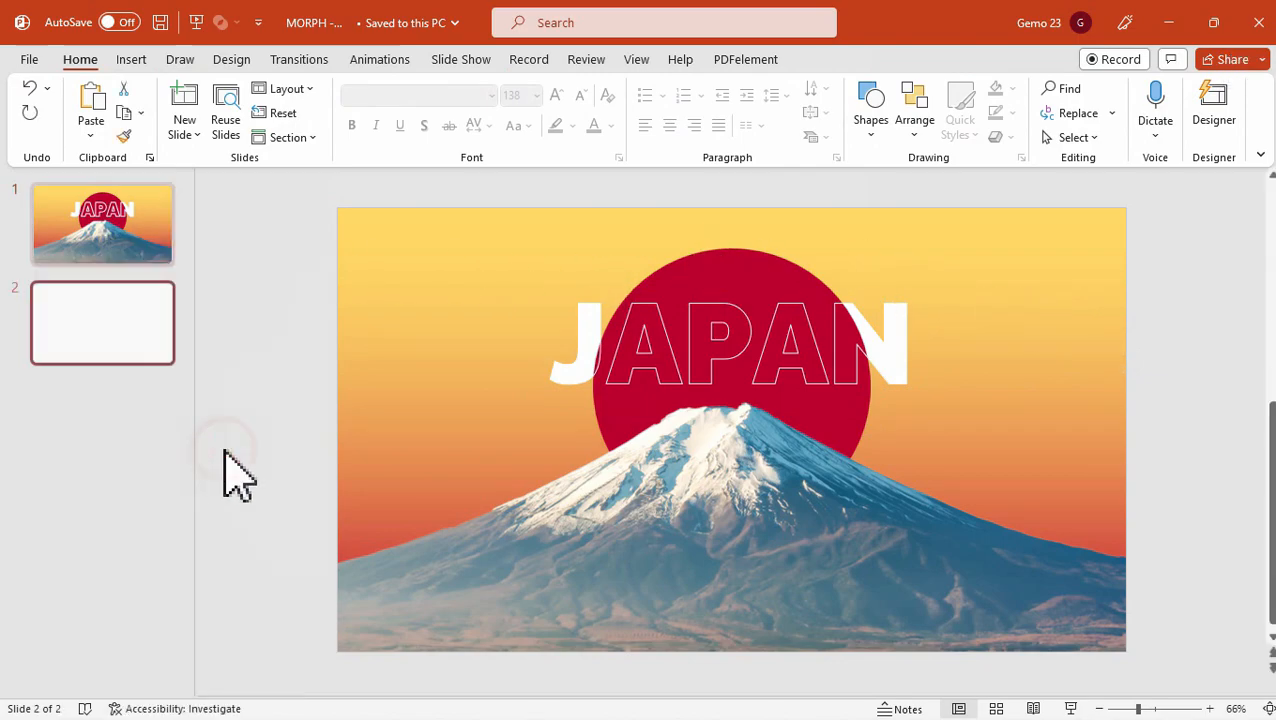
Duplicate the first slide so slide 2 carries the same layered JAPAN design.
{"action": "left_click", "coordinate": [700, 344]}
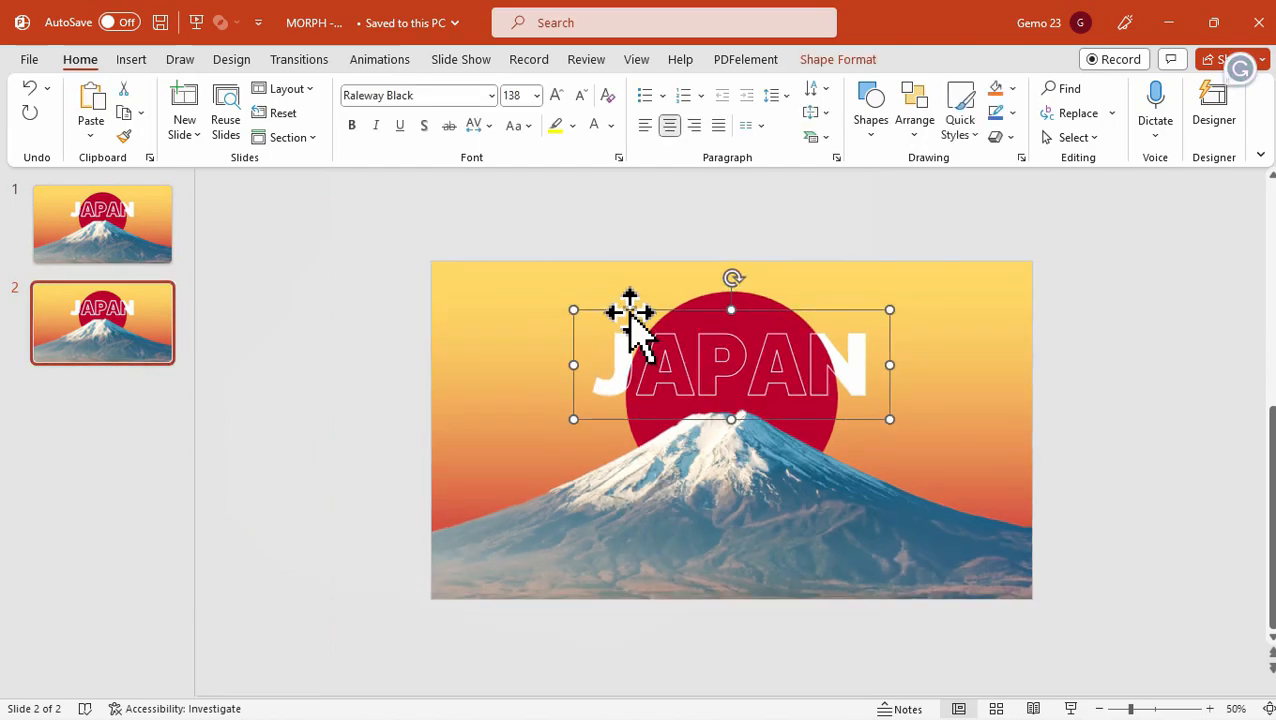
{"action": "mouse_move", "coordinate": [660, 256]}
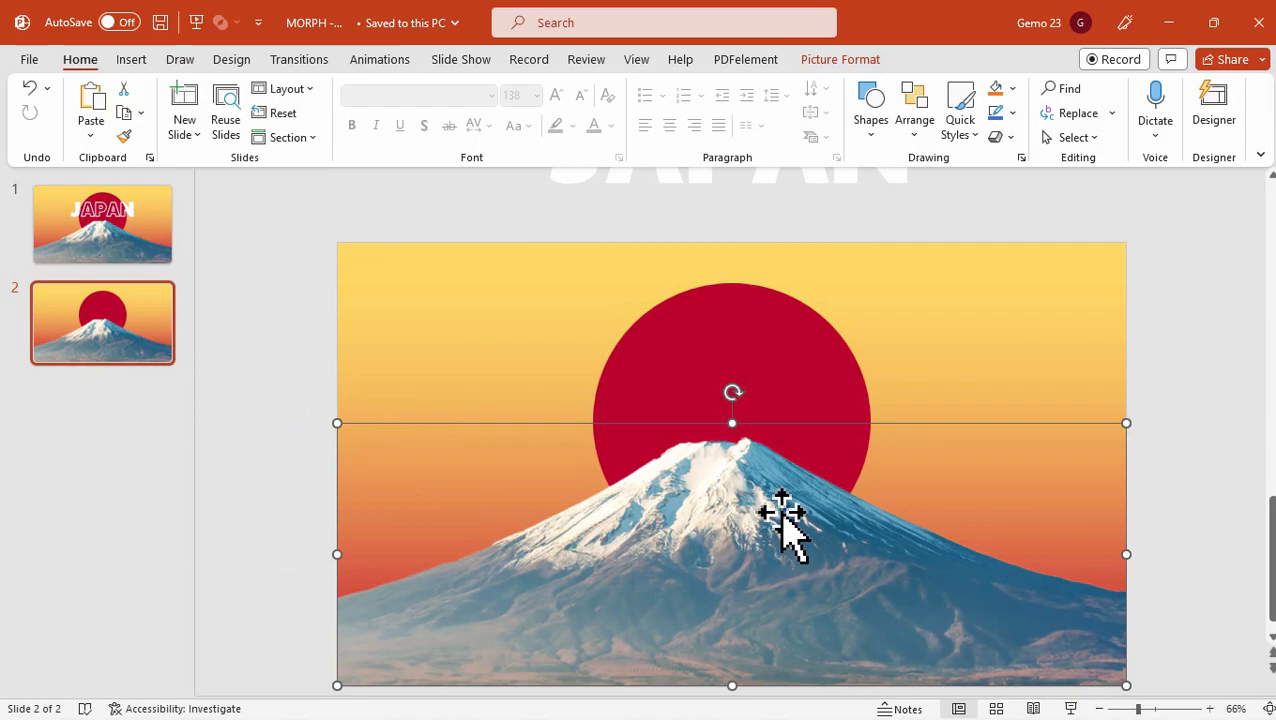
Shift the mountain picture and red sun left and bring in the MT. FUJI title with its description.
{"action": "left_click_drag", "start_coordinate": [780, 510], "coordinate": [944, 436]}
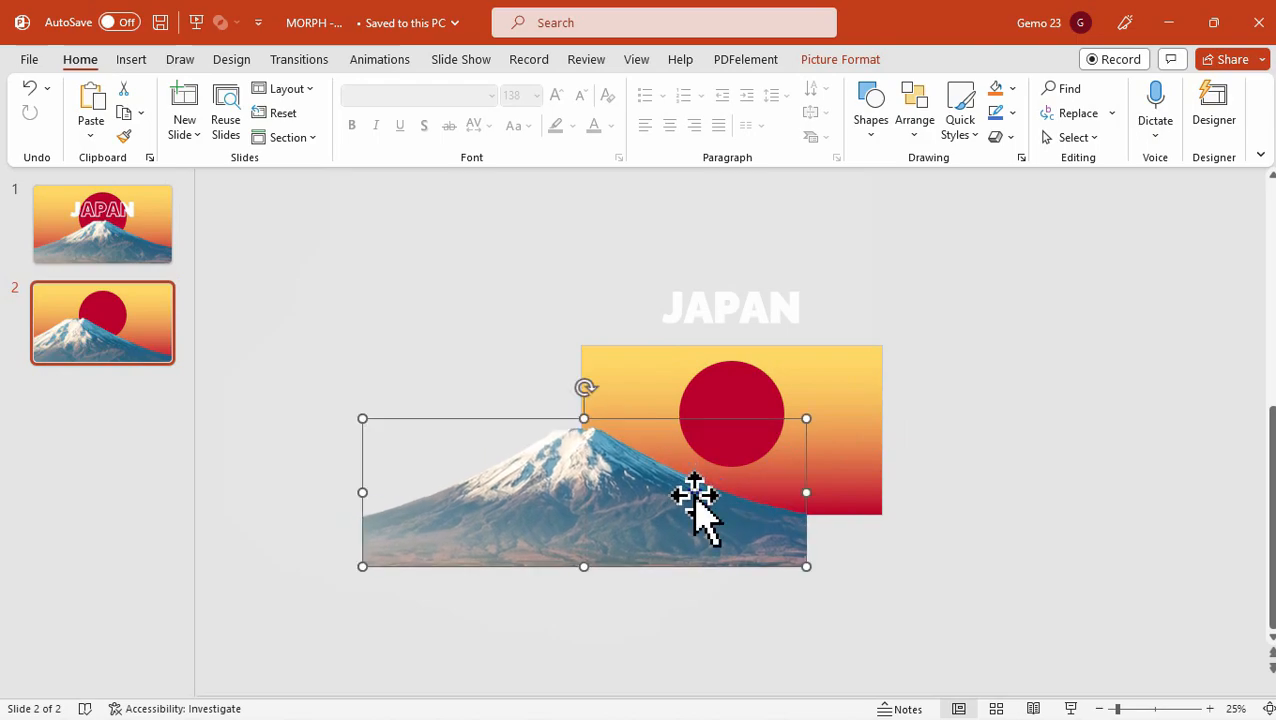
{"action": "left_click", "coordinate": [1208, 708]}
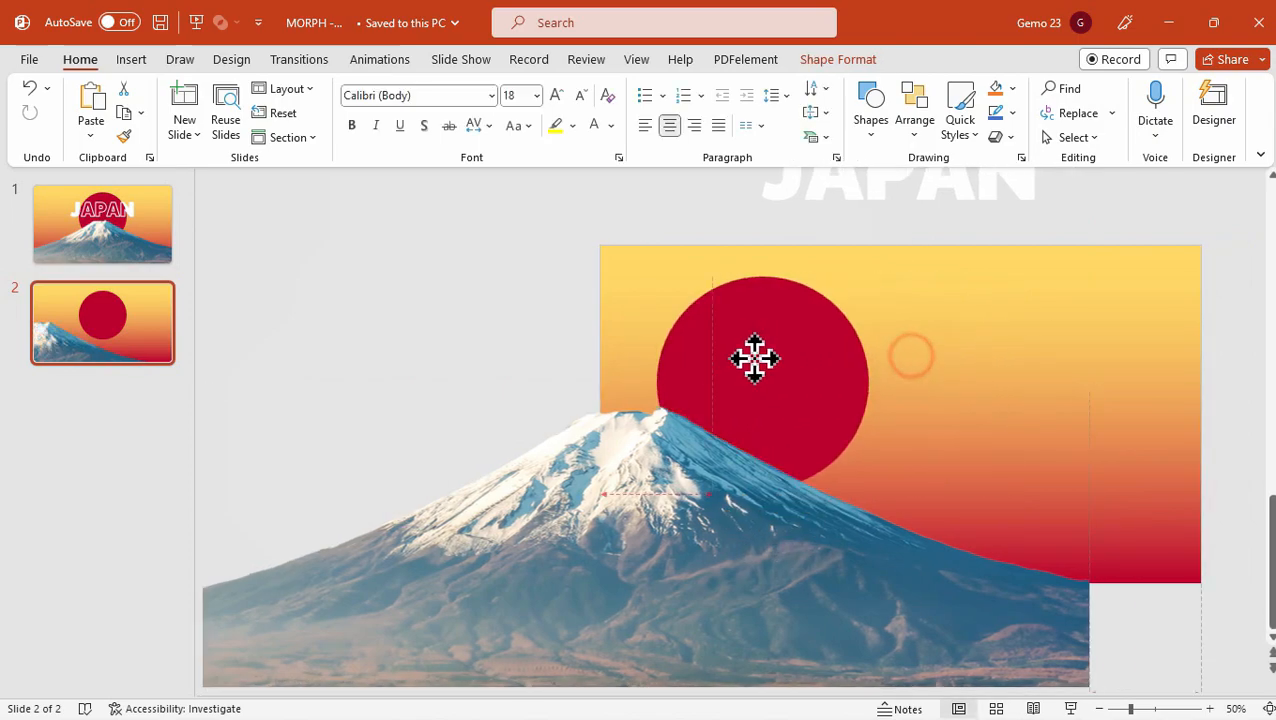
{"action": "left_click_drag", "start_coordinate": [756, 360], "coordinate": [604, 356]}
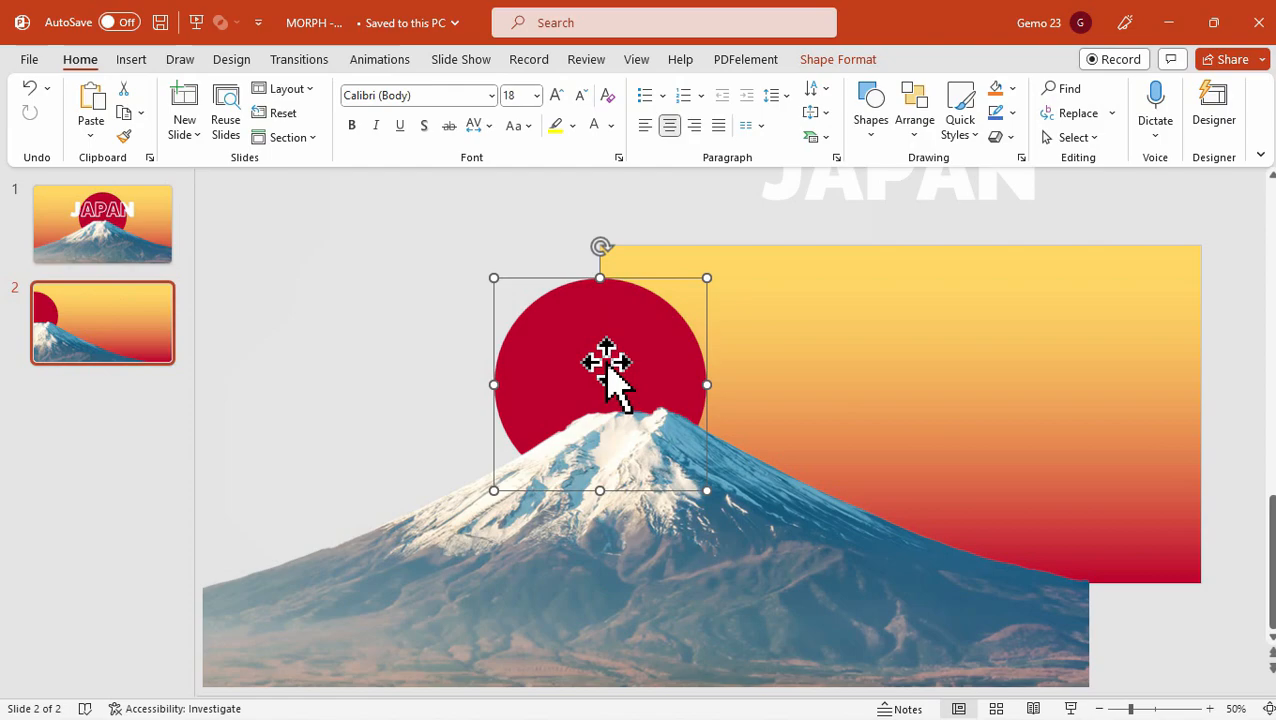
{"action": "left_click", "coordinate": [1124, 480]}
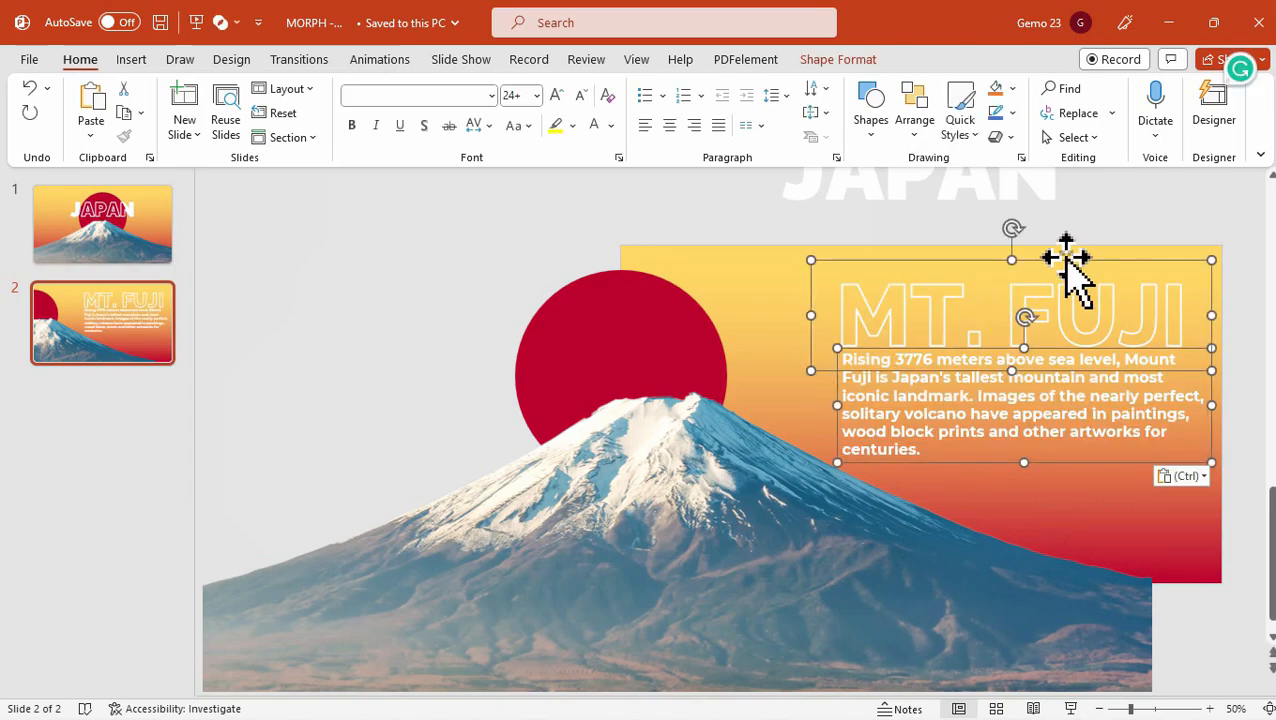
Apply a Morph transition to slide 2 and preview it flowing from the JAPAN slide.
{"action": "left_click", "coordinate": [1076, 316]}
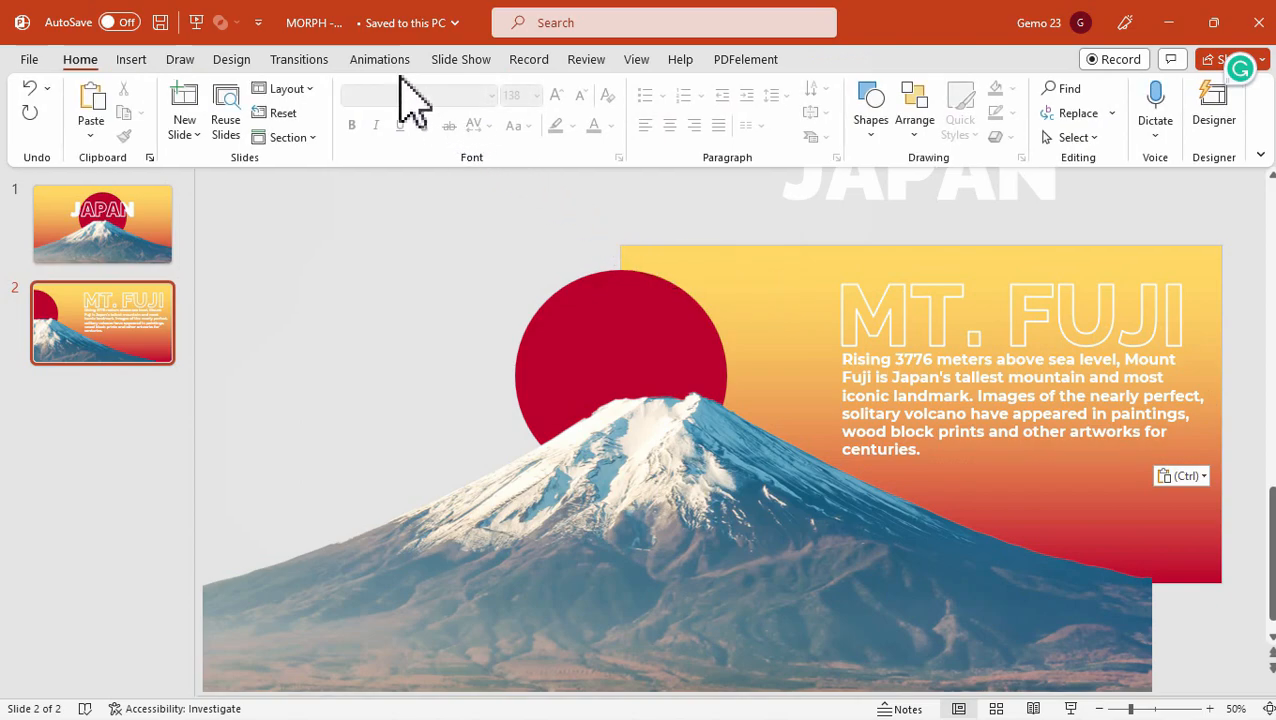
{"action": "left_click", "coordinate": [300, 60]}
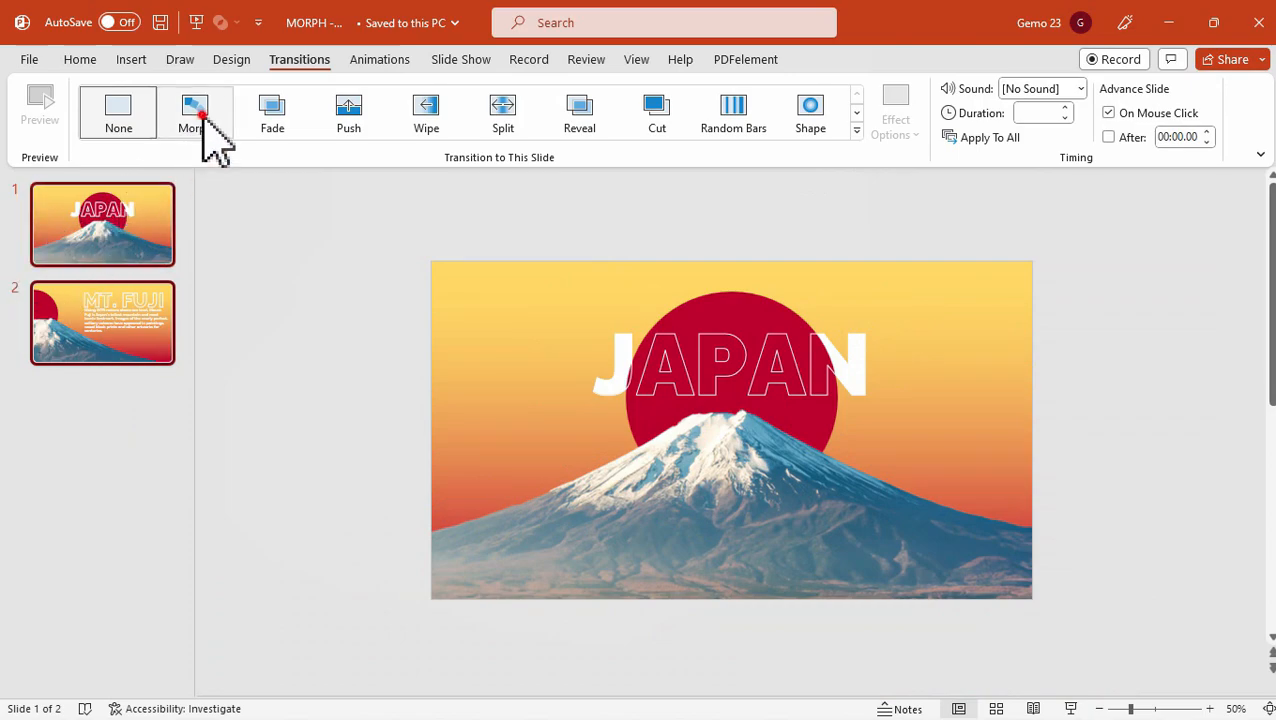
{"action": "left_click", "coordinate": [194, 112]}
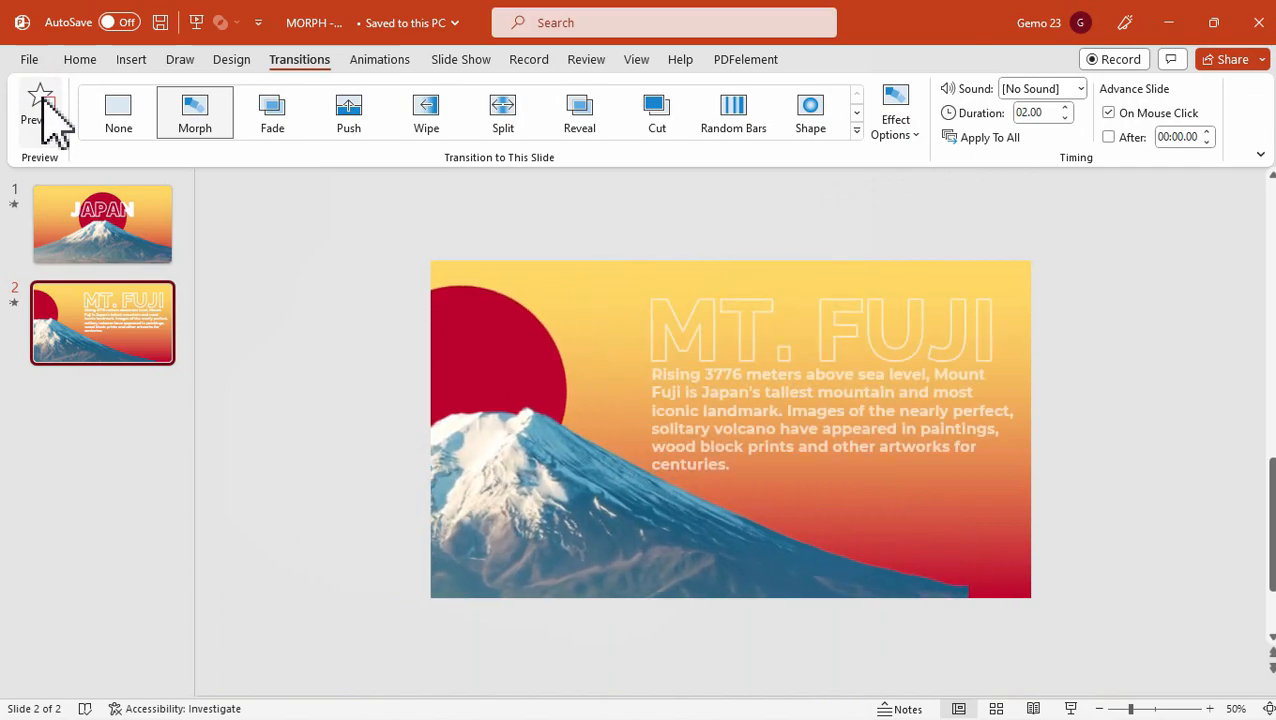
{"action": "left_click", "coordinate": [40, 108]}
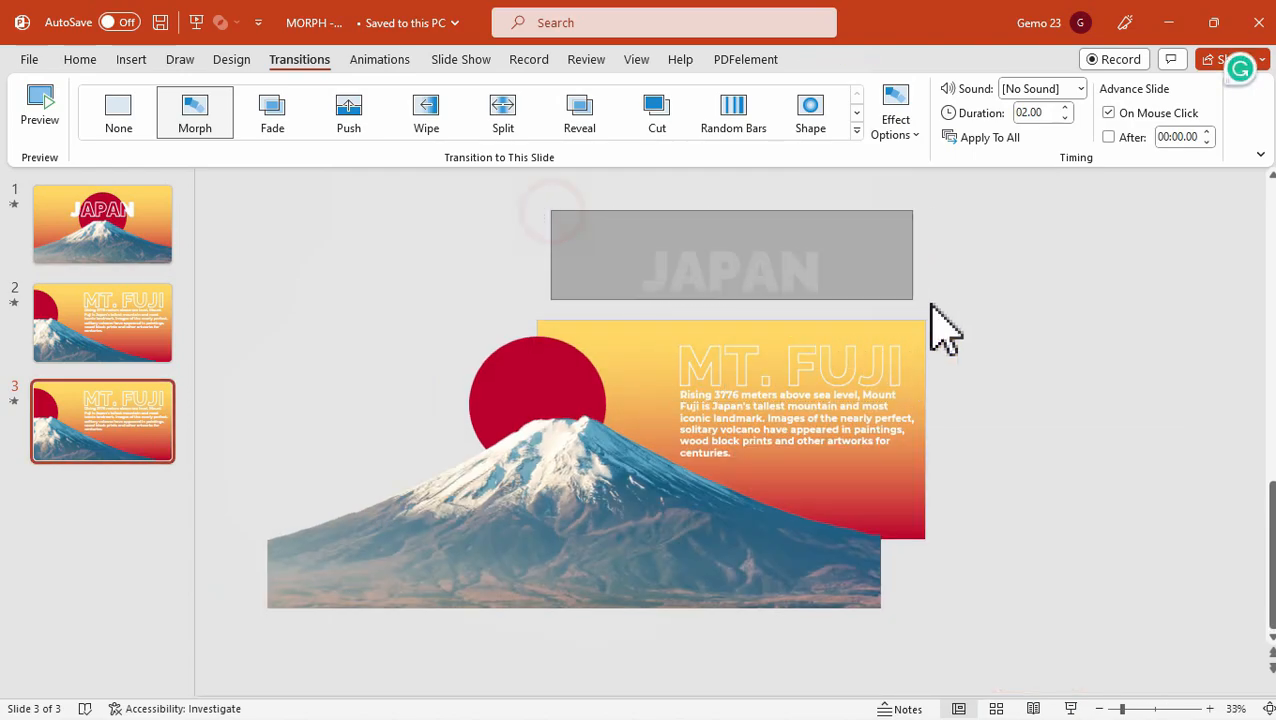
Move the mountain and red sun to the right side of slide 3, fine-tuning their position.
{"action": "left_click", "coordinate": [790, 364]}
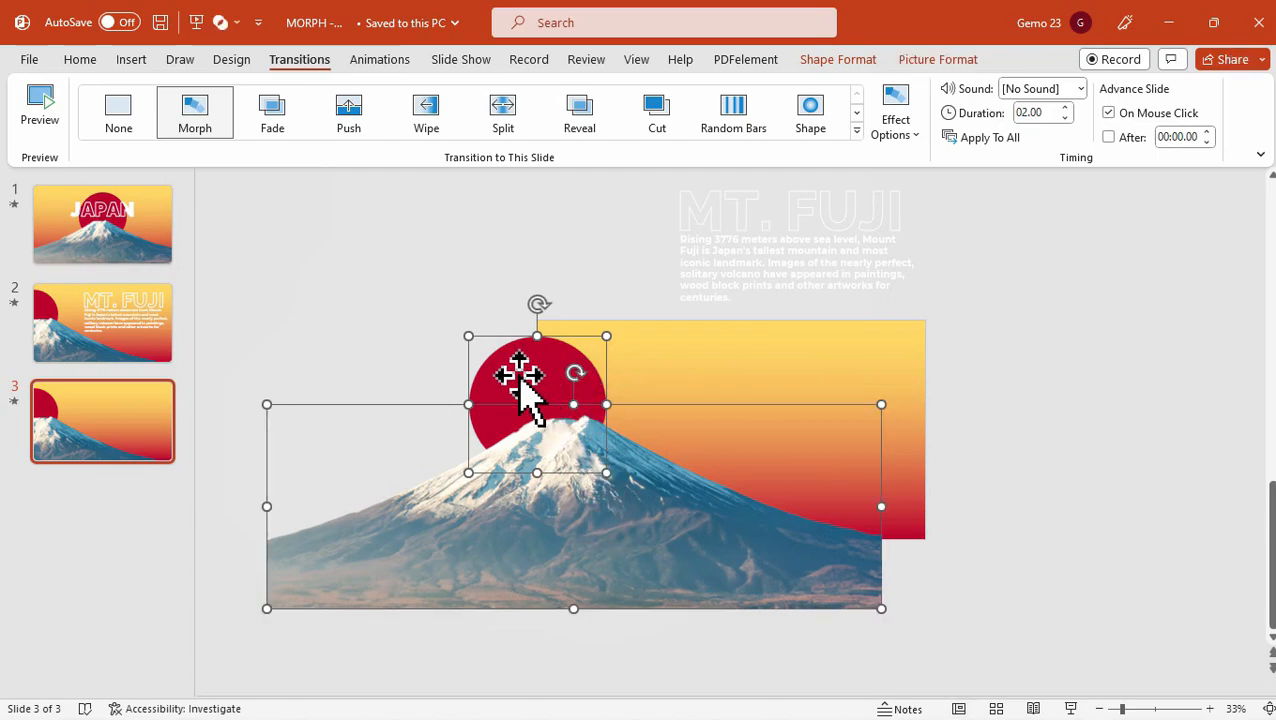
{"action": "left_click_drag", "start_coordinate": [520, 390], "coordinate": [856, 424]}
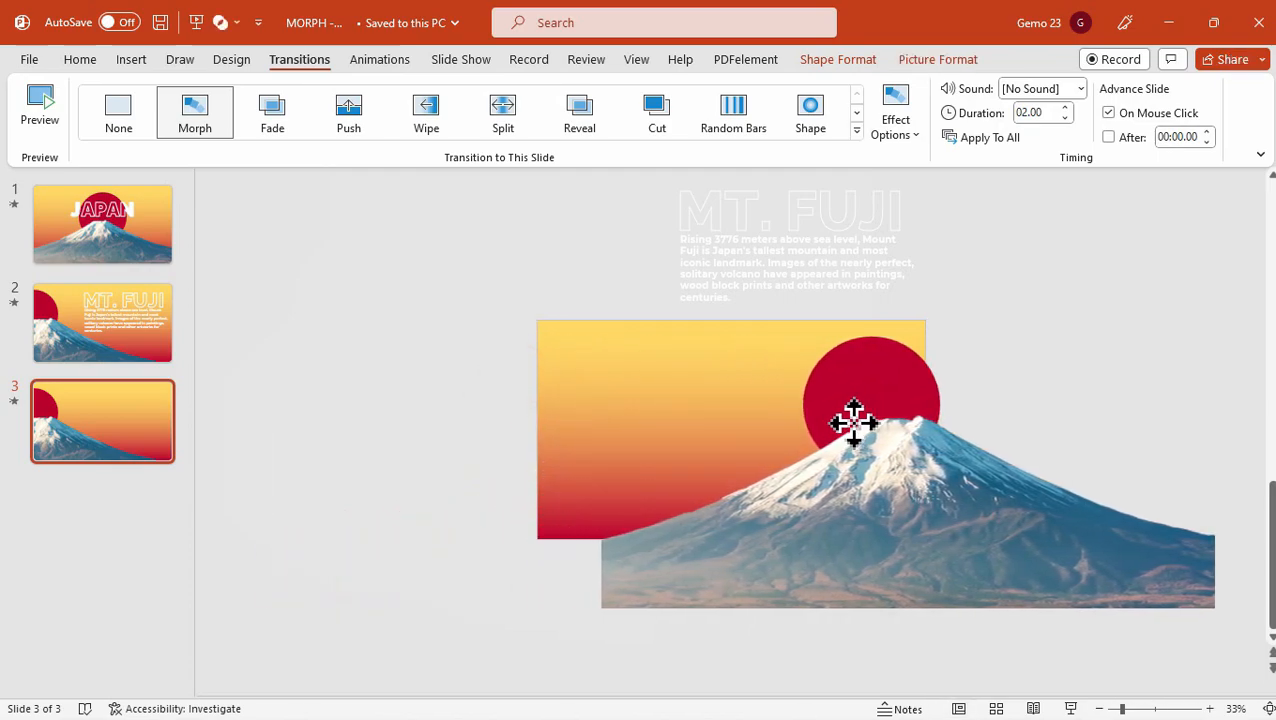
{"action": "left_click_drag", "start_coordinate": [856, 424], "coordinate": [856, 432]}
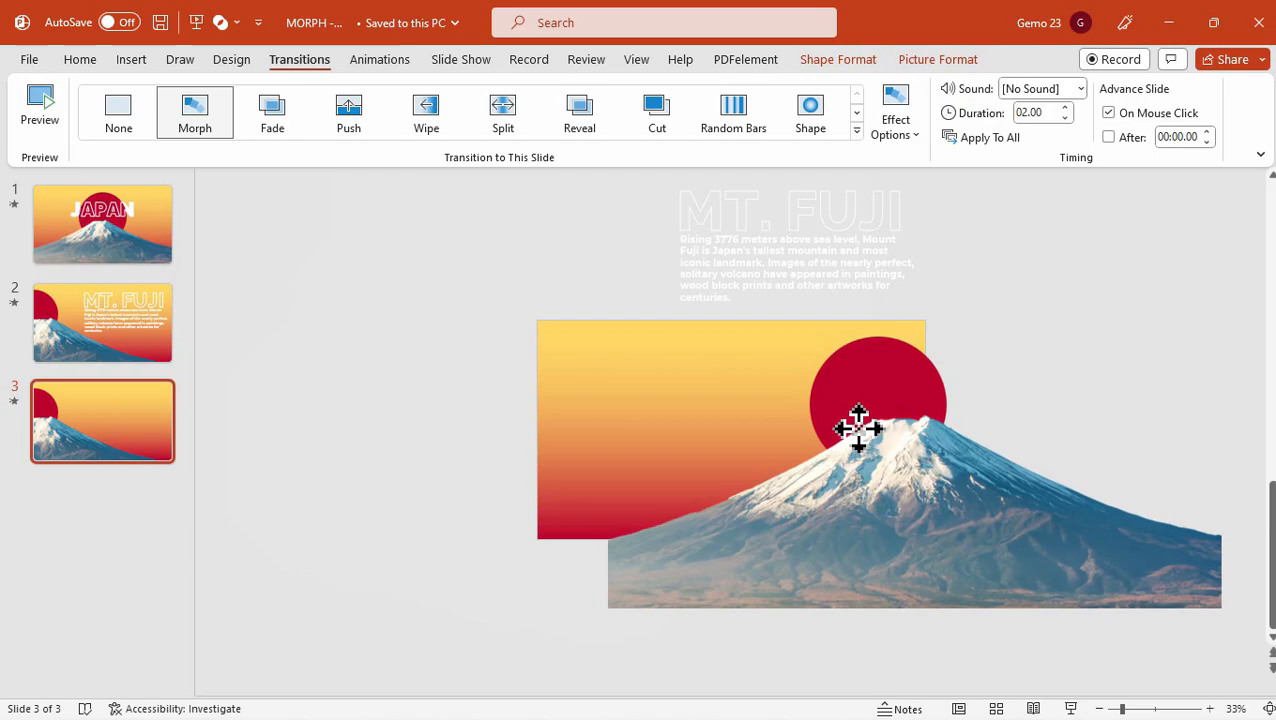
{"action": "left_click_drag", "start_coordinate": [856, 428], "coordinate": [890, 370]}
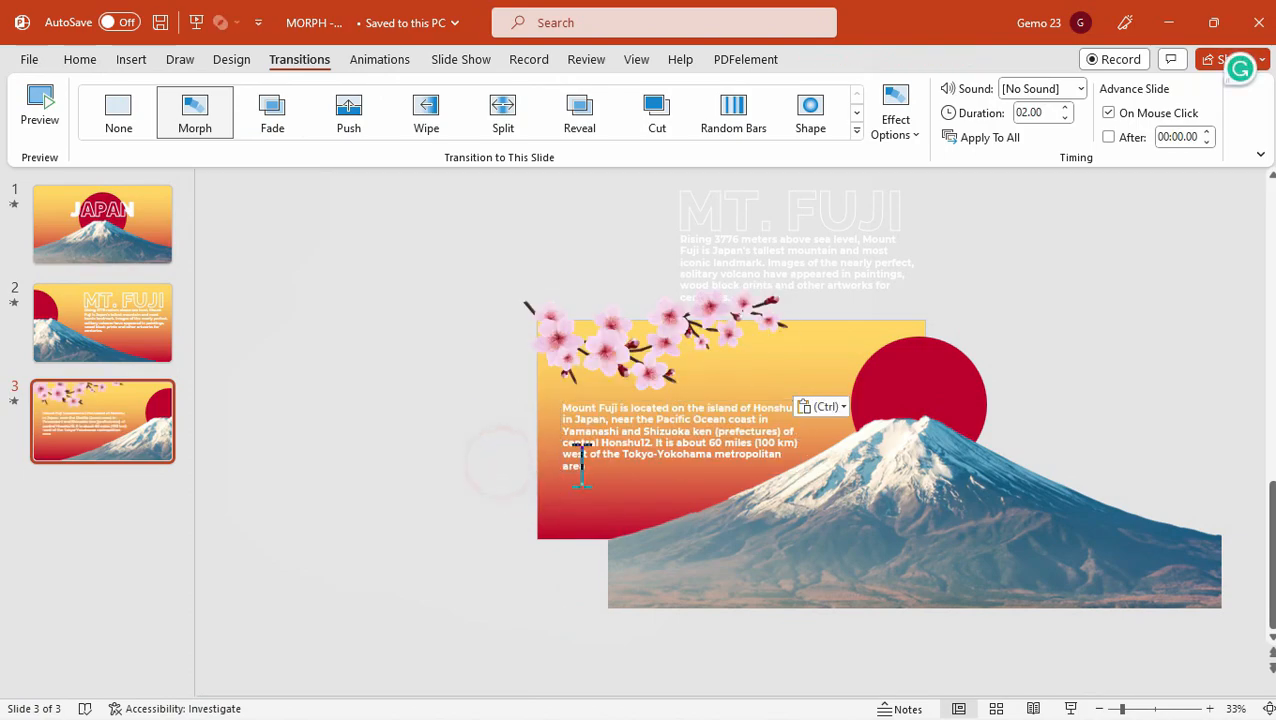
Place the cherry blossom image and Honshu text beside slide 2, outside the visible area.
{"action": "left_click", "coordinate": [656, 344]}
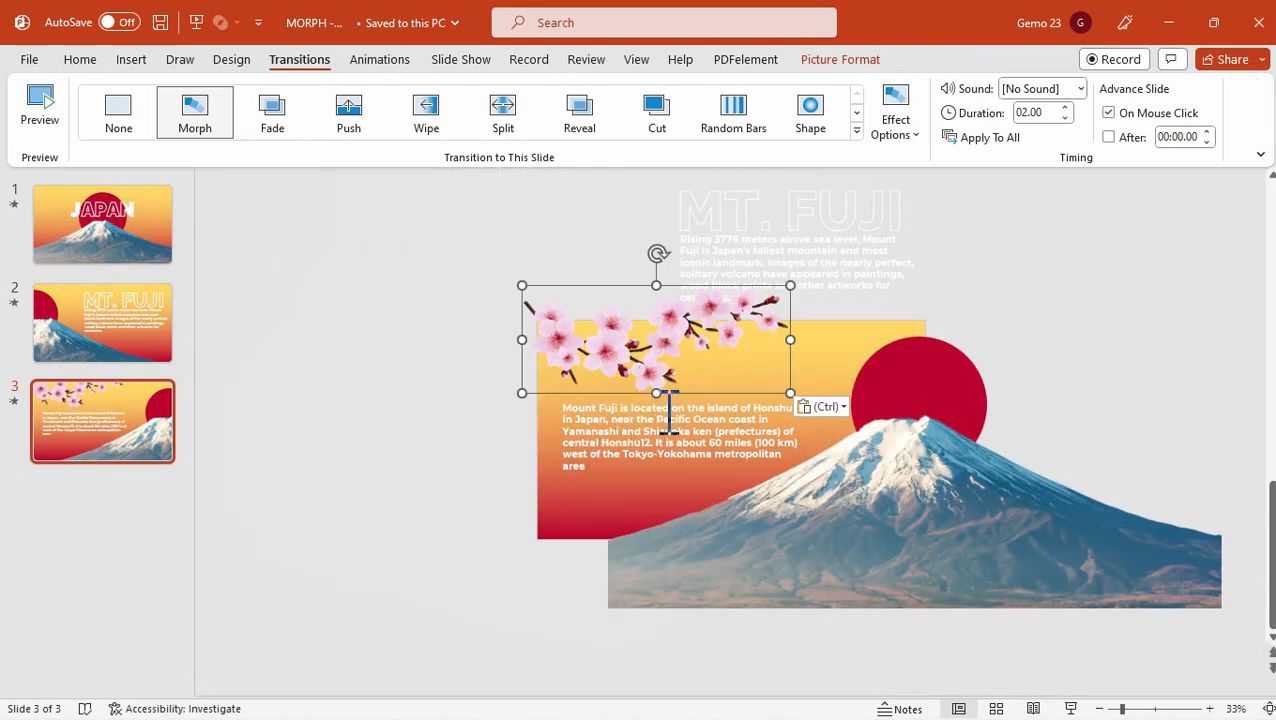
{"action": "left_click", "coordinate": [476, 480]}
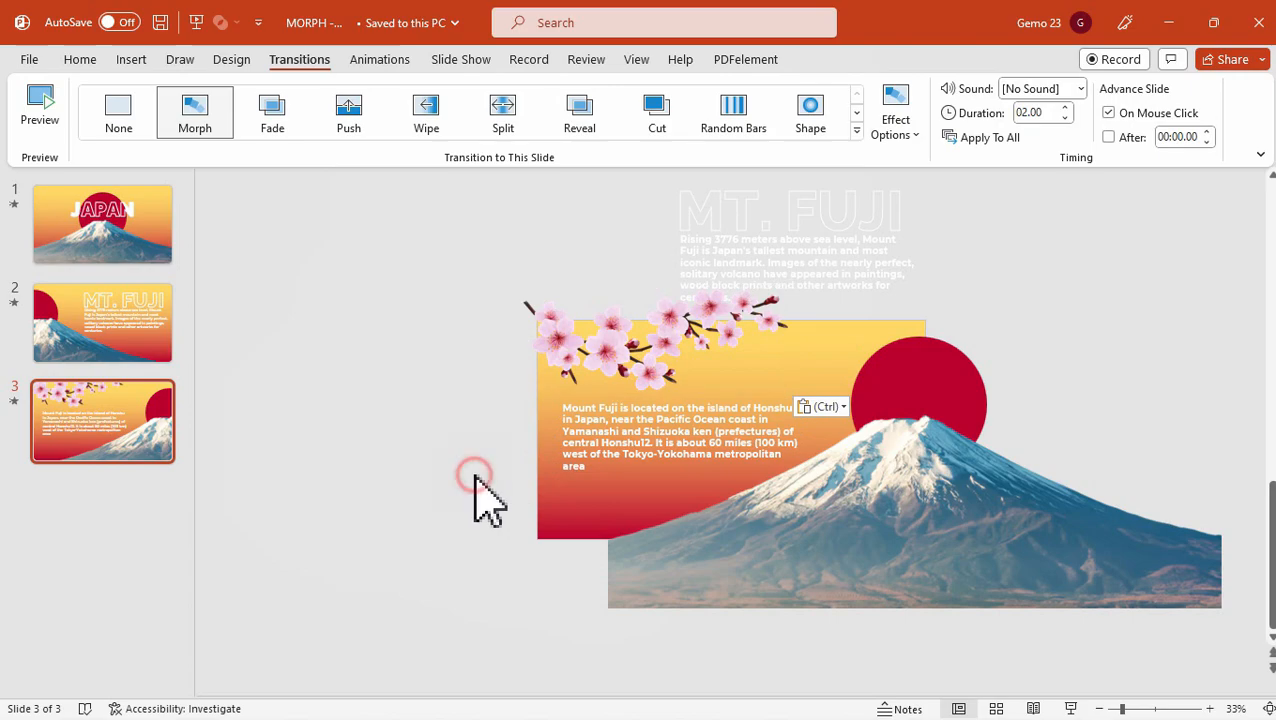
{"action": "left_click", "coordinate": [40, 100]}
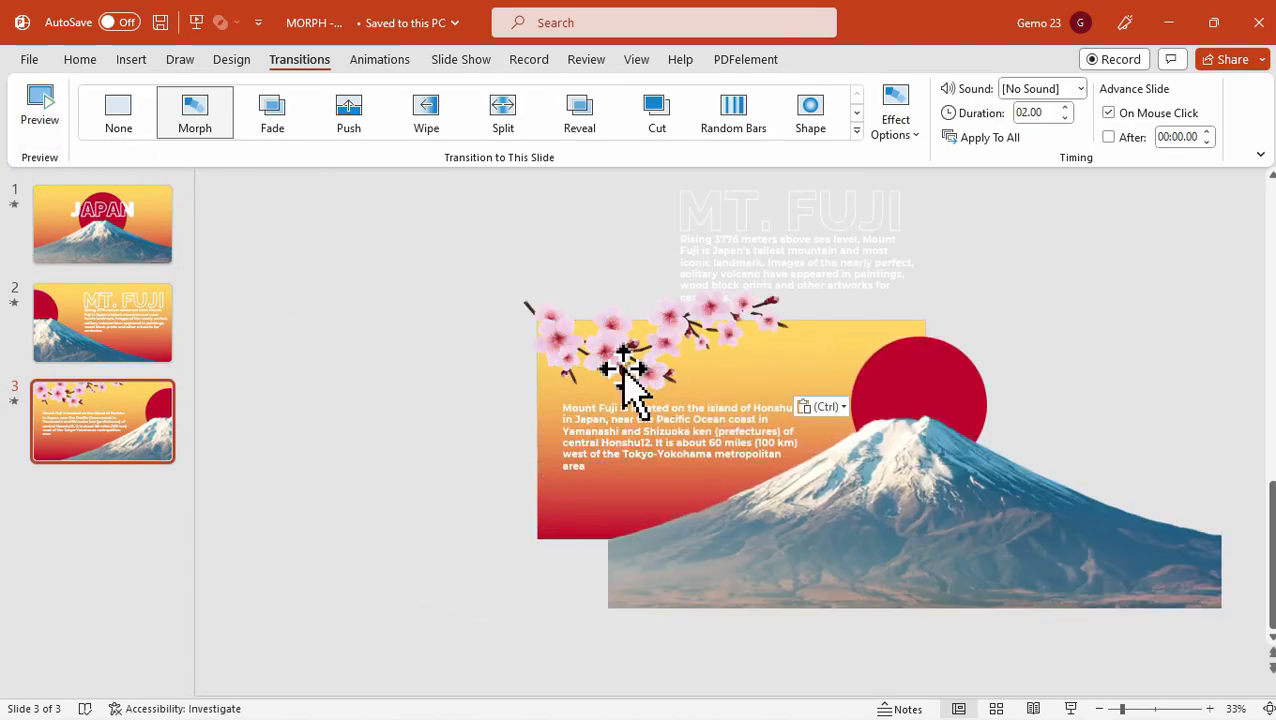
{"action": "left_click", "coordinate": [630, 360]}
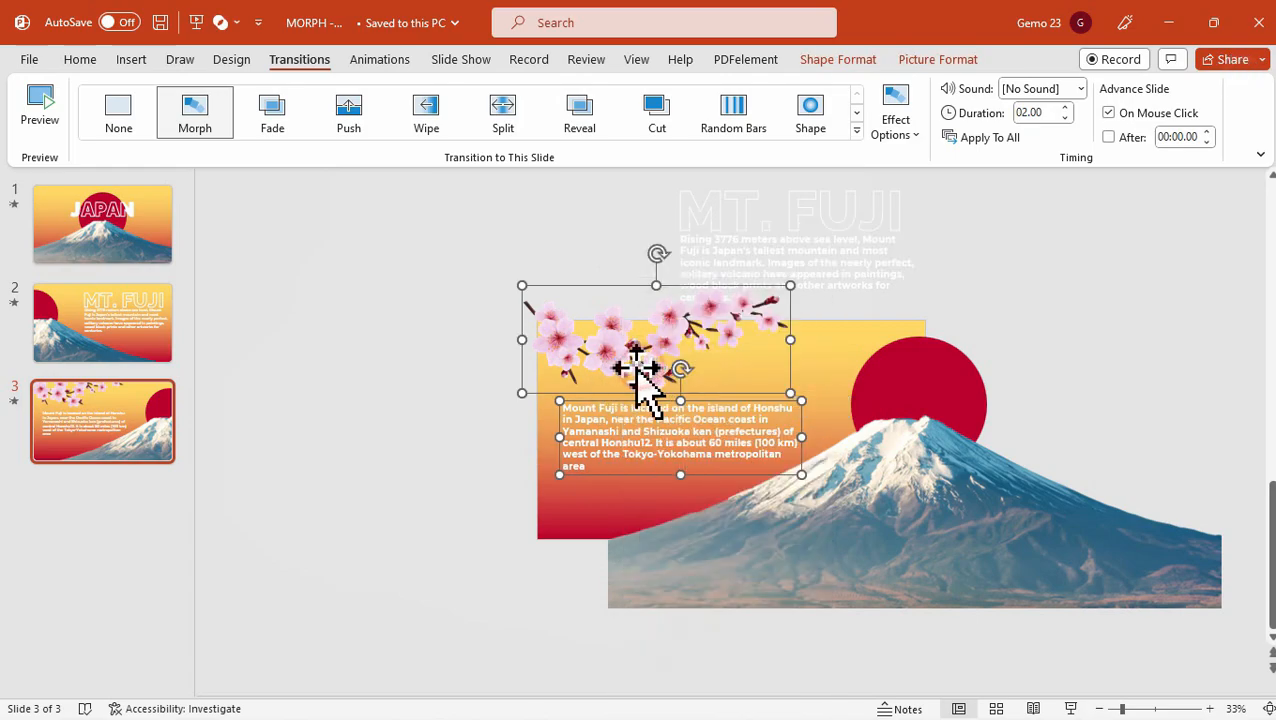
{"action": "left_click", "coordinate": [102, 322]}
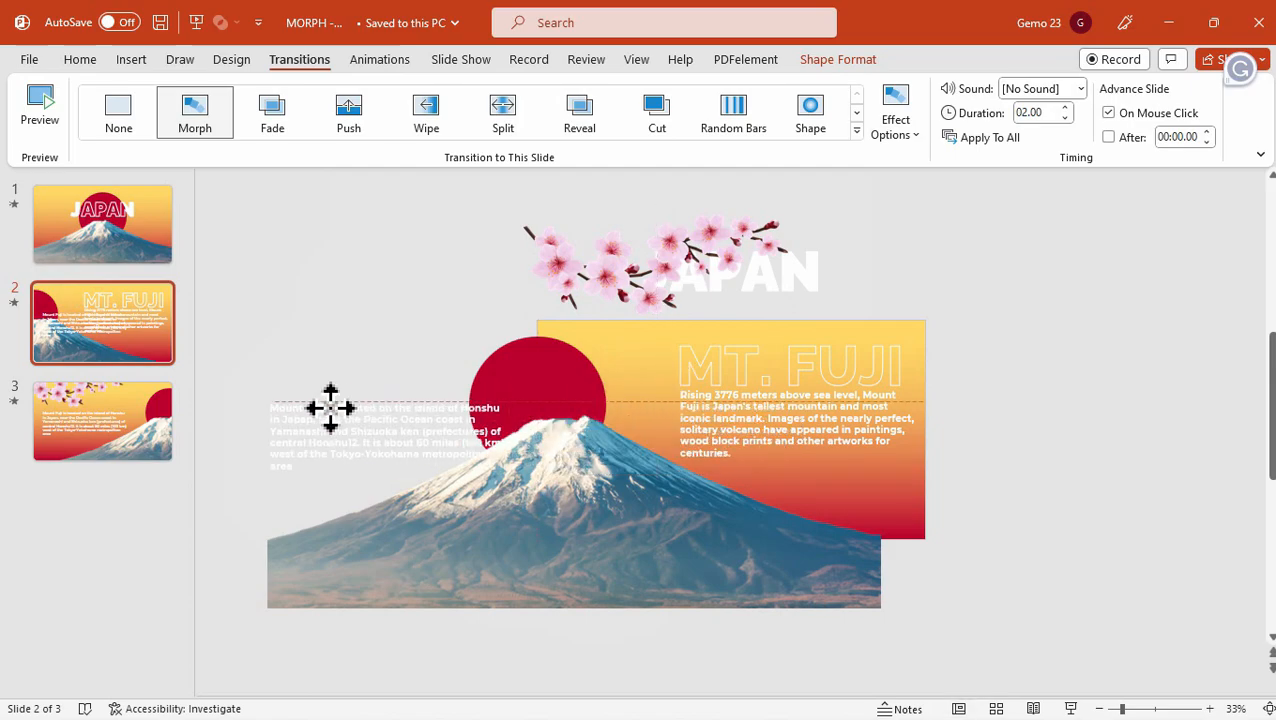
{"action": "left_click", "coordinate": [102, 420]}
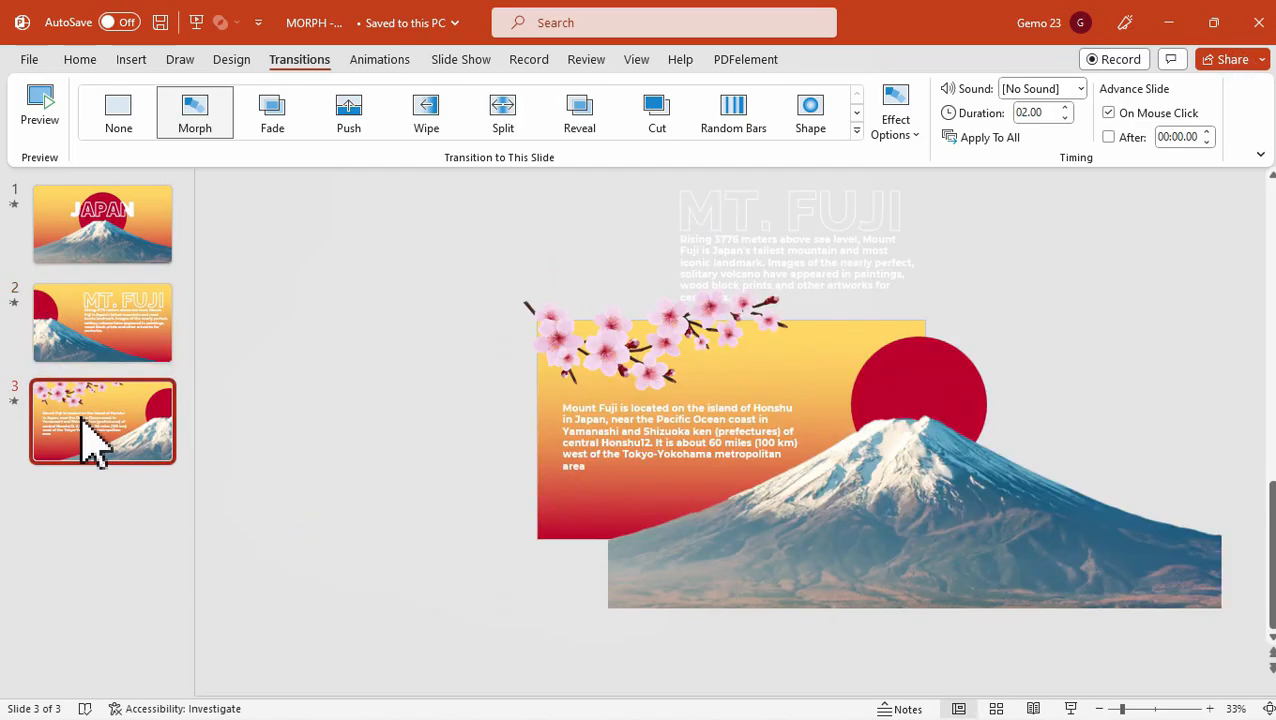
Preview slide 3's Morph so the blossoms and Honshu text slide in from offstage.
{"action": "left_click", "coordinate": [40, 104]}
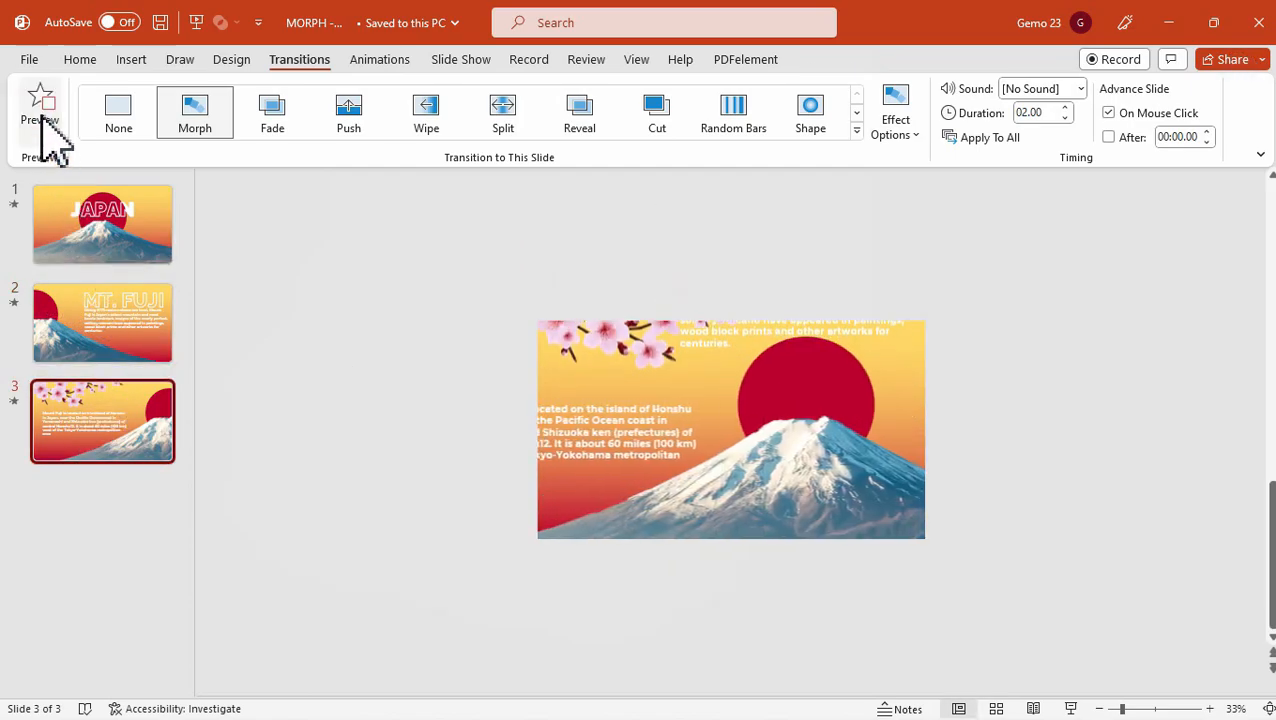
{"action": "left_click", "coordinate": [40, 110]}
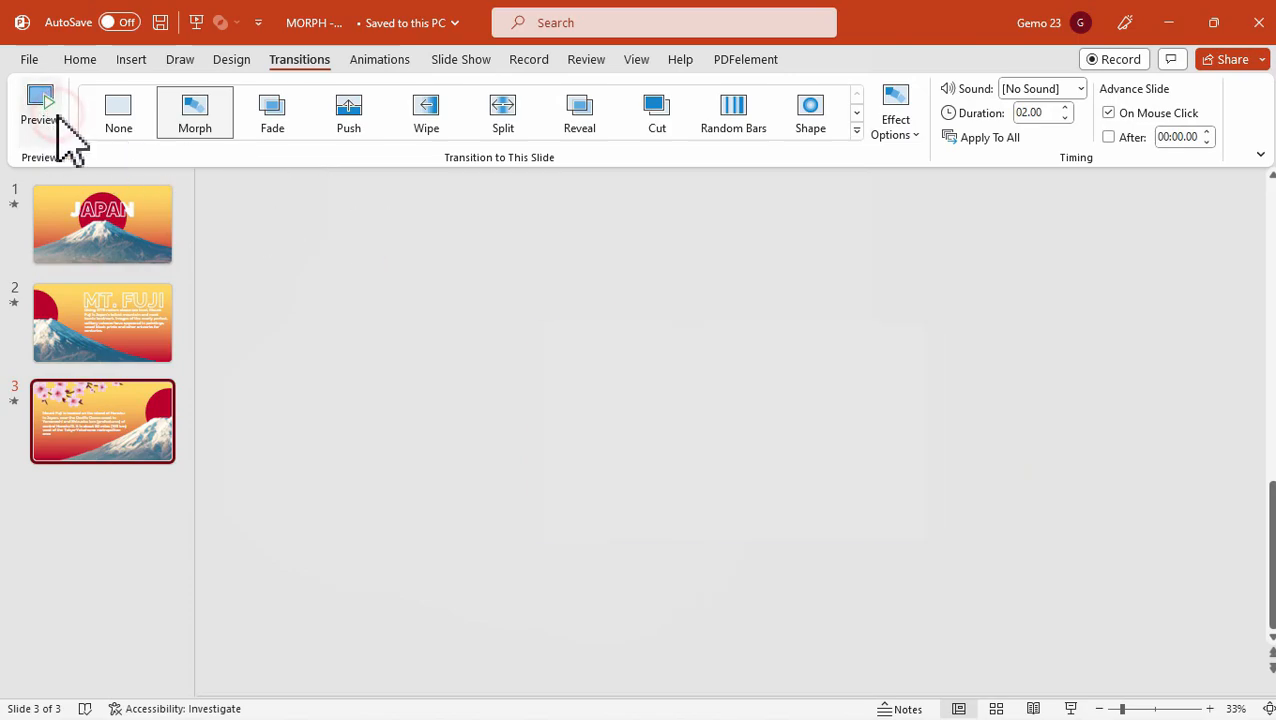
{"action": "left_click", "coordinate": [40, 104]}
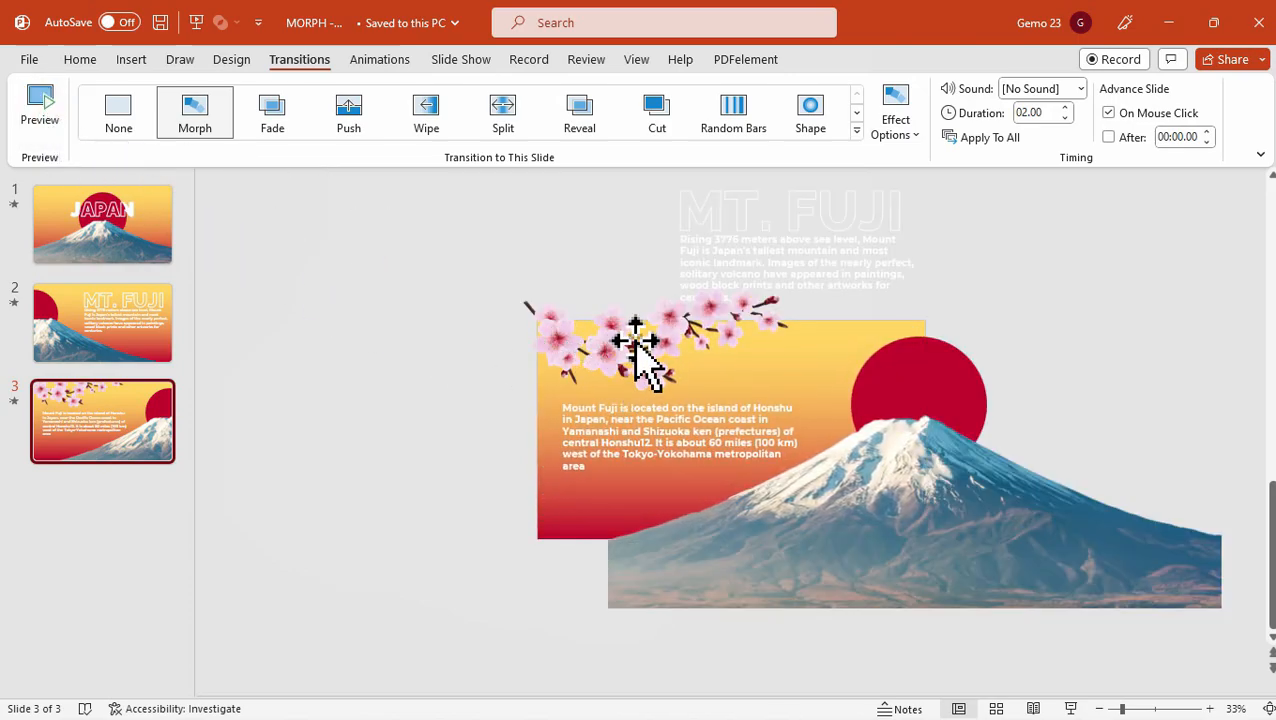
{"action": "left_click", "coordinate": [680, 436]}
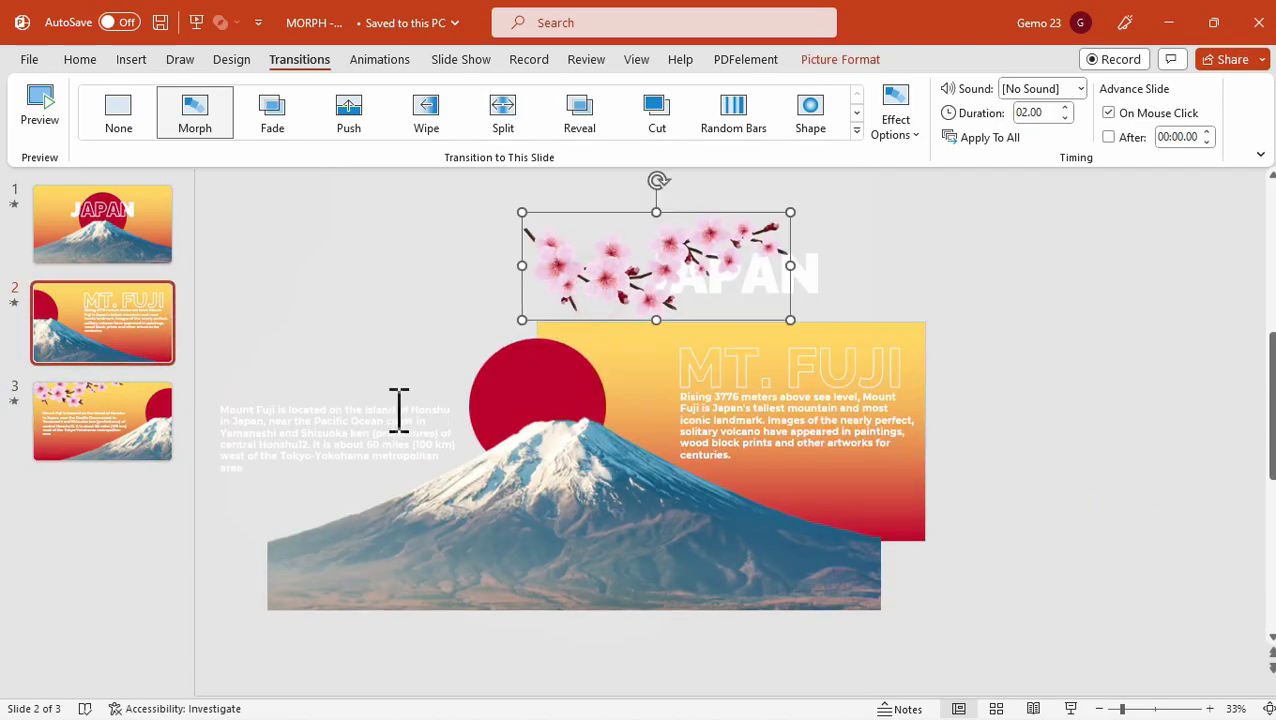
{"action": "left_click", "coordinate": [102, 420]}
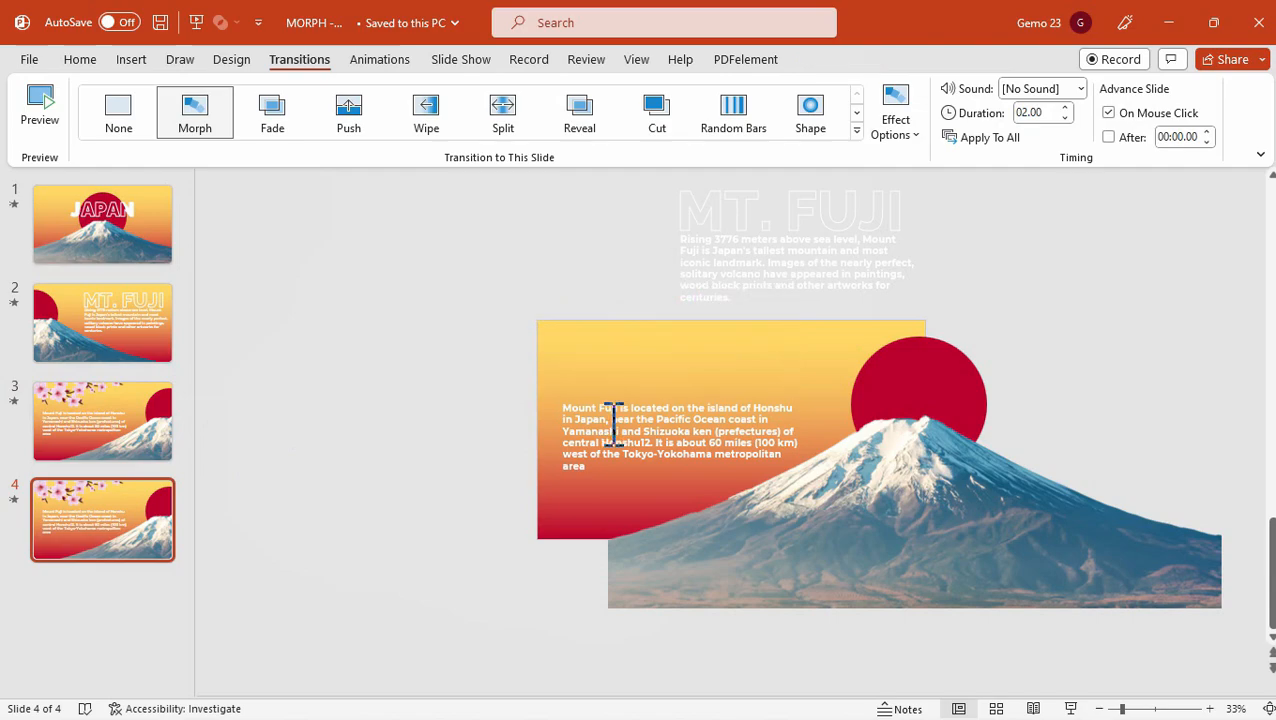
Select the Honshu text and the enlarged red sun on slide 4 for the VISIT JAPAN layout.
{"action": "left_click", "coordinate": [656, 344]}
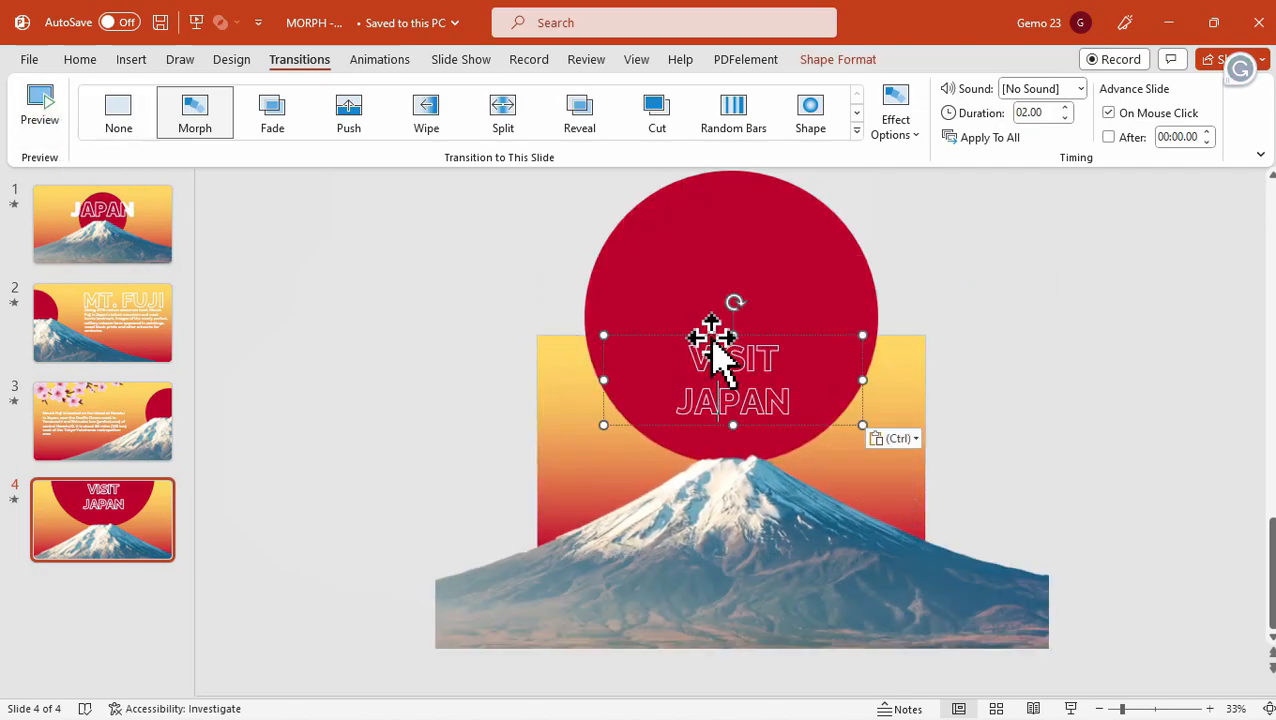
{"action": "left_click", "coordinate": [104, 420]}
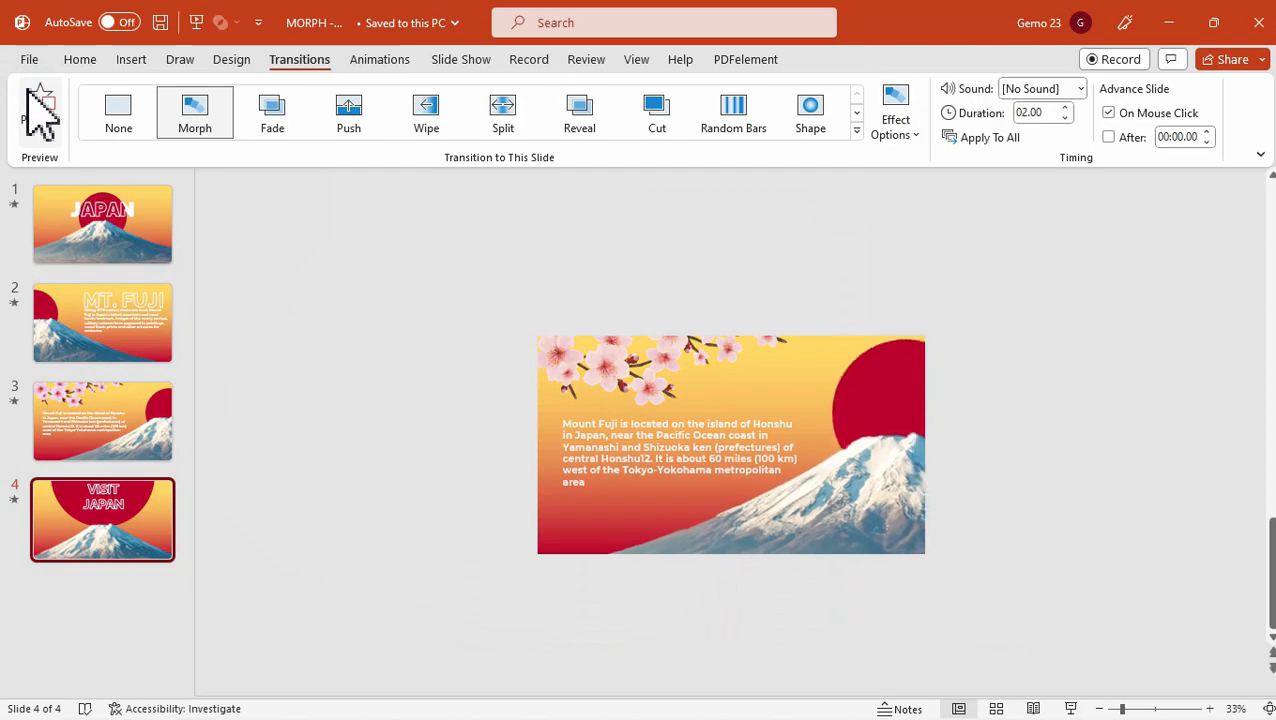
{"action": "left_click", "coordinate": [40, 110]}
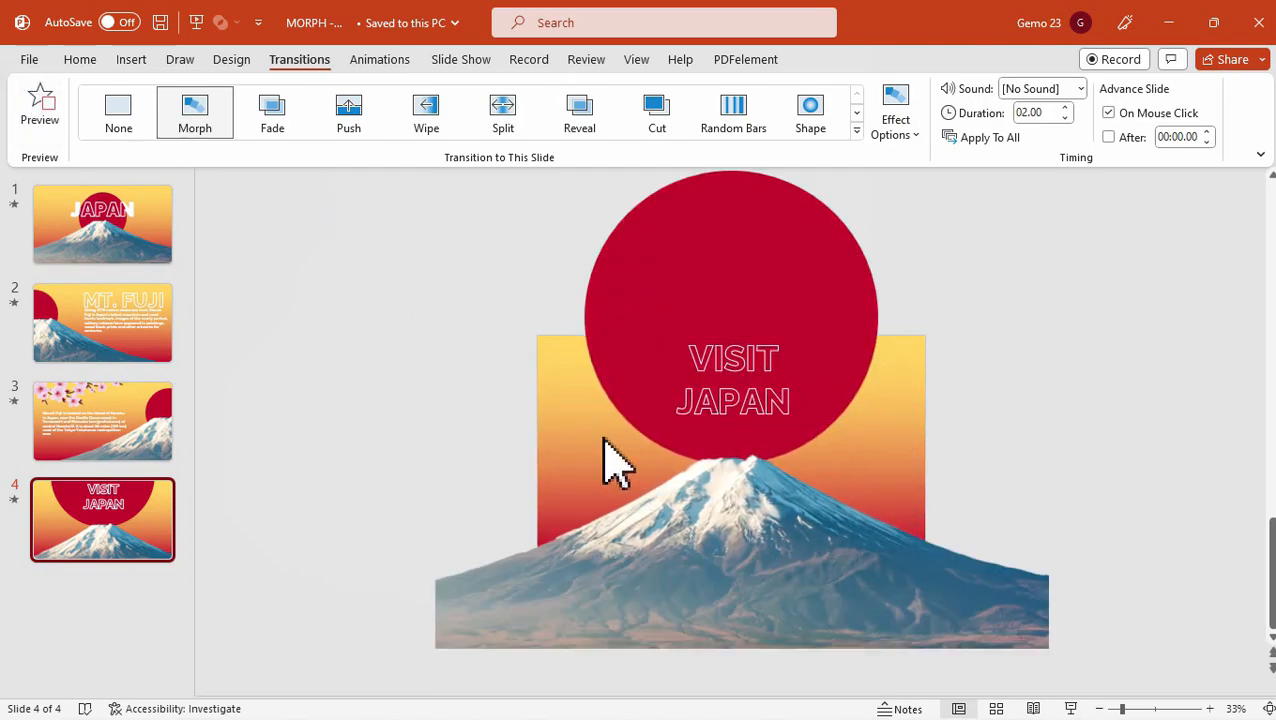
{"action": "right_click", "coordinate": [616, 460]}
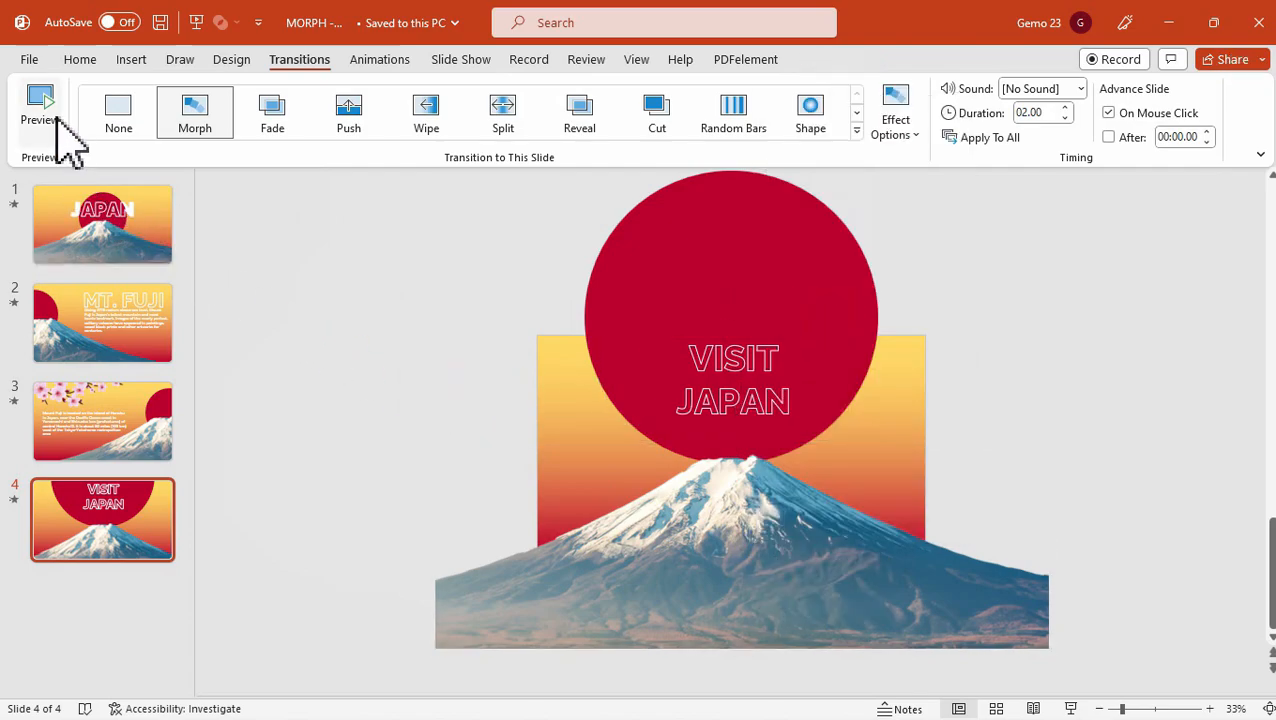
{"action": "left_click", "coordinate": [40, 100]}
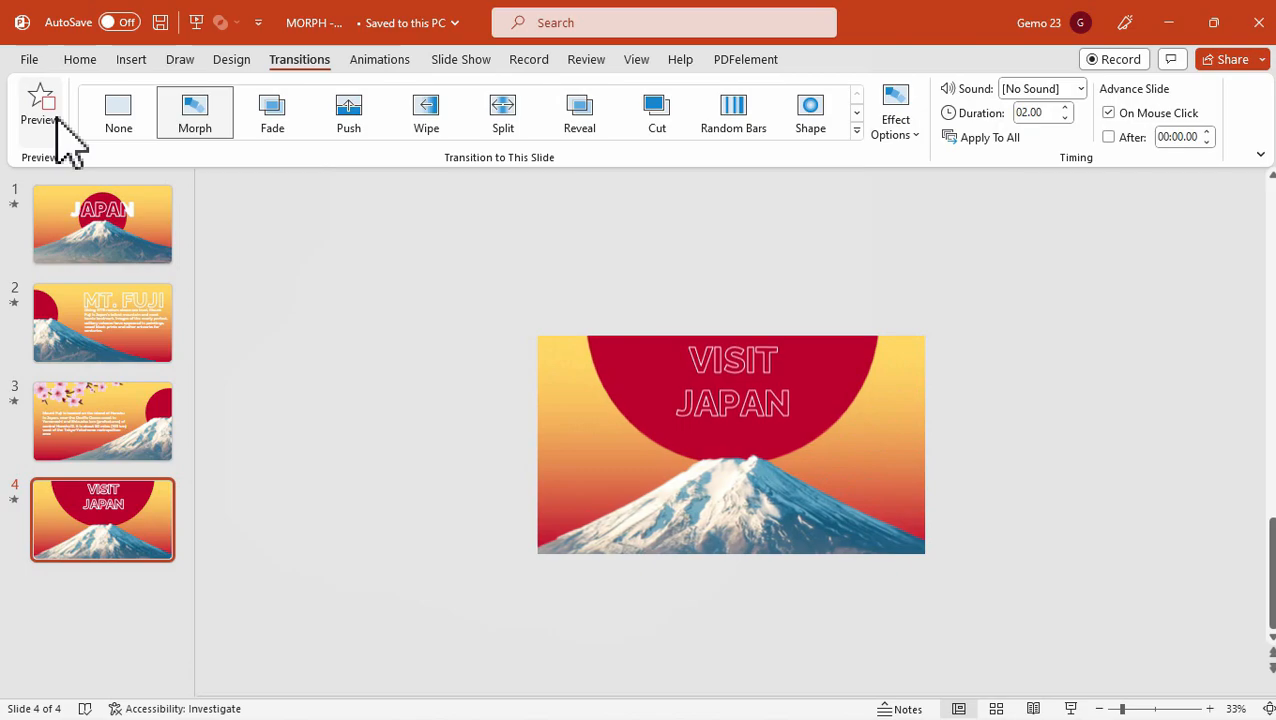
{"action": "left_click", "coordinate": [462, 60]}
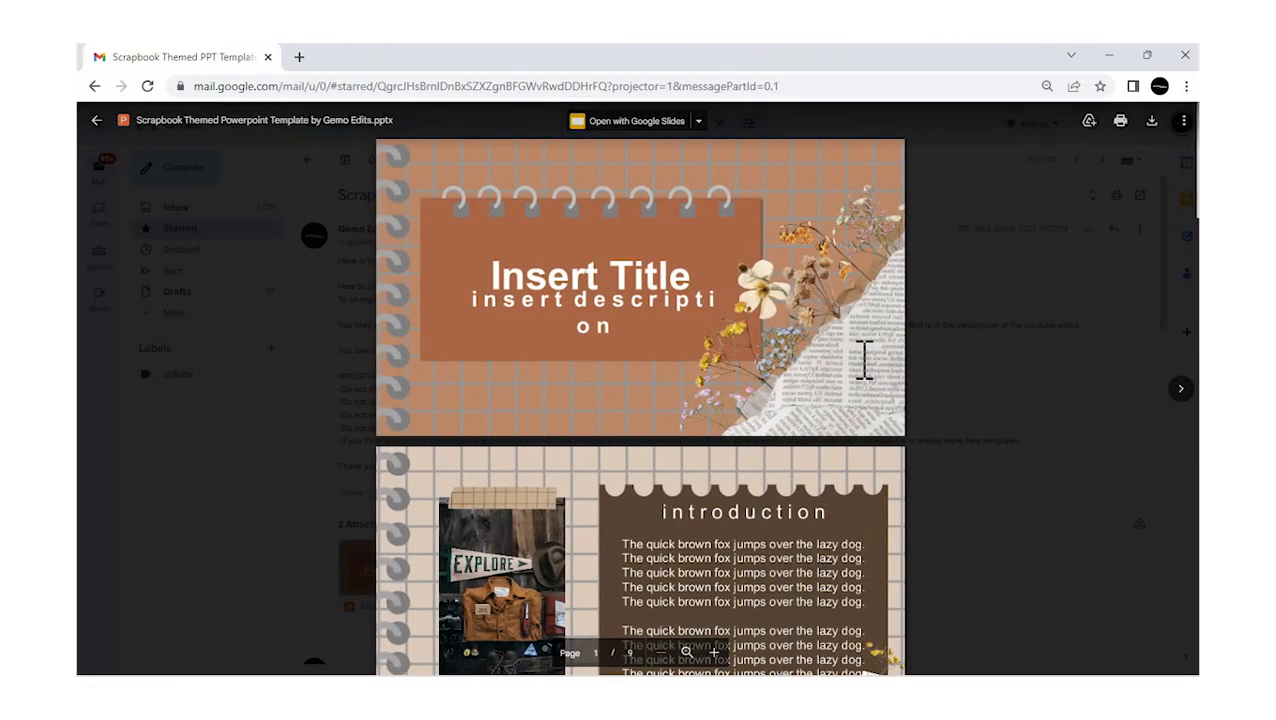
Scroll through the scrapbook template pages in the Gmail attachment preview.
{"action": "scroll", "scroll_direction": "down", "scroll_amount": 3}
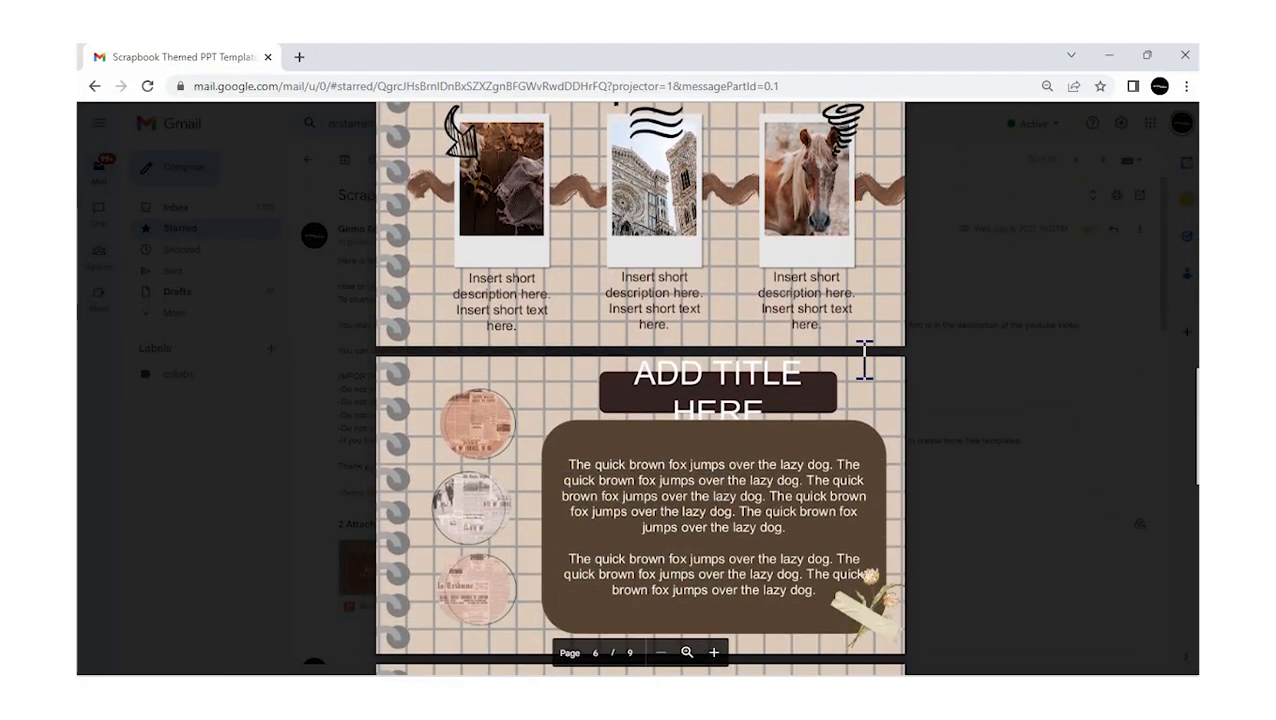
{"action": "scroll", "scroll_direction": "down", "scroll_amount": 3}
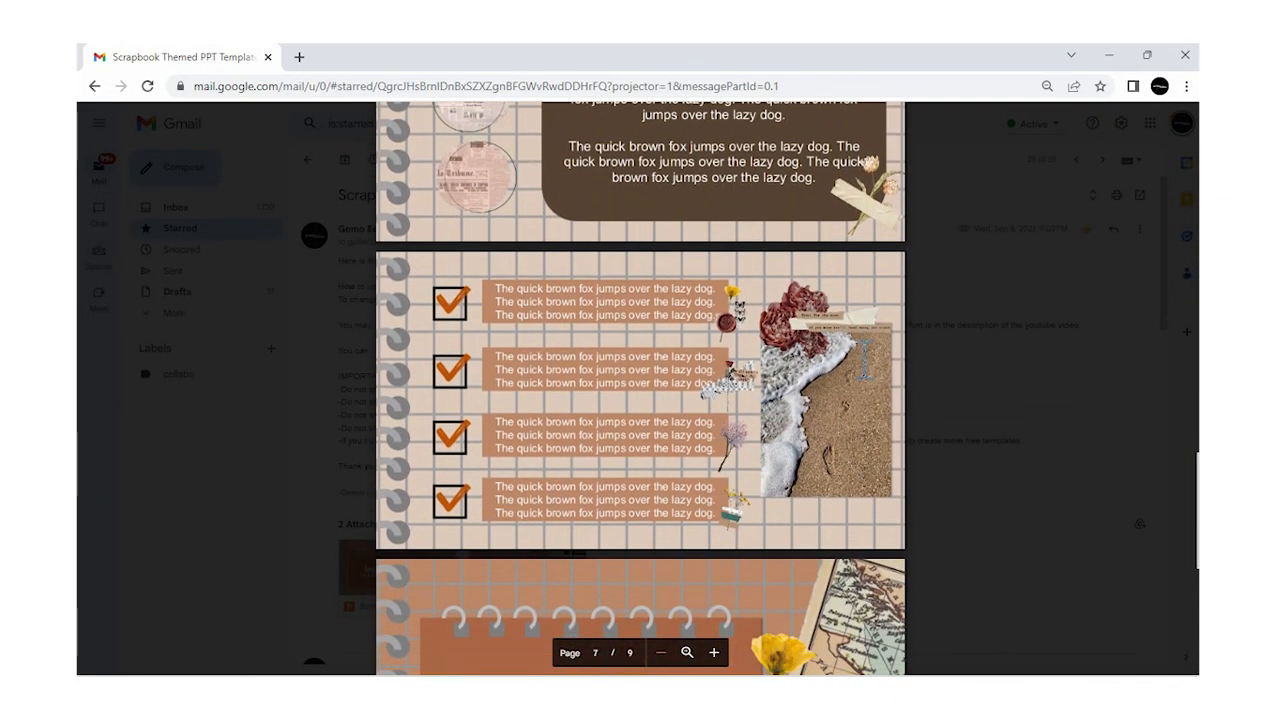
{"action": "scroll", "scroll_direction": "down", "scroll_amount": 3}
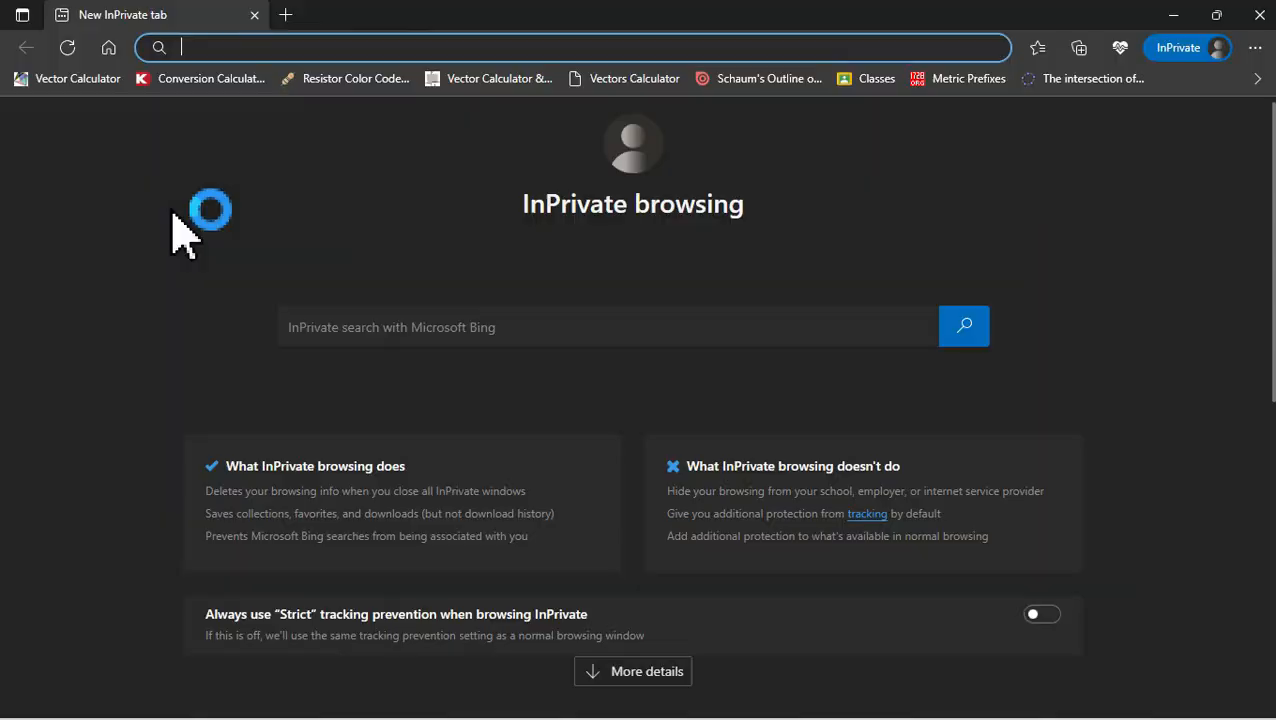
Navigate to issuu.com to reach the Issuu publisher home page.
{"action": "type", "text": "issuu.com/home/publisher"}
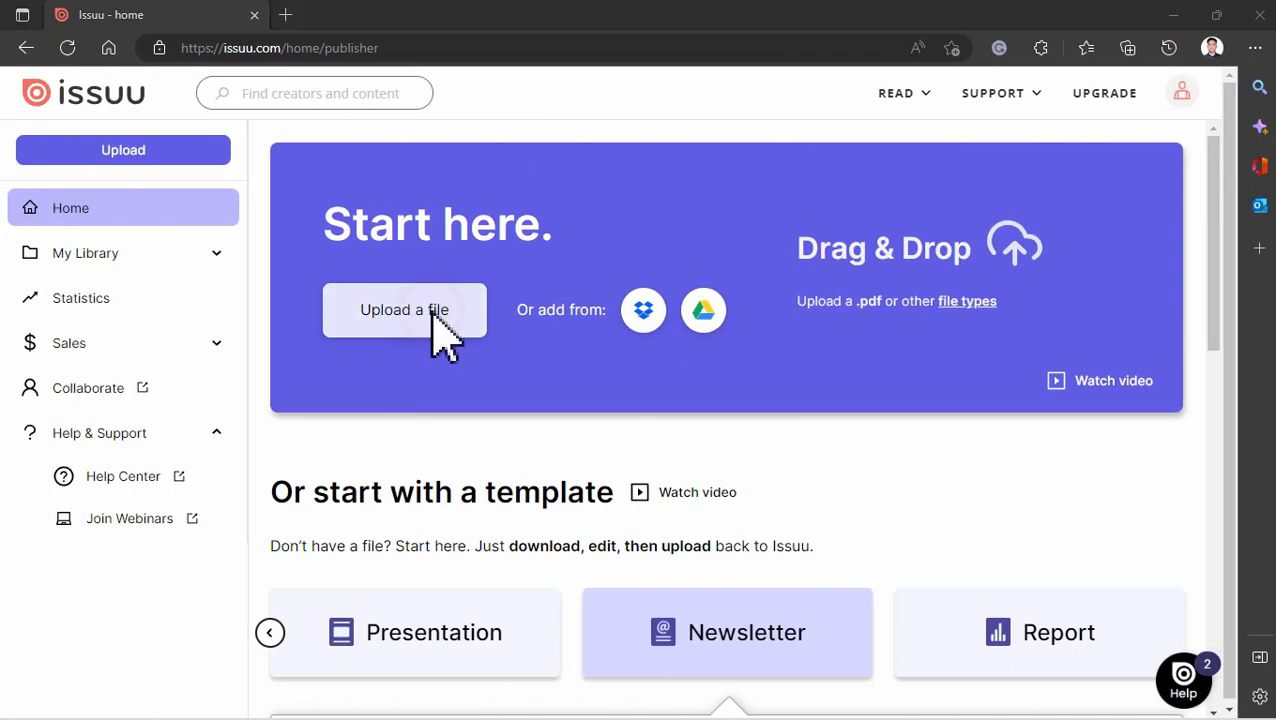
Upload the Green and White PPT ISSUU PDF from the issuu folder.
{"action": "left_click", "coordinate": [404, 308]}
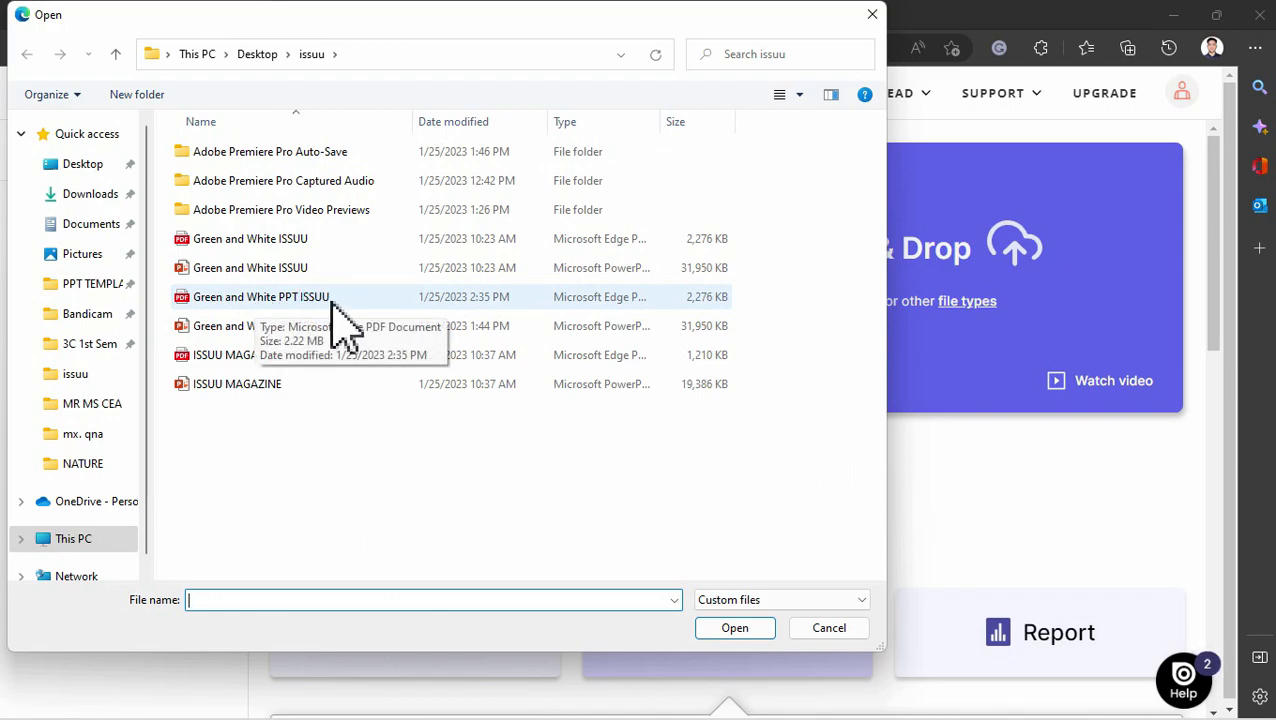
{"action": "double_click", "coordinate": [260, 296]}
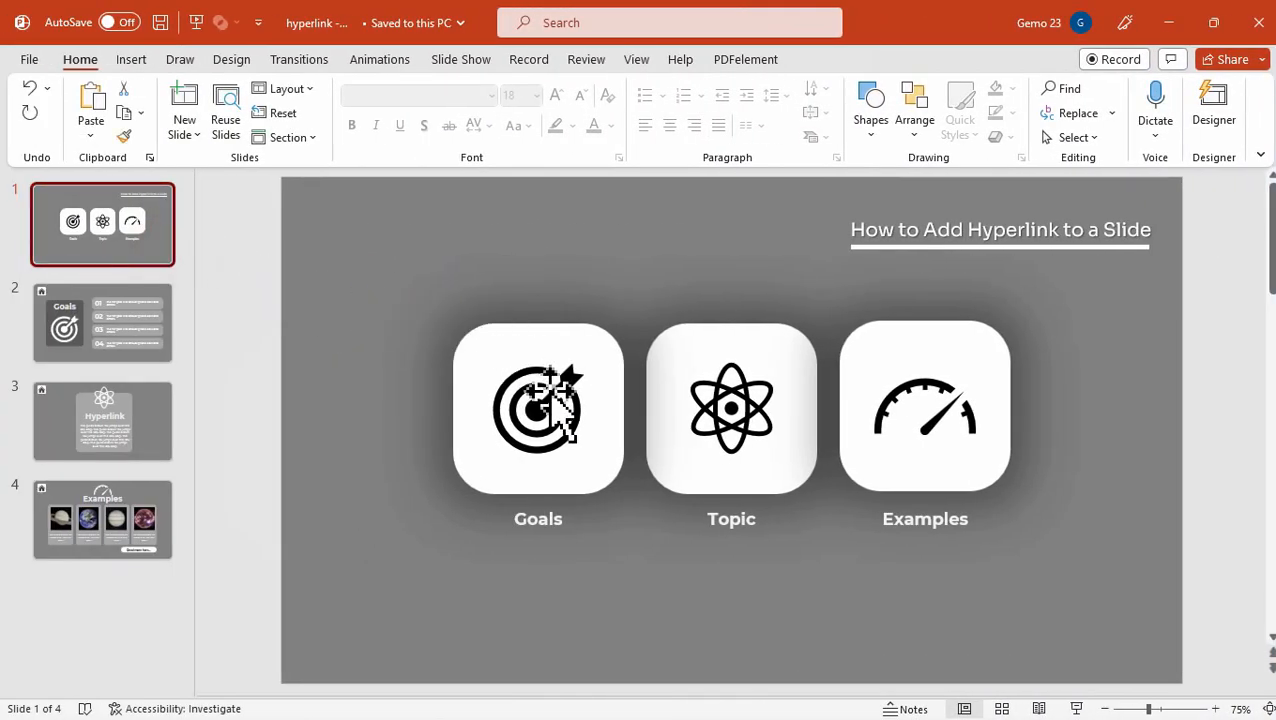
{"action": "left_click", "coordinate": [924, 404]}
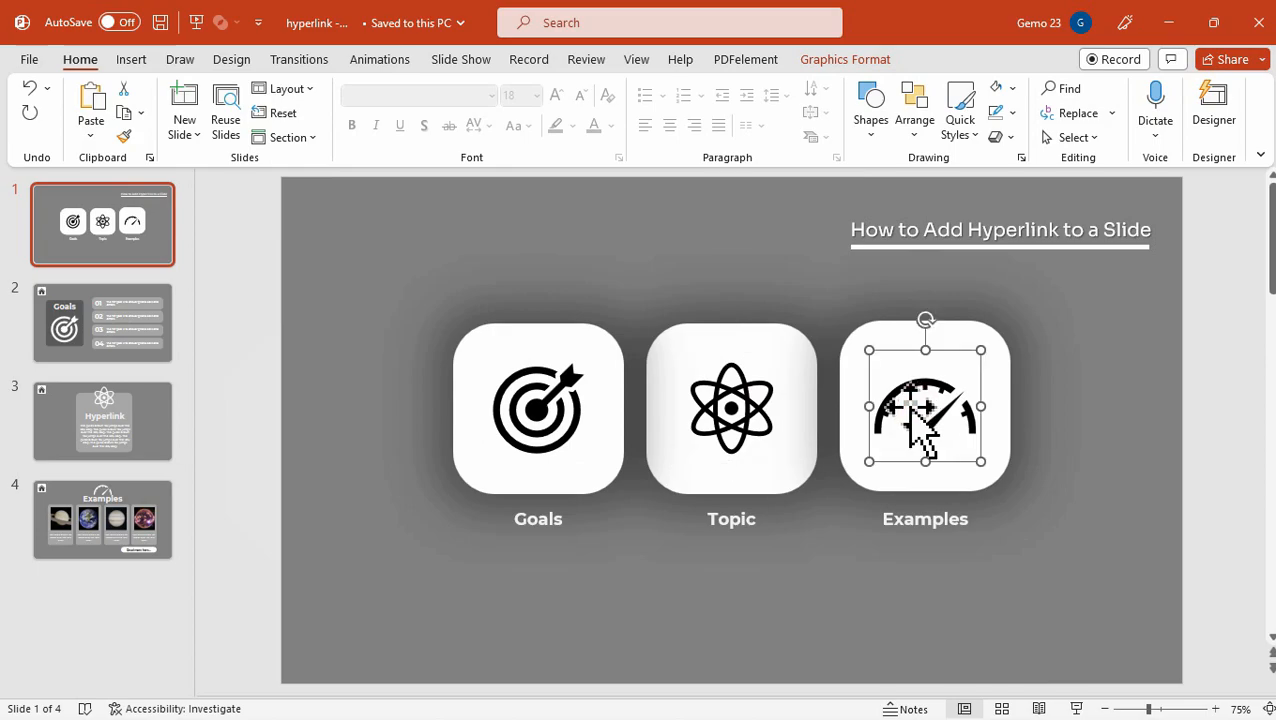
{"action": "left_click", "coordinate": [102, 322]}
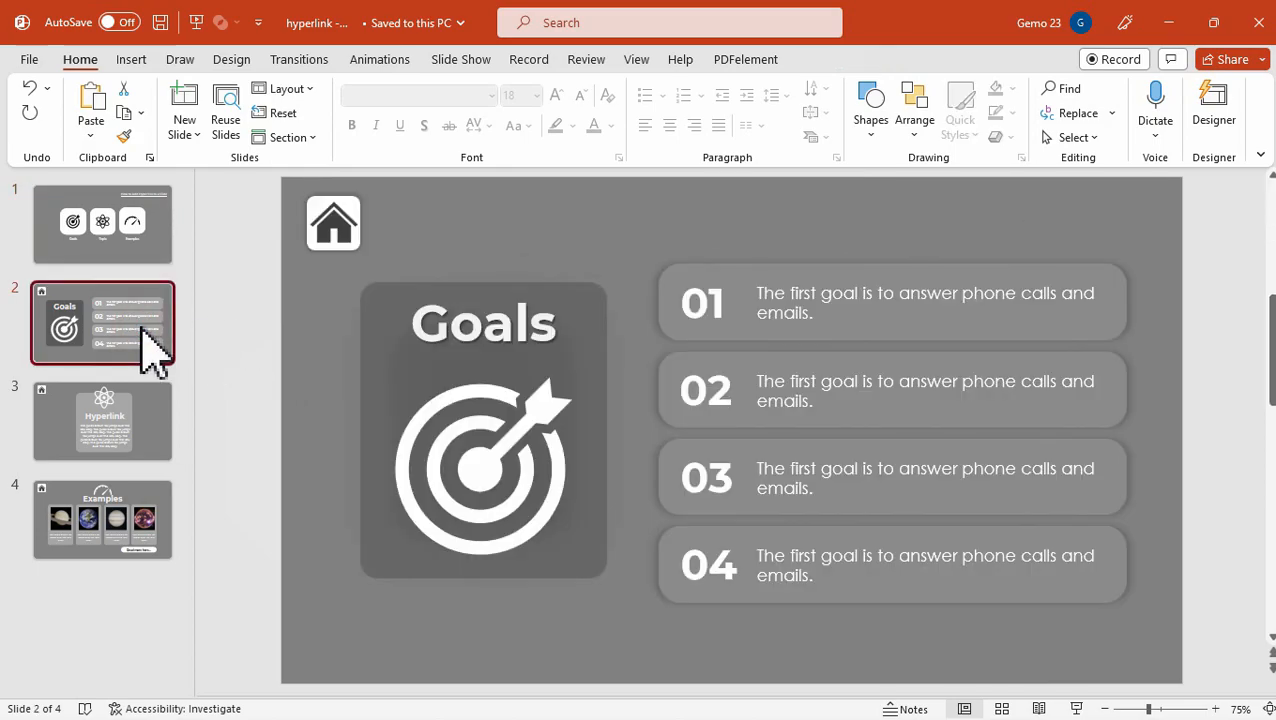
{"action": "left_click", "coordinate": [104, 420]}
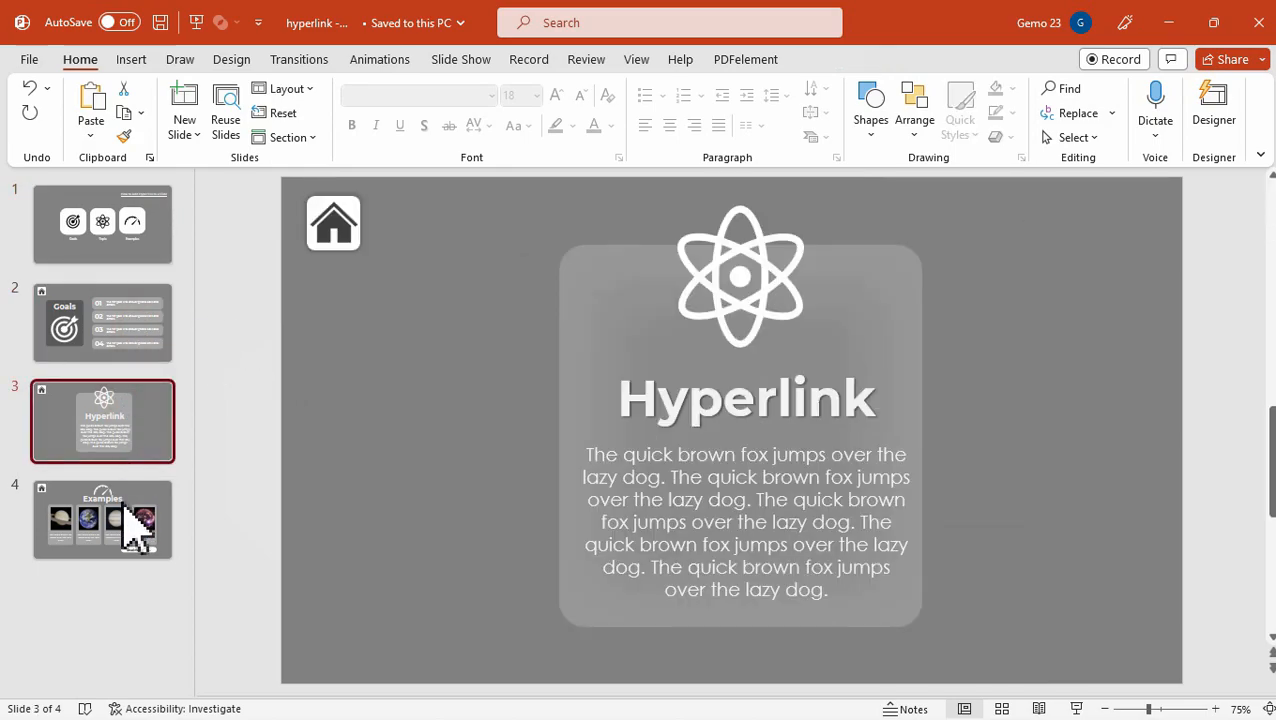
{"action": "left_click", "coordinate": [102, 222]}
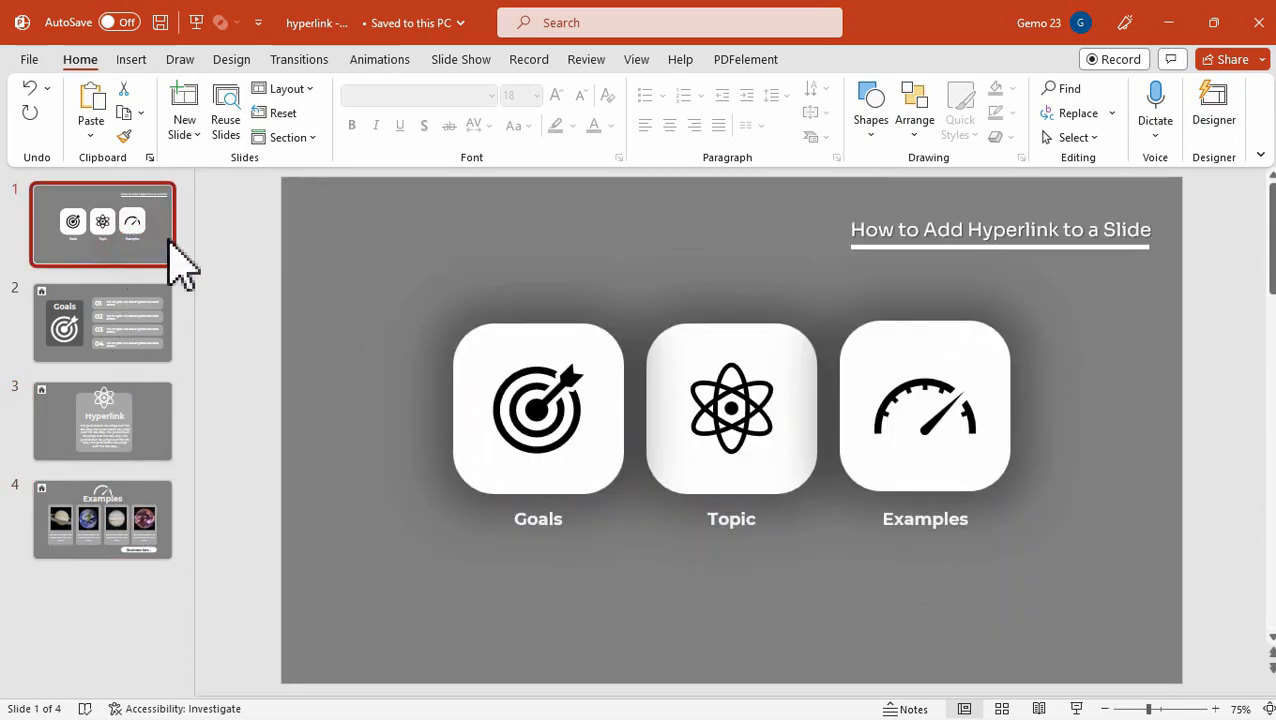
{"action": "left_click", "coordinate": [924, 408]}
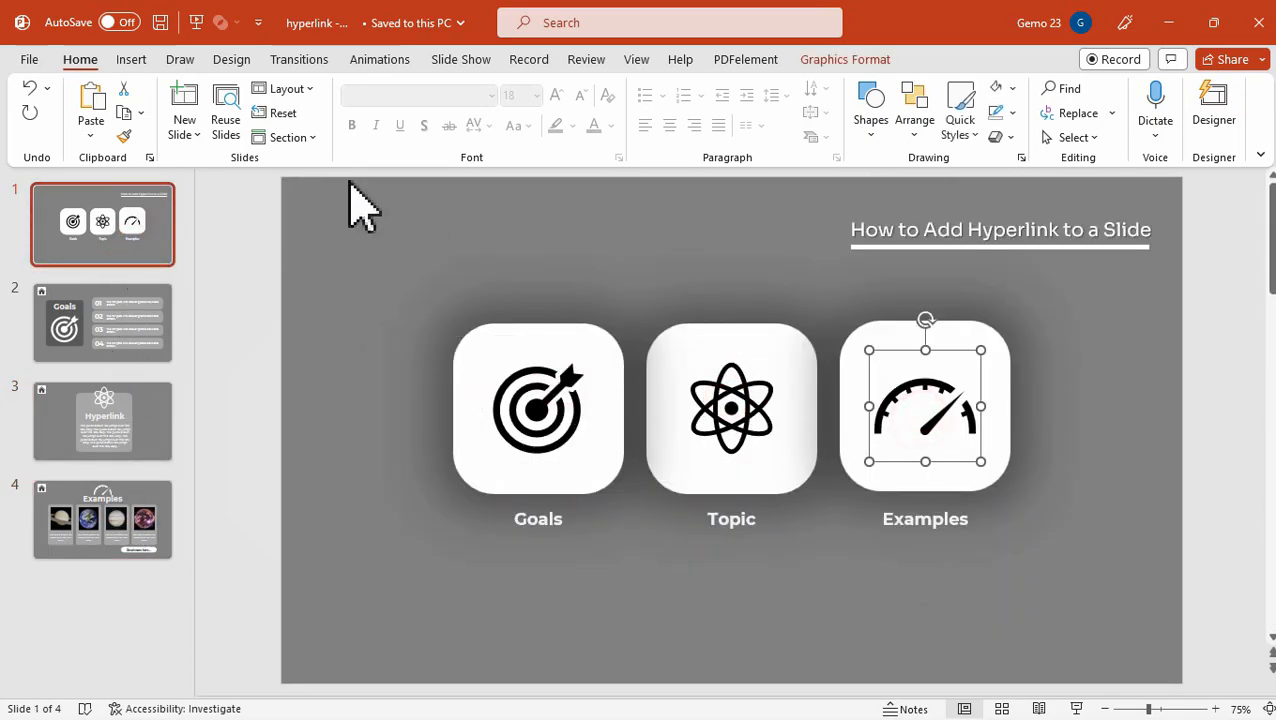
{"action": "left_click", "coordinate": [132, 60]}
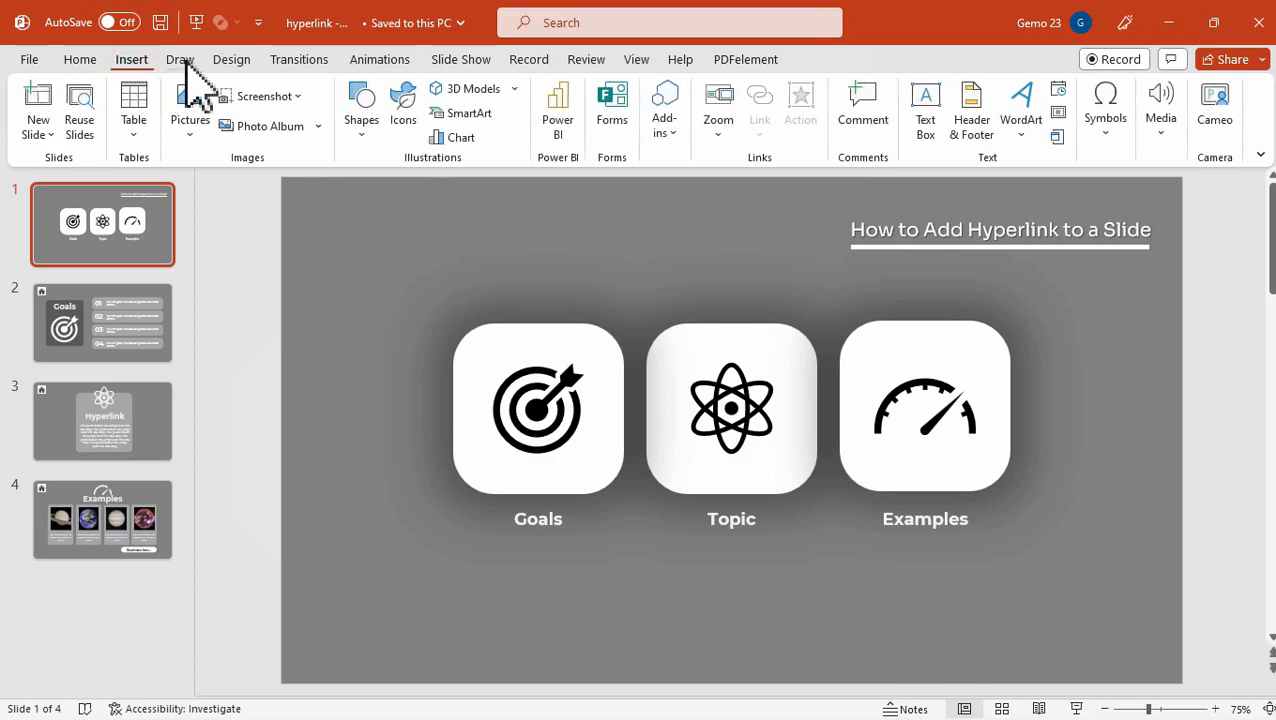
{"action": "left_click", "coordinate": [402, 110]}
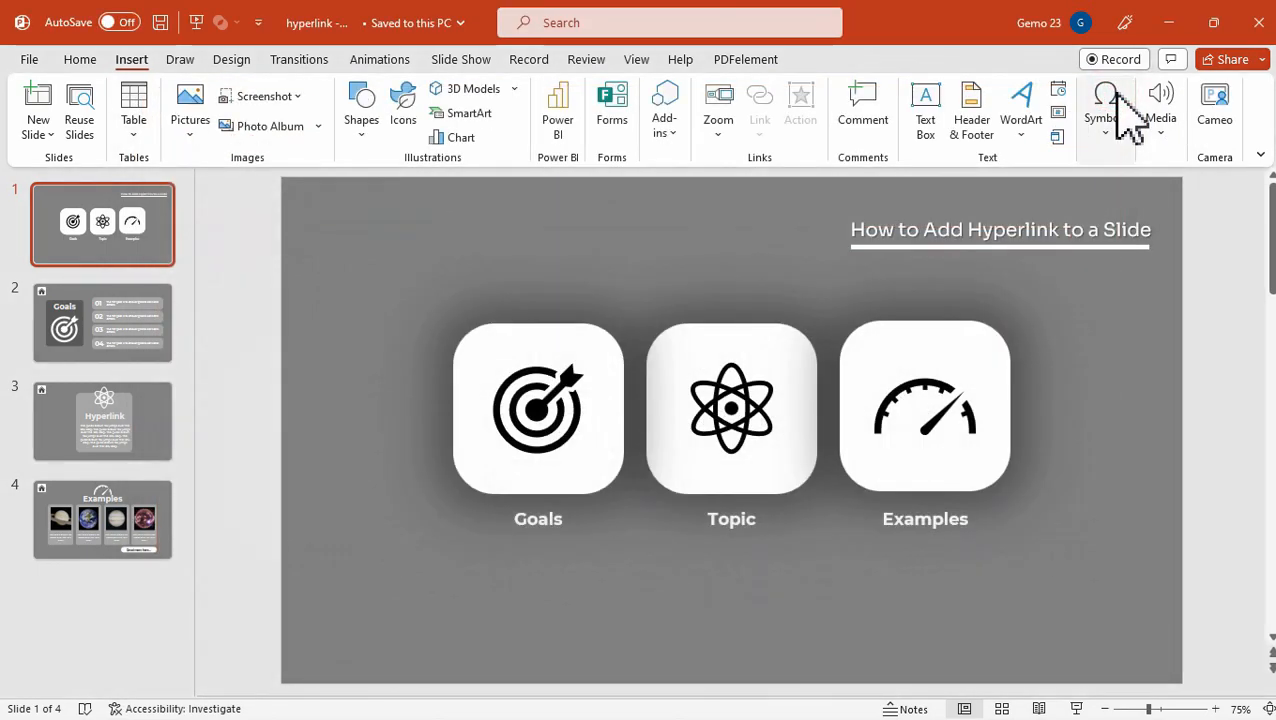
{"action": "left_click", "coordinate": [80, 60]}
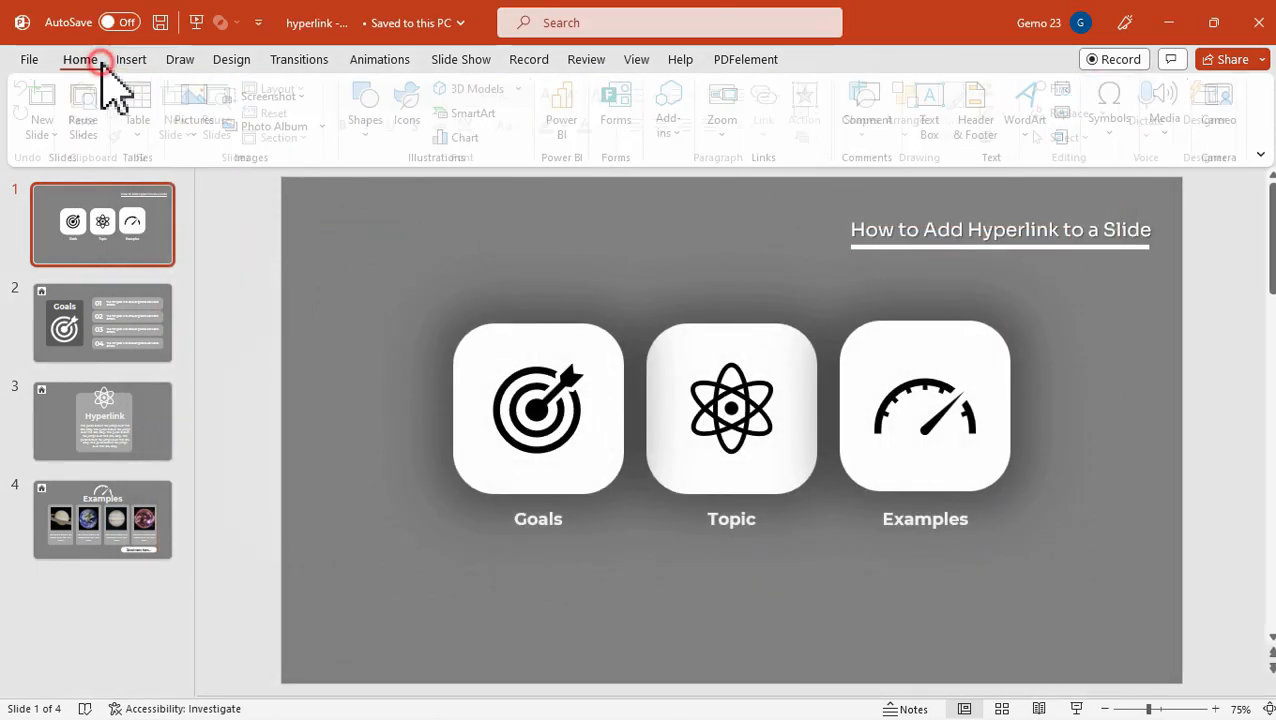
{"action": "left_click", "coordinate": [80, 60]}
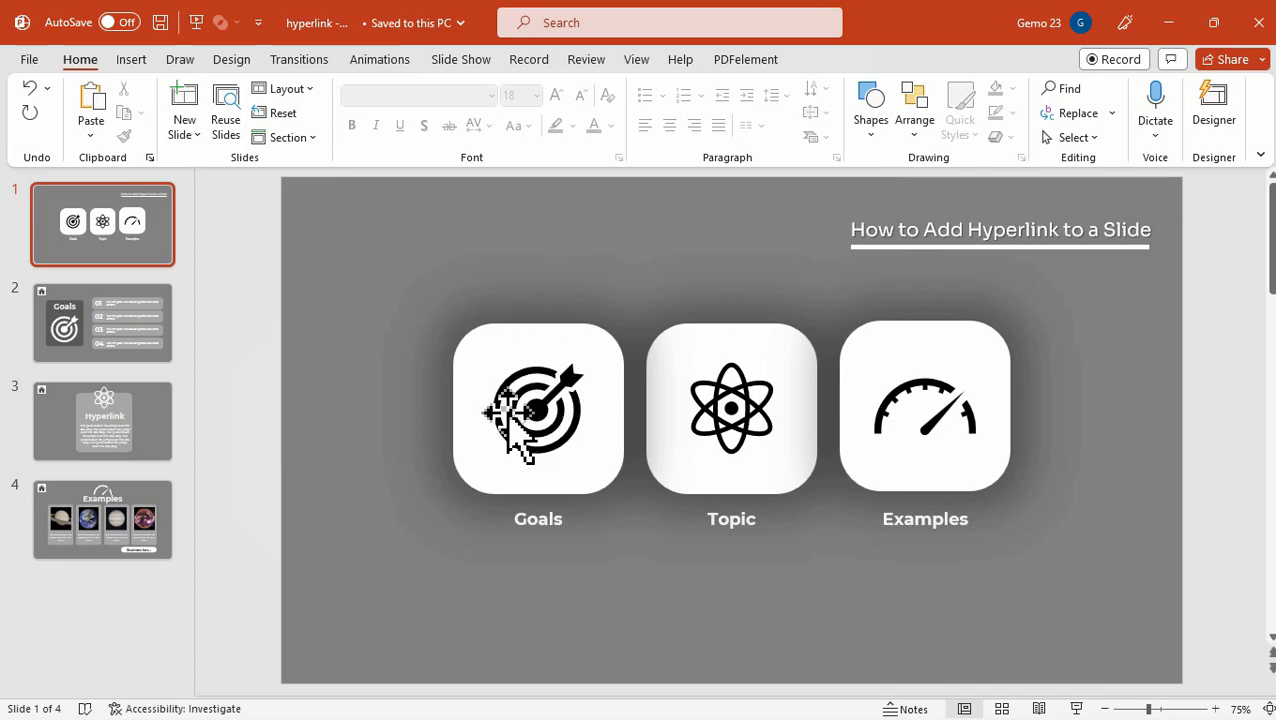
{"action": "left_click", "coordinate": [538, 408]}
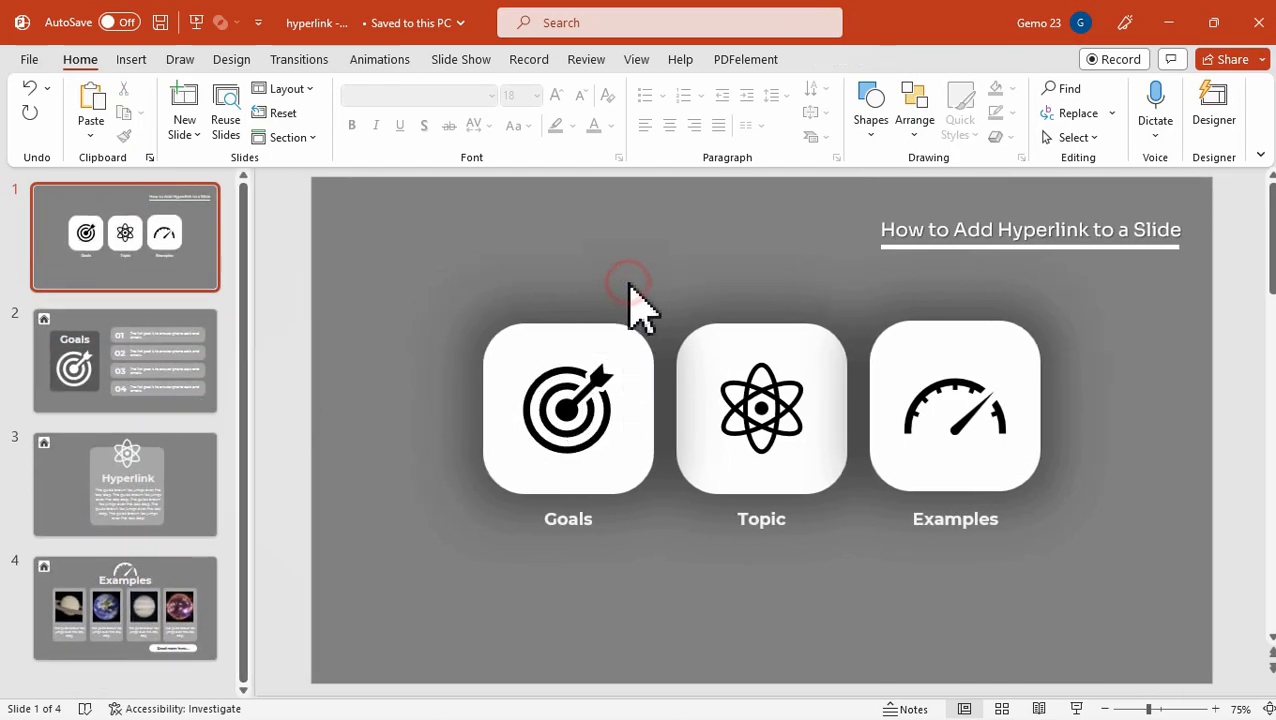
Hyperlink the Goals icon to Slide 2 via Place in This Document.
{"action": "left_click", "coordinate": [568, 408]}
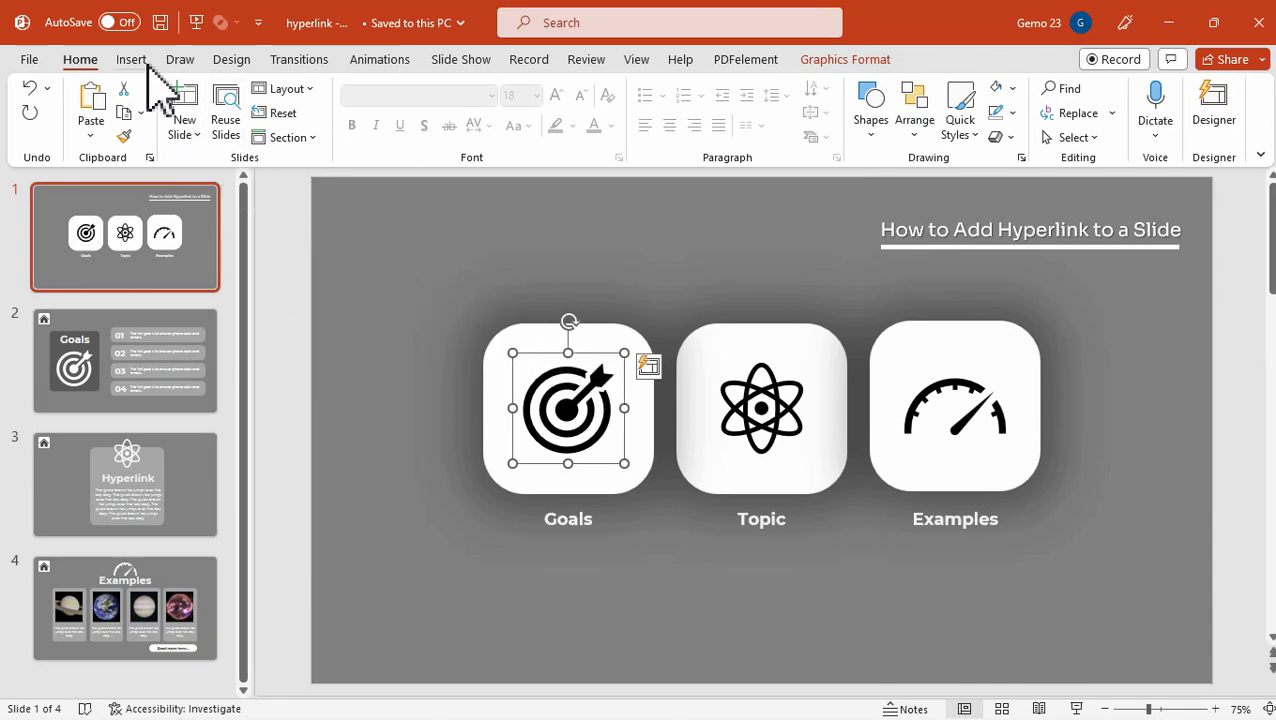
{"action": "left_click", "coordinate": [132, 60]}
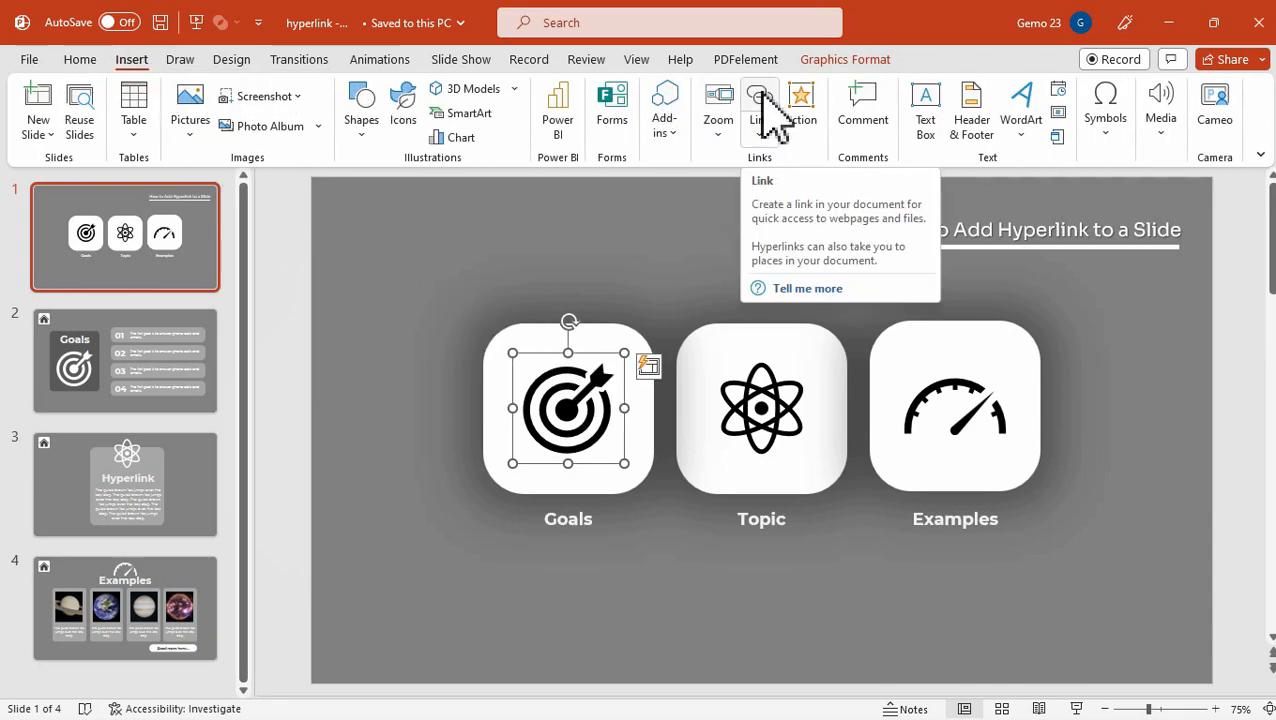
{"action": "left_click", "coordinate": [760, 104]}
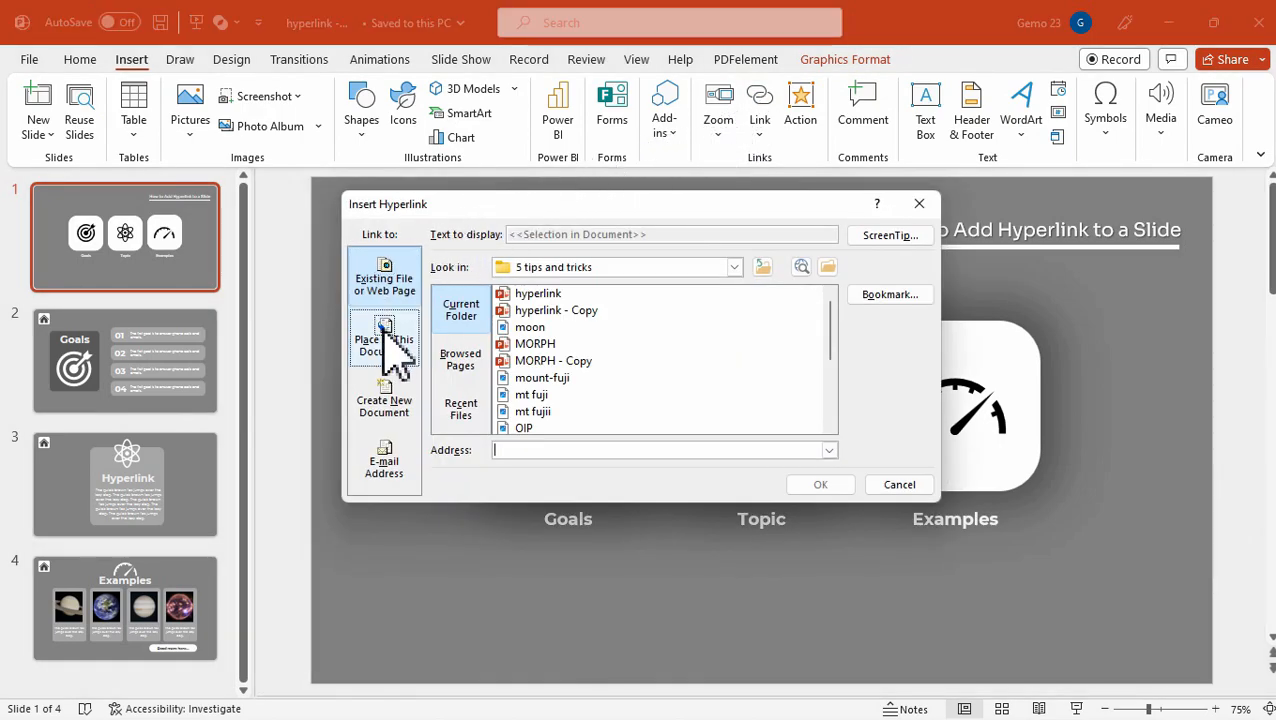
{"action": "left_click", "coordinate": [384, 344]}
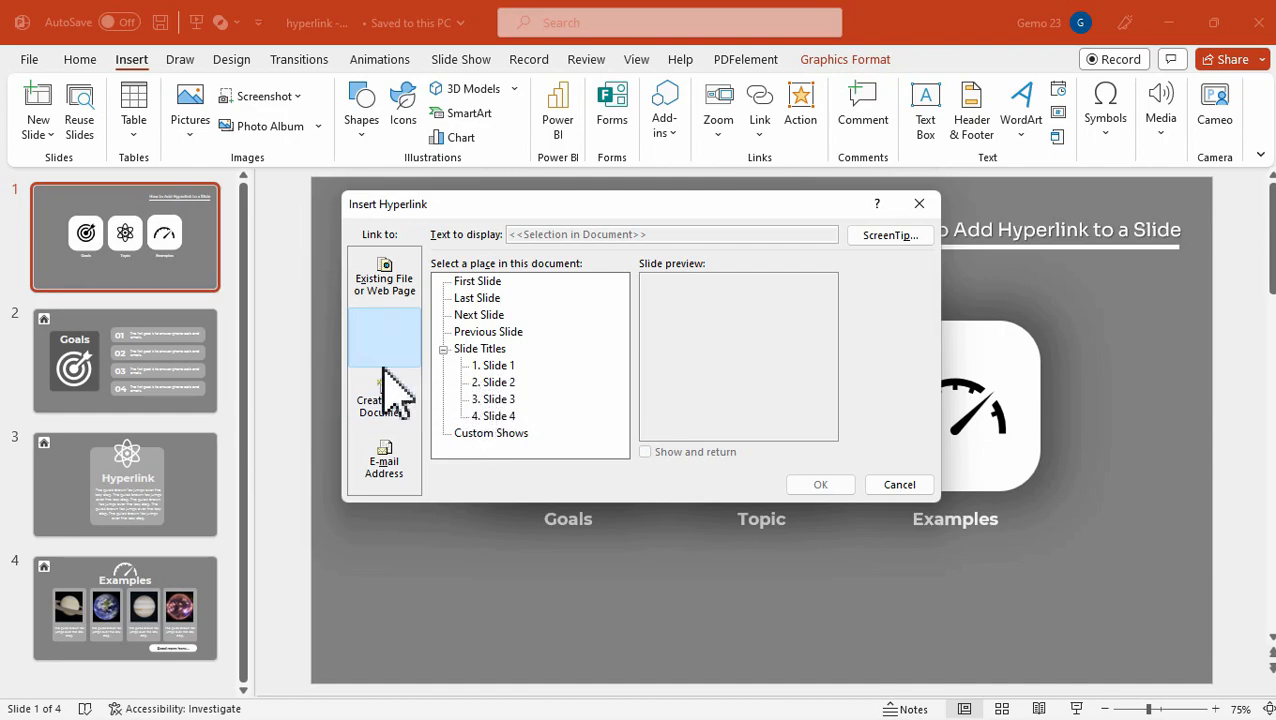
{"action": "left_click", "coordinate": [384, 336]}
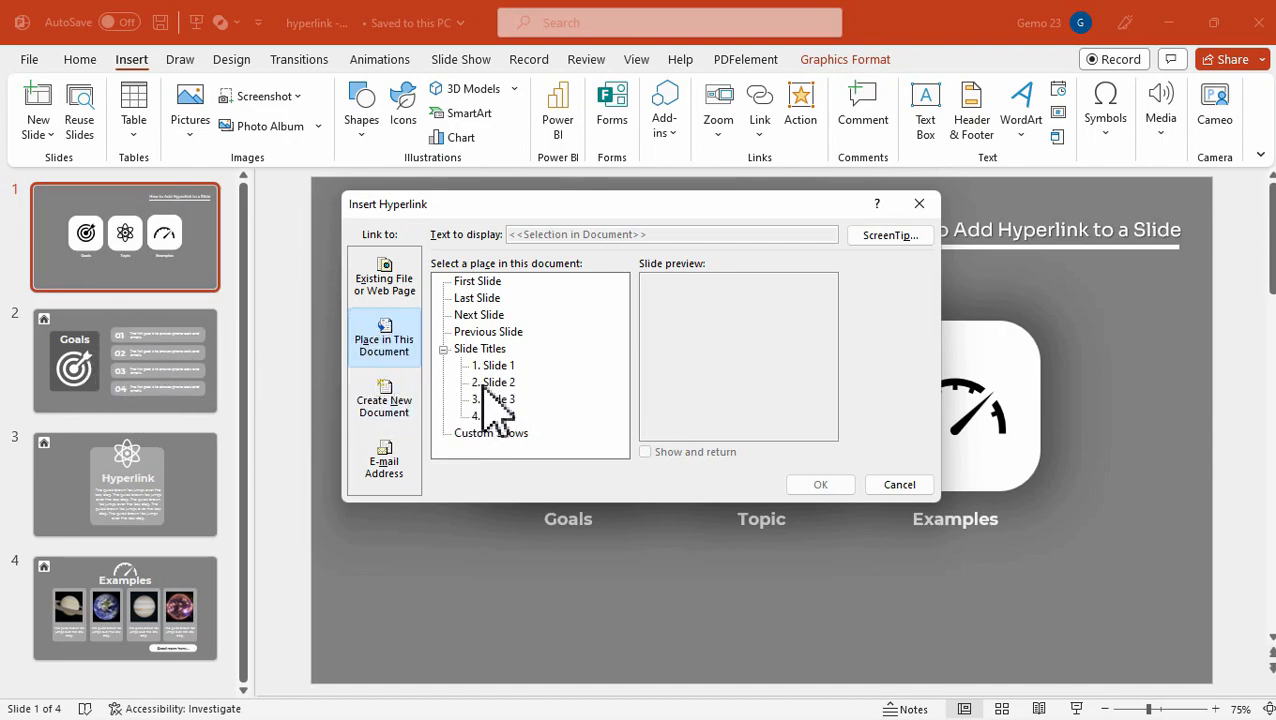
{"action": "left_click", "coordinate": [500, 382]}
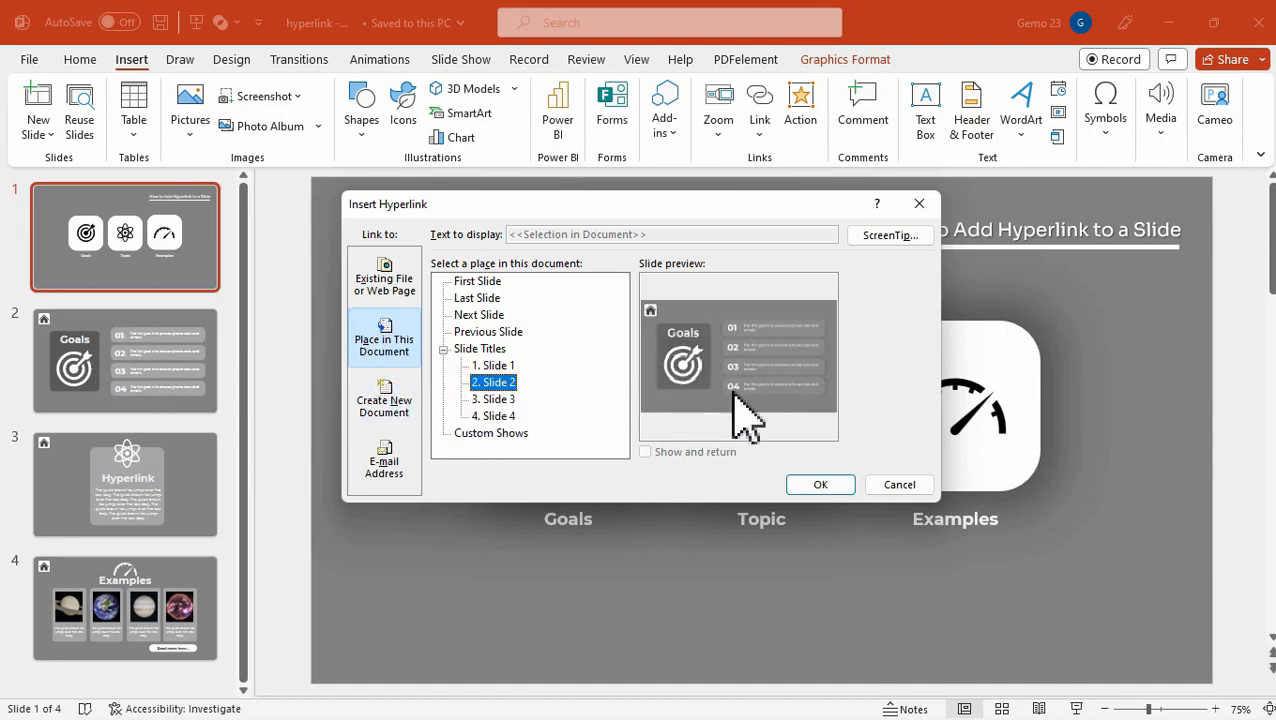
{"action": "left_click", "coordinate": [820, 484]}
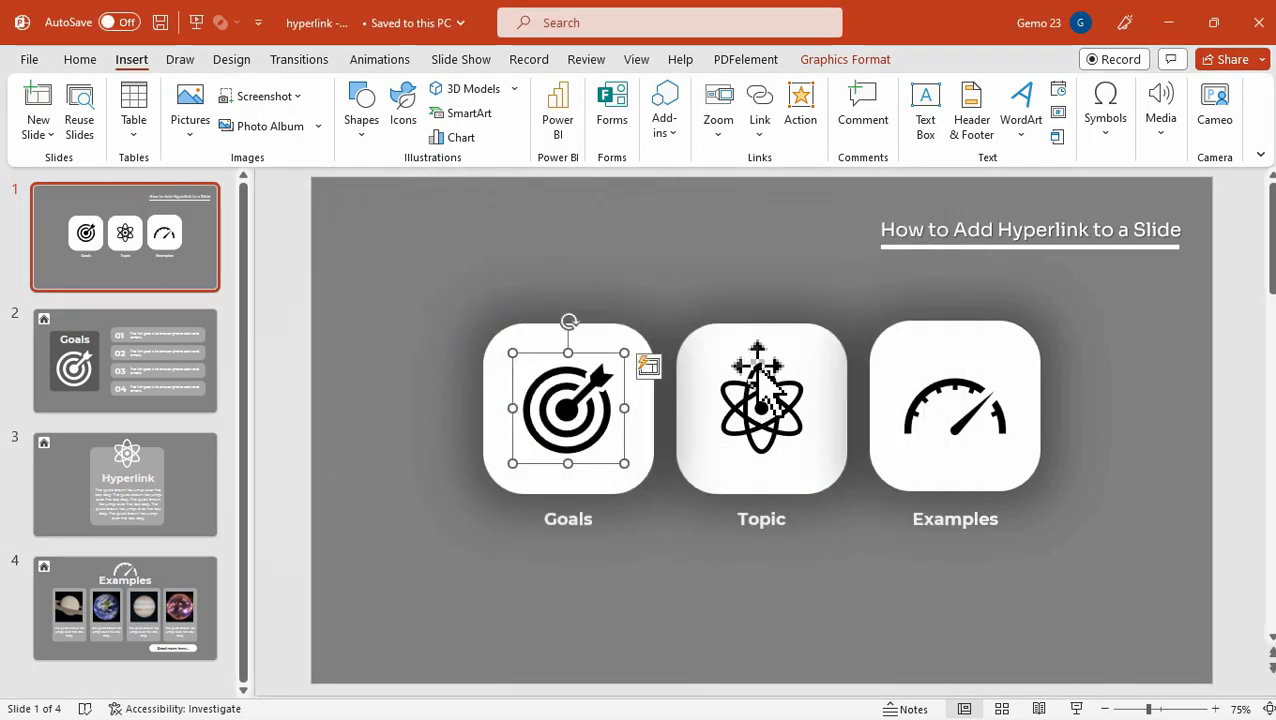
Hyperlink the Topic icon to Slide 3 from its right-click Link option.
{"action": "left_click", "coordinate": [760, 408]}
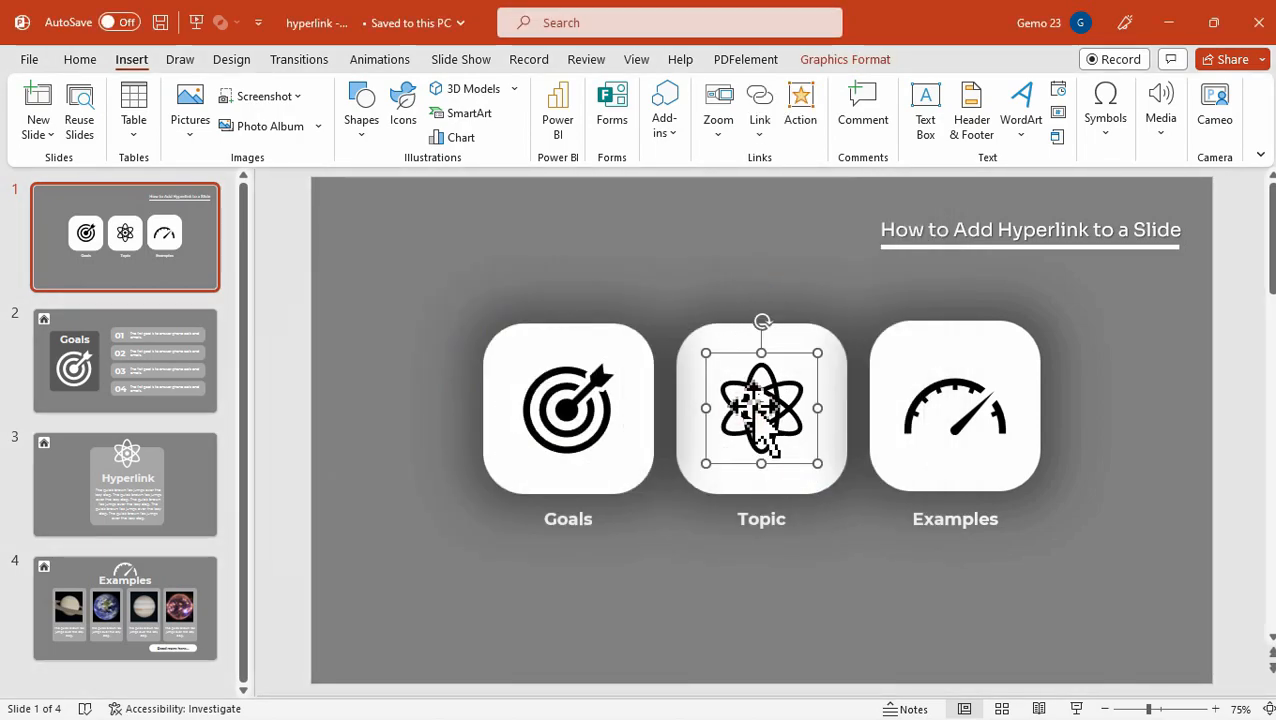
{"action": "right_click", "coordinate": [760, 408]}
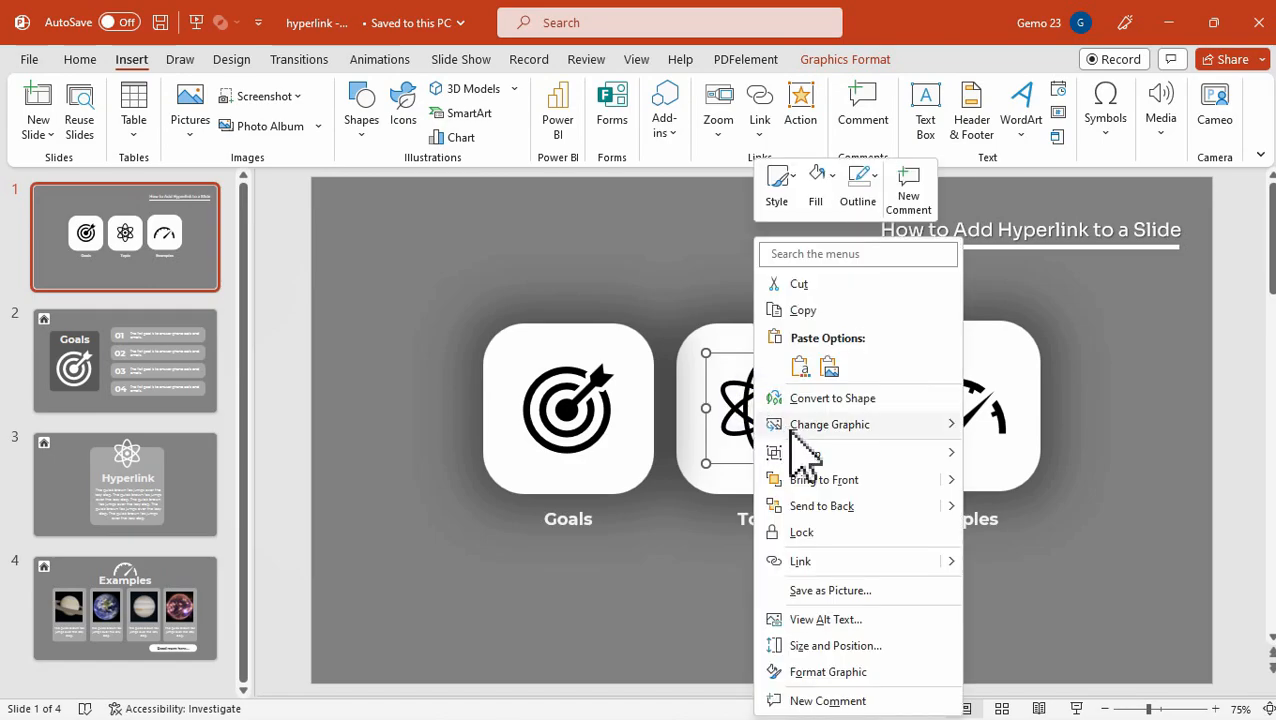
{"action": "left_click", "coordinate": [800, 560]}
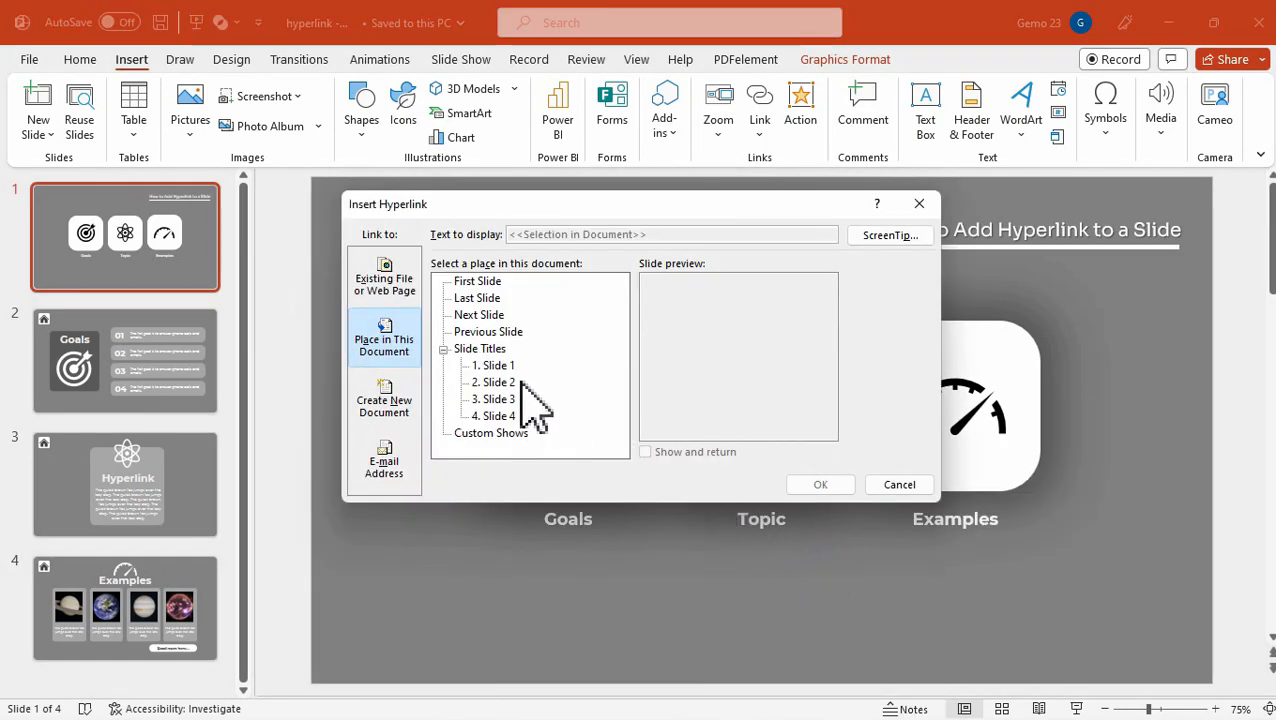
{"action": "left_click", "coordinate": [498, 398]}
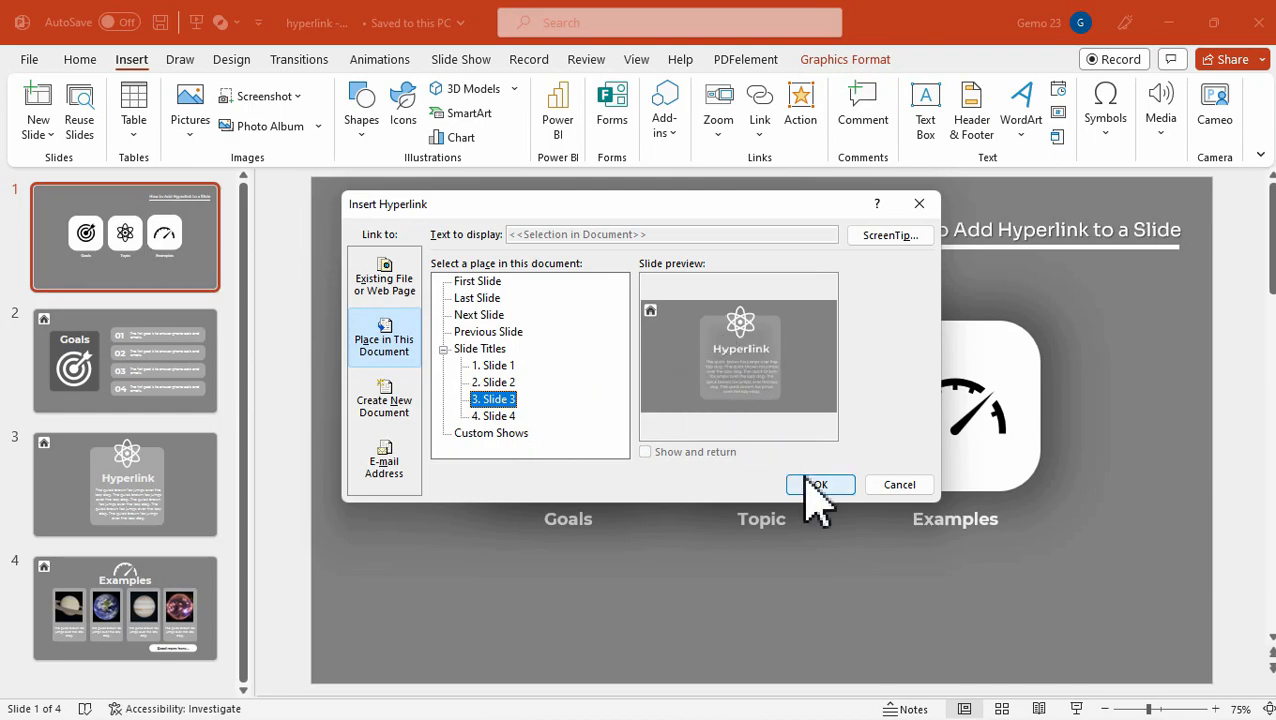
{"action": "left_click", "coordinate": [818, 484]}
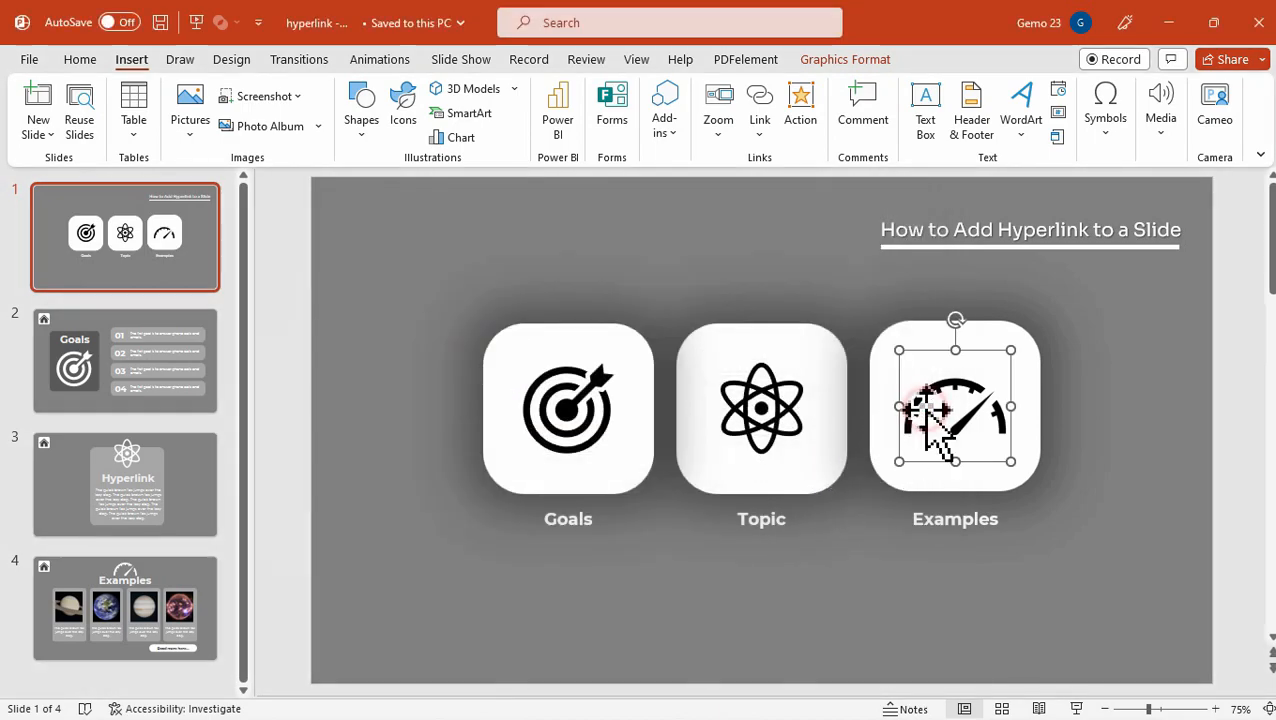
{"action": "left_click", "coordinate": [760, 104]}
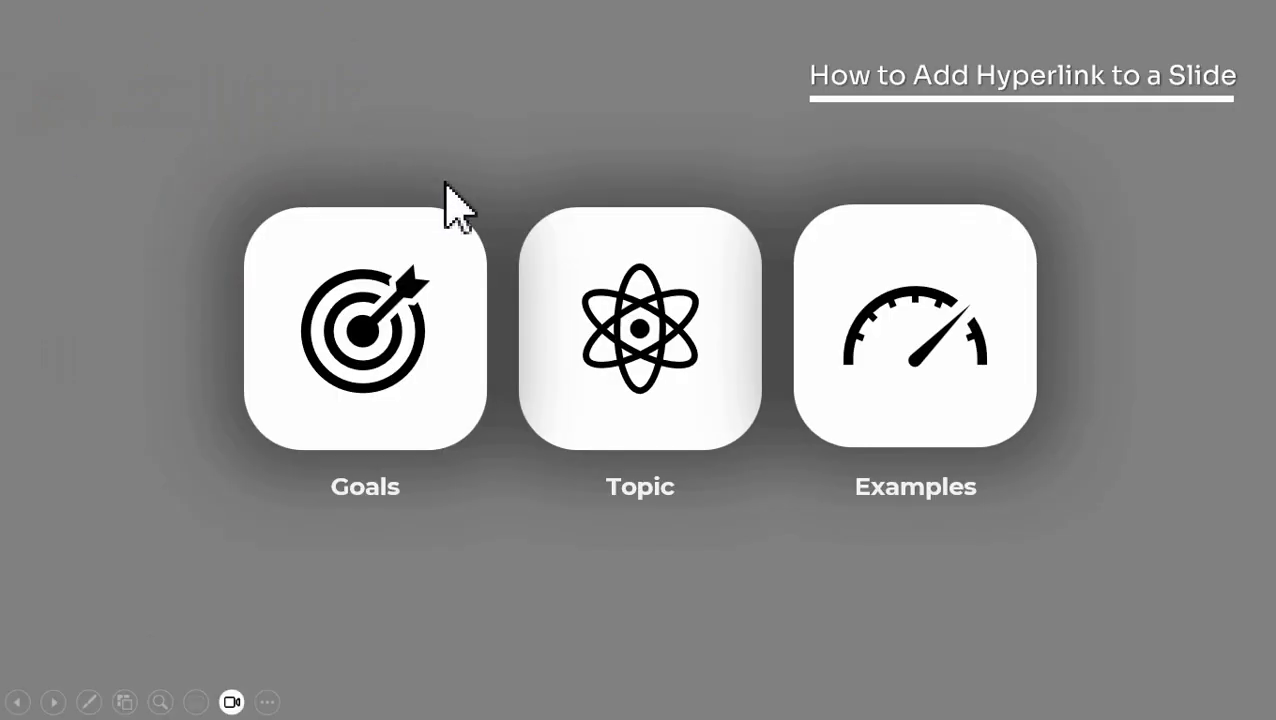
Follow the Goals and Topic icons to their slides, return home each time, then end the slideshow.
{"action": "left_click", "coordinate": [364, 330]}
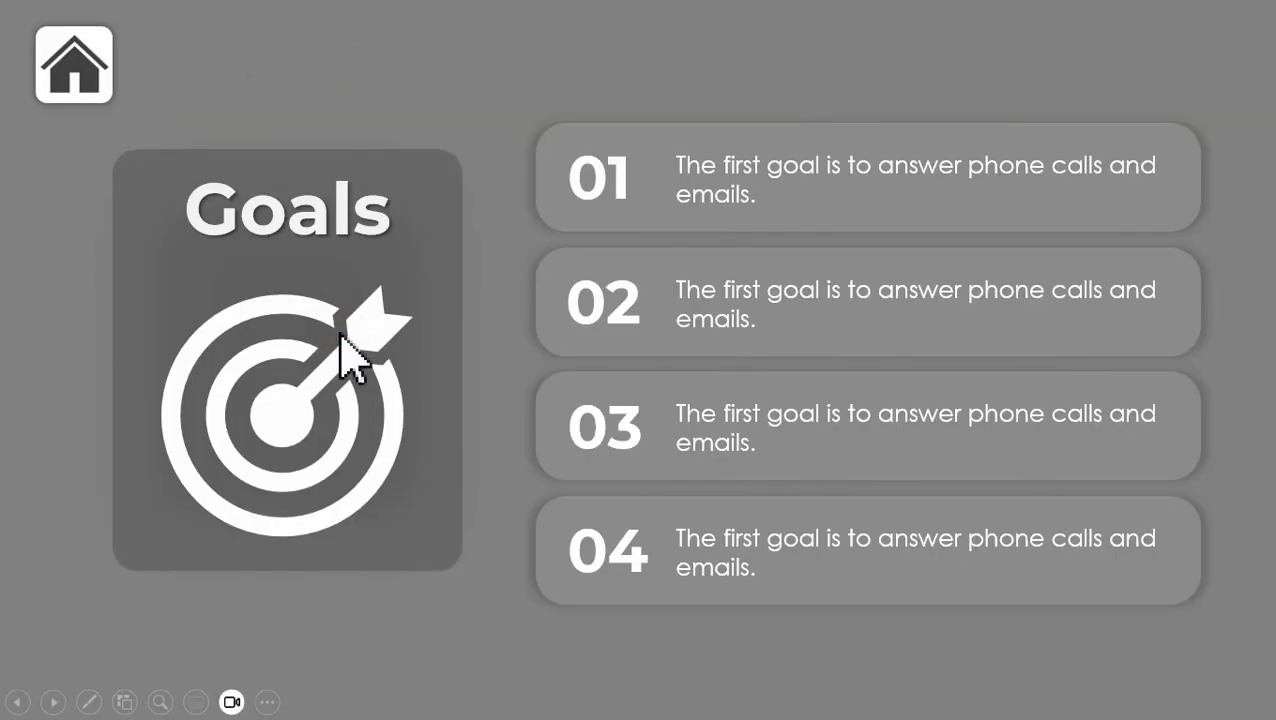
{"action": "left_click", "coordinate": [16, 702]}
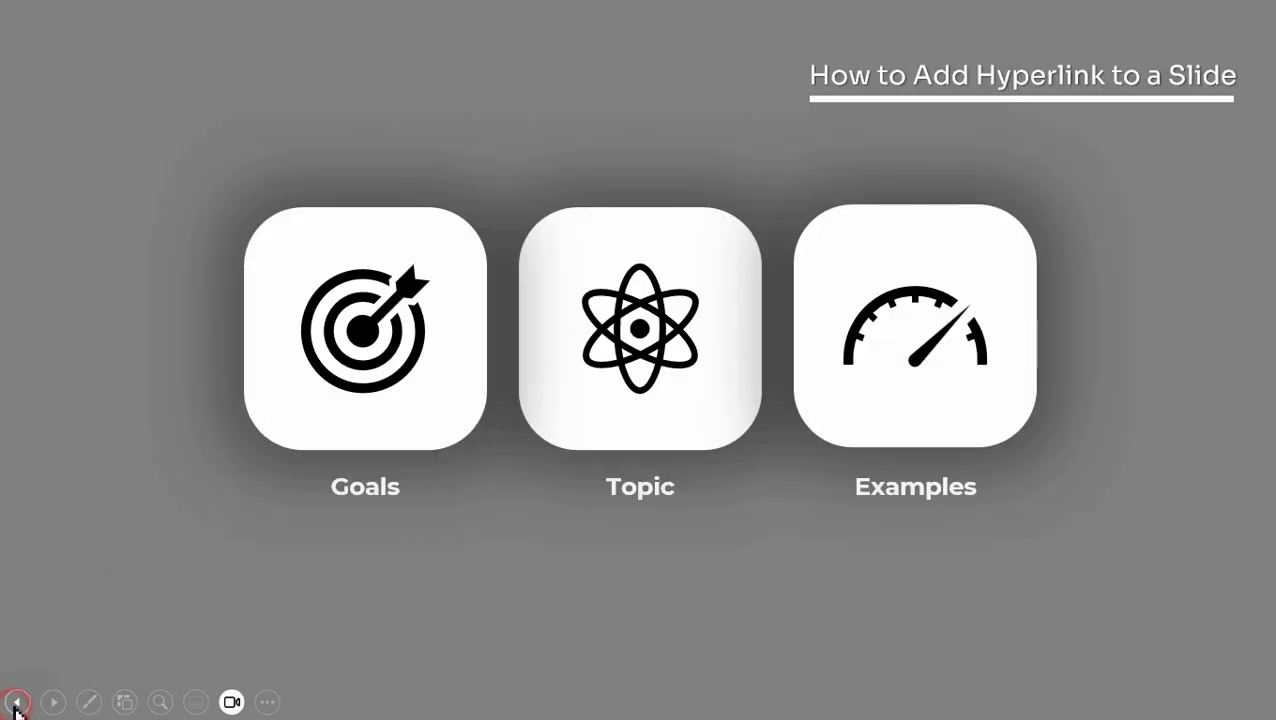
{"action": "left_click", "coordinate": [640, 330]}
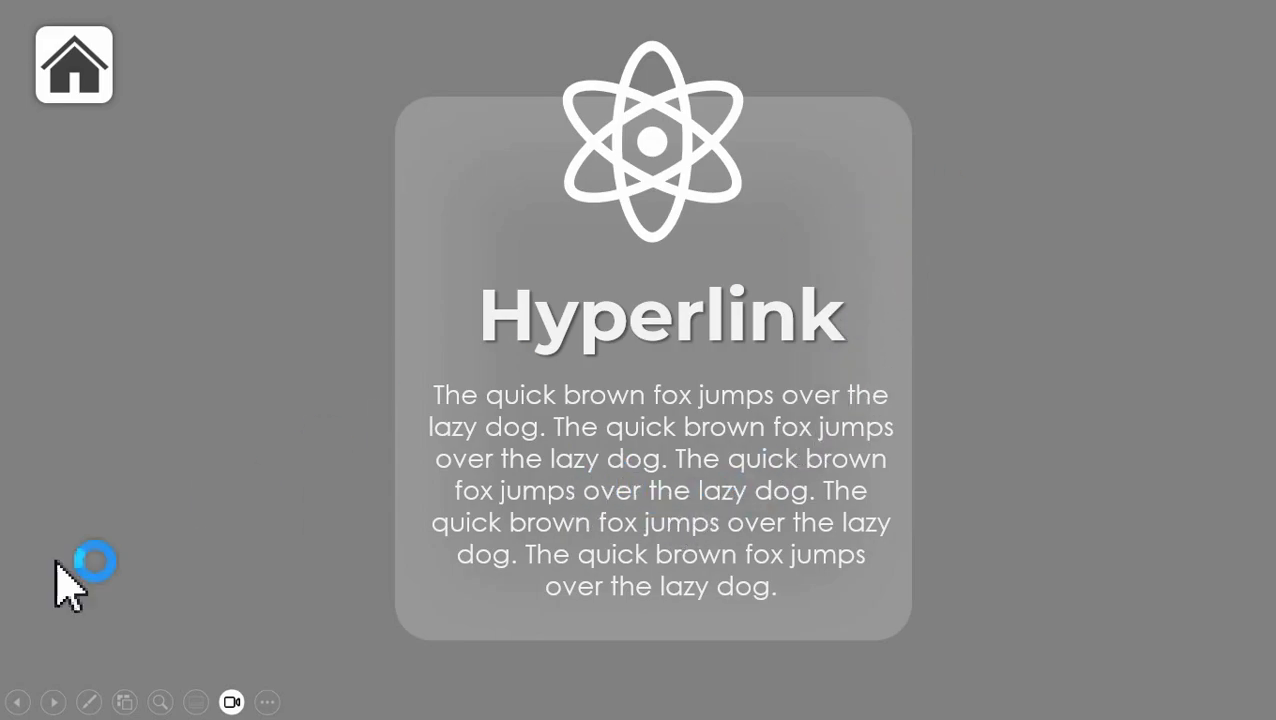
{"action": "left_click", "coordinate": [16, 700]}
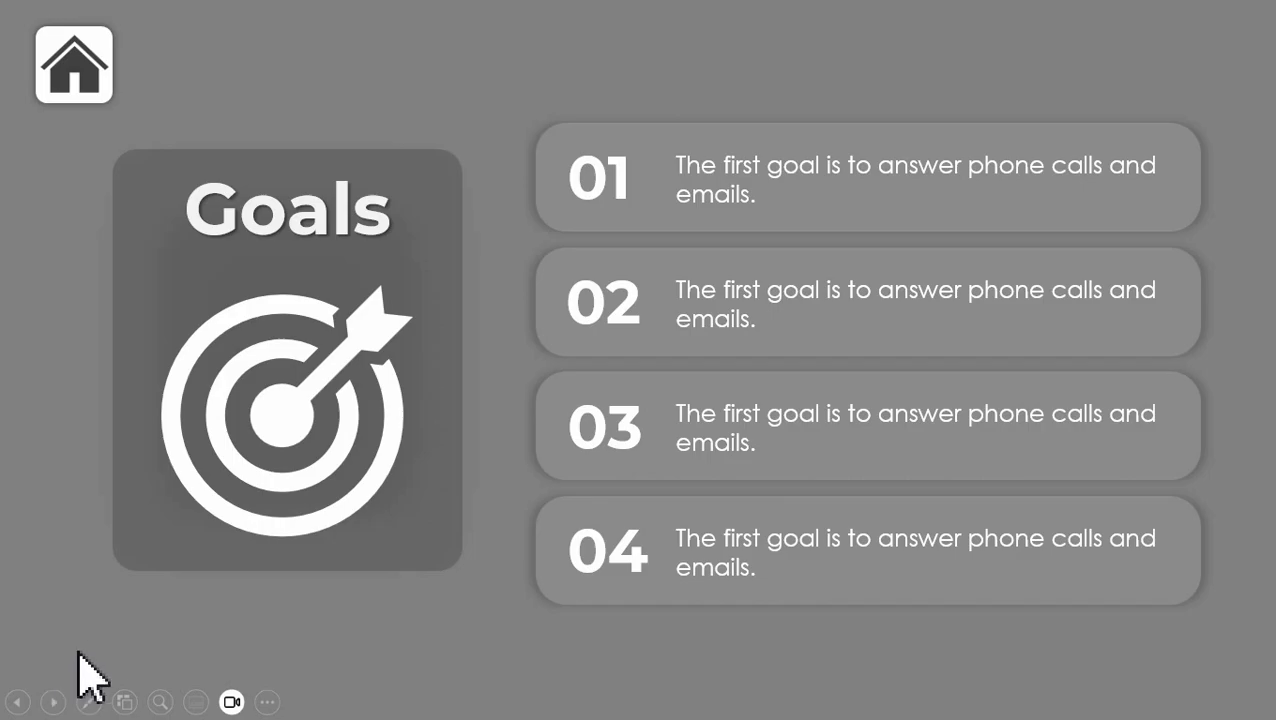
{"action": "key", "text": "escape"}
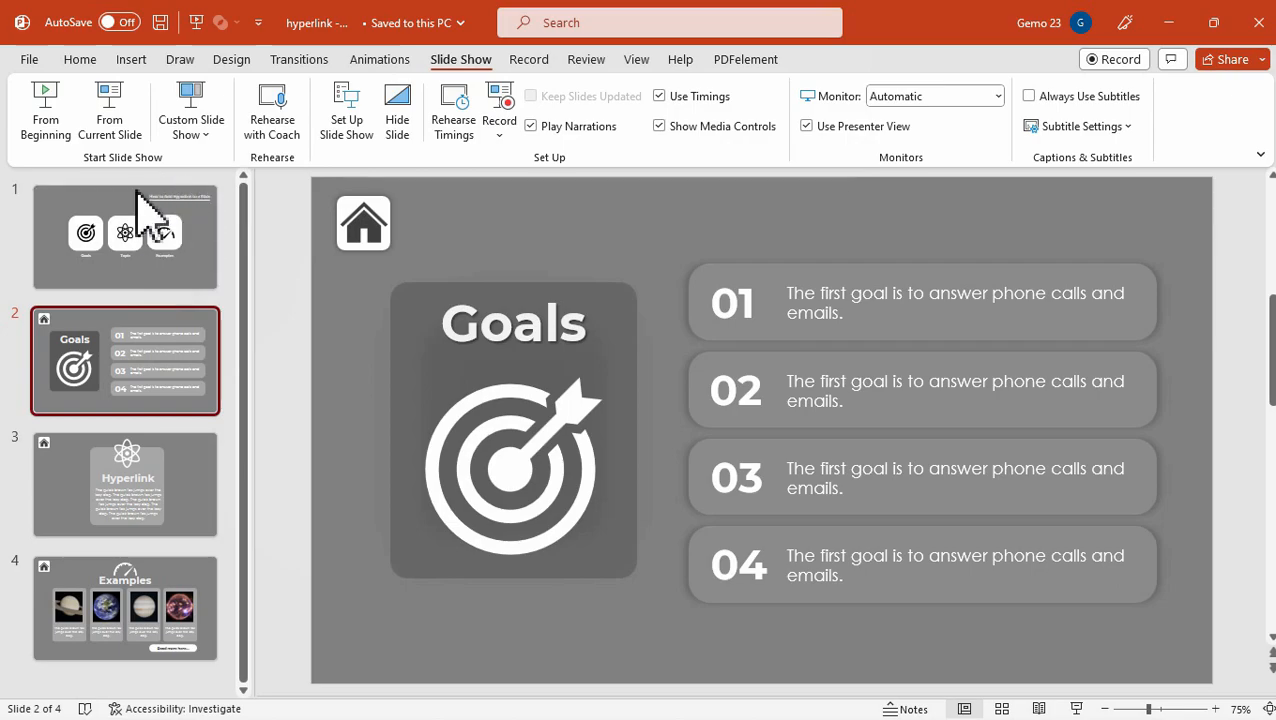
{"action": "mouse_move", "coordinate": [340, 304]}
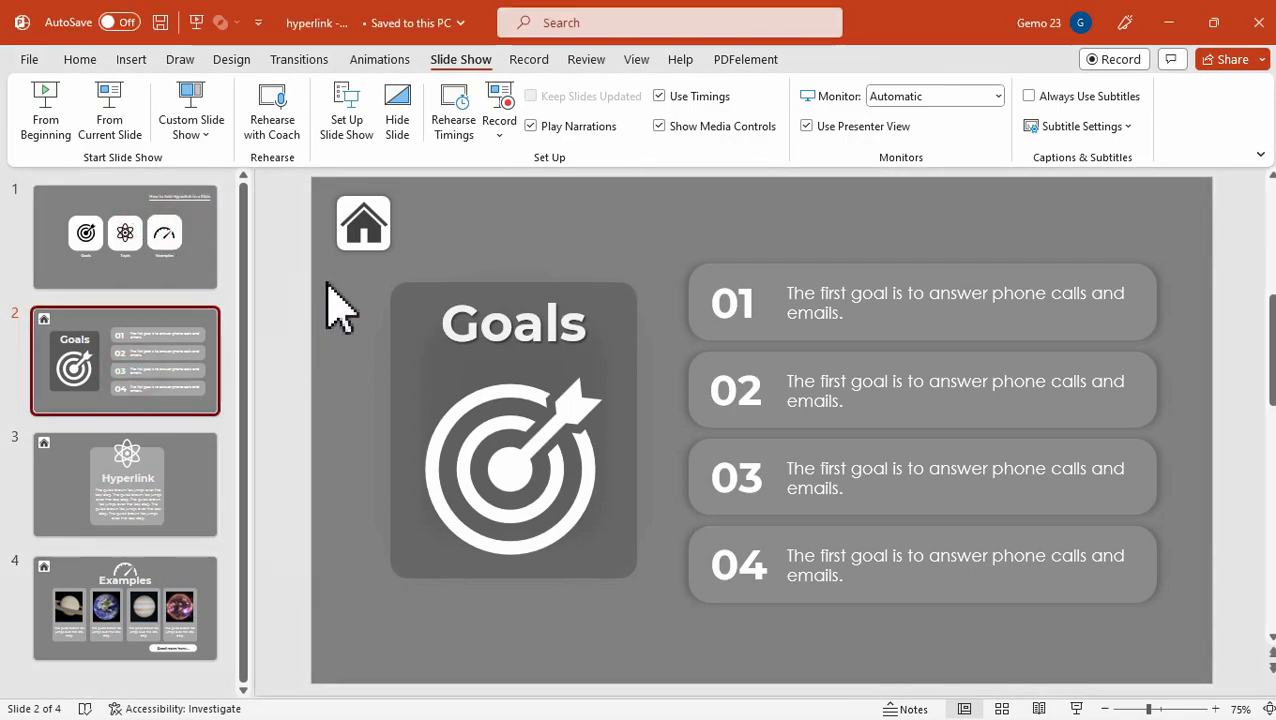
Link the Goals slide's home icon to Slide 1 via Place in This Document.
{"action": "left_click", "coordinate": [364, 222]}
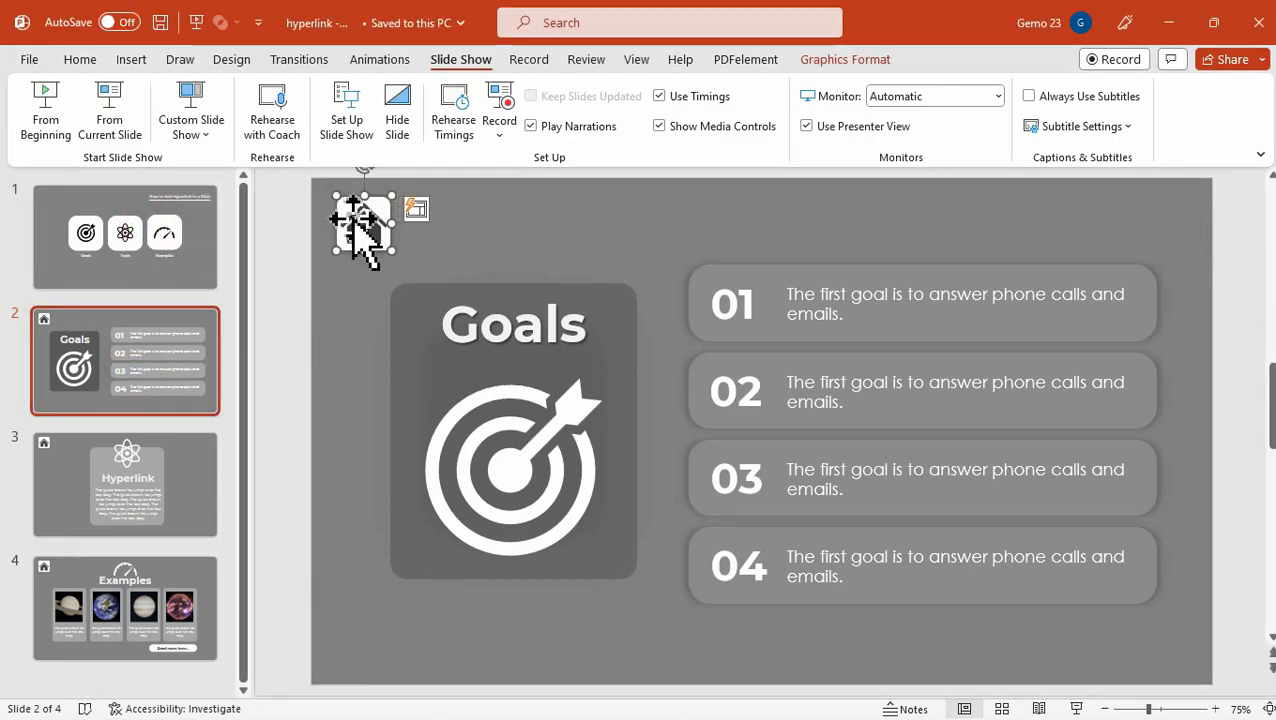
{"action": "left_click", "coordinate": [132, 60]}
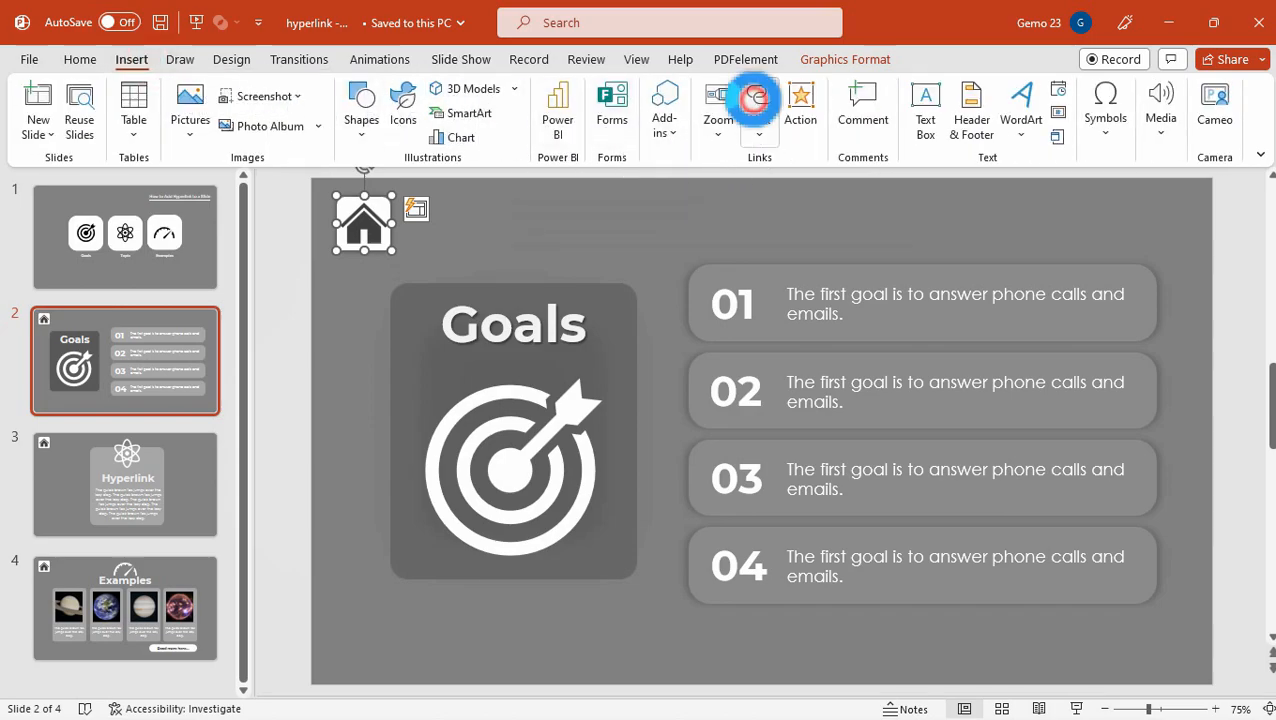
{"action": "left_click", "coordinate": [760, 104]}
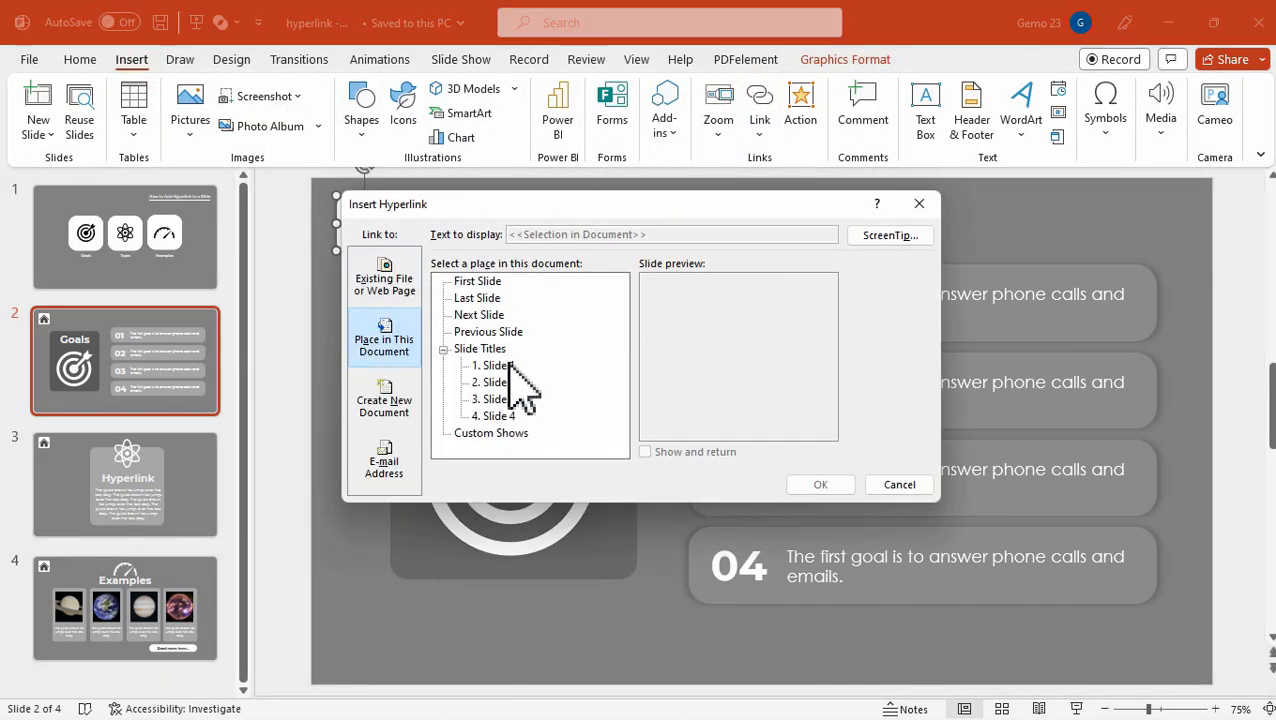
{"action": "left_click", "coordinate": [492, 364]}
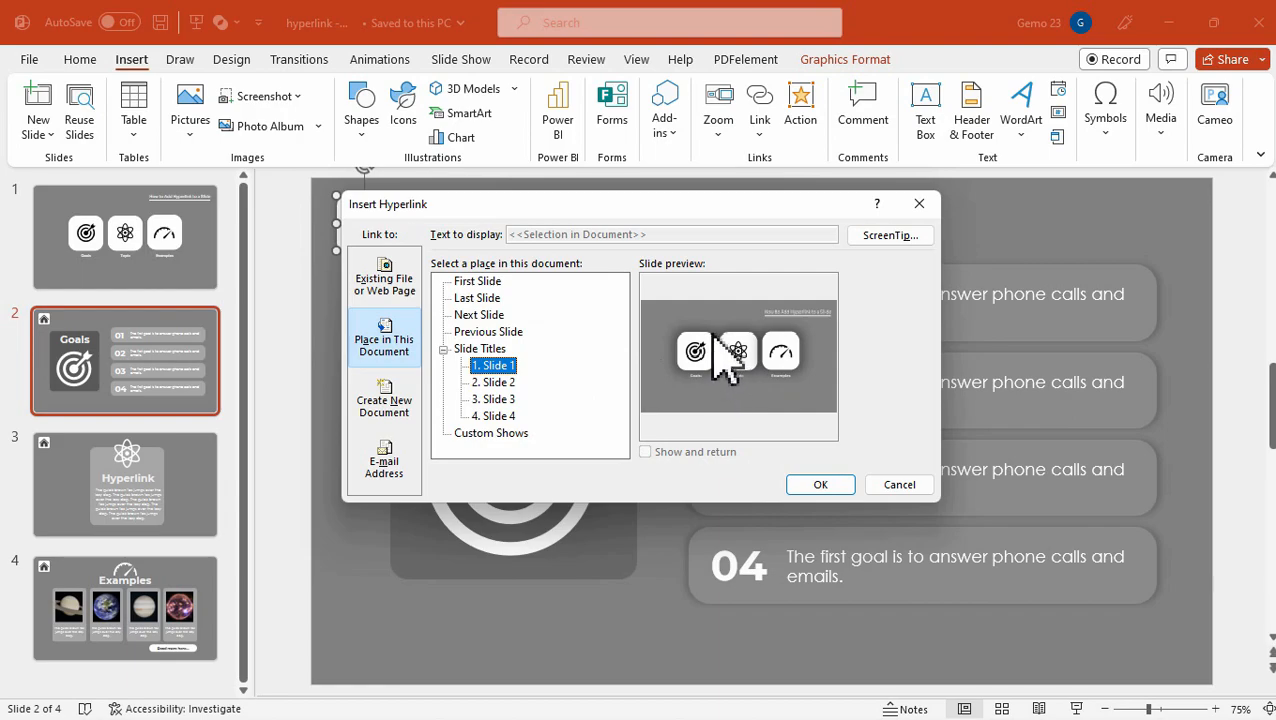
{"action": "left_click", "coordinate": [820, 484]}
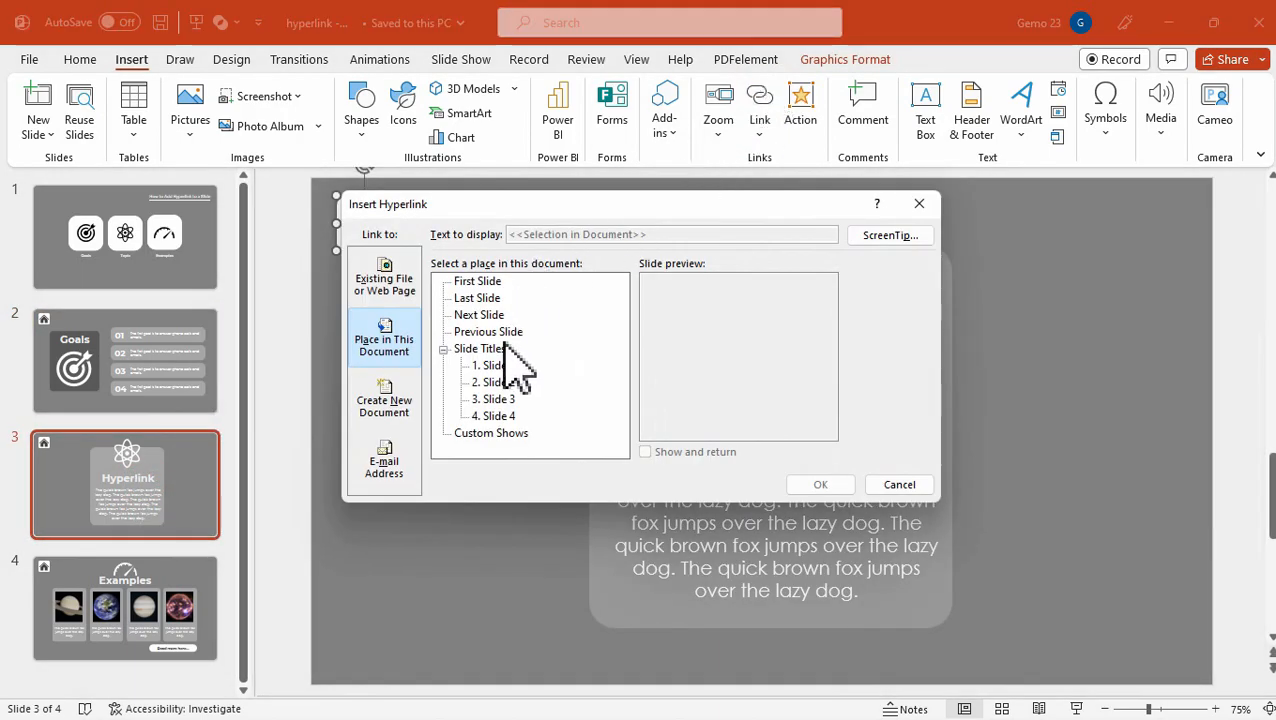
Link the Hyperlink slide's home icon to Slide 1 and move on to the Examples slide.
{"action": "left_click", "coordinate": [820, 484]}
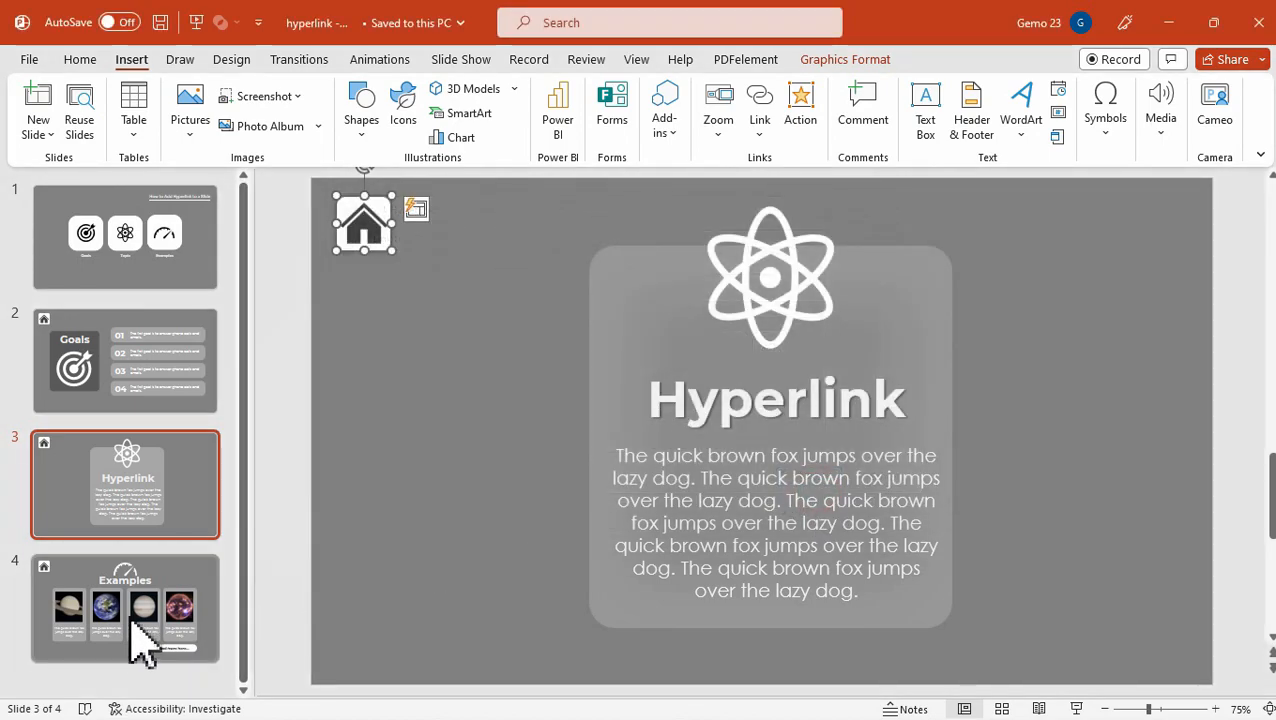
{"action": "left_click", "coordinate": [124, 608]}
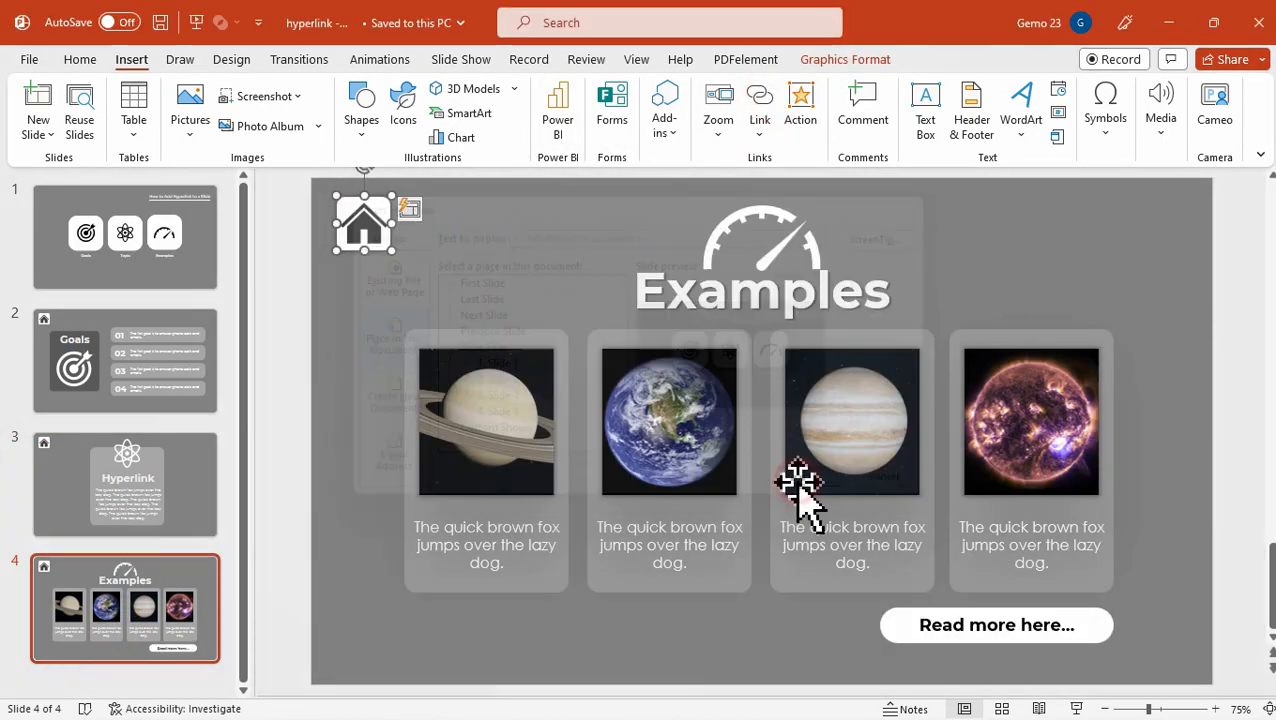
{"action": "left_click", "coordinate": [460, 60]}
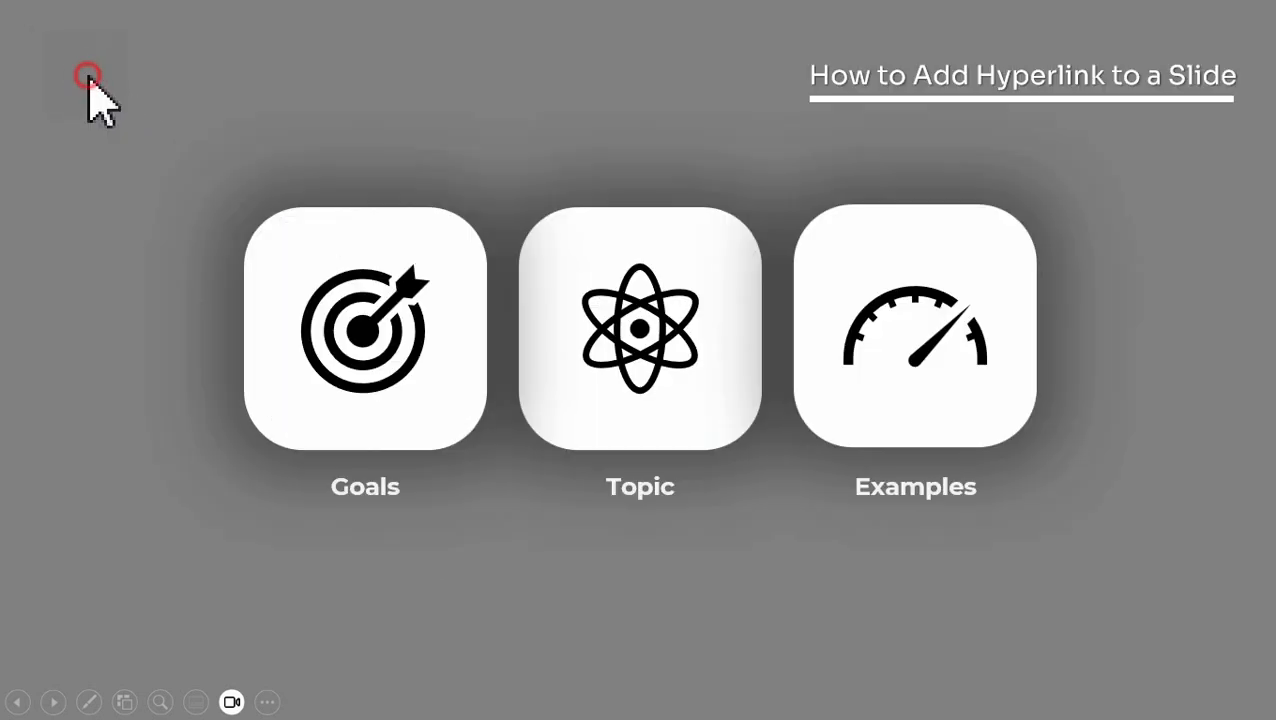
{"action": "mouse_move", "coordinate": [730, 304]}
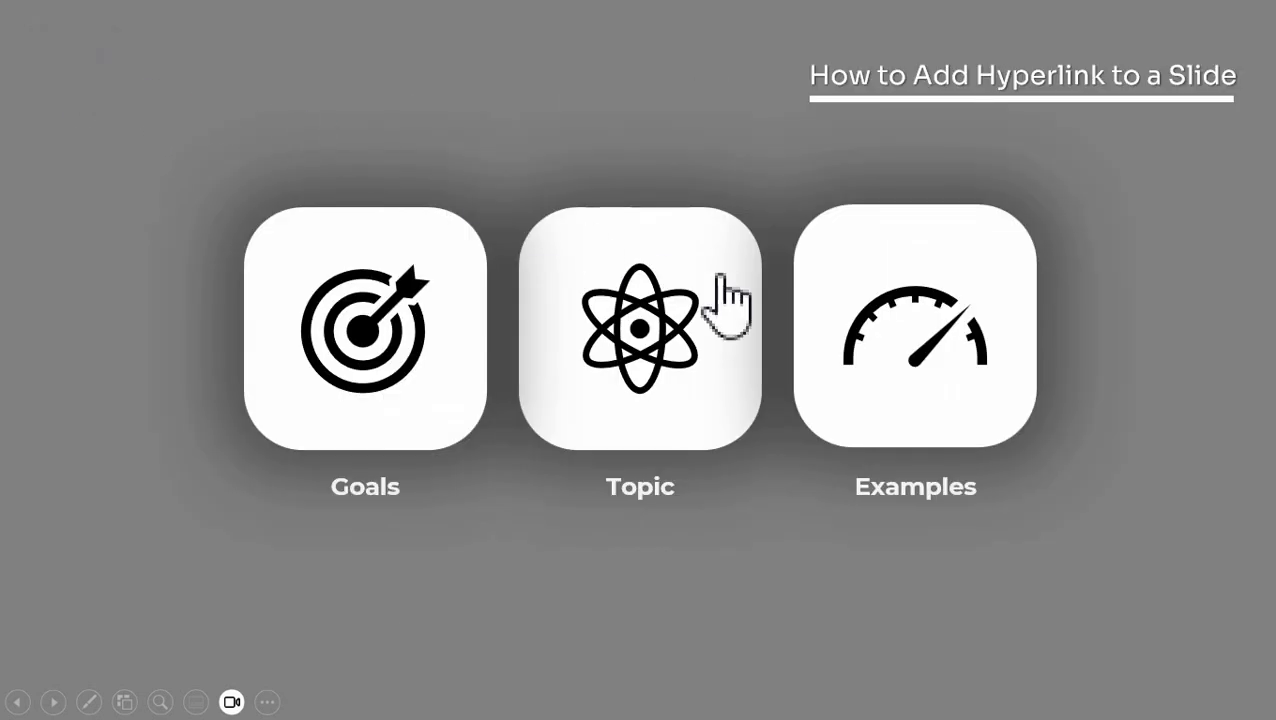
{"action": "mouse_move", "coordinate": [96, 84]}
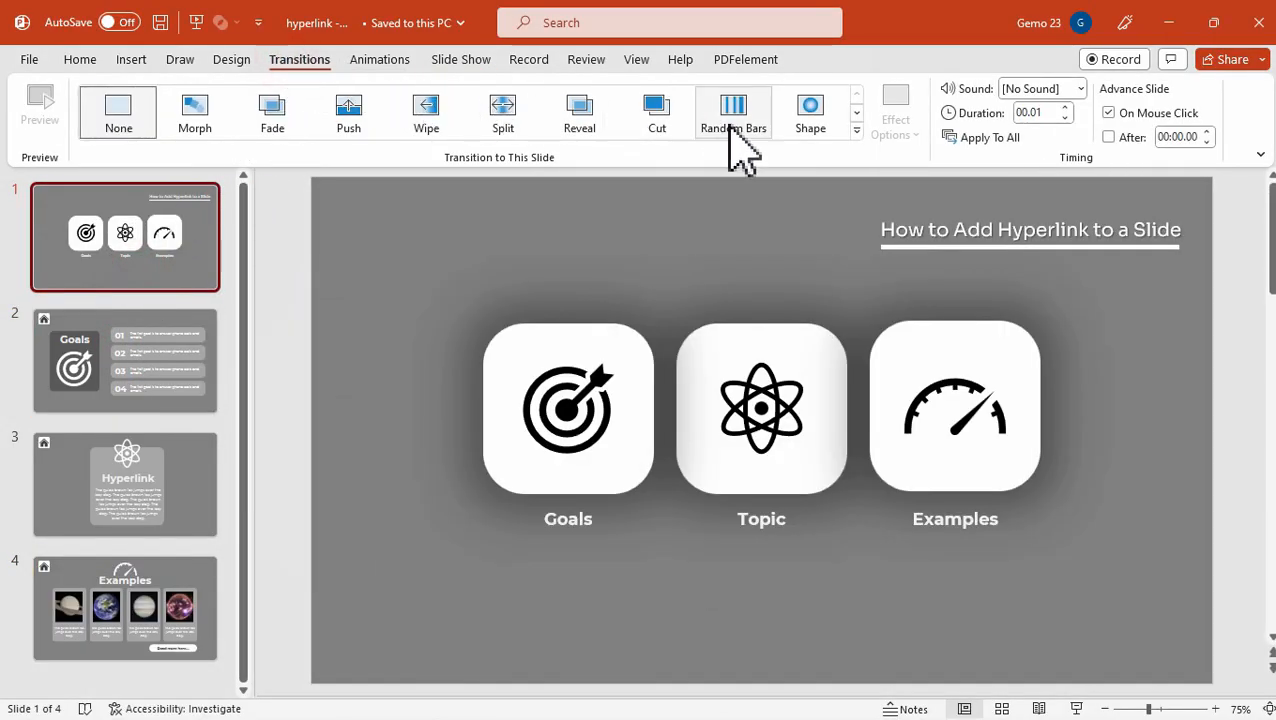
Apply the Zoom transition to the title slide, then to slides 2–4 selected together.
{"action": "left_click", "coordinate": [856, 136]}
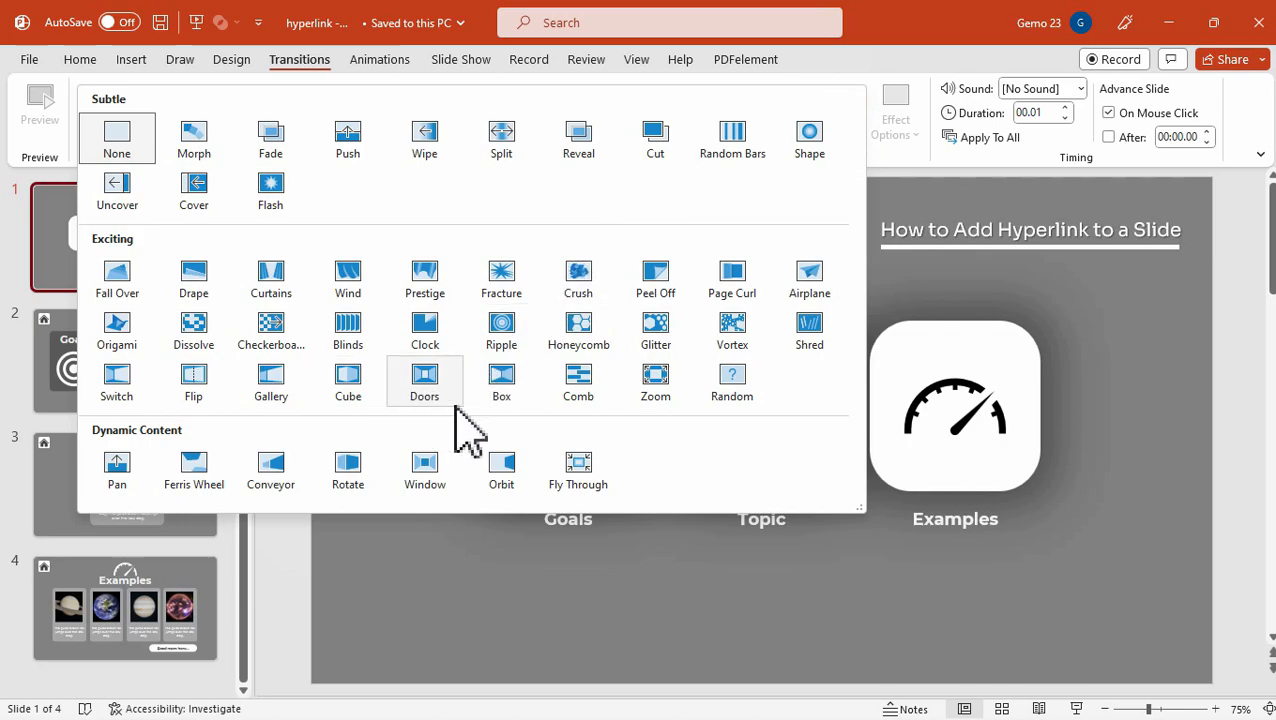
{"action": "left_click", "coordinate": [656, 382]}
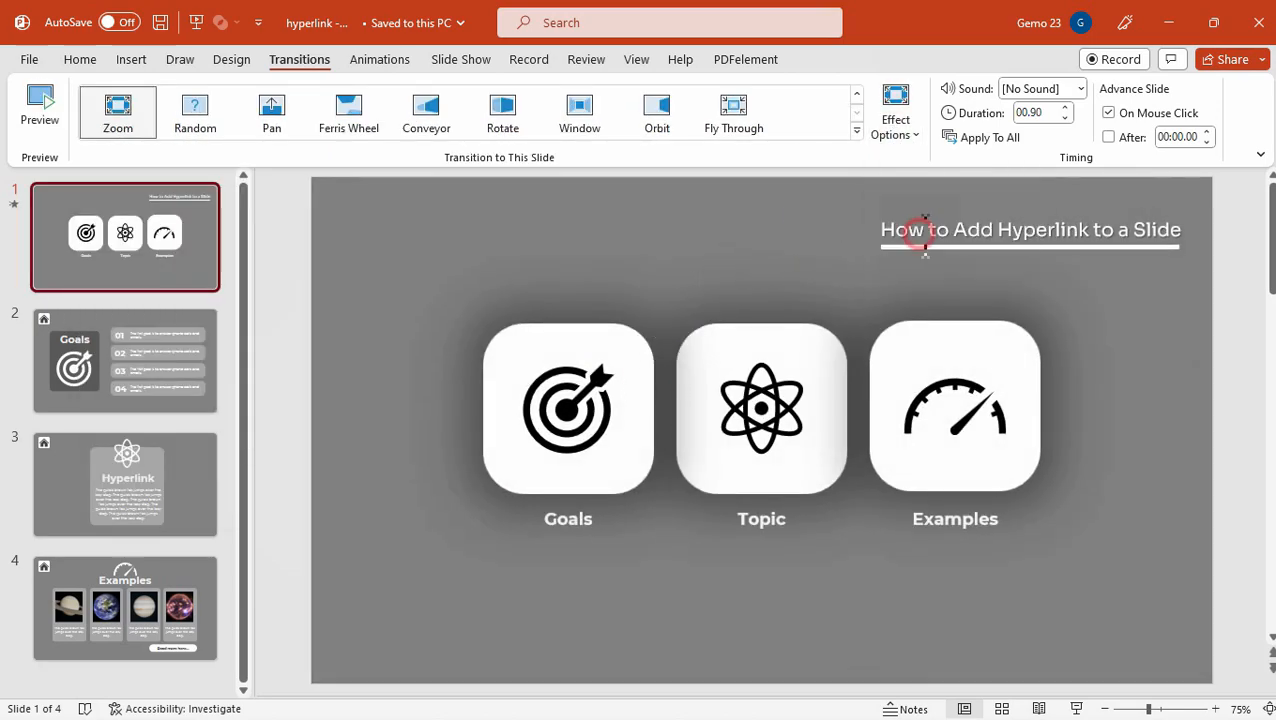
{"action": "left_click", "coordinate": [124, 360]}
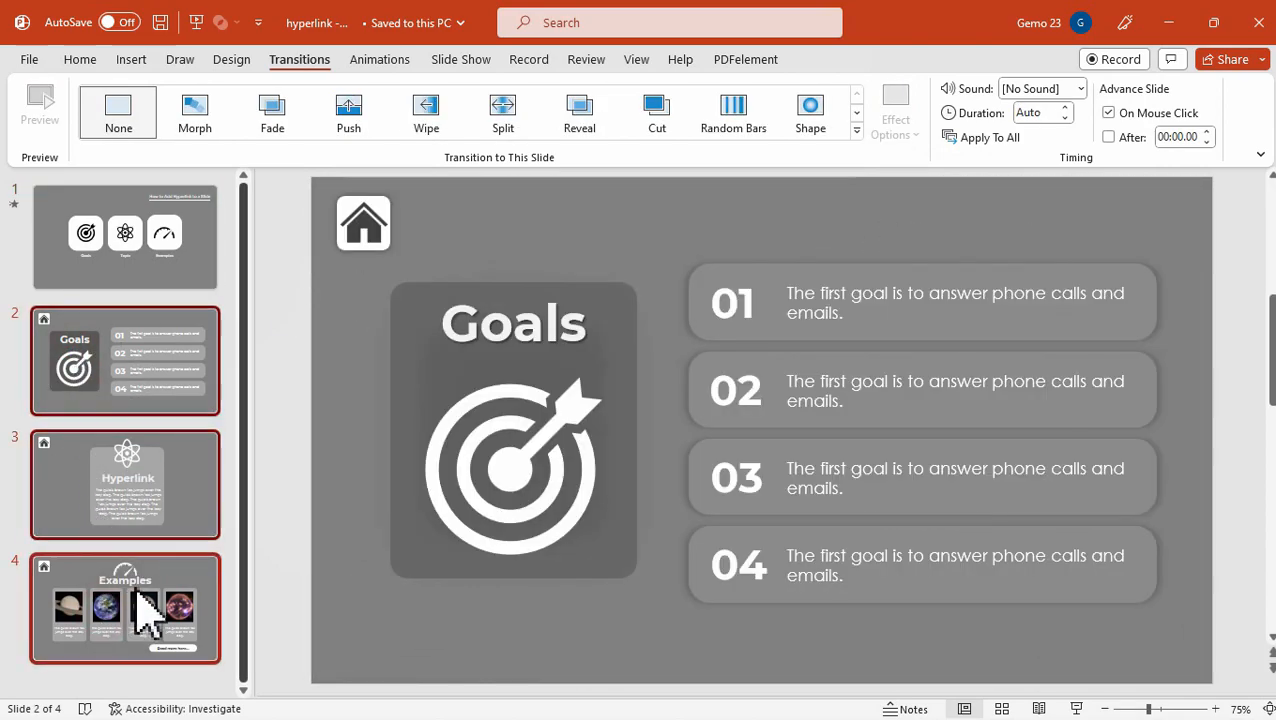
{"action": "left_click", "coordinate": [856, 136]}
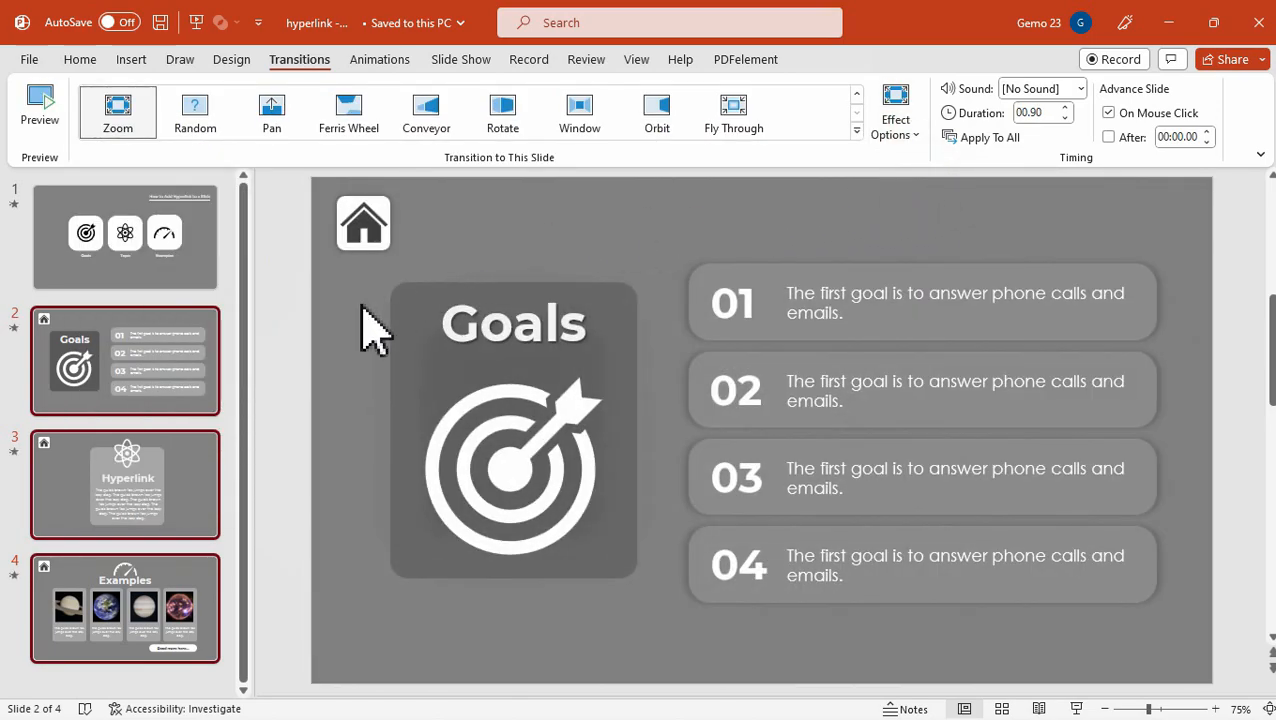
{"action": "mouse_move", "coordinate": [160, 276]}
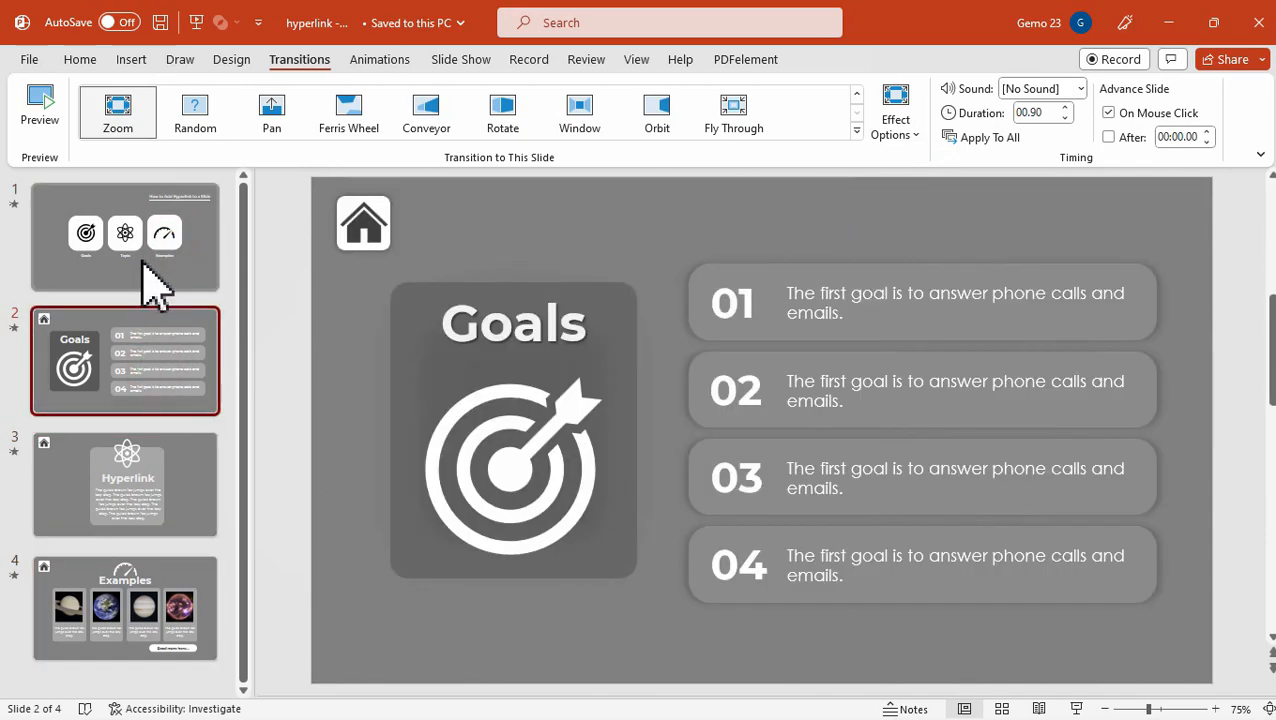
{"action": "left_click", "coordinate": [124, 236]}
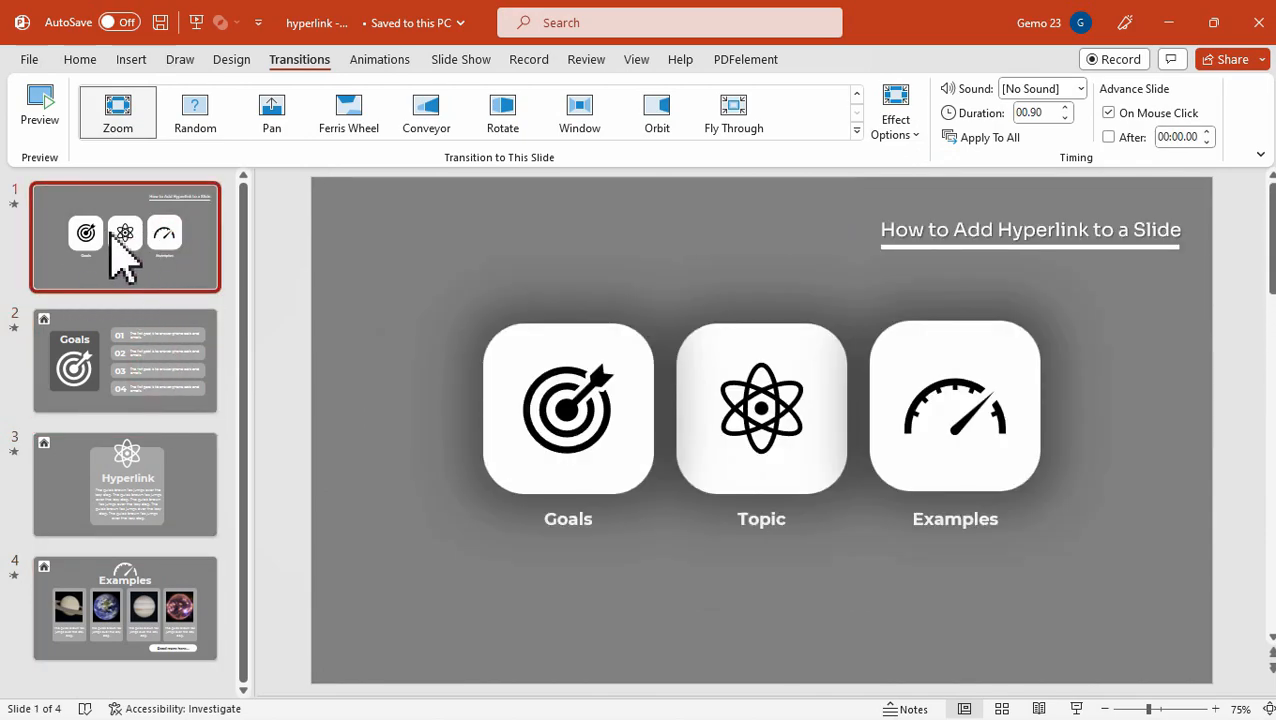
{"action": "left_click", "coordinate": [124, 608]}
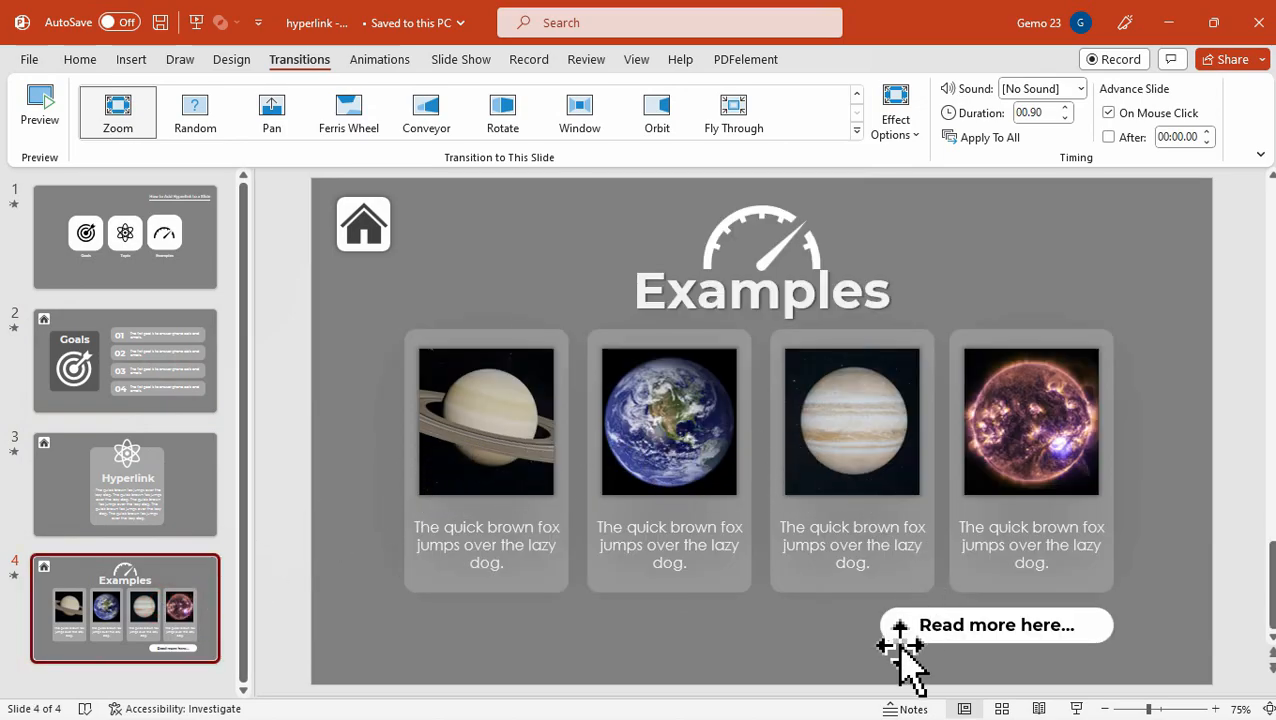
{"action": "mouse_move", "coordinate": [862, 632]}
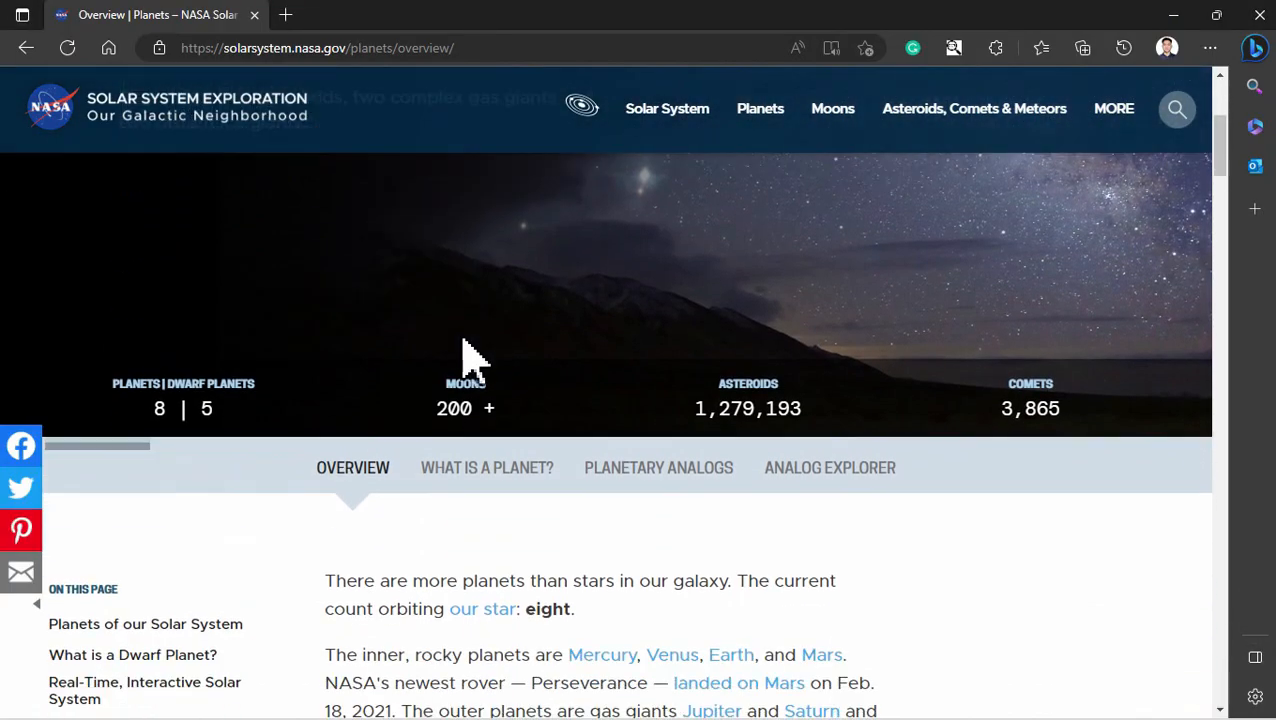
Scroll through NASA's planets overview page and bring up the address bar menu to copy its URL.
{"action": "scroll", "scroll_direction": "down", "scroll_amount": 3}
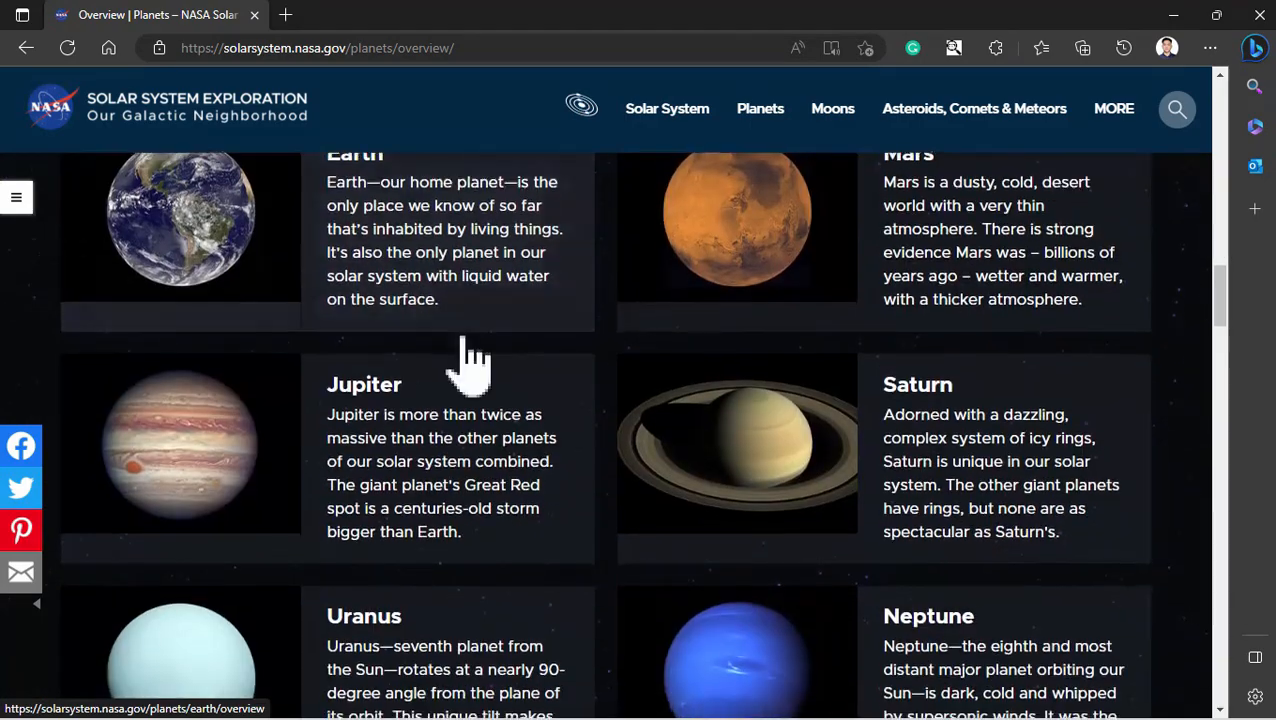
{"action": "scroll", "scroll_direction": "down", "scroll_amount": 3}
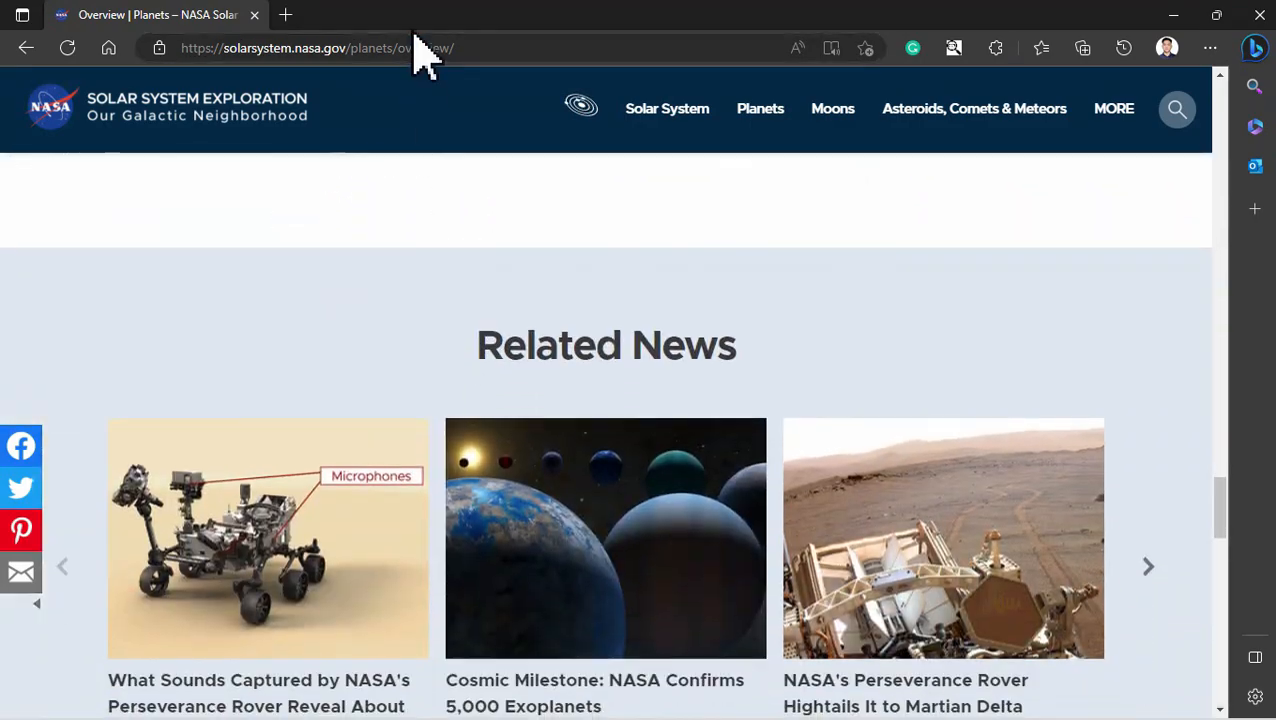
{"action": "right_click", "coordinate": [316, 48]}
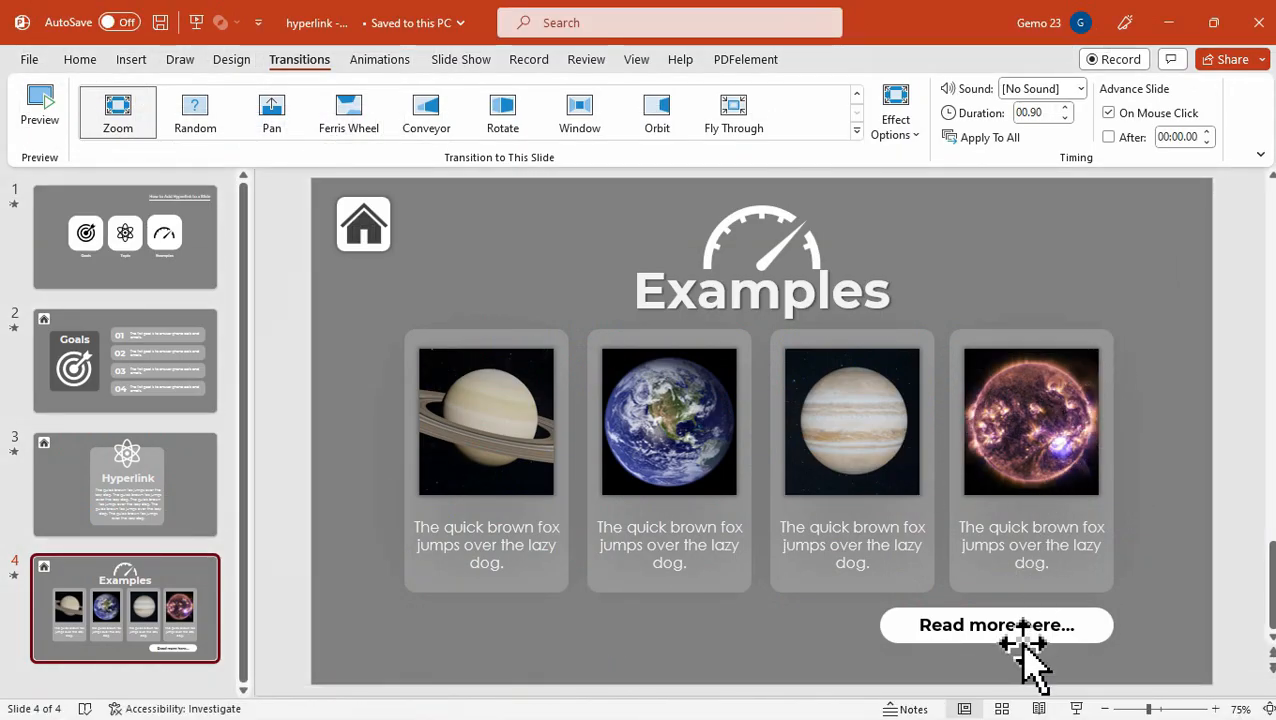
{"action": "left_click", "coordinate": [996, 624]}
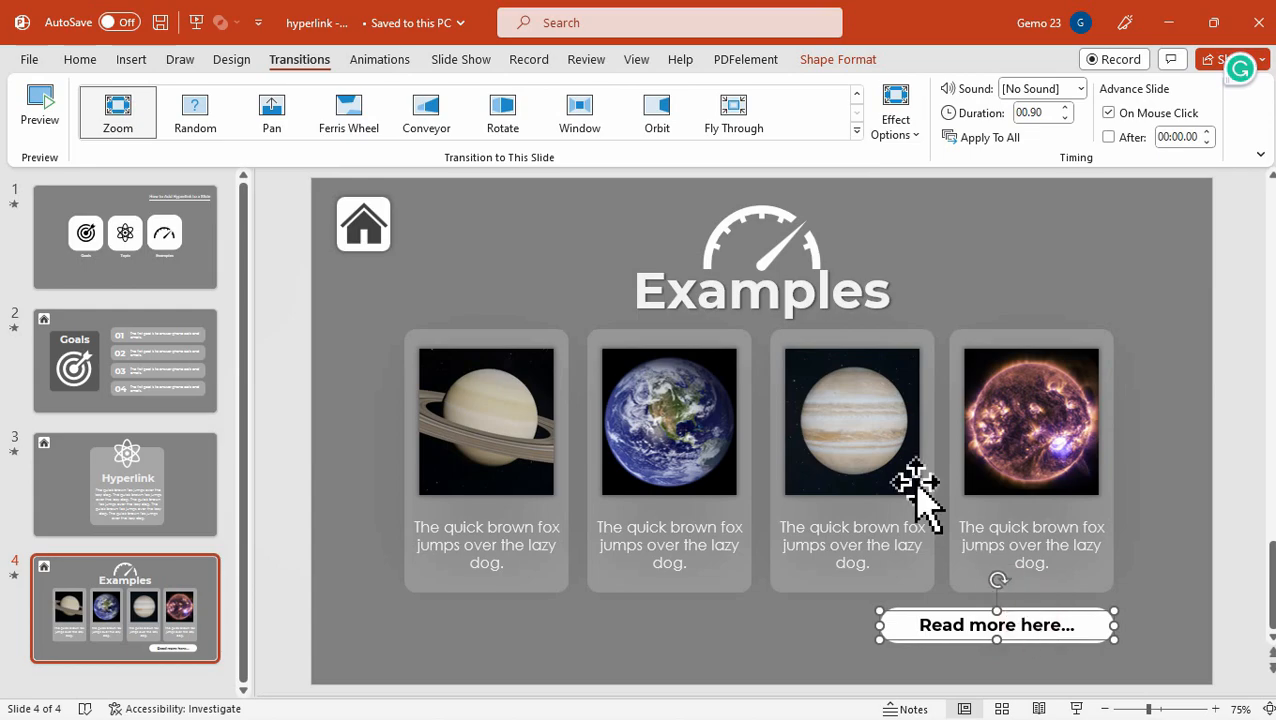
{"action": "left_click", "coordinate": [132, 60]}
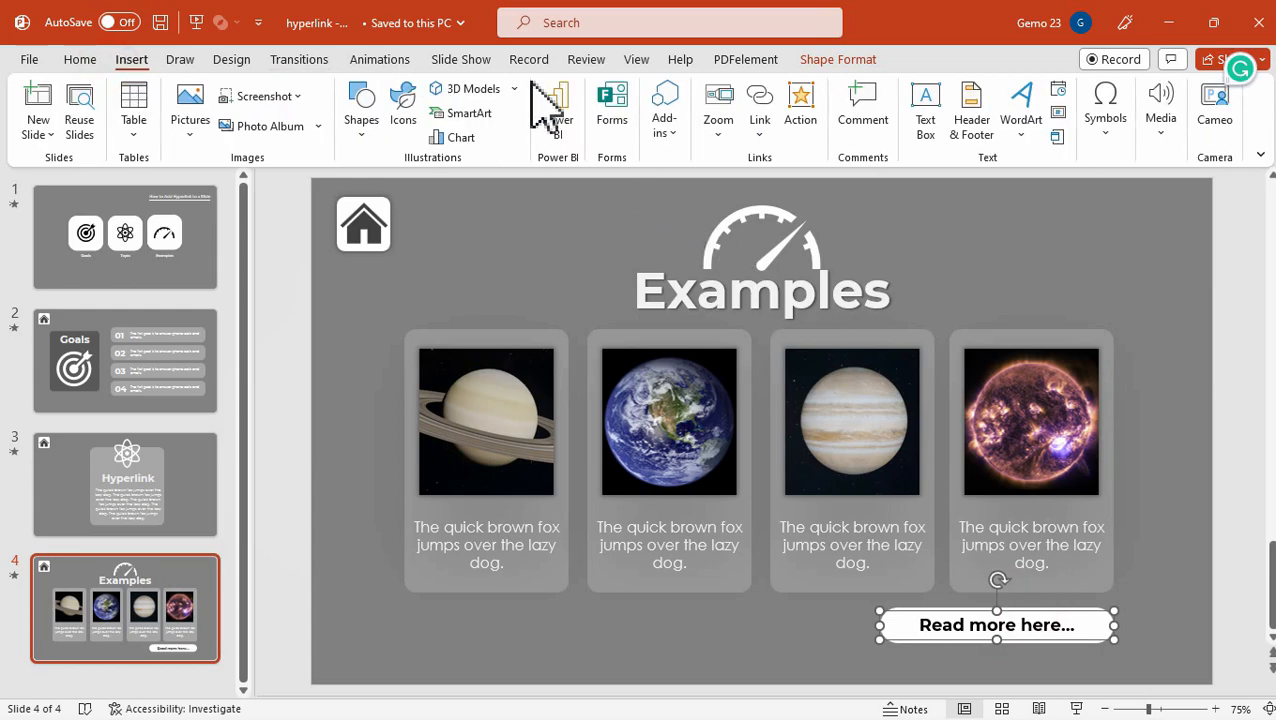
{"action": "left_click", "coordinate": [760, 108]}
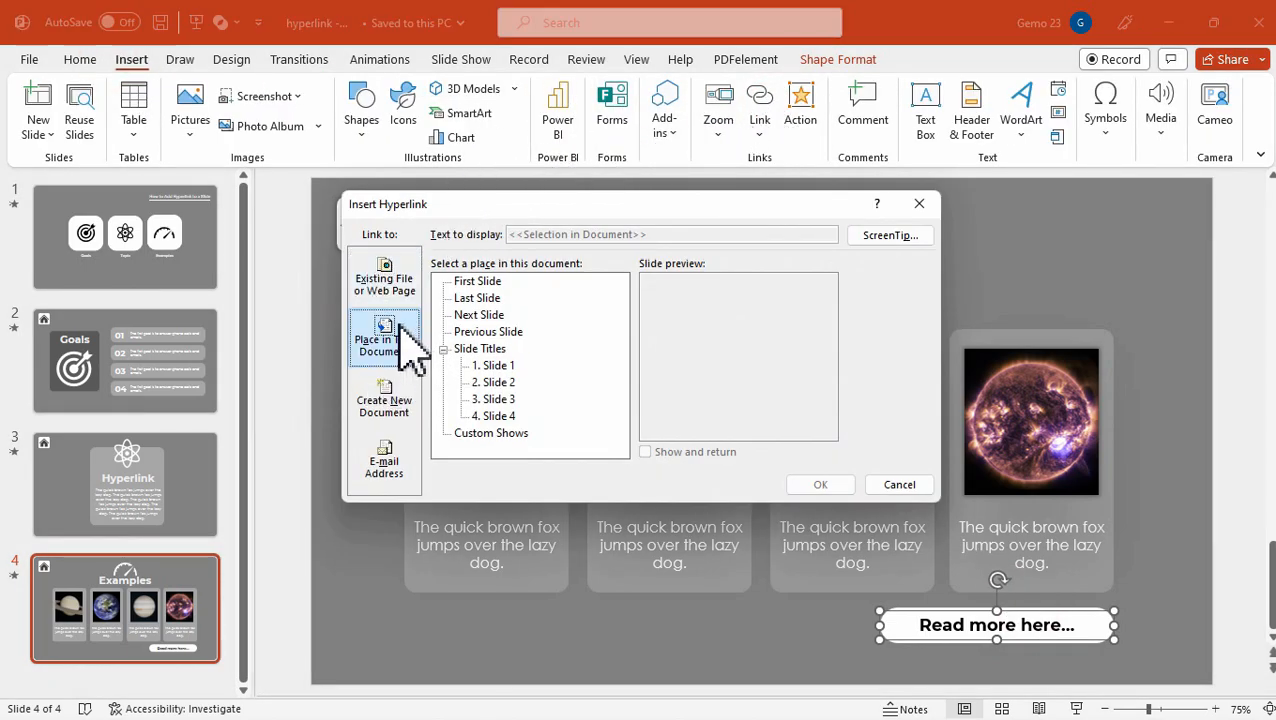
{"action": "left_click", "coordinate": [384, 278]}
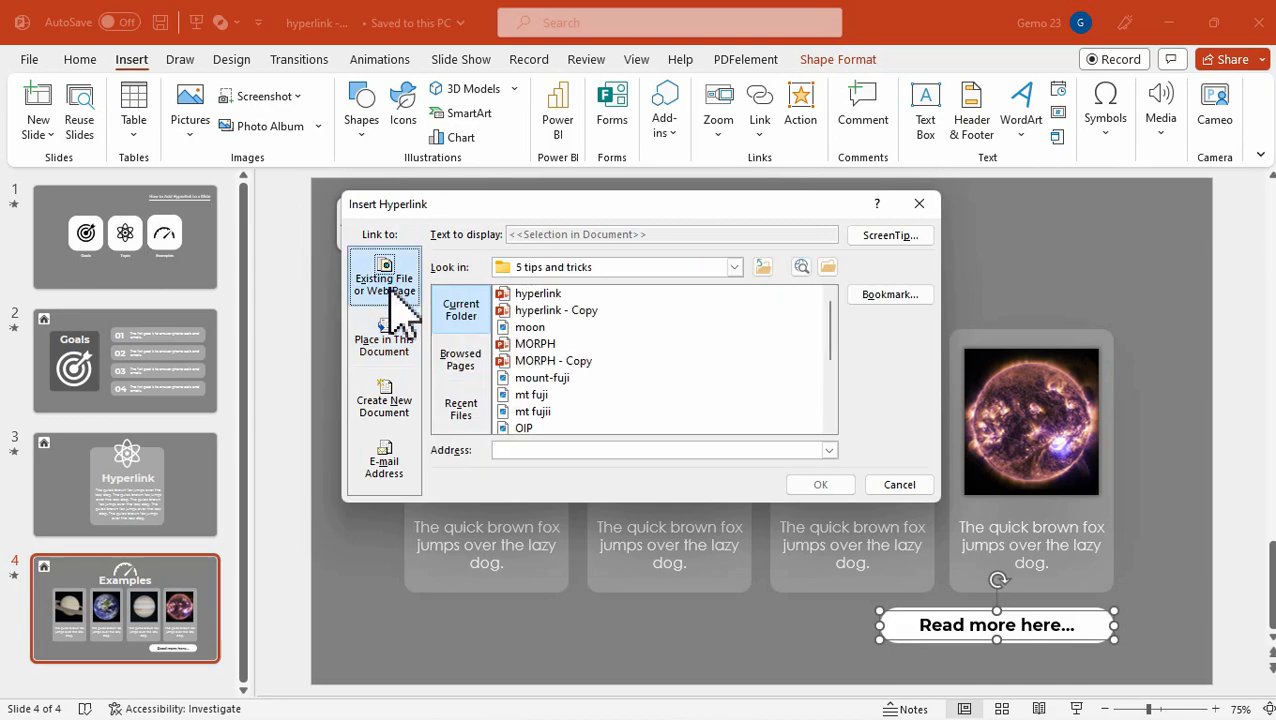
{"action": "left_click", "coordinate": [660, 450]}
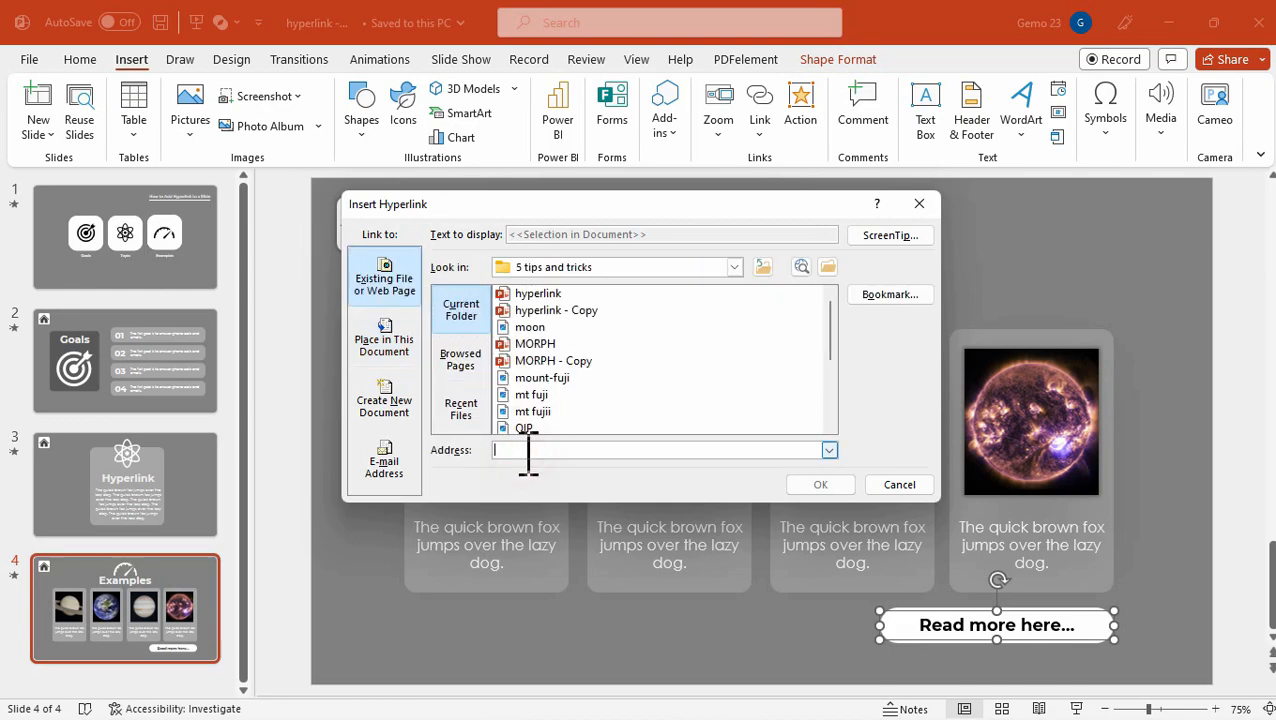
{"action": "type", "text": "https://solarsystem.nasa.gov/planets/overview/"}
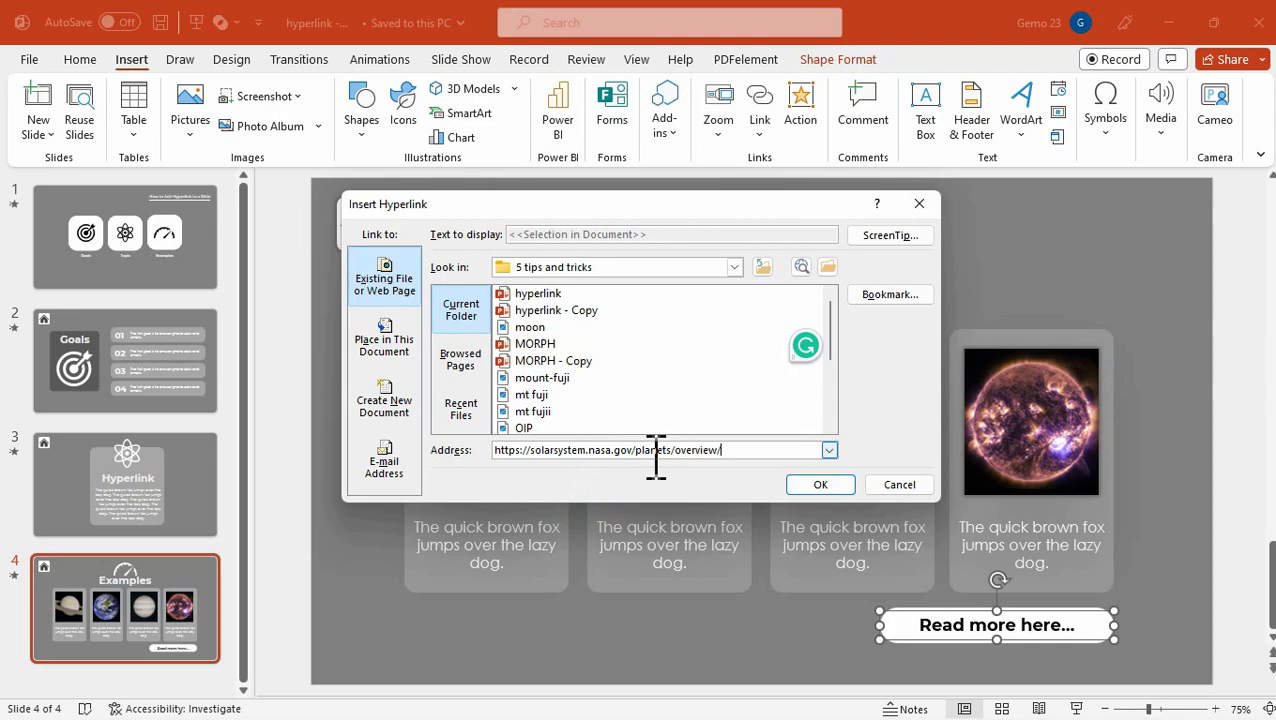
{"action": "left_click", "coordinate": [820, 484]}
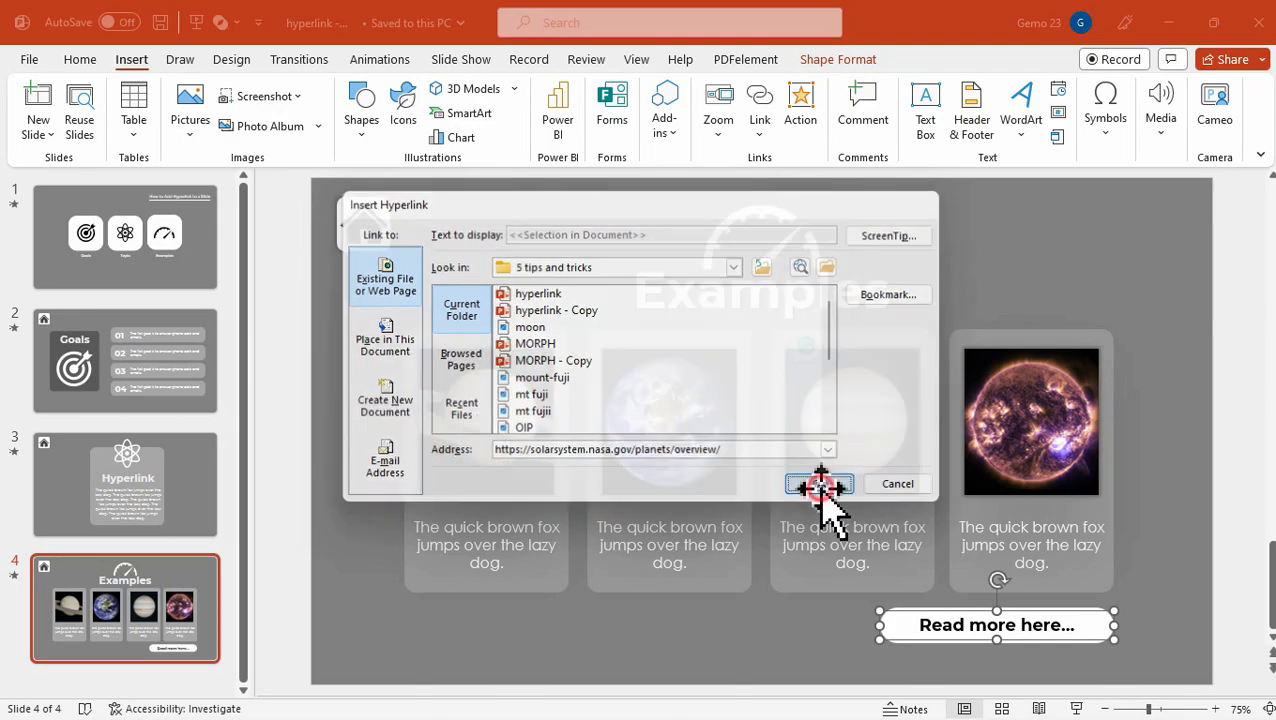
{"action": "left_click", "coordinate": [820, 482]}
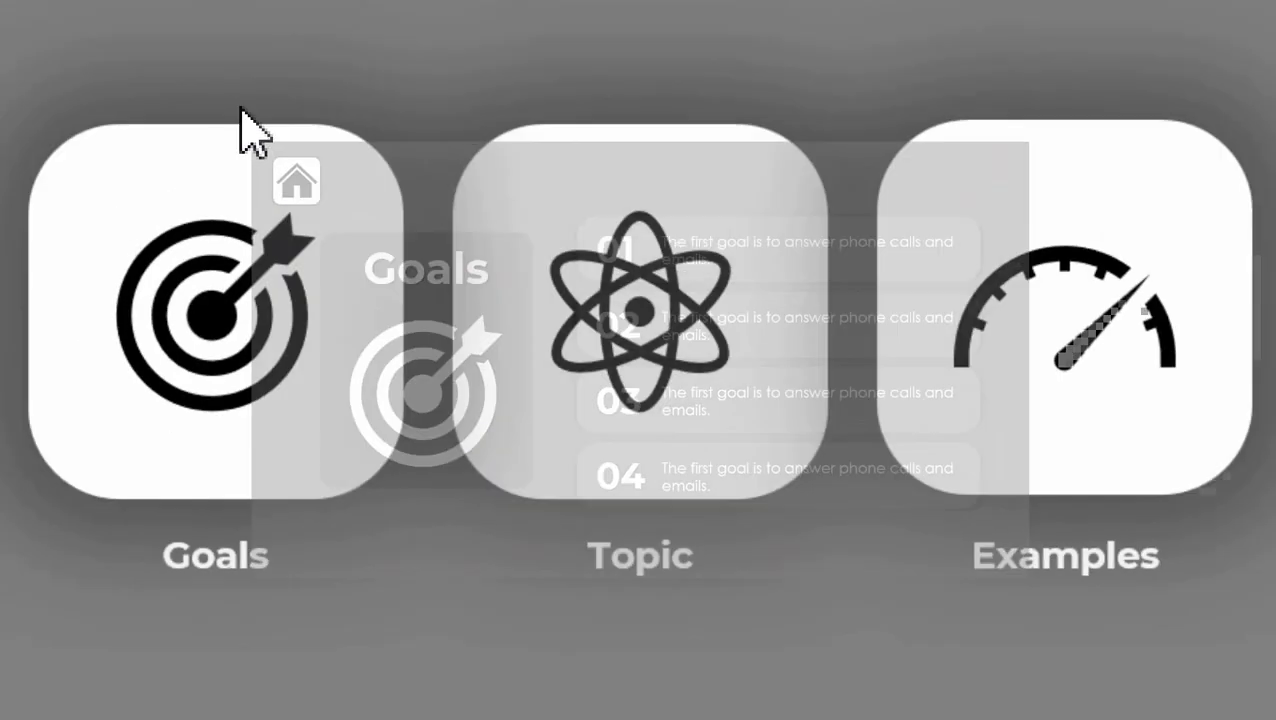
In the slideshow jump to the Hyperlink slide, return home, and scroll the opened NASA planets page.
{"action": "left_click", "coordinate": [640, 300]}
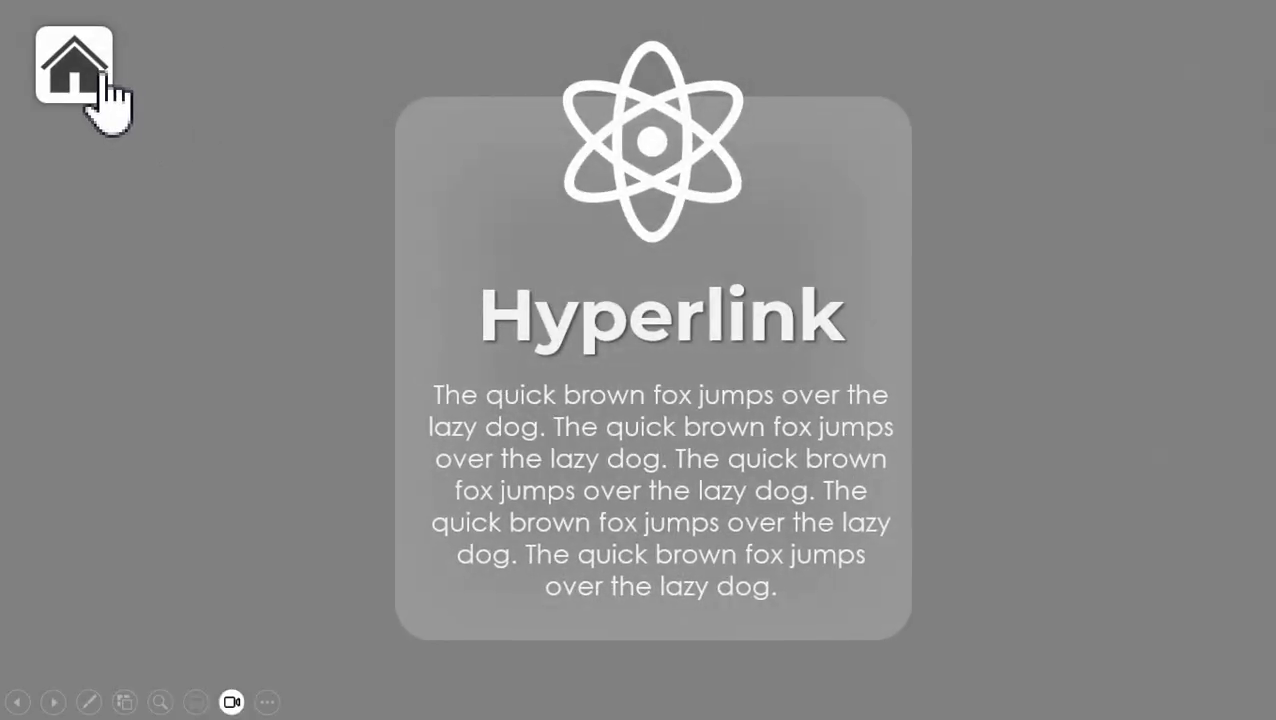
{"action": "left_click", "coordinate": [72, 68]}
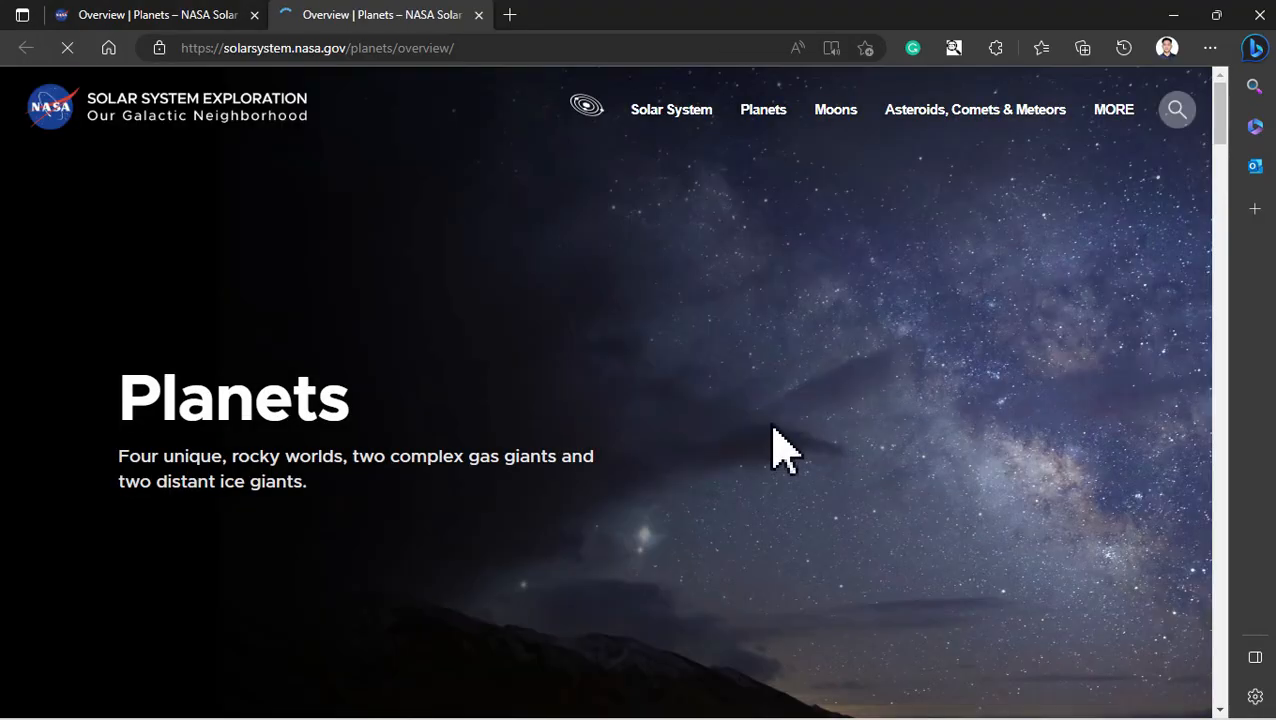
{"action": "scroll", "scroll_direction": "down", "scroll_amount": 3}
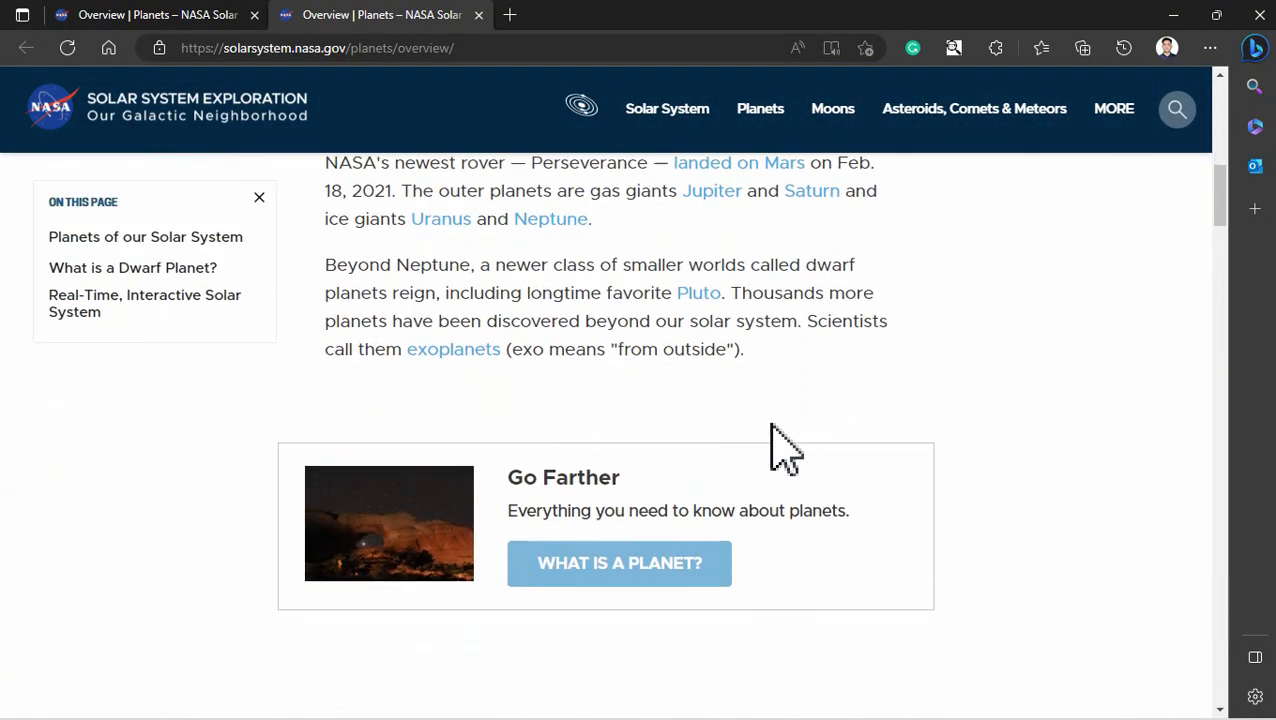
{"action": "scroll", "scroll_direction": "down", "scroll_amount": 3}
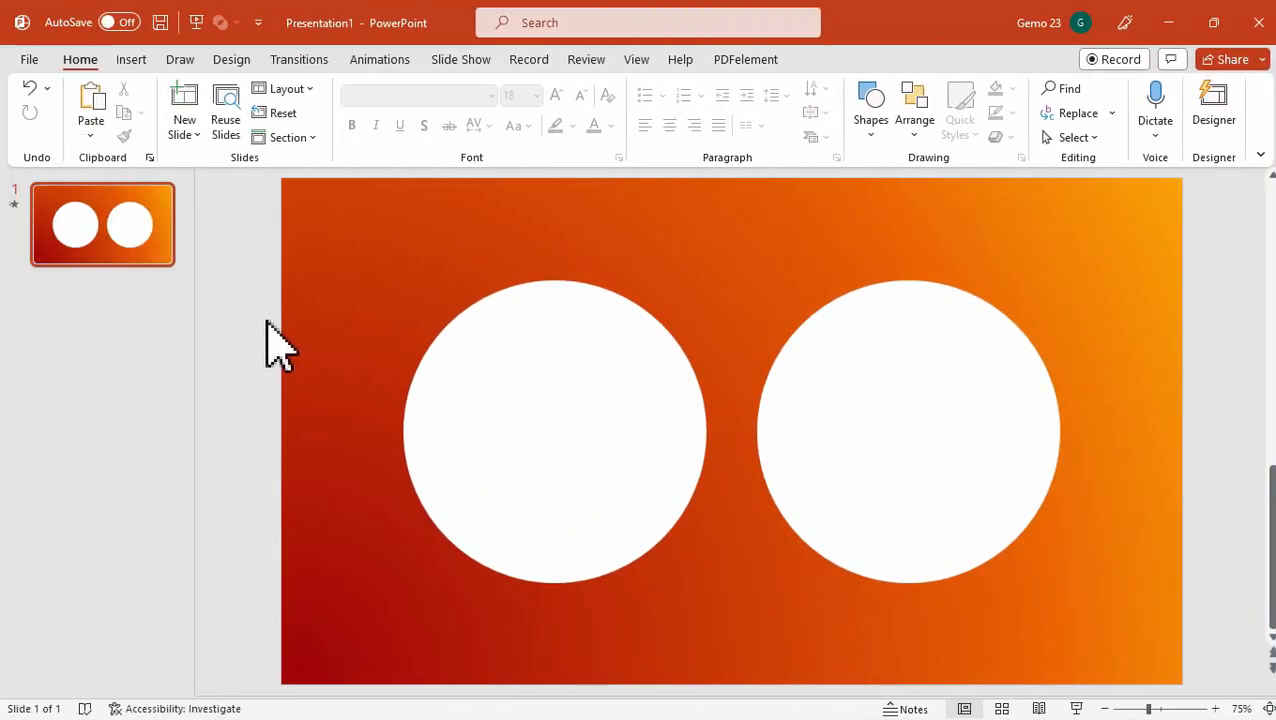
{"action": "mouse_move", "coordinate": [332, 204]}
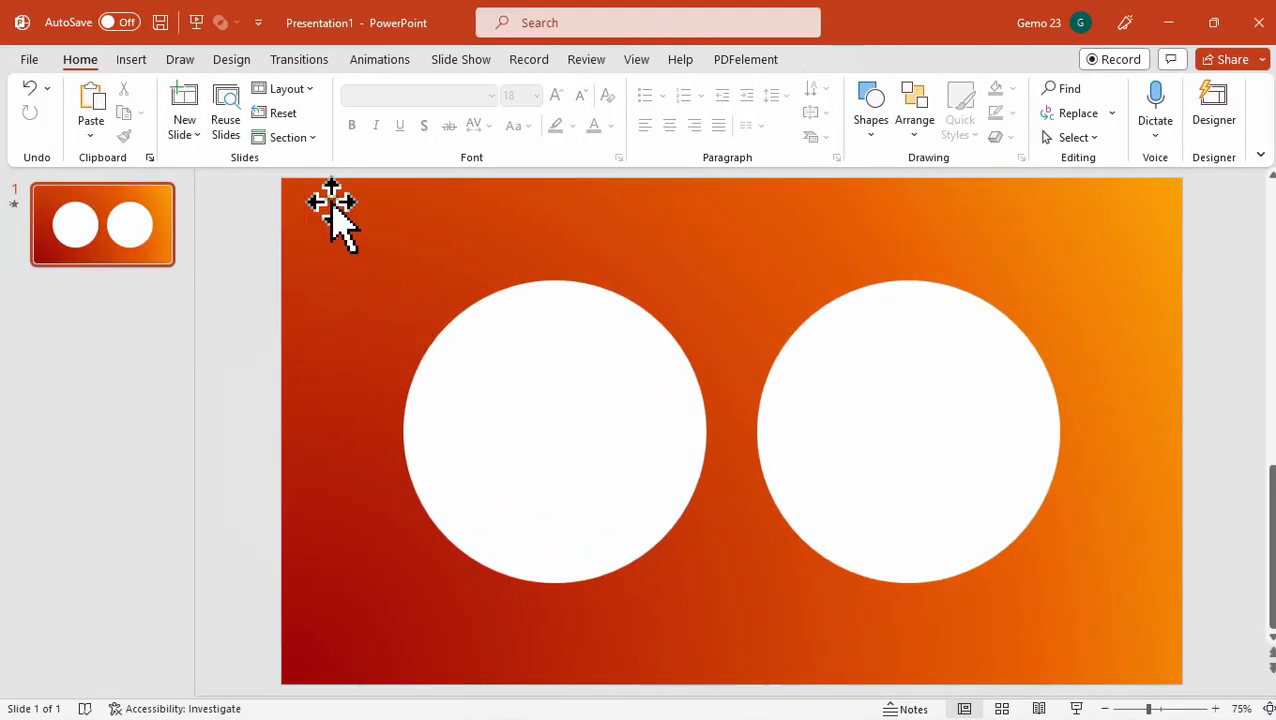
Drag the right white circle over the left one so they overlap, then select both.
{"action": "left_click", "coordinate": [556, 430]}
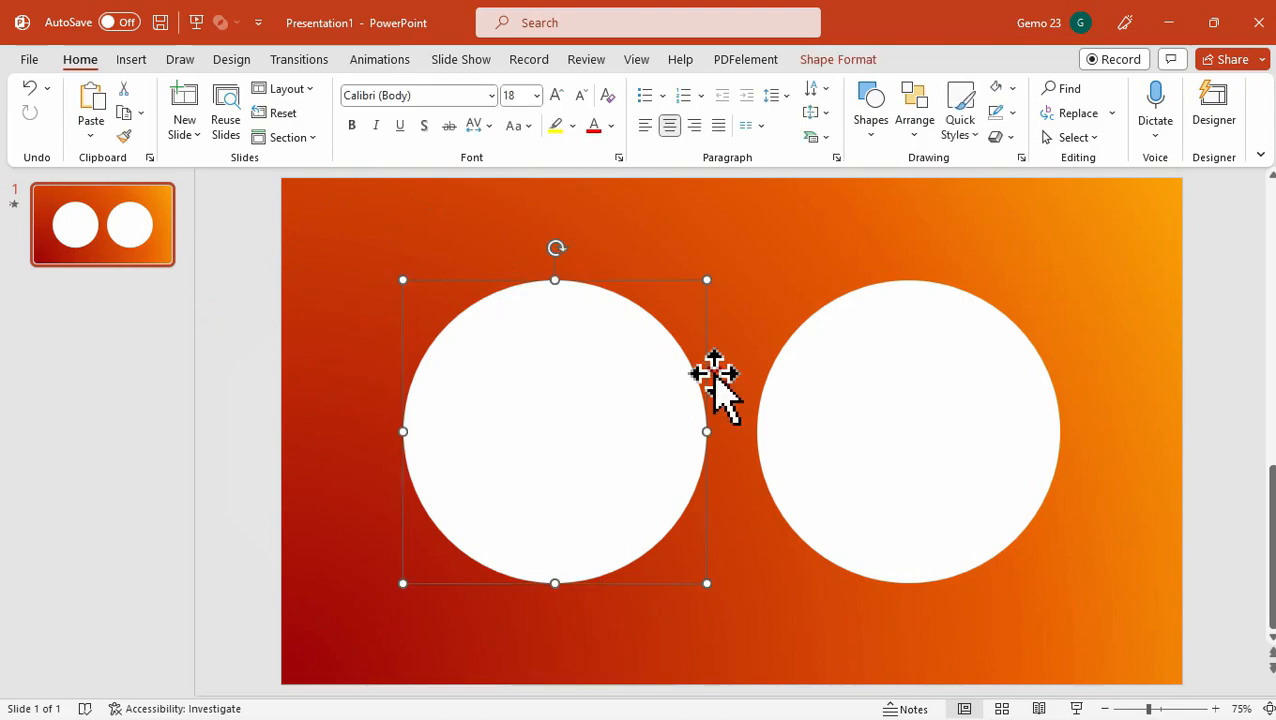
{"action": "left_click", "coordinate": [908, 430]}
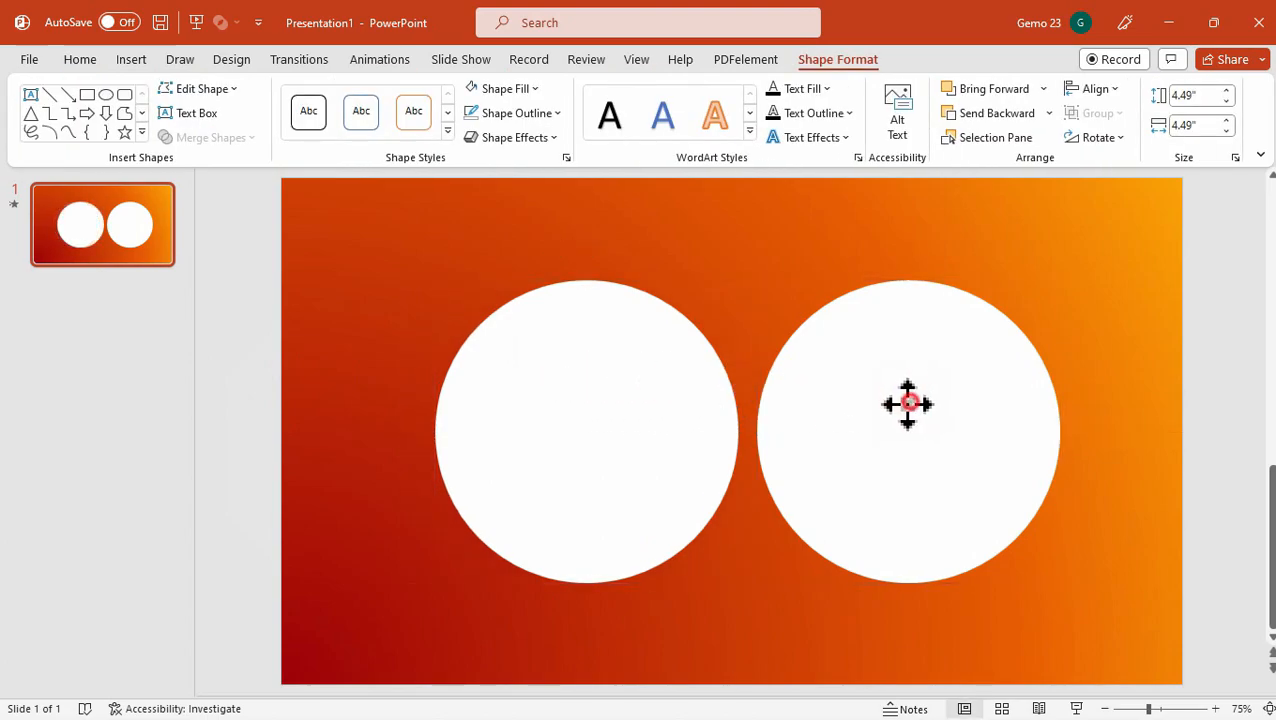
{"action": "left_click_drag", "start_coordinate": [908, 402], "coordinate": [812, 408]}
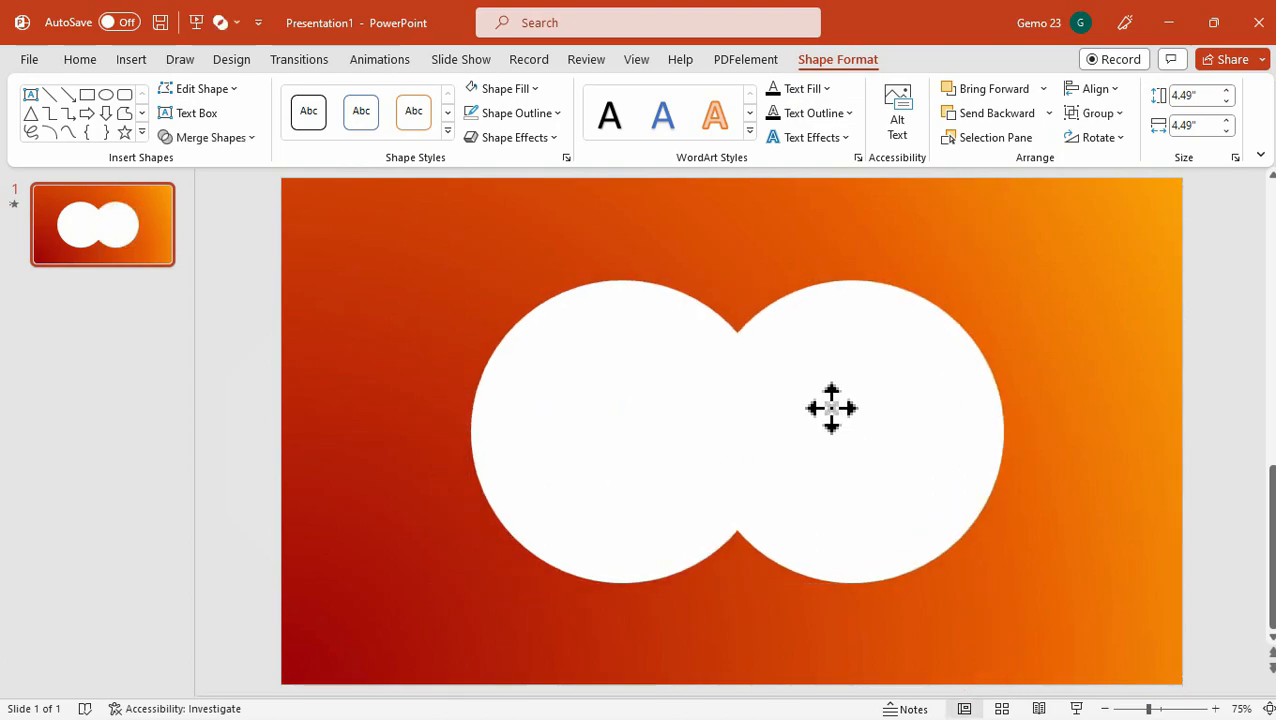
{"action": "left_click", "coordinate": [830, 408]}
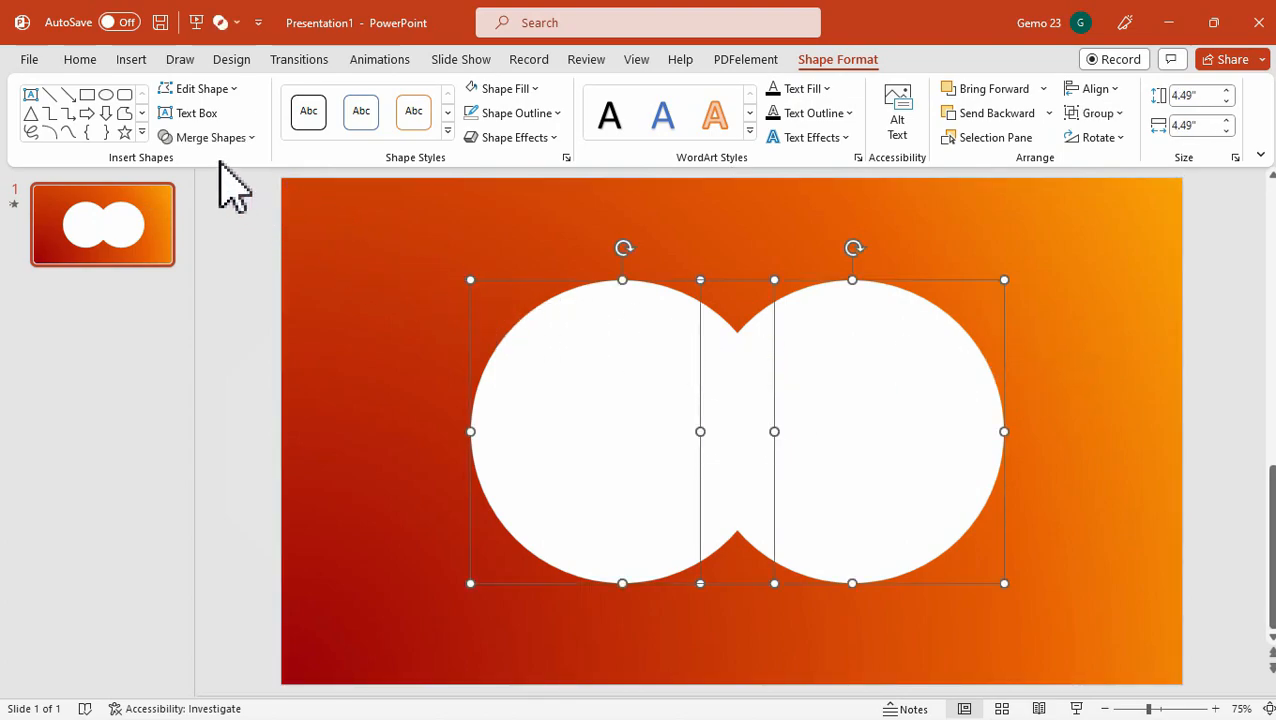
Combine the two circles, cutting out their overlap, and shift the result to the right.
{"action": "left_click", "coordinate": [210, 136]}
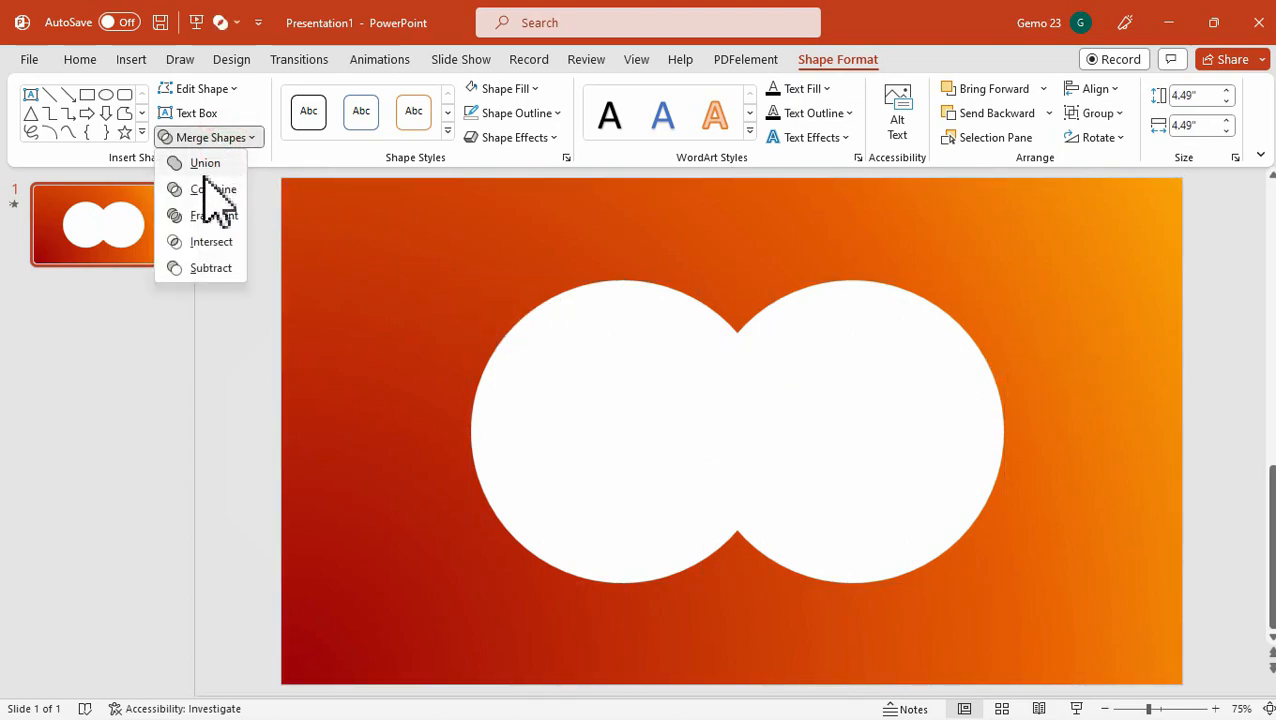
{"action": "left_click", "coordinate": [216, 188]}
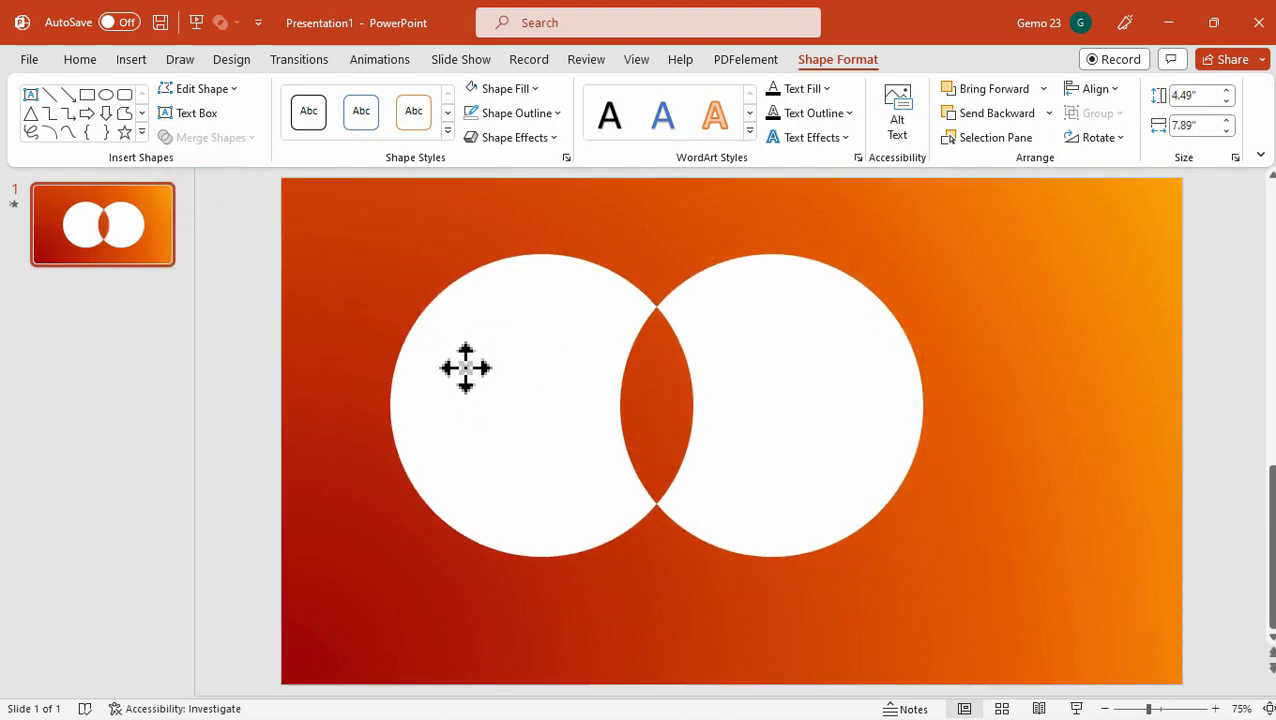
{"action": "left_click_drag", "start_coordinate": [464, 368], "coordinate": [556, 392]}
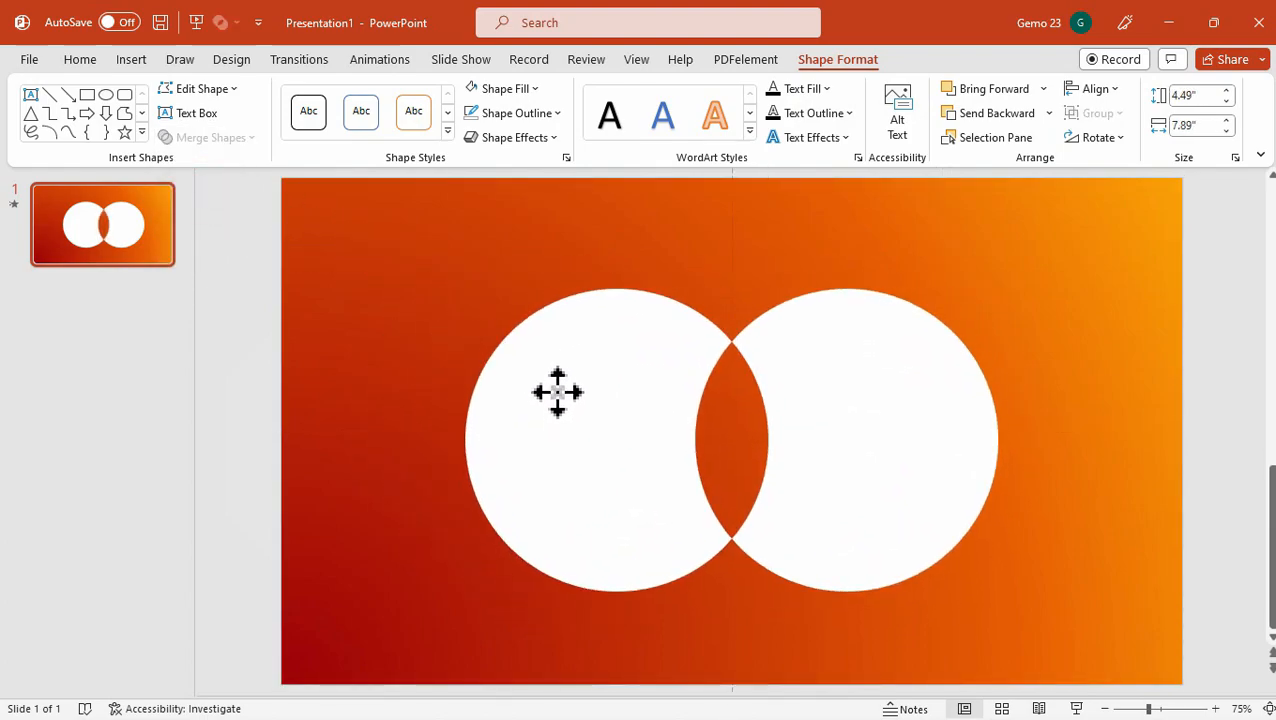
{"action": "left_click", "coordinate": [740, 400]}
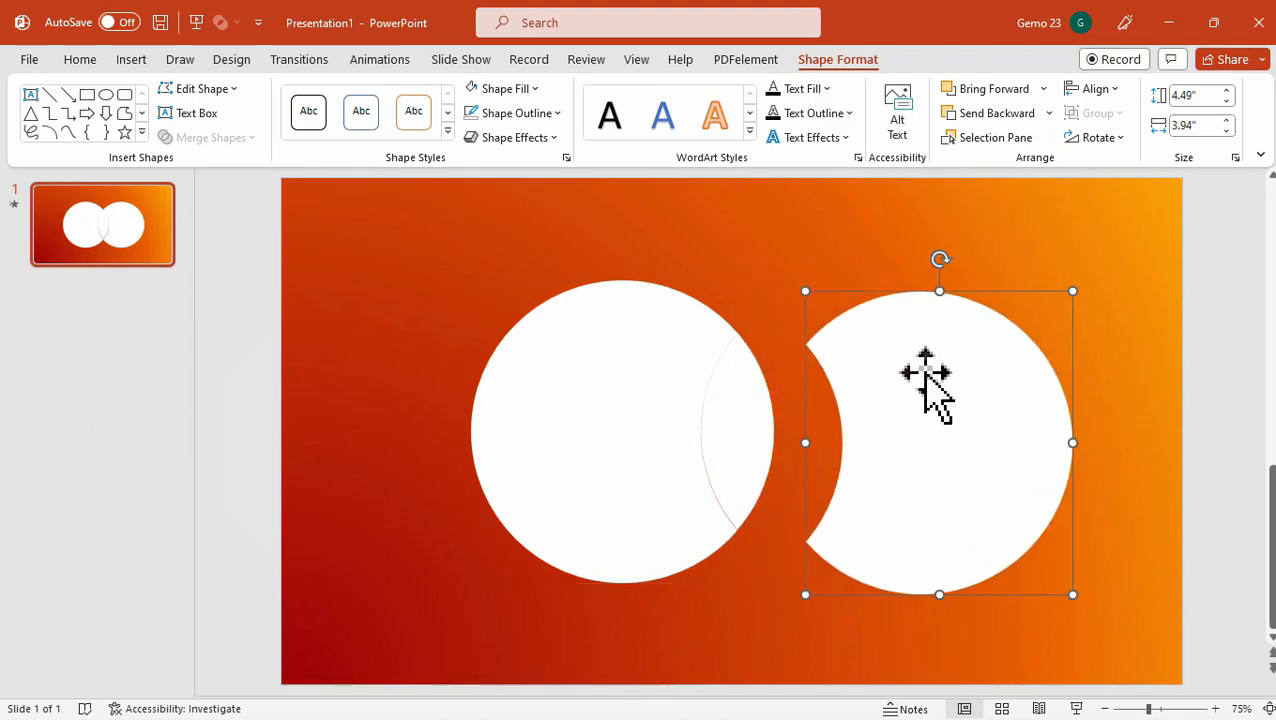
Fragment the circles into crescents and a lens and pull the right crescent away.
{"action": "left_click_drag", "start_coordinate": [924, 384], "coordinate": [600, 384]}
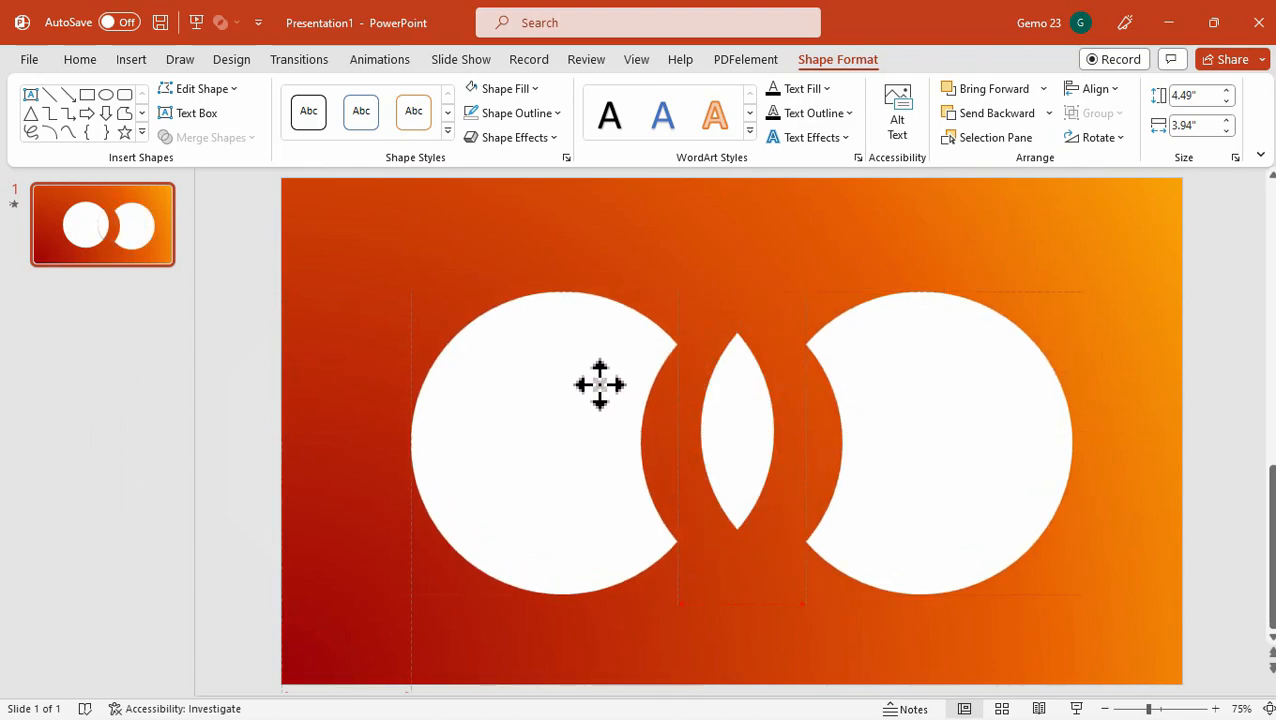
{"action": "left_click", "coordinate": [940, 440]}
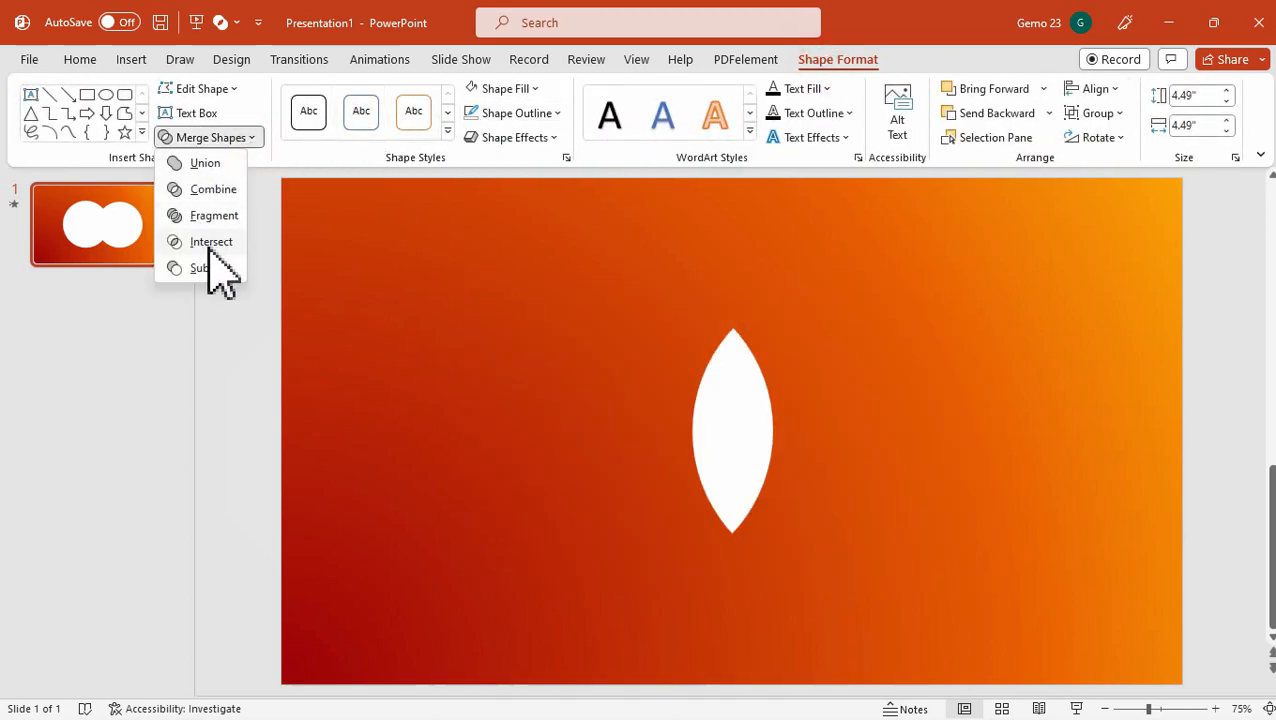
Intersect the two circles so only their shared lens remains.
{"action": "left_click", "coordinate": [212, 240]}
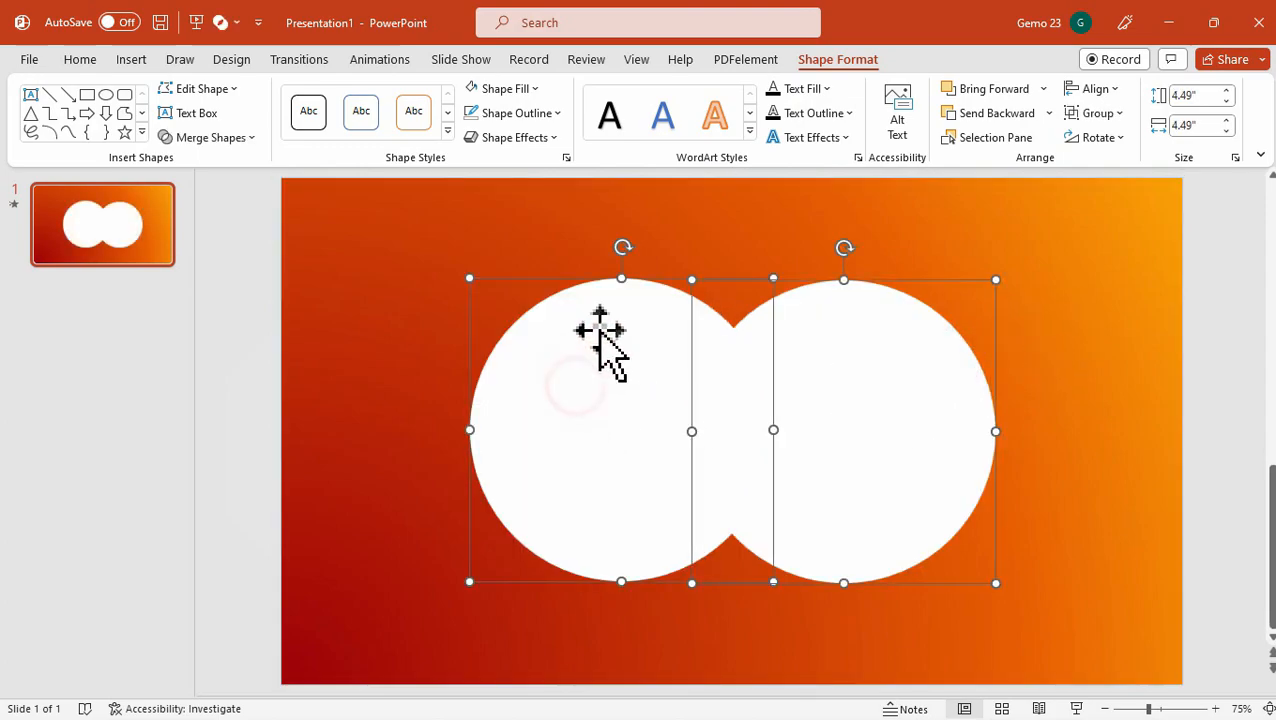
Subtract the left circle from the right, colour the small circle green and bite it out of the white one.
{"action": "left_click", "coordinate": [210, 136]}
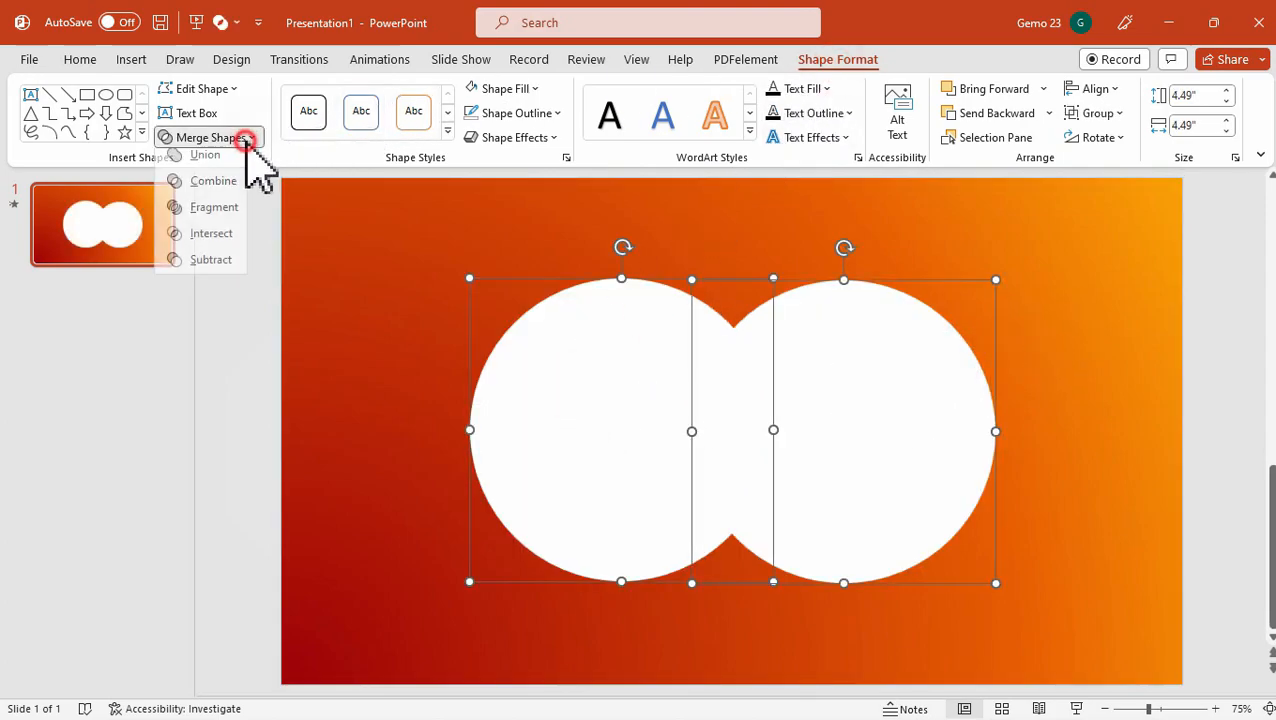
{"action": "left_click", "coordinate": [212, 268]}
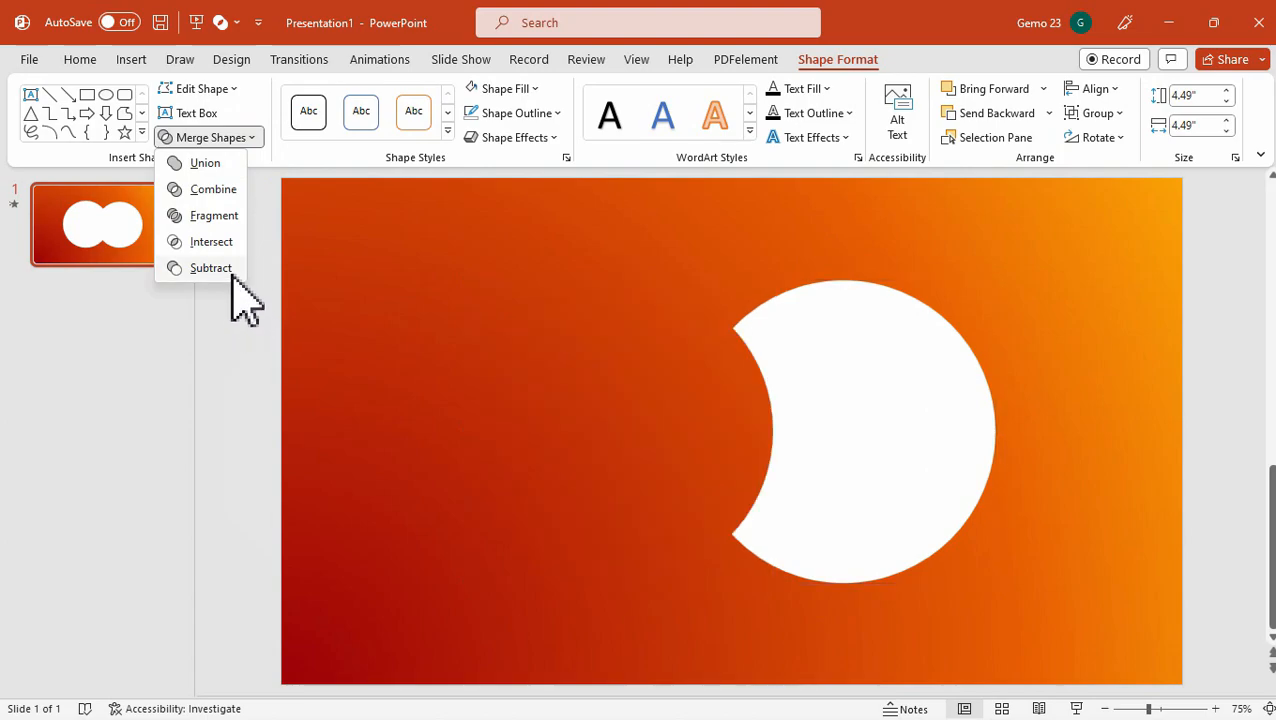
{"action": "left_click", "coordinate": [212, 268]}
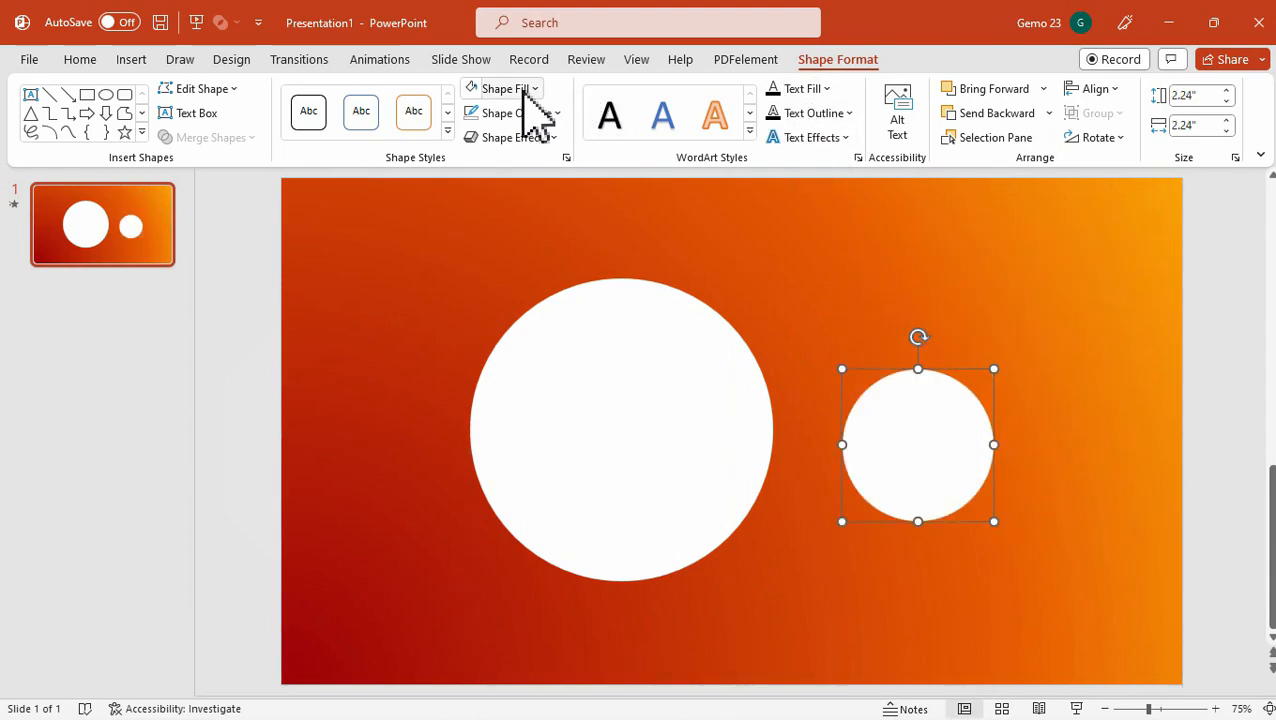
{"action": "left_click", "coordinate": [504, 88]}
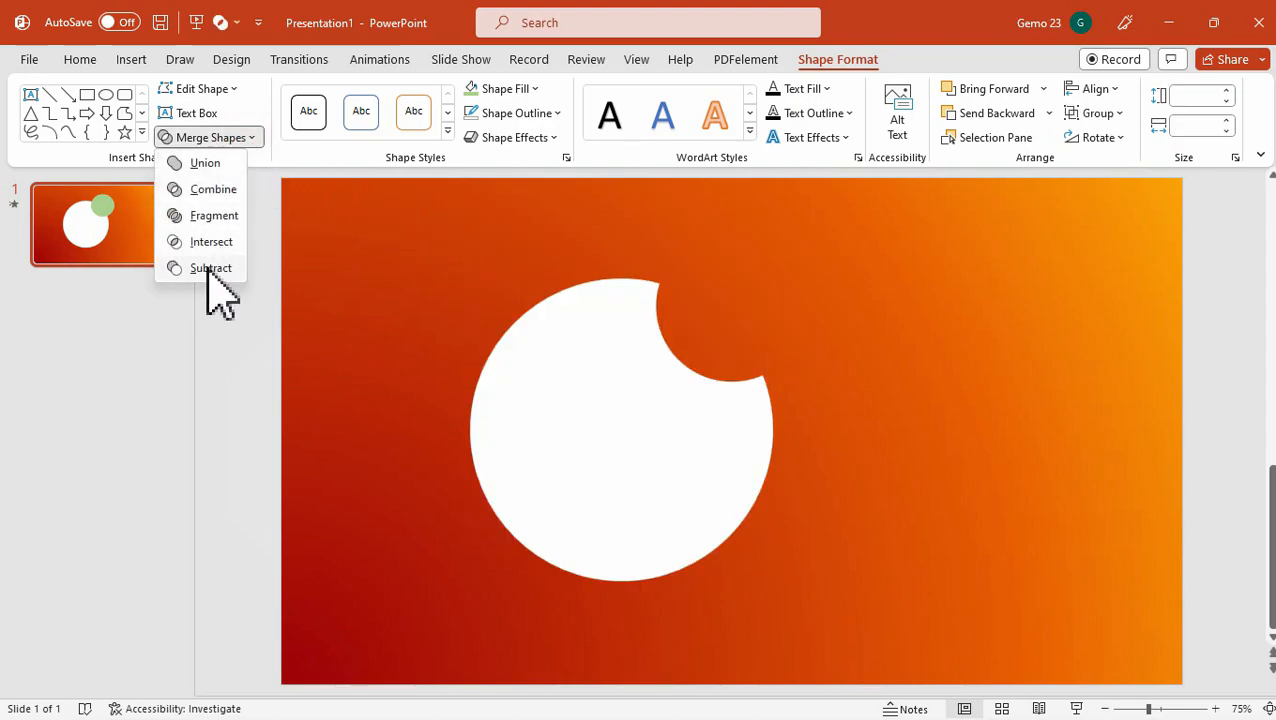
{"action": "left_click", "coordinate": [212, 268]}
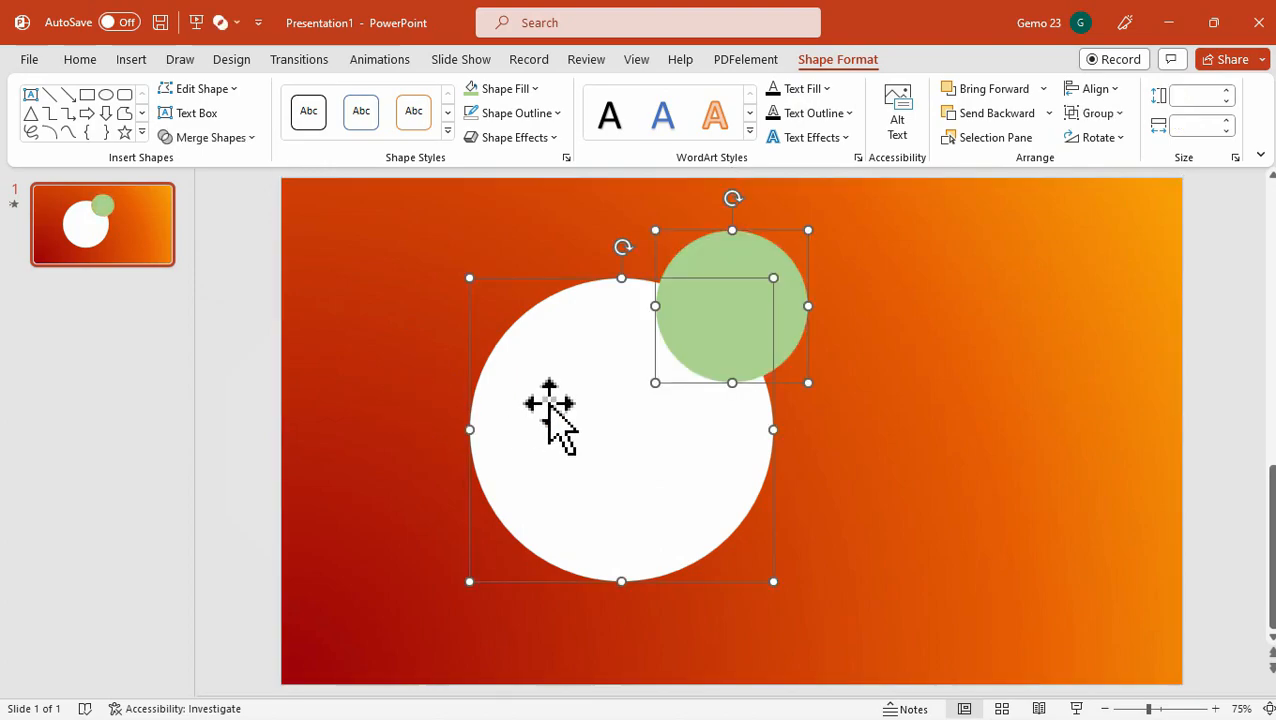
Select the white and green circles together and subtract the white one from the green.
{"action": "left_click", "coordinate": [732, 284]}
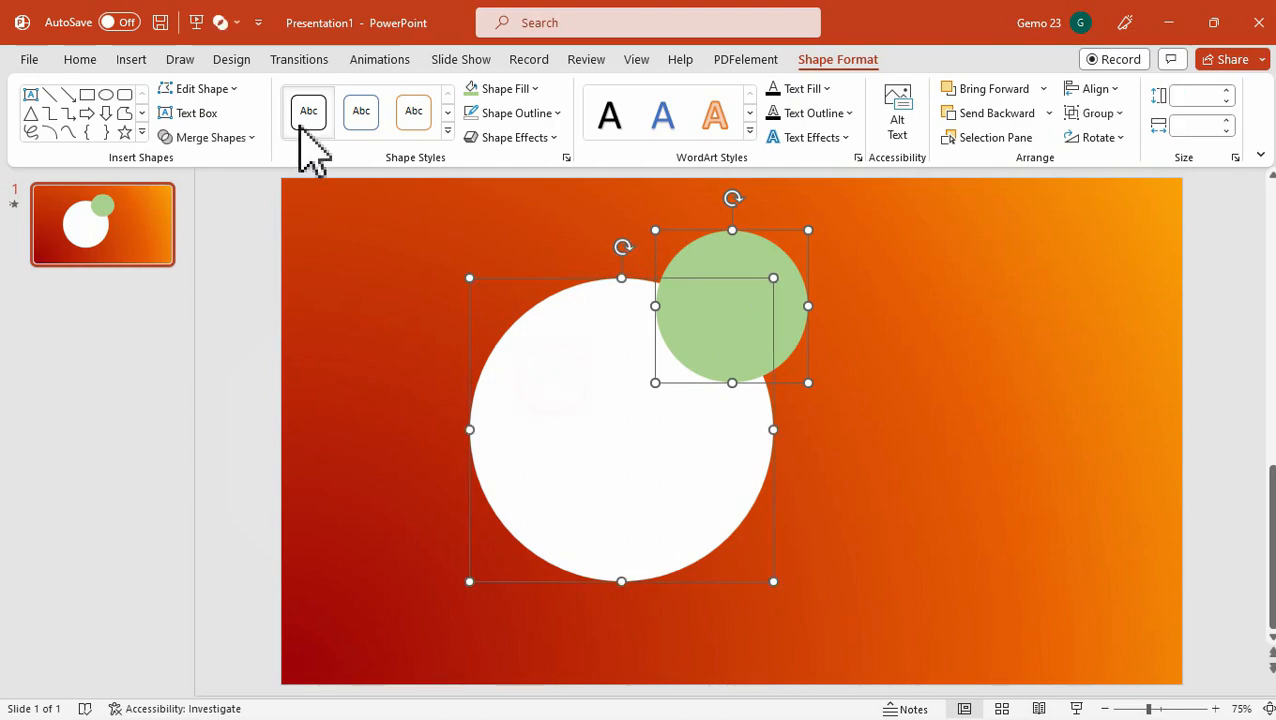
{"action": "left_click", "coordinate": [208, 136]}
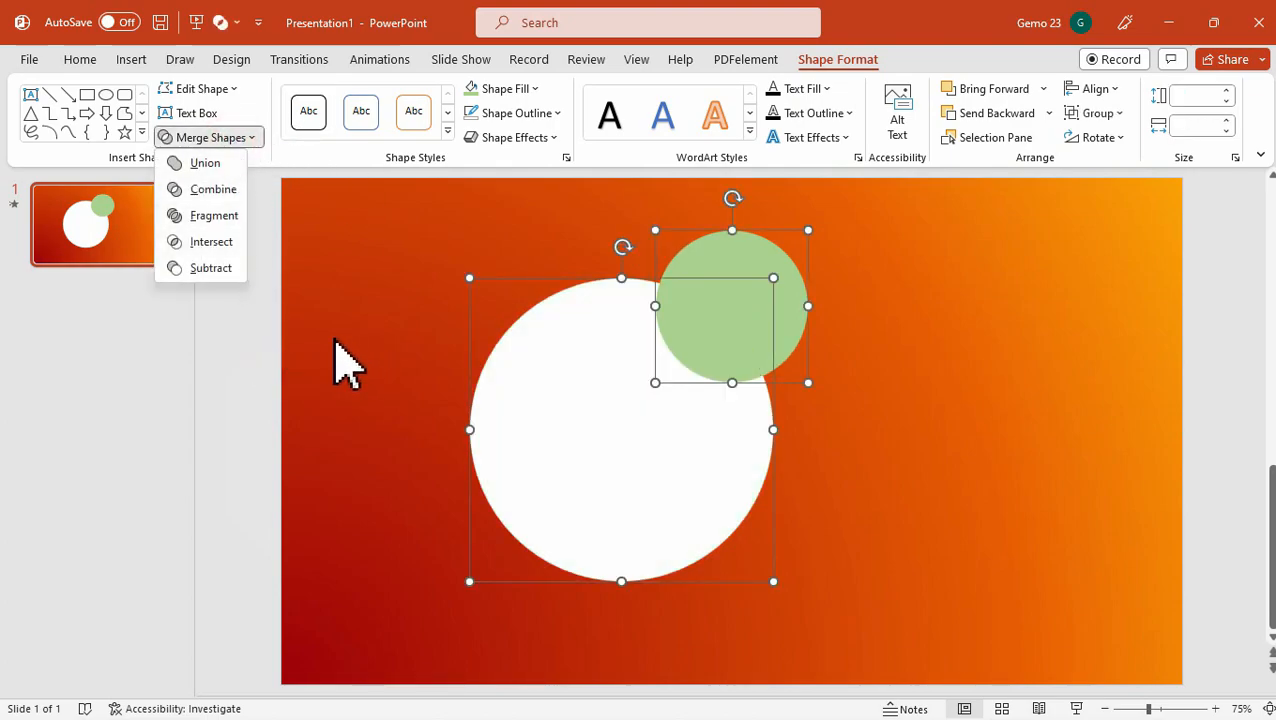
{"action": "left_click", "coordinate": [210, 268]}
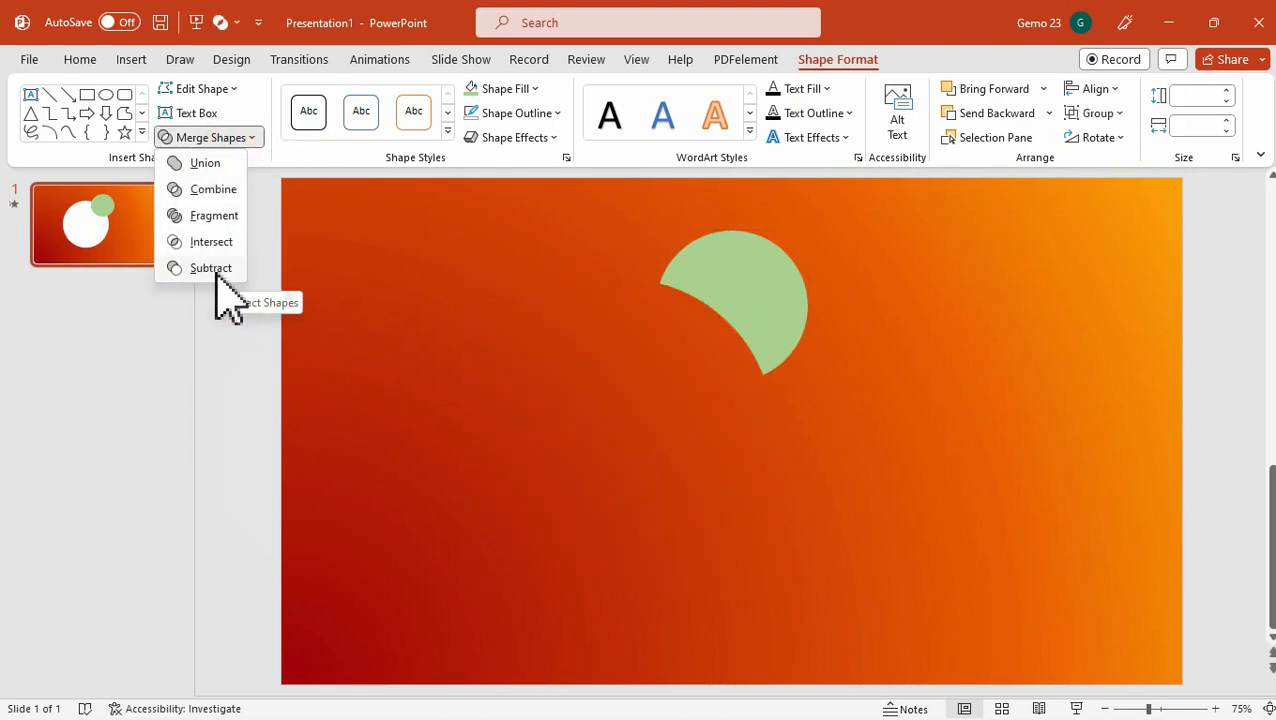
{"action": "left_click", "coordinate": [212, 268]}
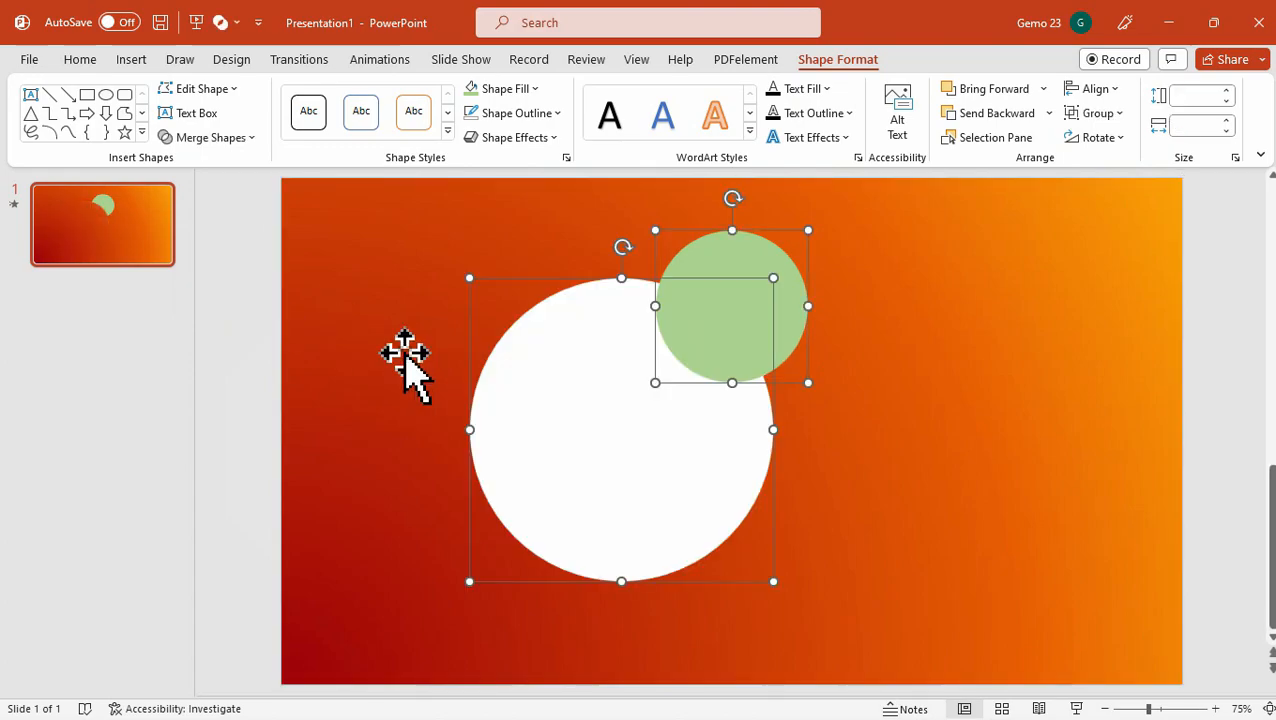